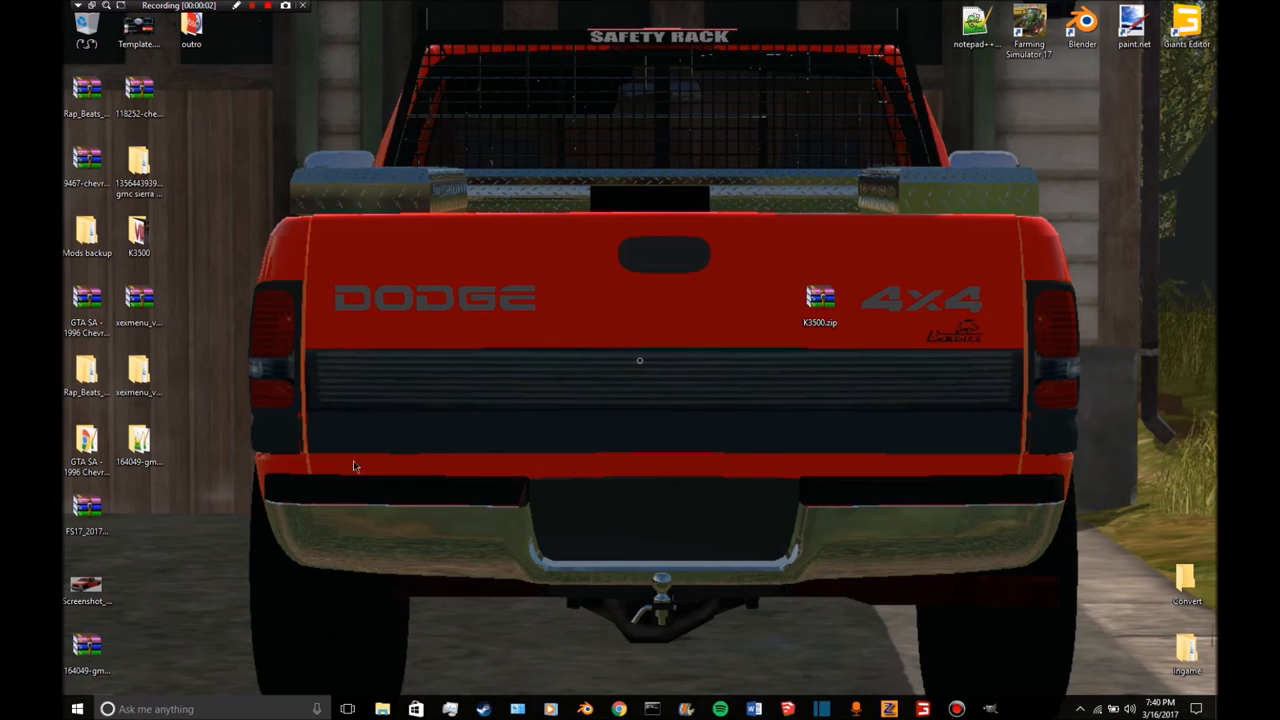
mouse_move(400, 265)
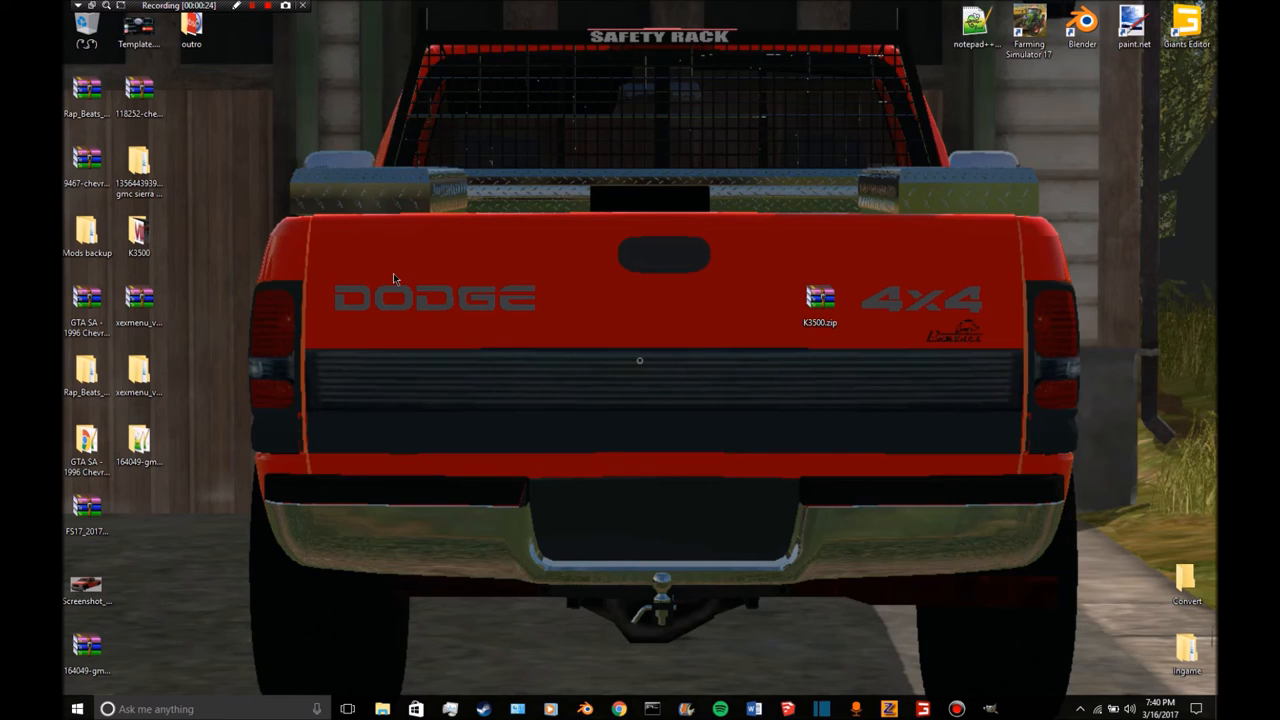
mouse_move(225, 227)
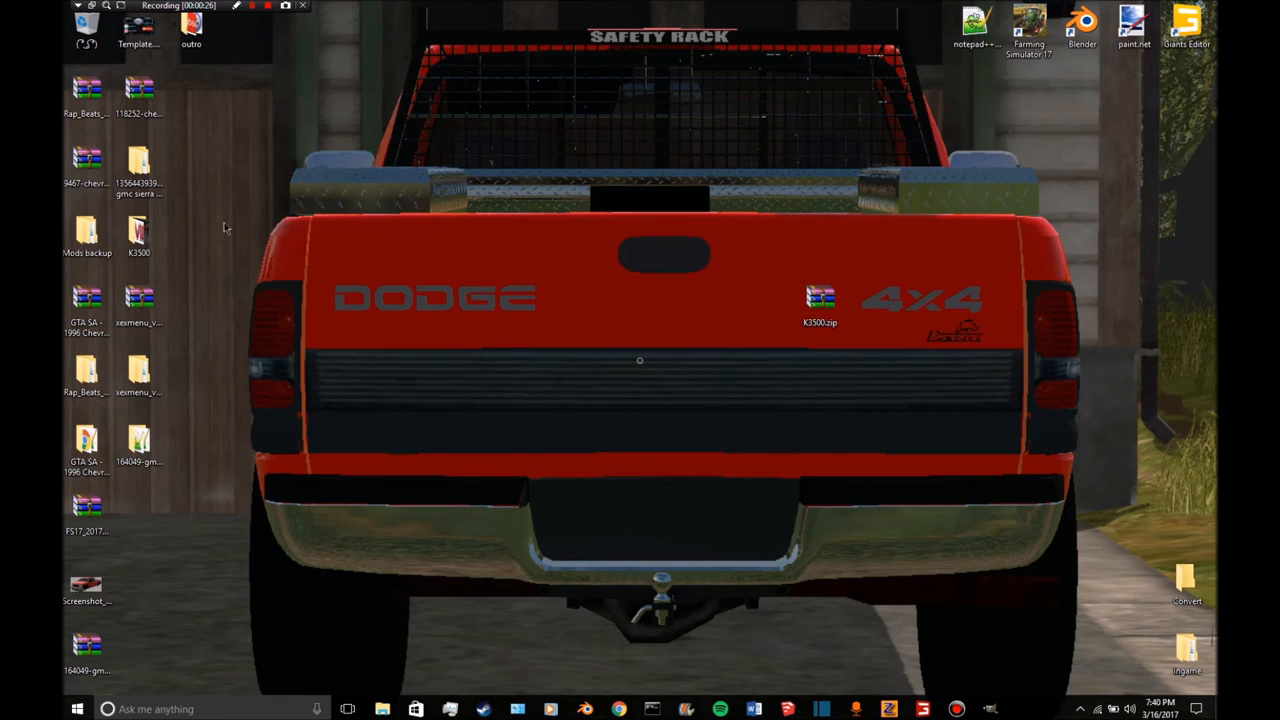
Copy the 1998 GMC Sierra with trailer folder from FarmingSimulator2017 mods into Ingame.
click(138, 165)
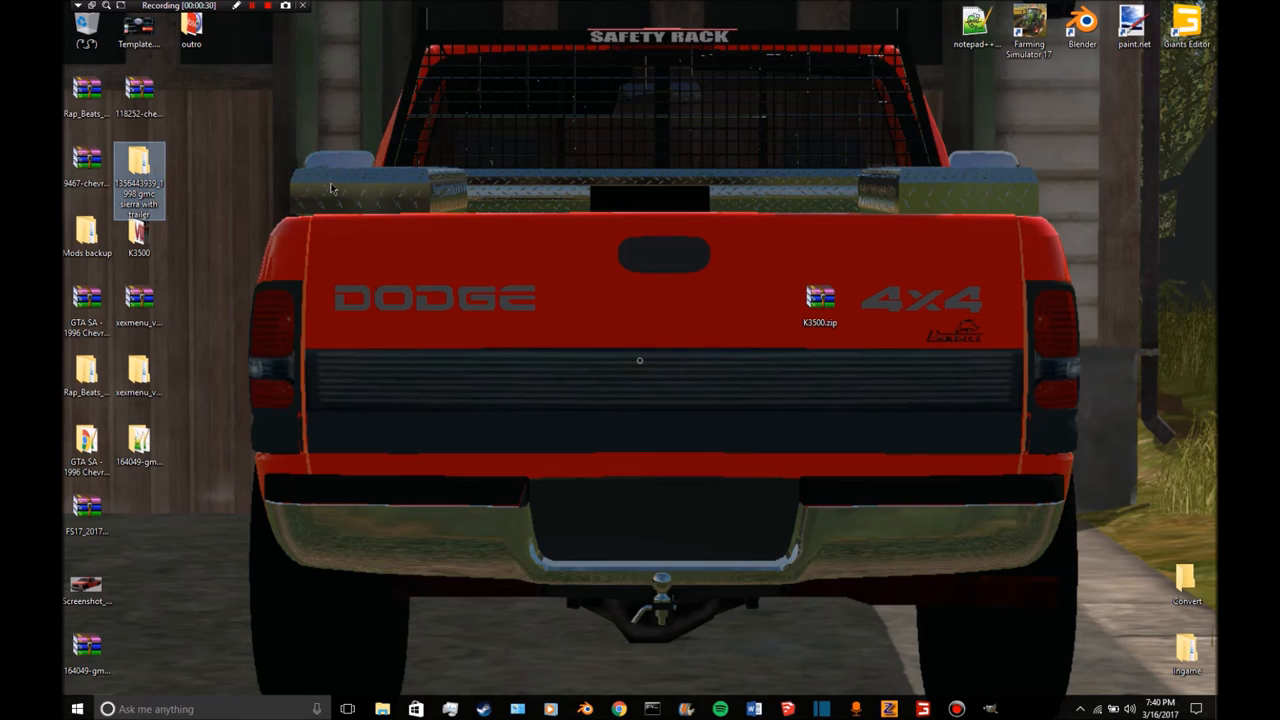
mouse_move(1068, 95)
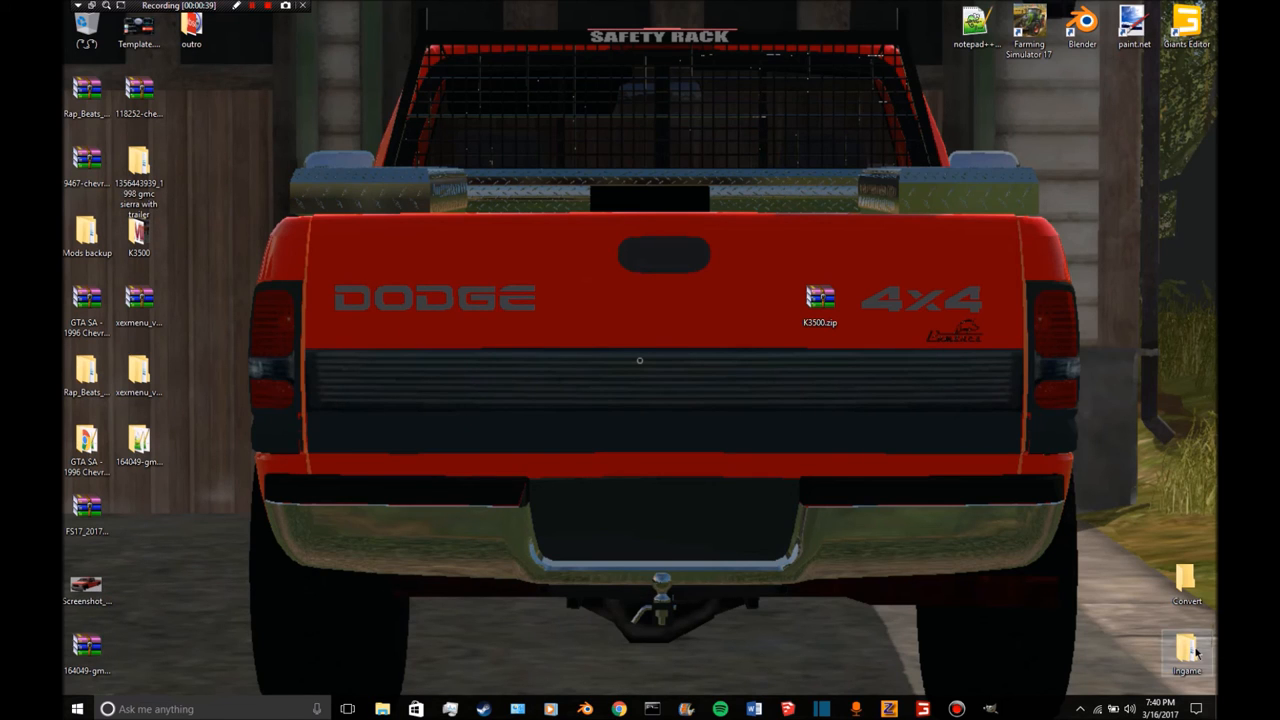
double_click(1186, 650)
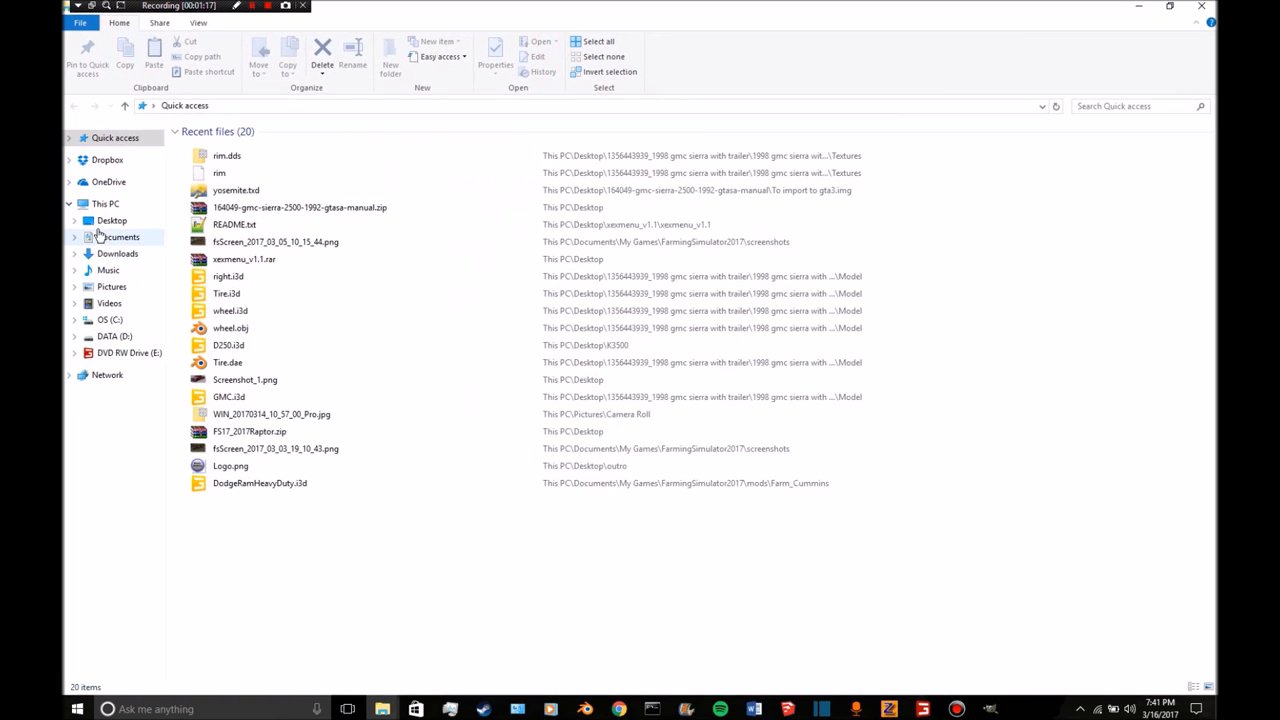
click(118, 237)
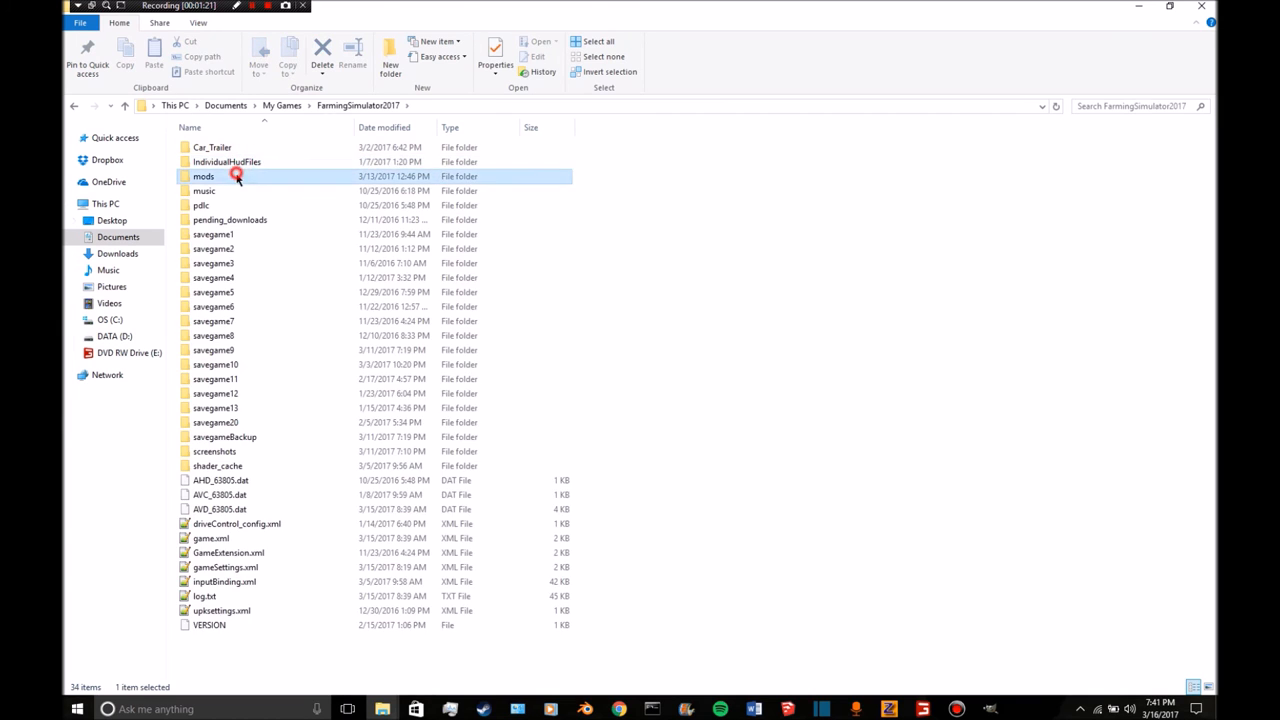
double_click(204, 176)
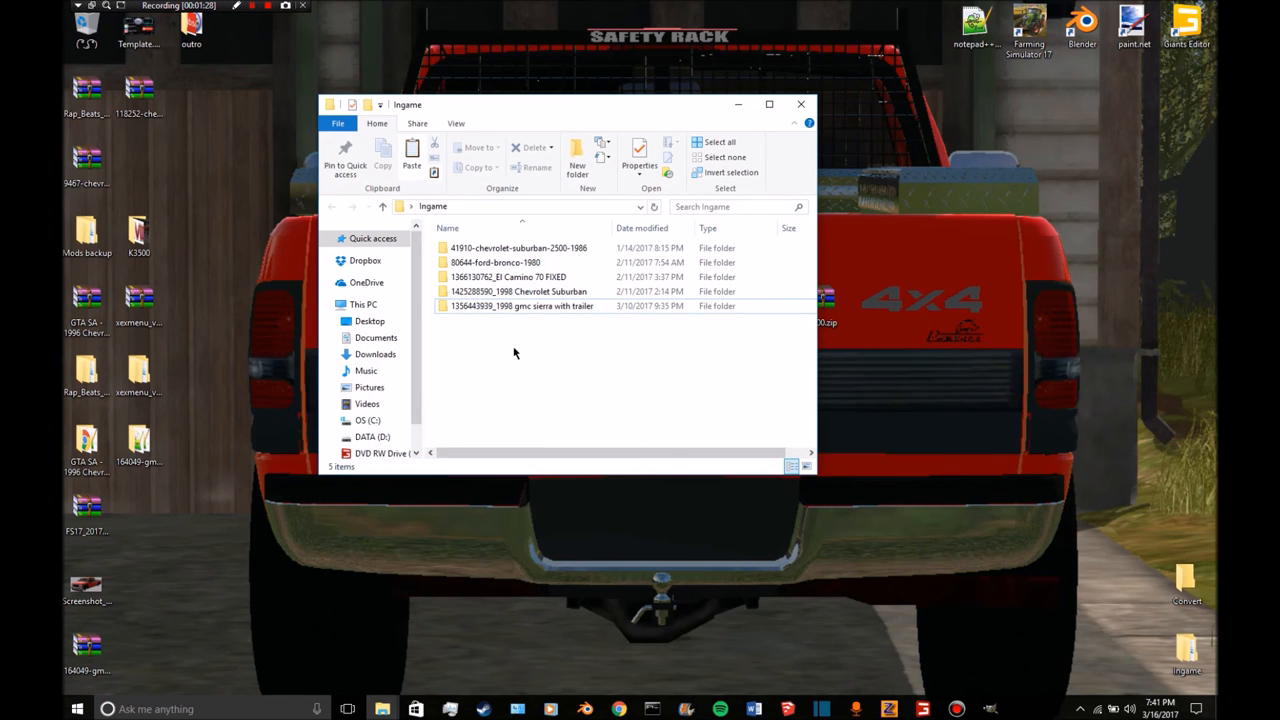
mouse_move(546, 424)
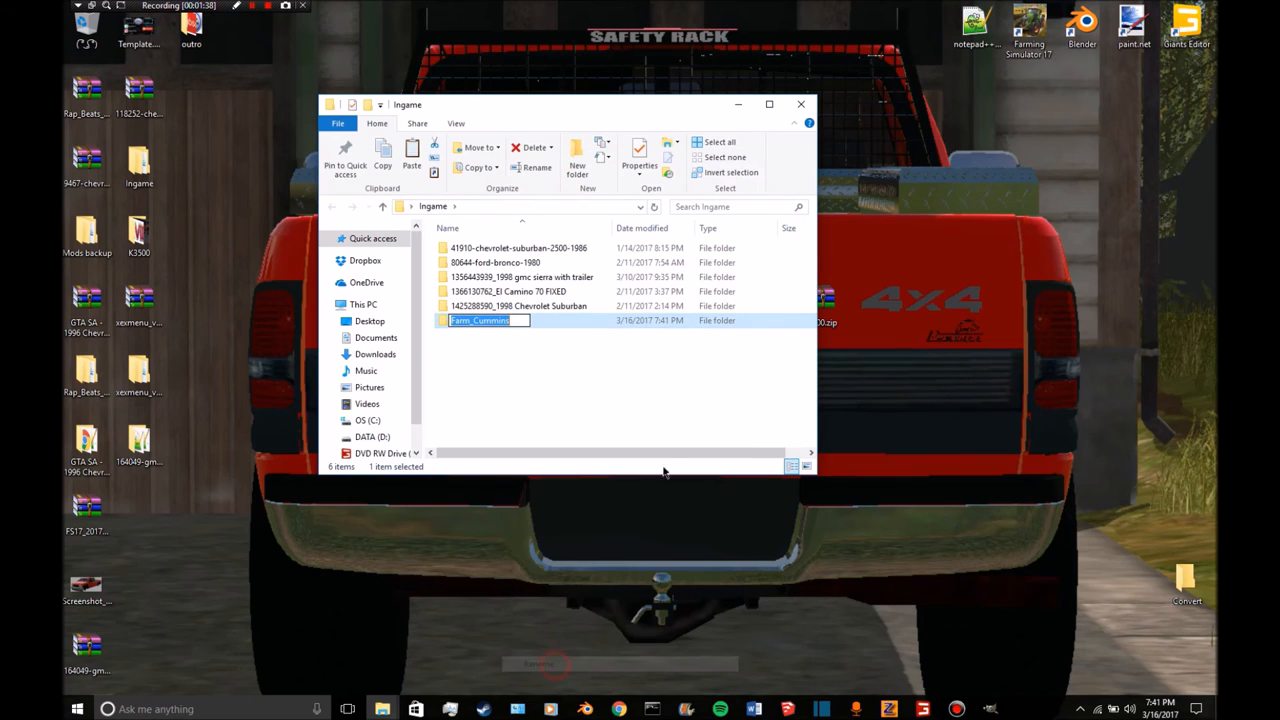
Name the pasted Farm_Cummins folder Chevy, correcting a mistyped letter.
text(G)
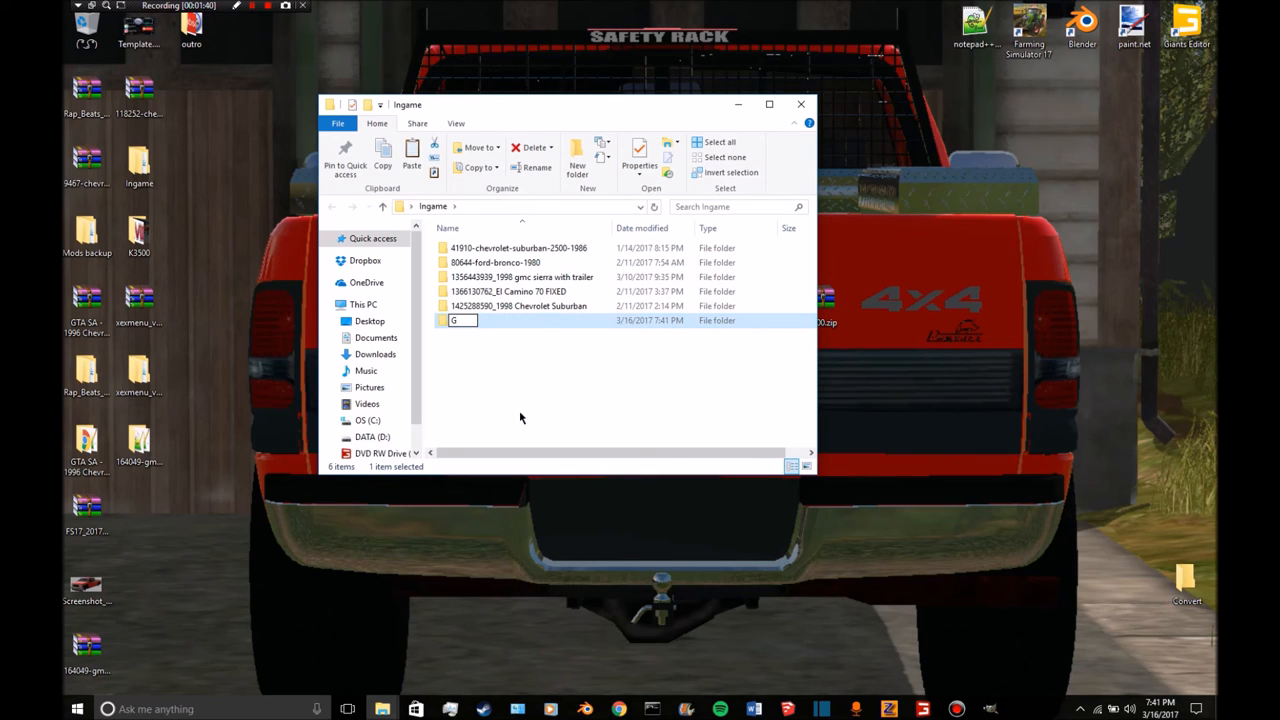
text(C)
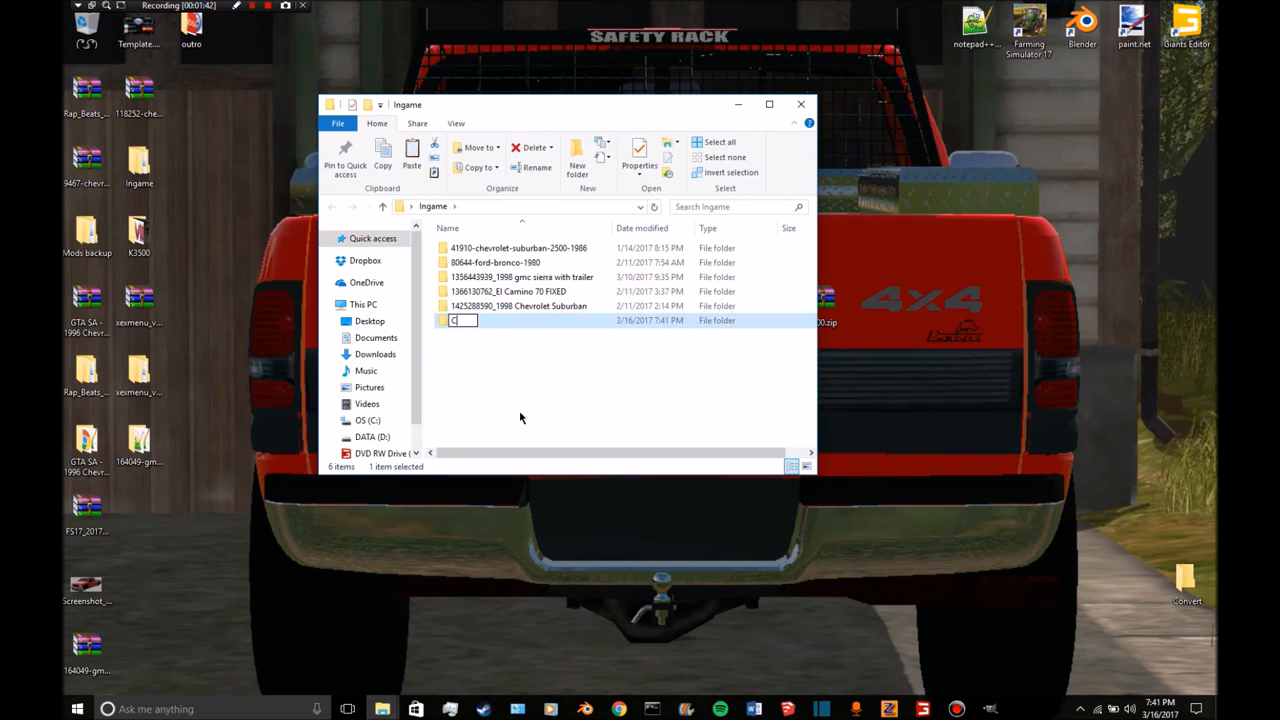
text(H)
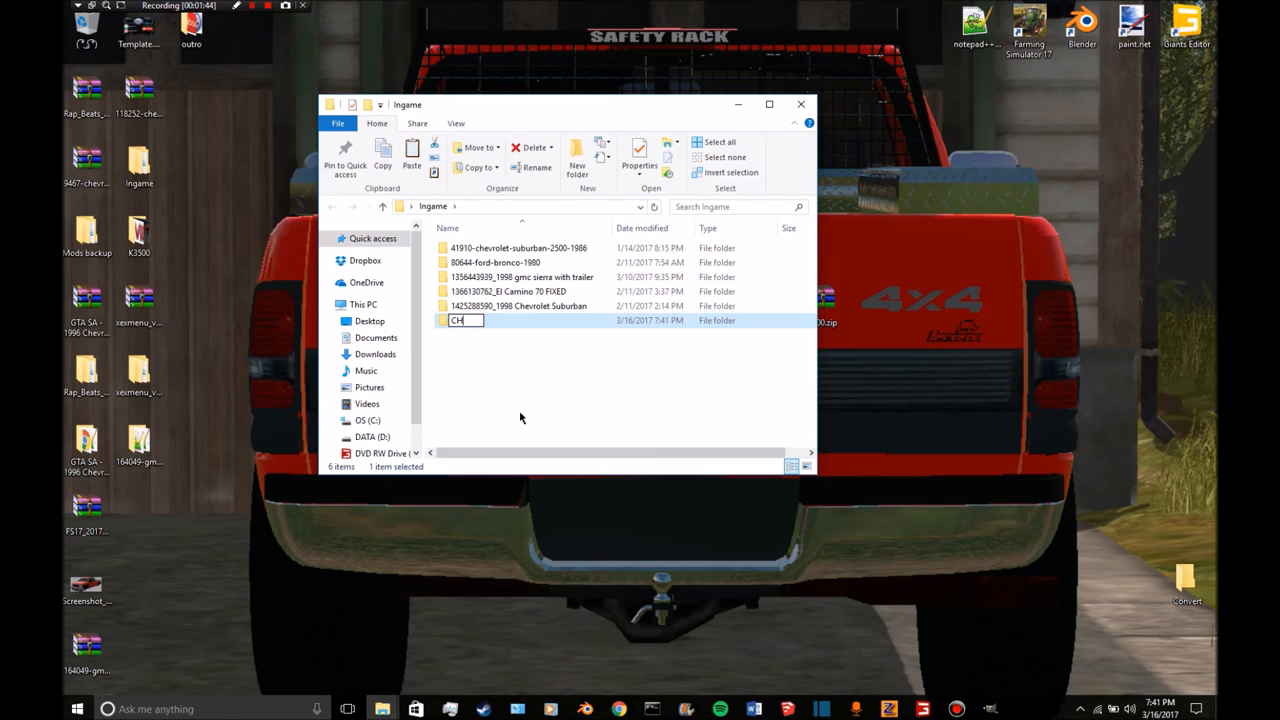
key(Backspace)
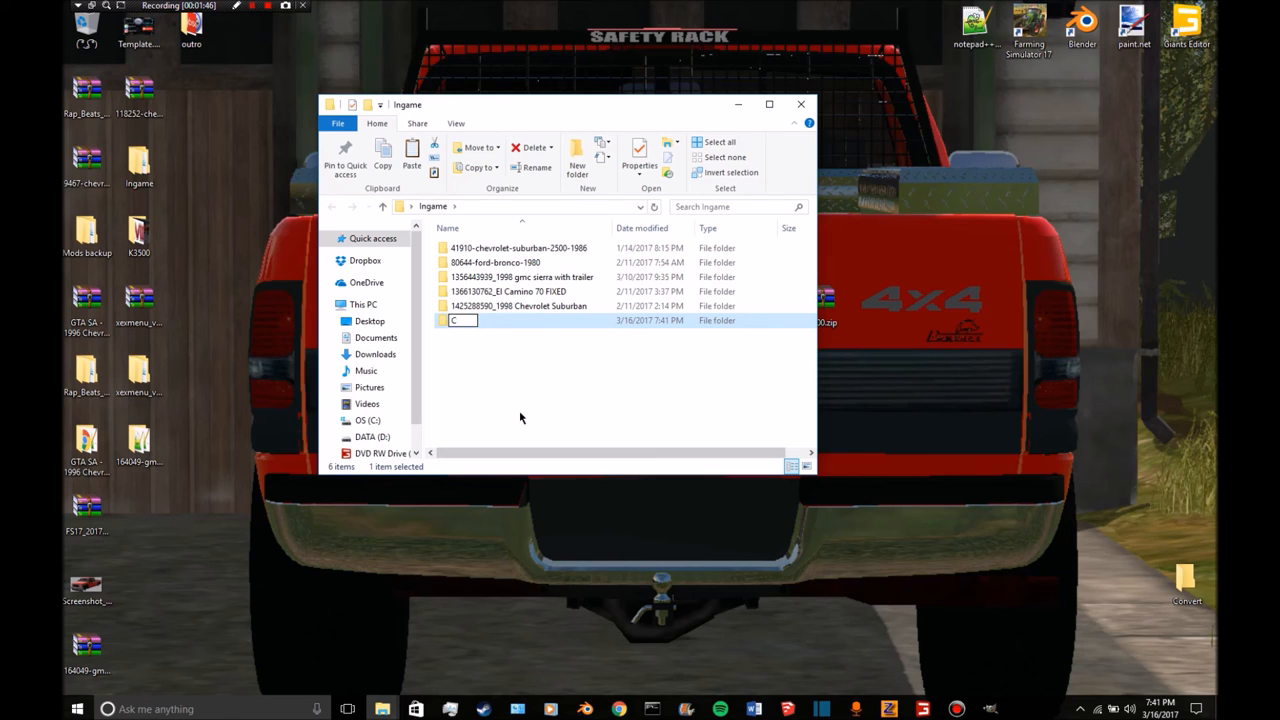
text(hevy)
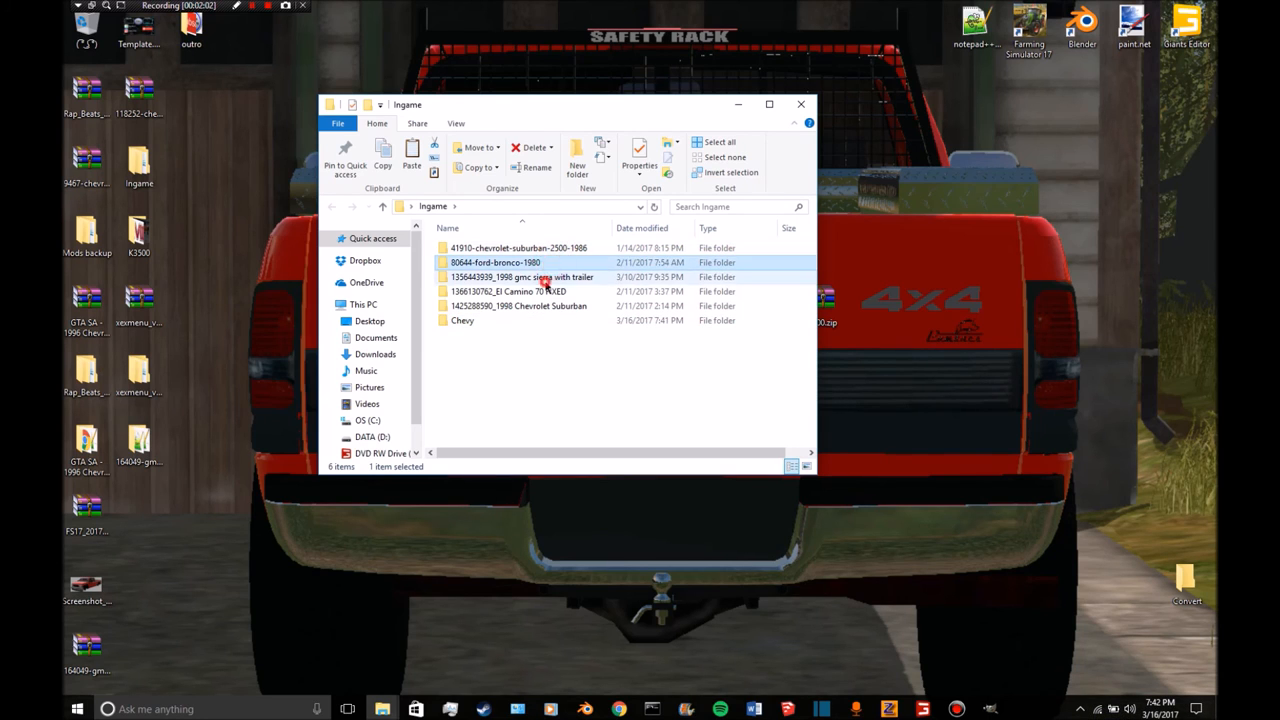
Browse into the Sierra's Model folder and open the 'To import to gta3.img' folder.
click(521, 277)
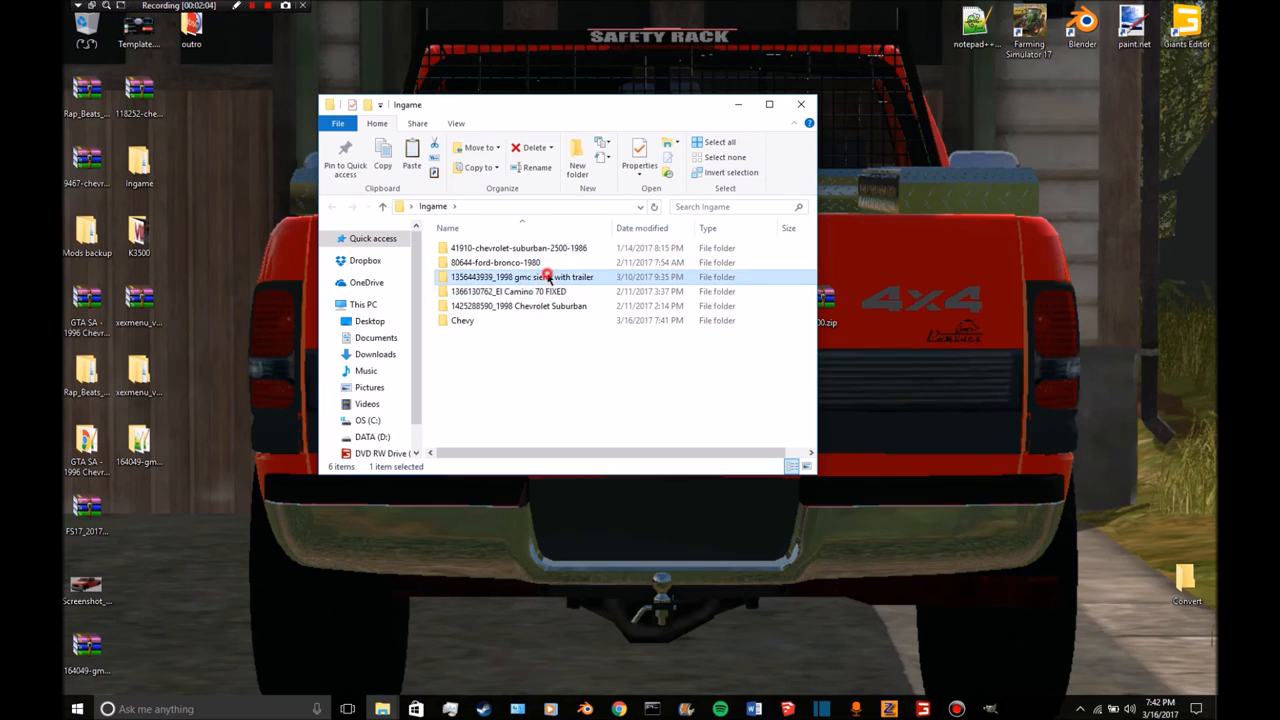
double_click(521, 277)
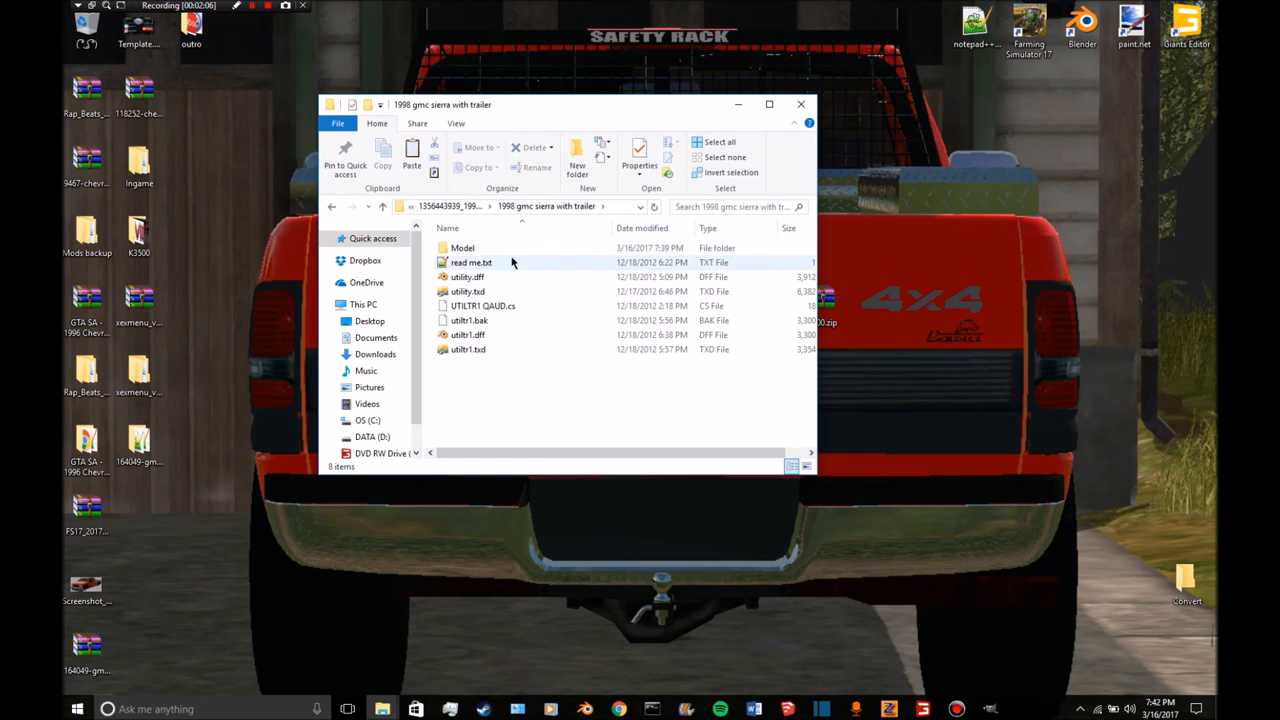
double_click(462, 247)
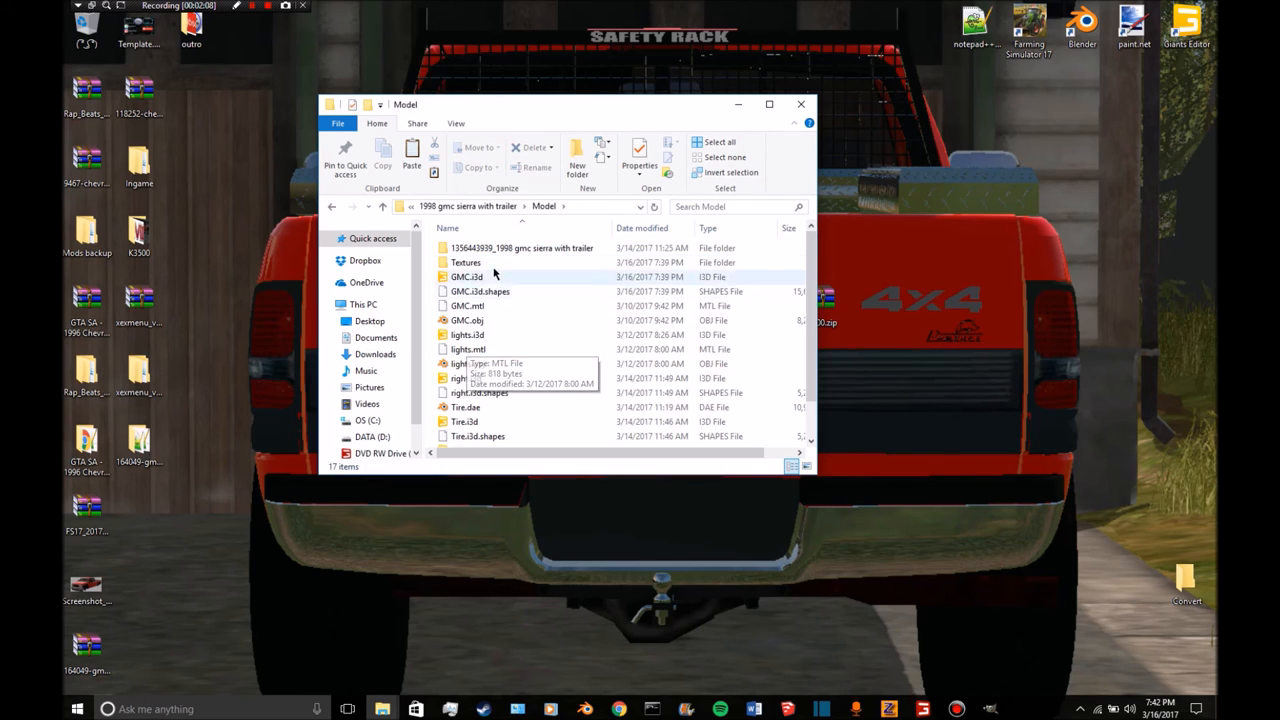
click(467, 277)
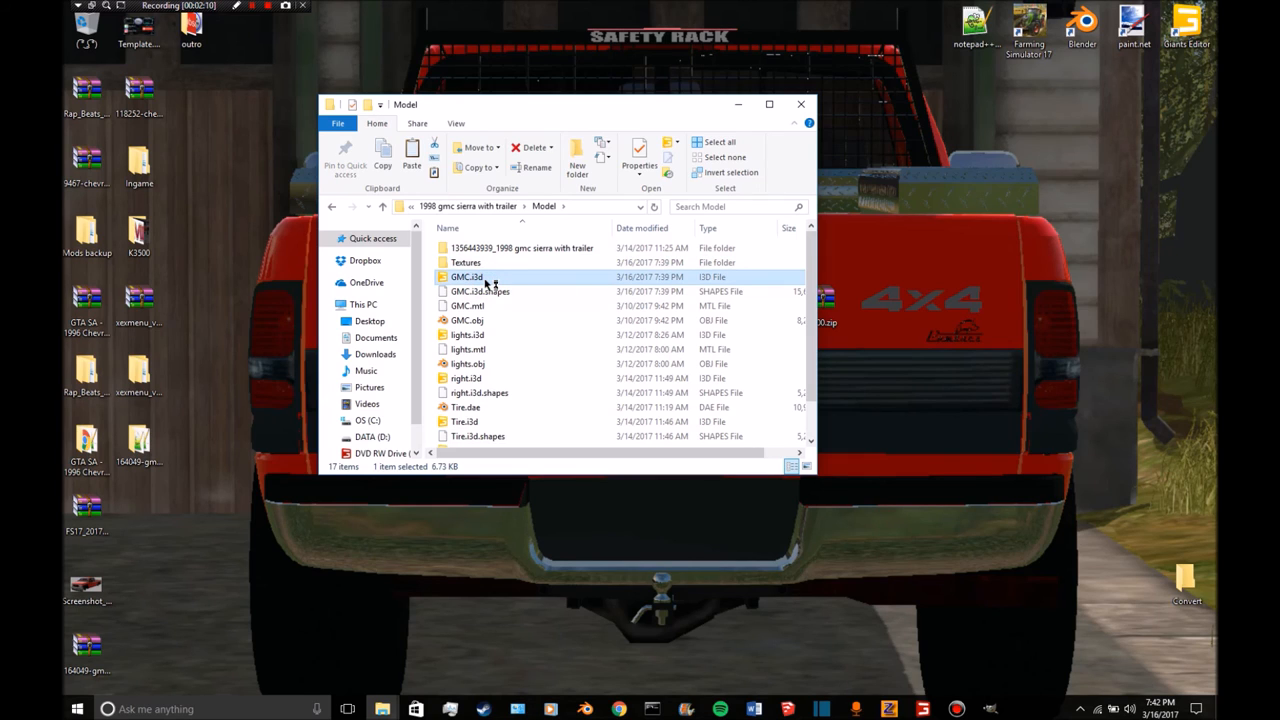
mouse_move(553, 220)
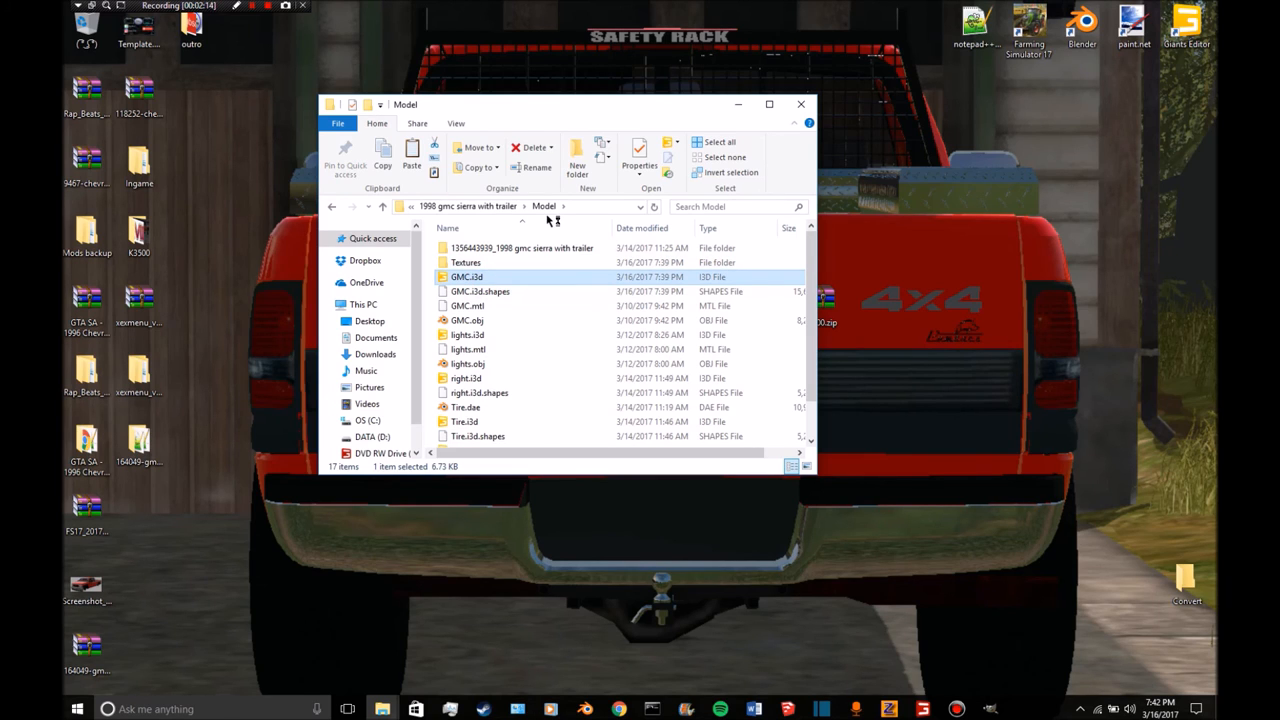
double_click(466, 277)
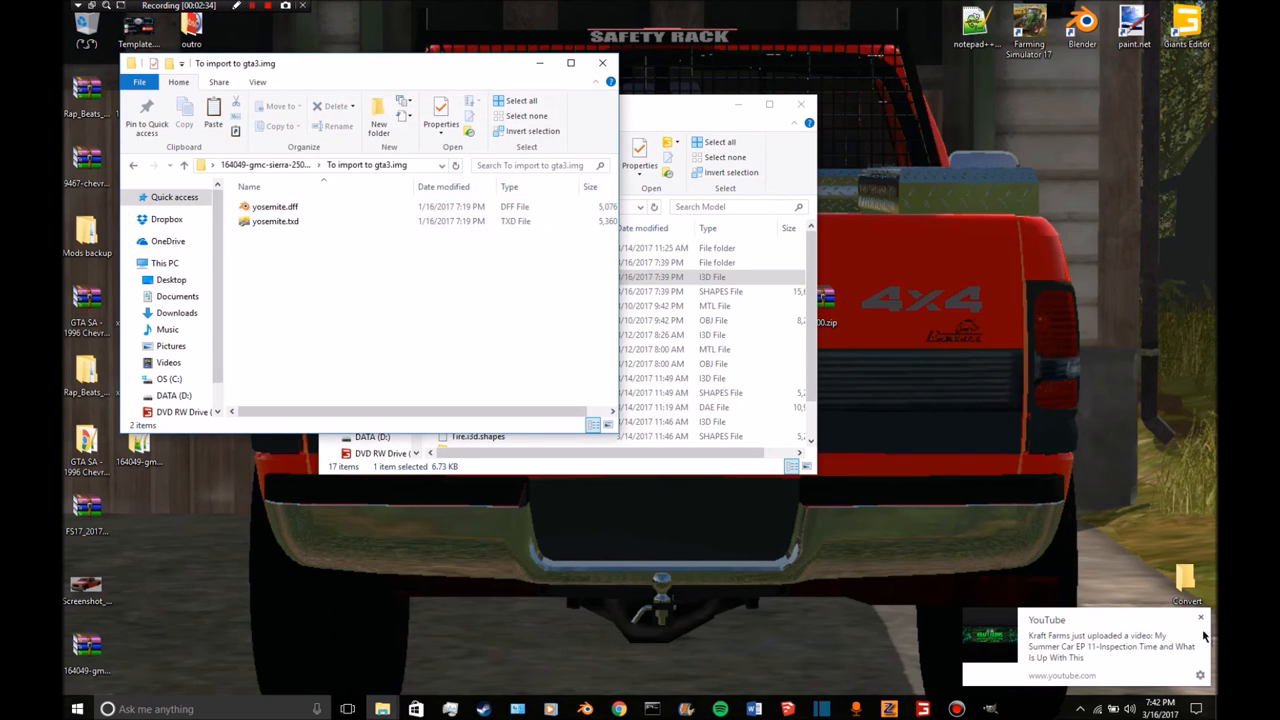
Export steel_rim1 from yosemite.txd to Desktop > Ingame as rim, then close TXD Workshop.
click(275, 221)
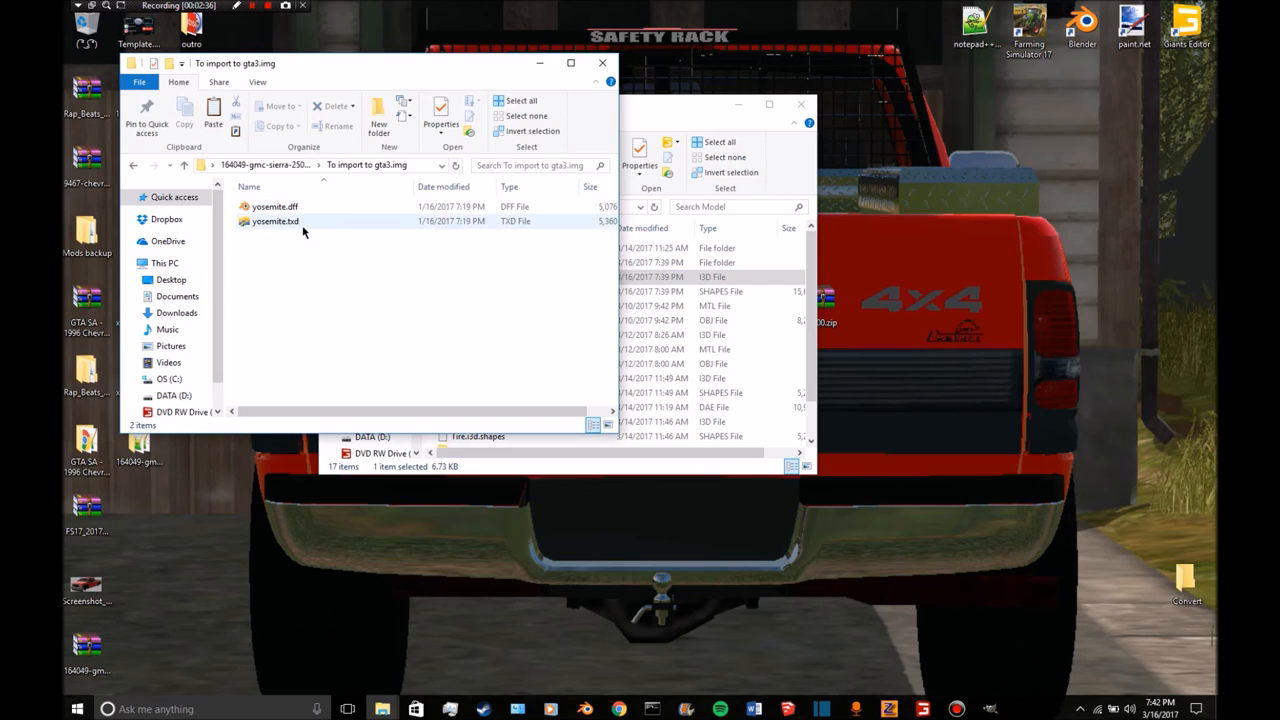
double_click(275, 221)
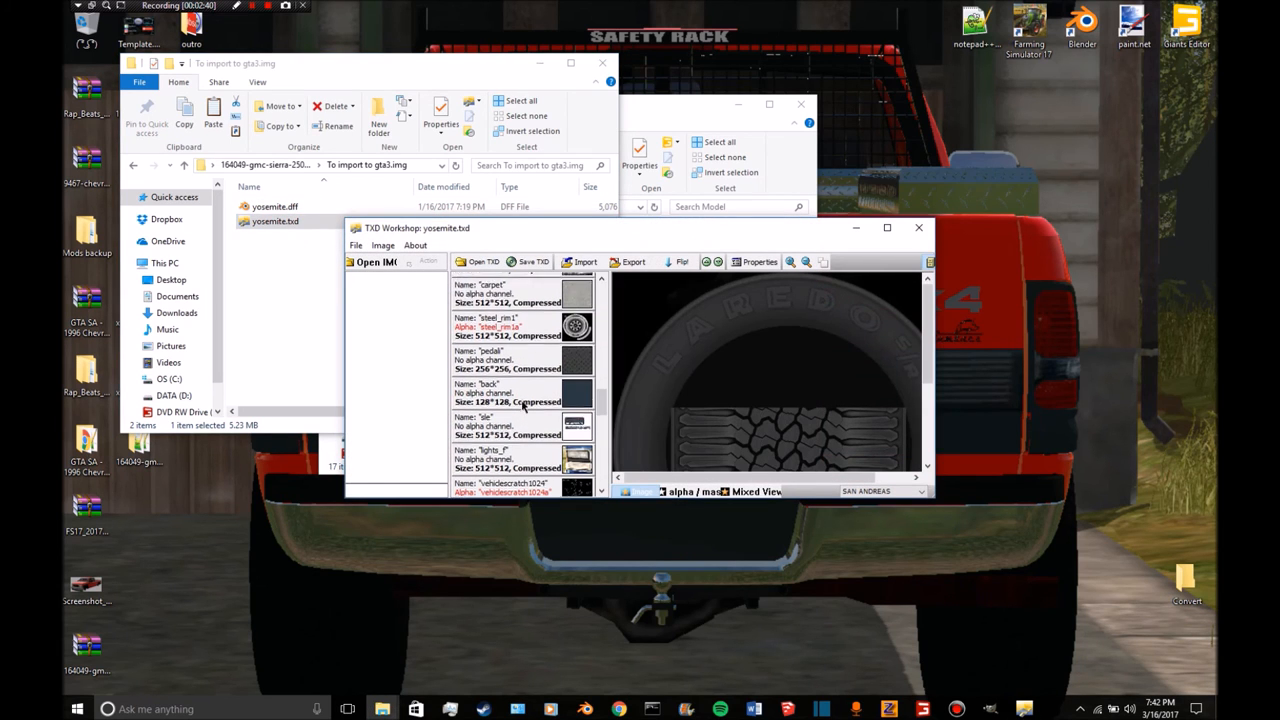
click(383, 245)
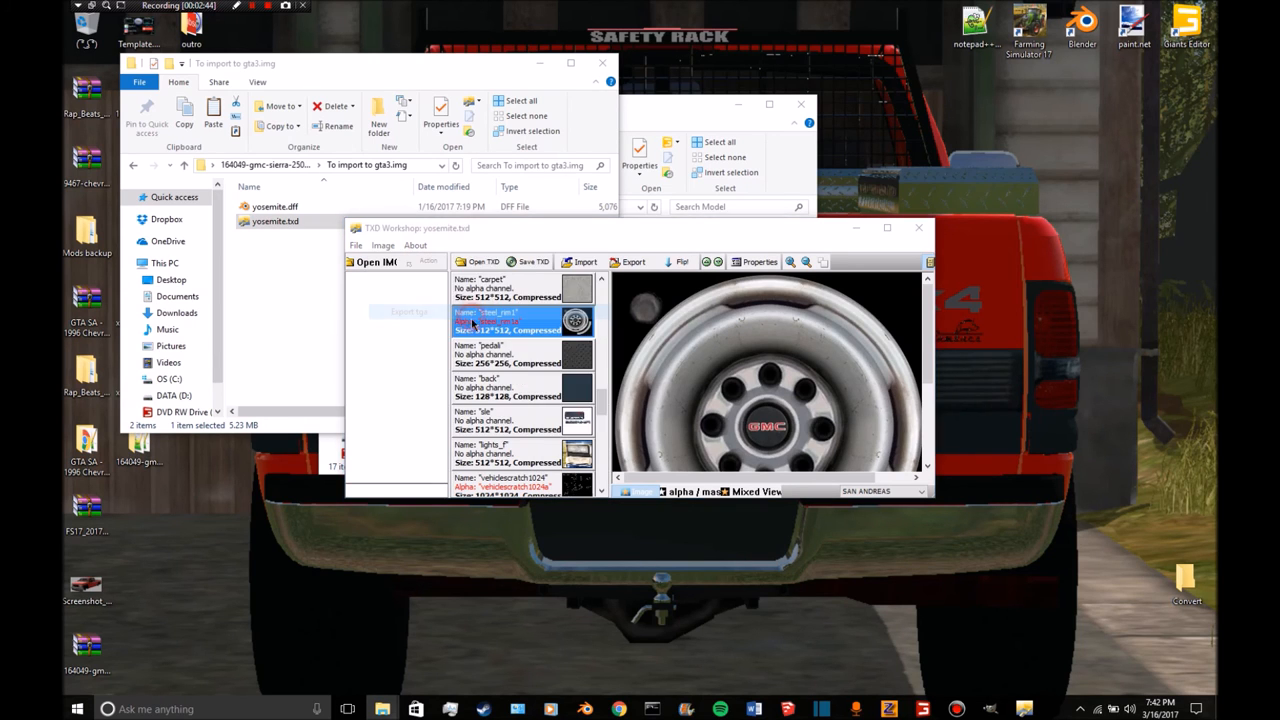
click(633, 261)
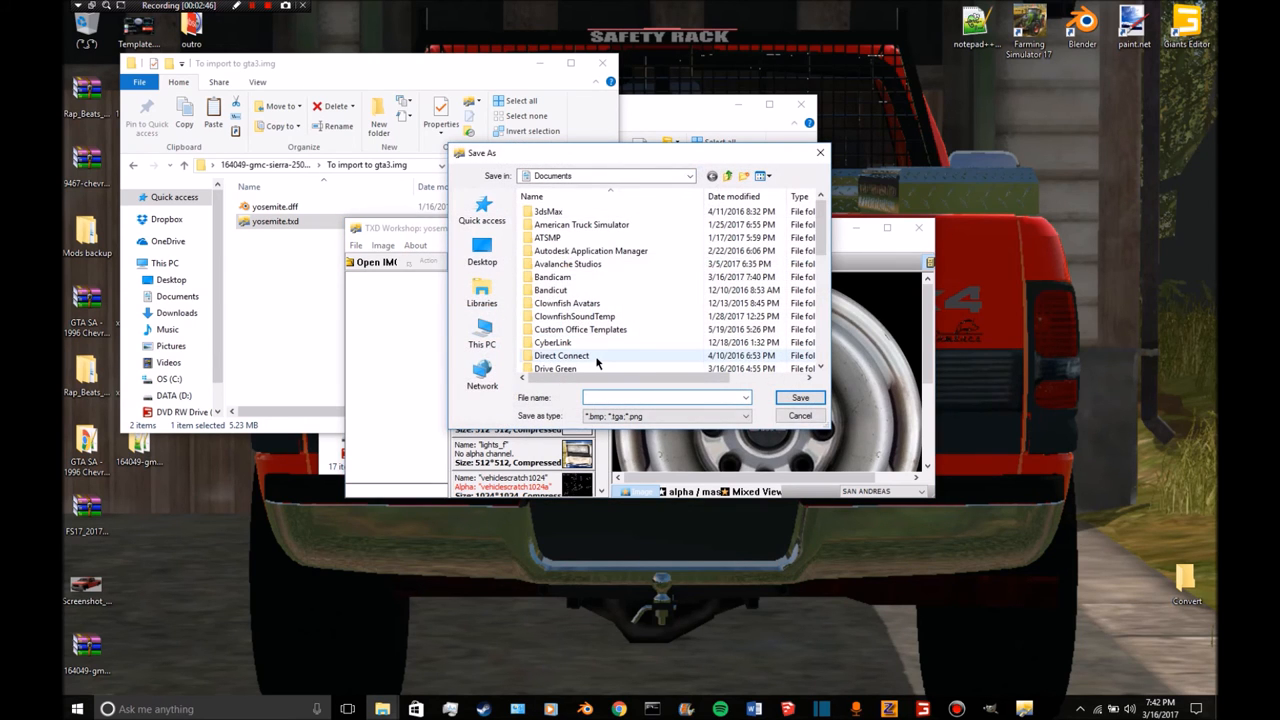
mouse_move(561, 355)
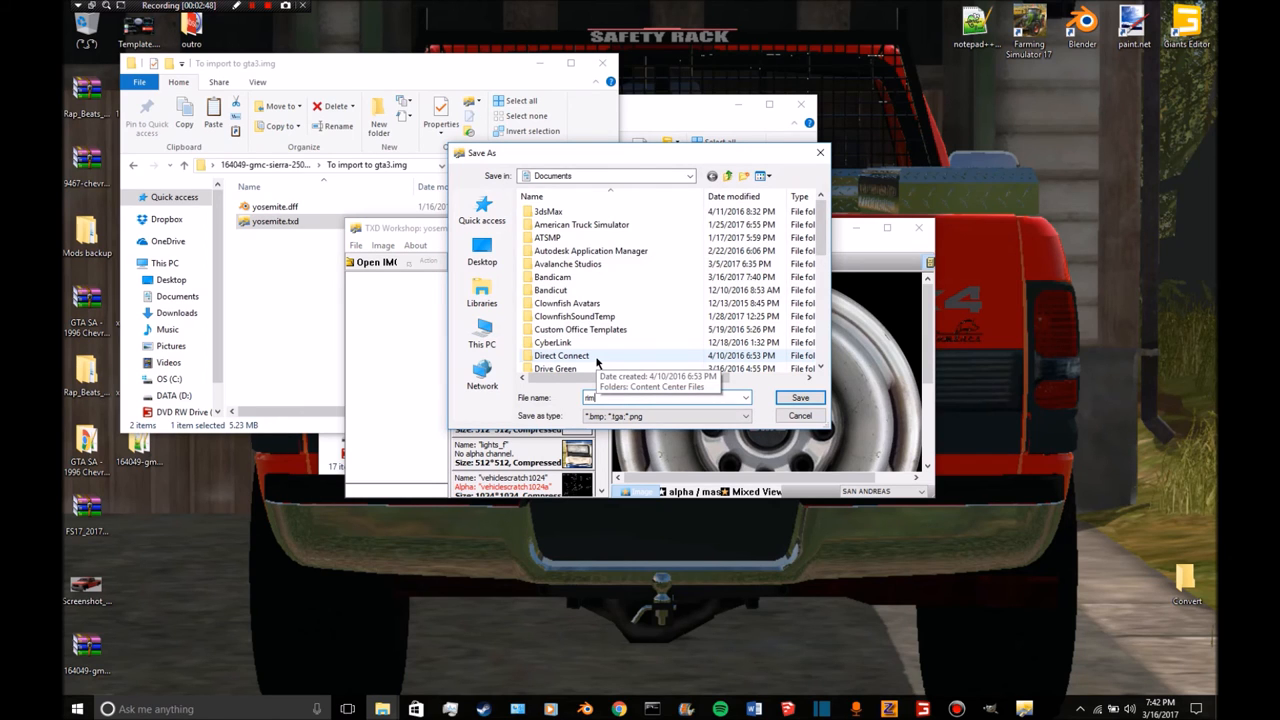
click(482, 250)
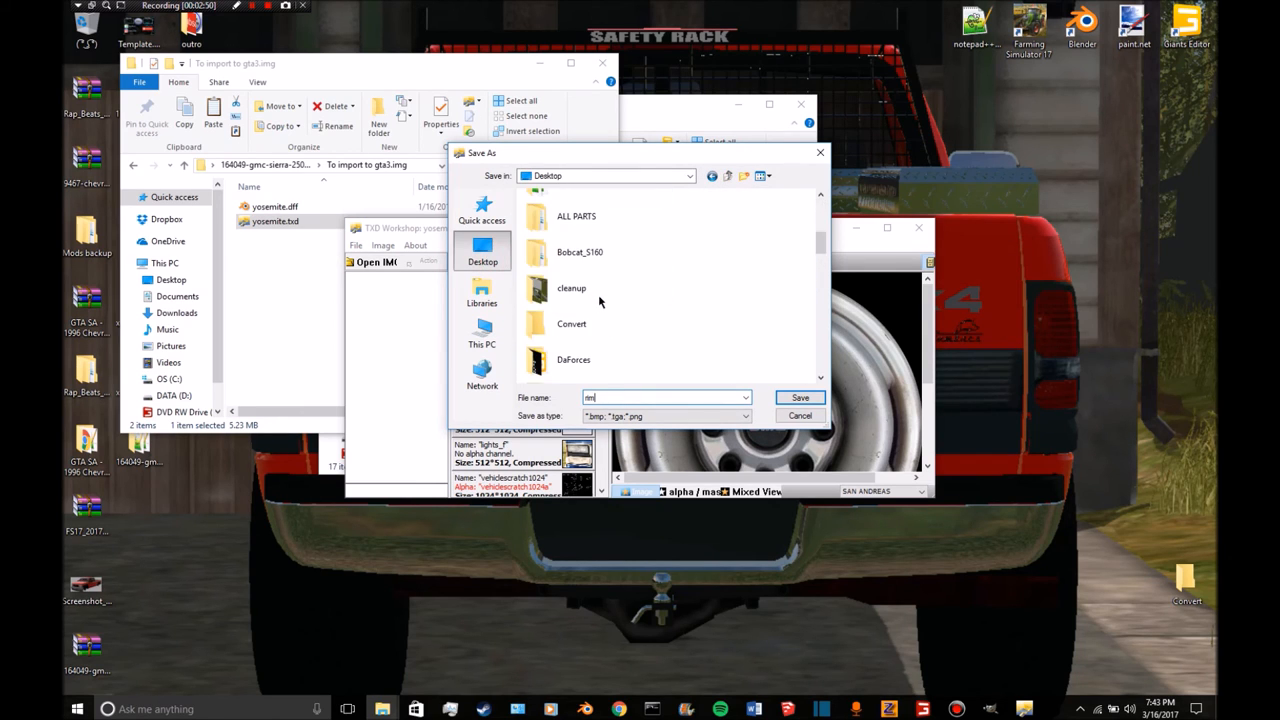
scroll(down, 3)
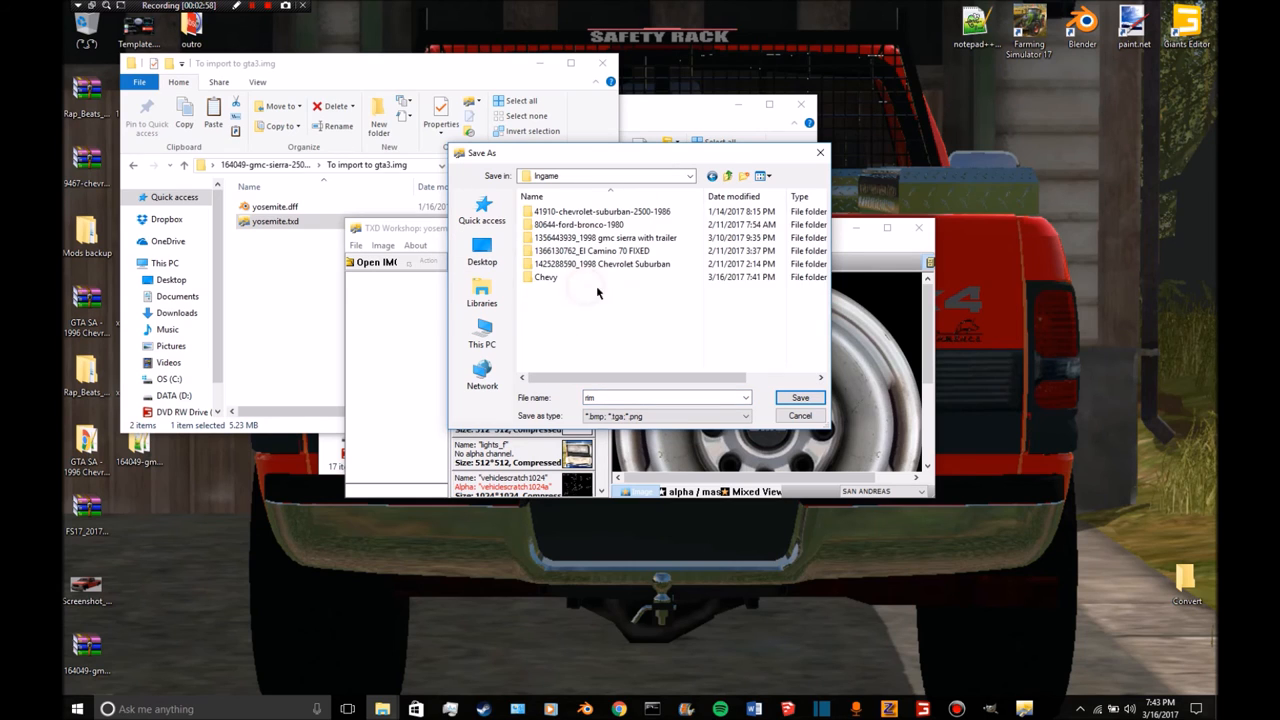
mouse_move(575, 277)
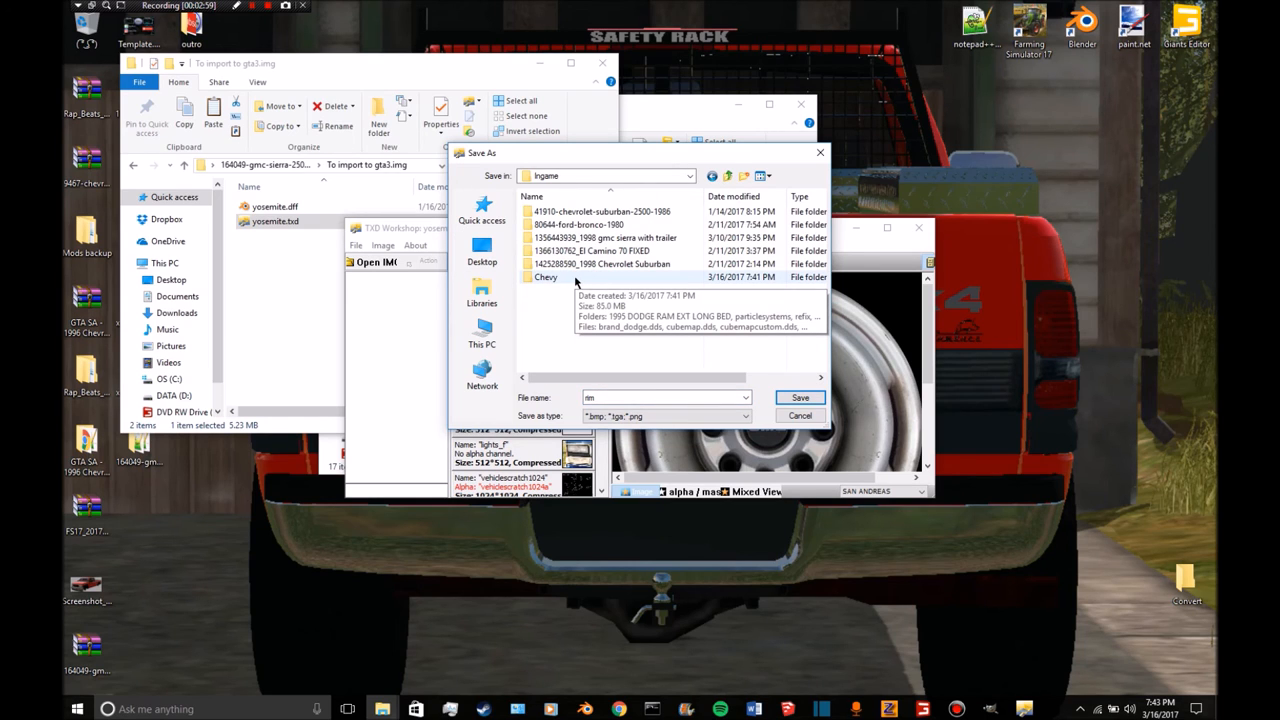
mouse_move(822, 406)
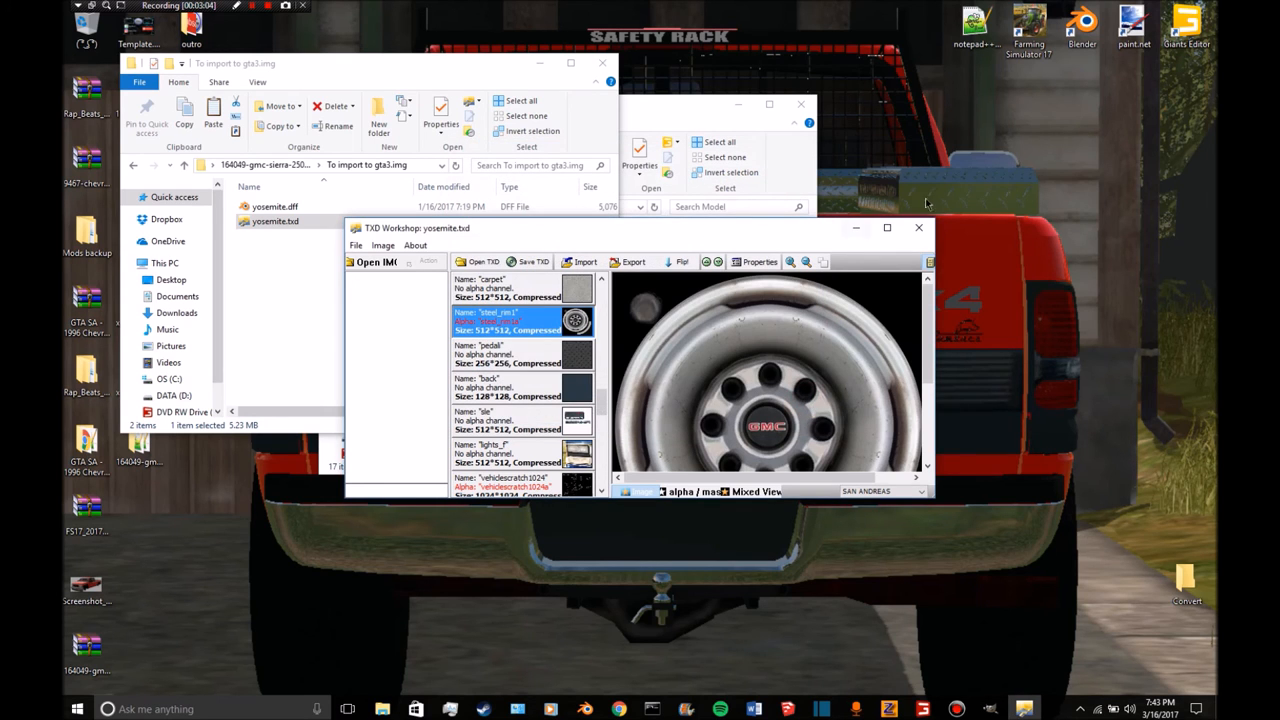
click(918, 227)
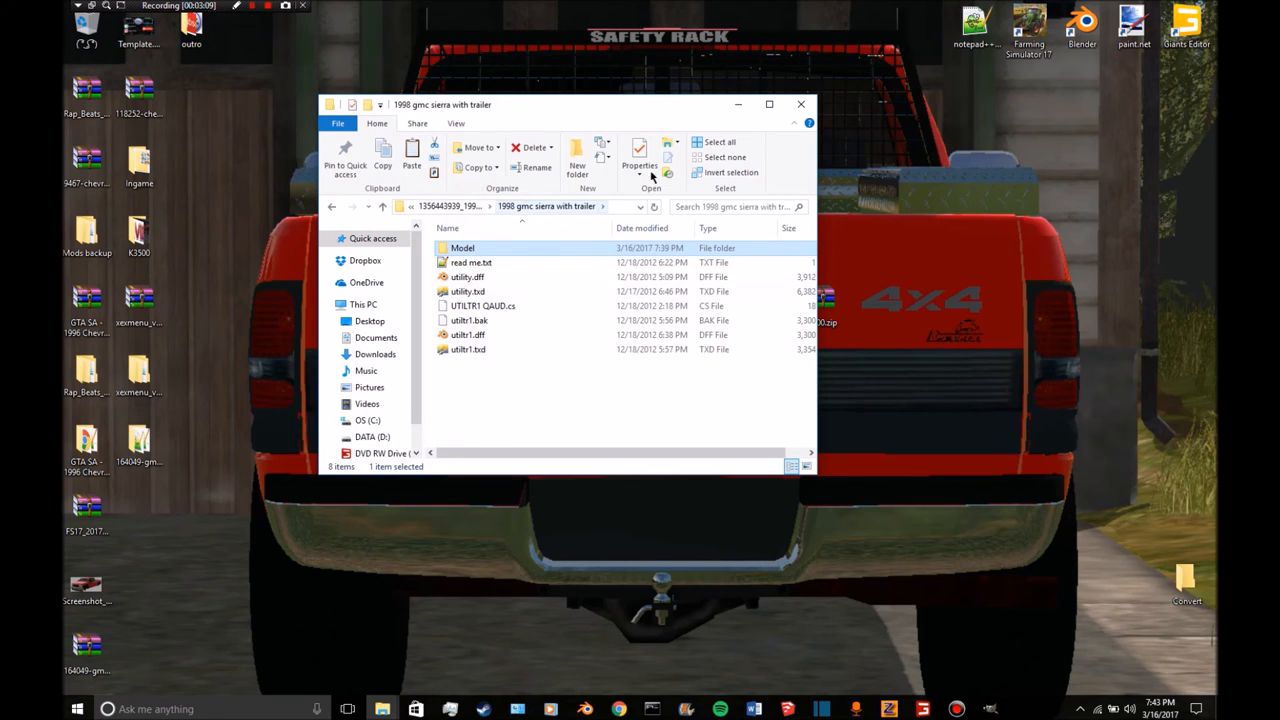
Close the gmc sierra window and open rim.tga from Ingame in paint.net.
click(801, 104)
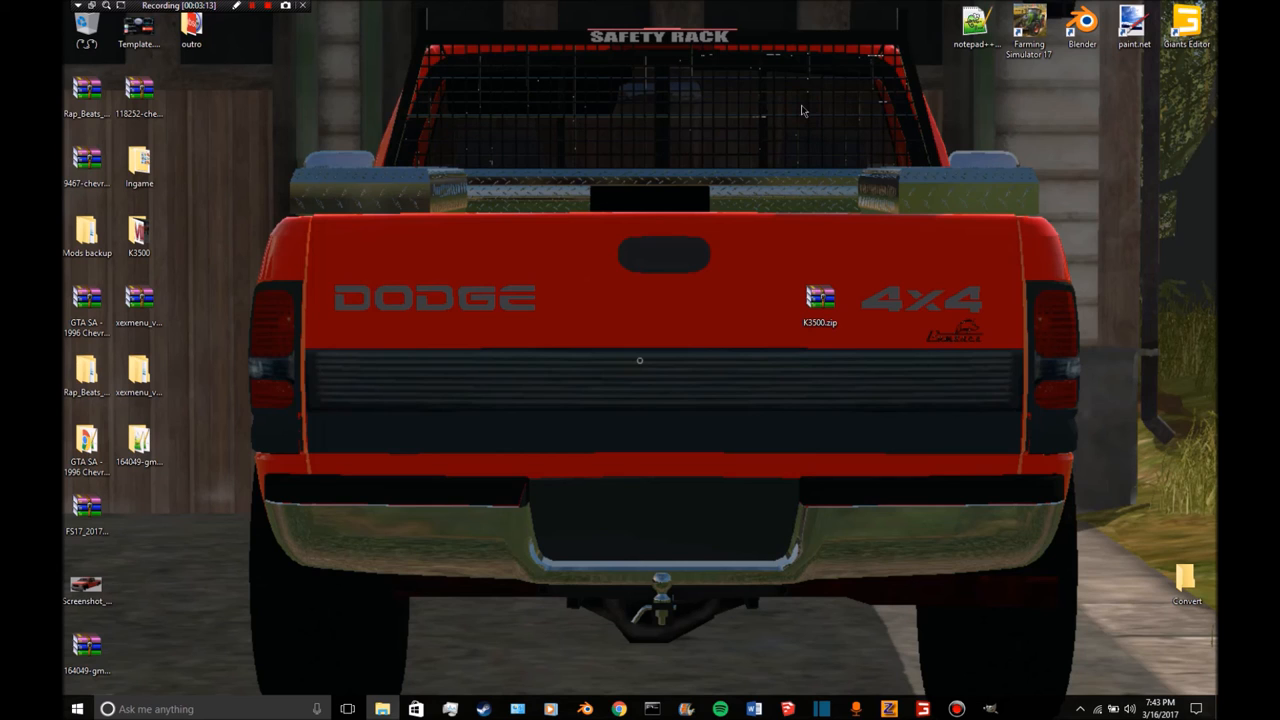
mouse_move(273, 493)
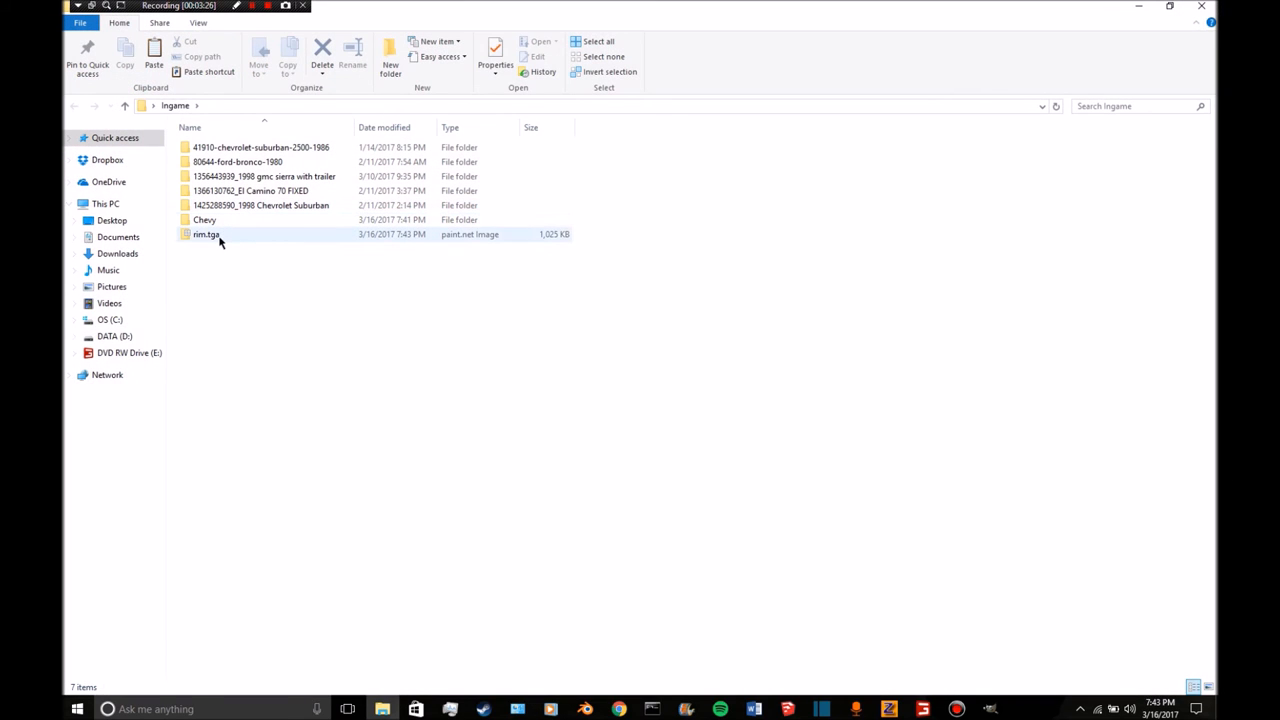
double_click(206, 234)
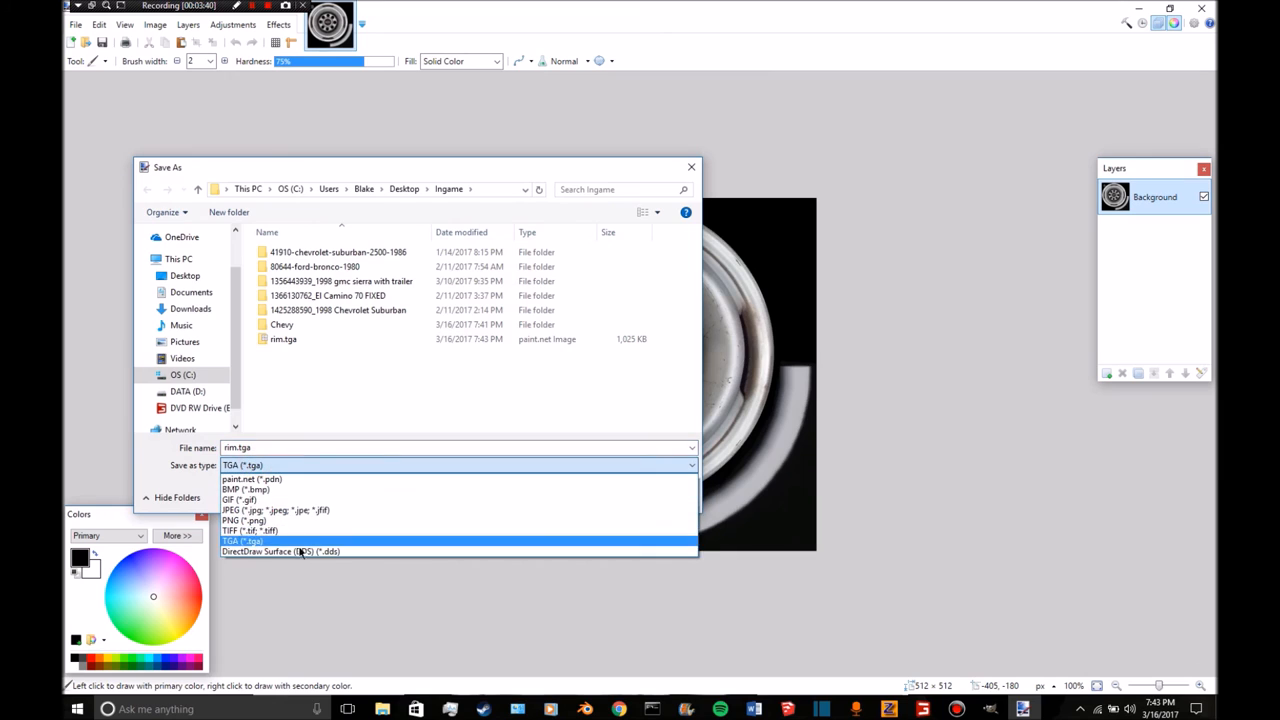
Save the rim as DDS into the Sierra's Model > Textures, replacing rim.dds.
click(280, 551)
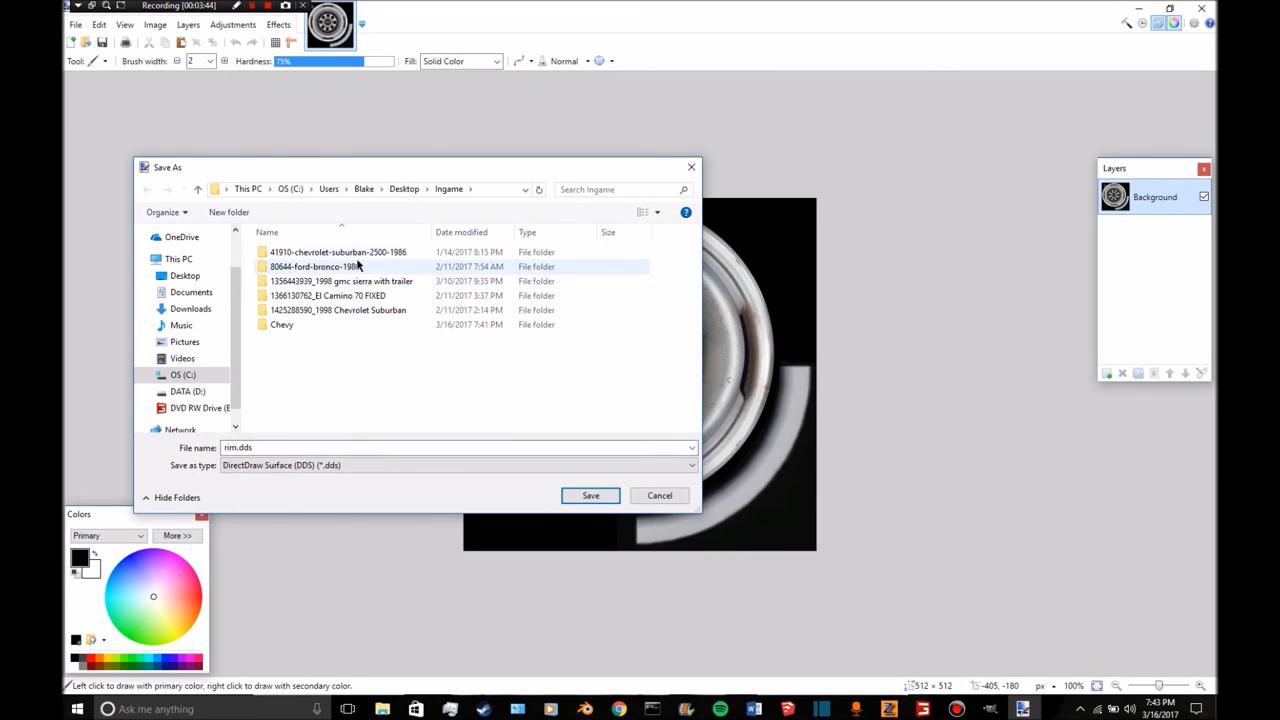
mouse_move(408, 310)
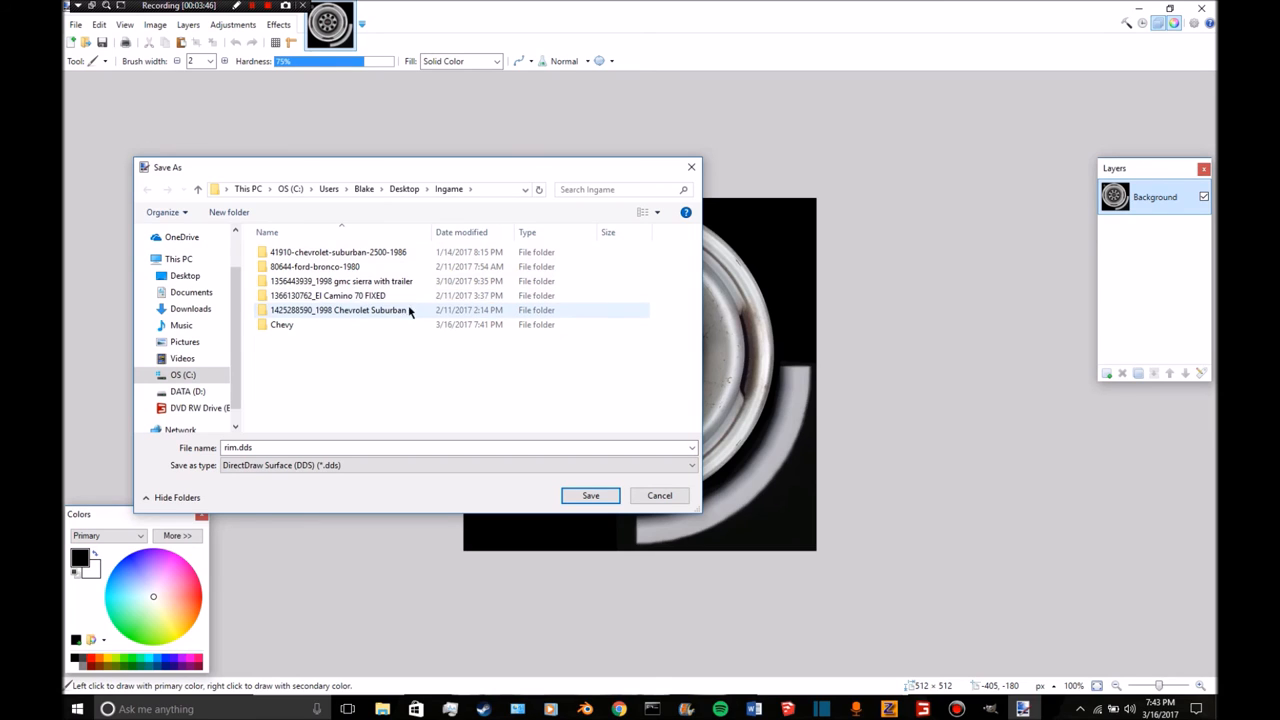
double_click(342, 281)
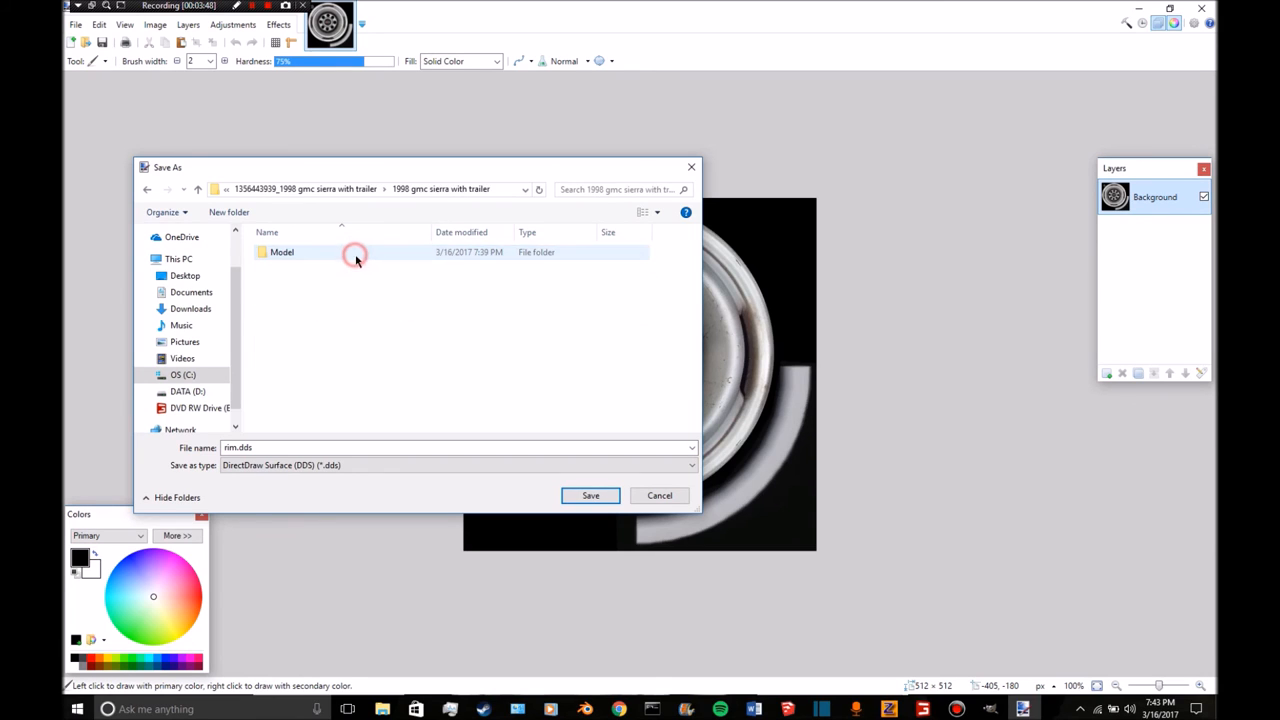
double_click(282, 252)
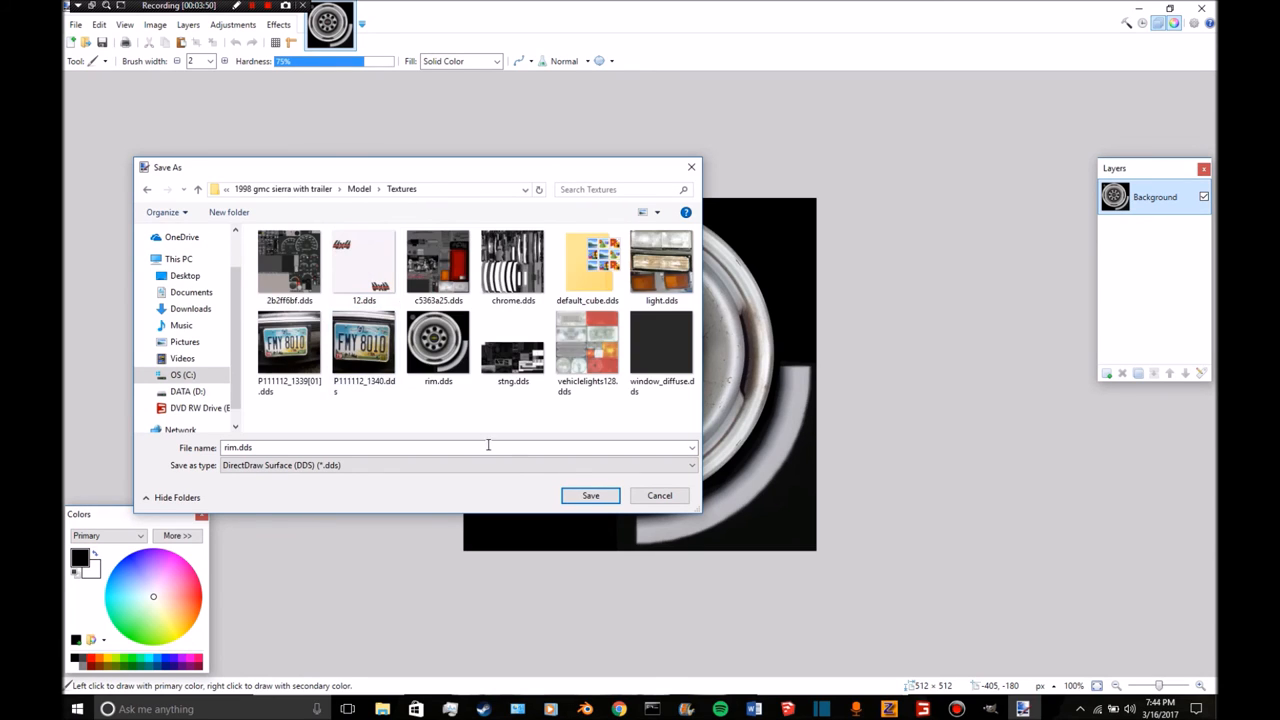
click(590, 495)
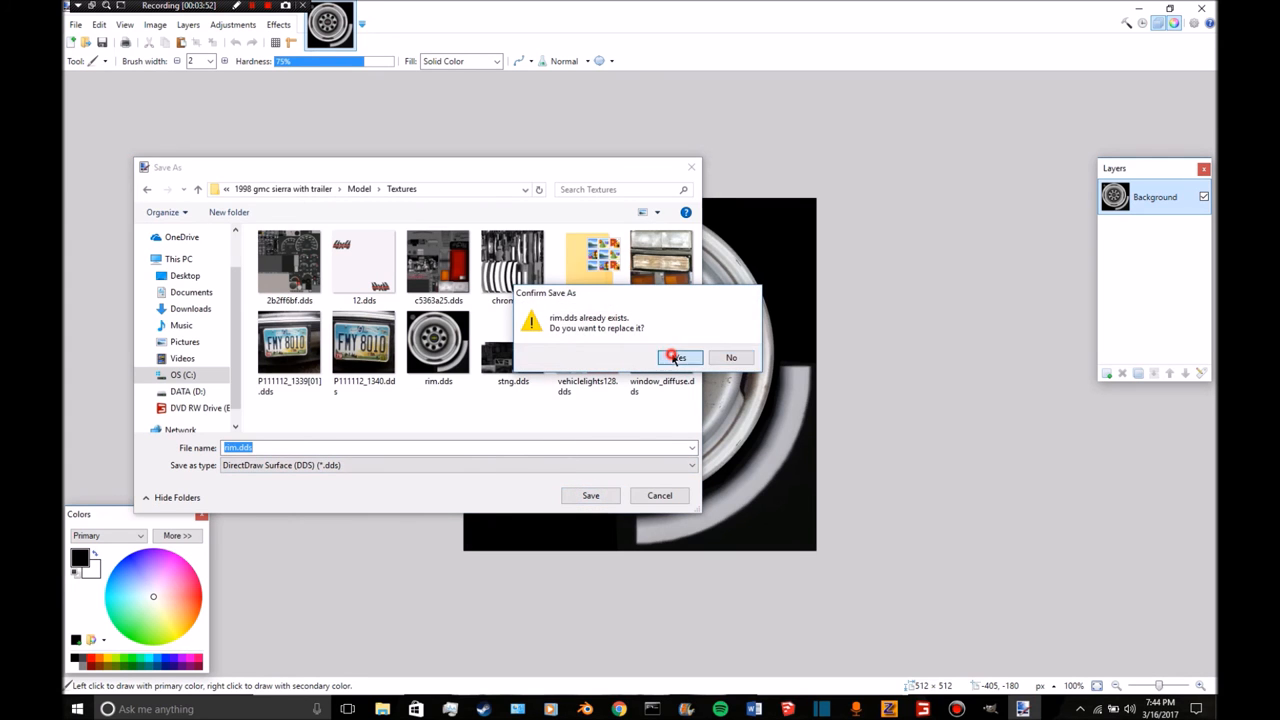
click(678, 357)
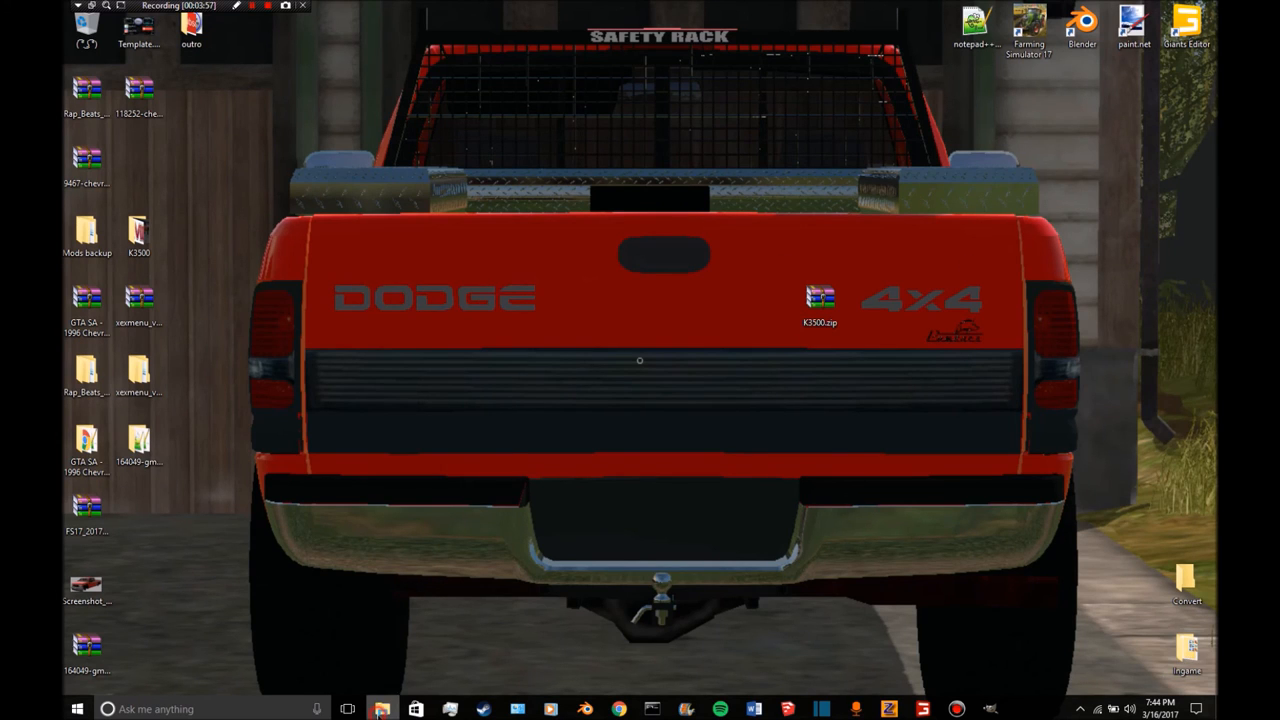
Rename the Chevy folder in Ingame to GMC_Sierra2500 and open it.
click(380, 709)
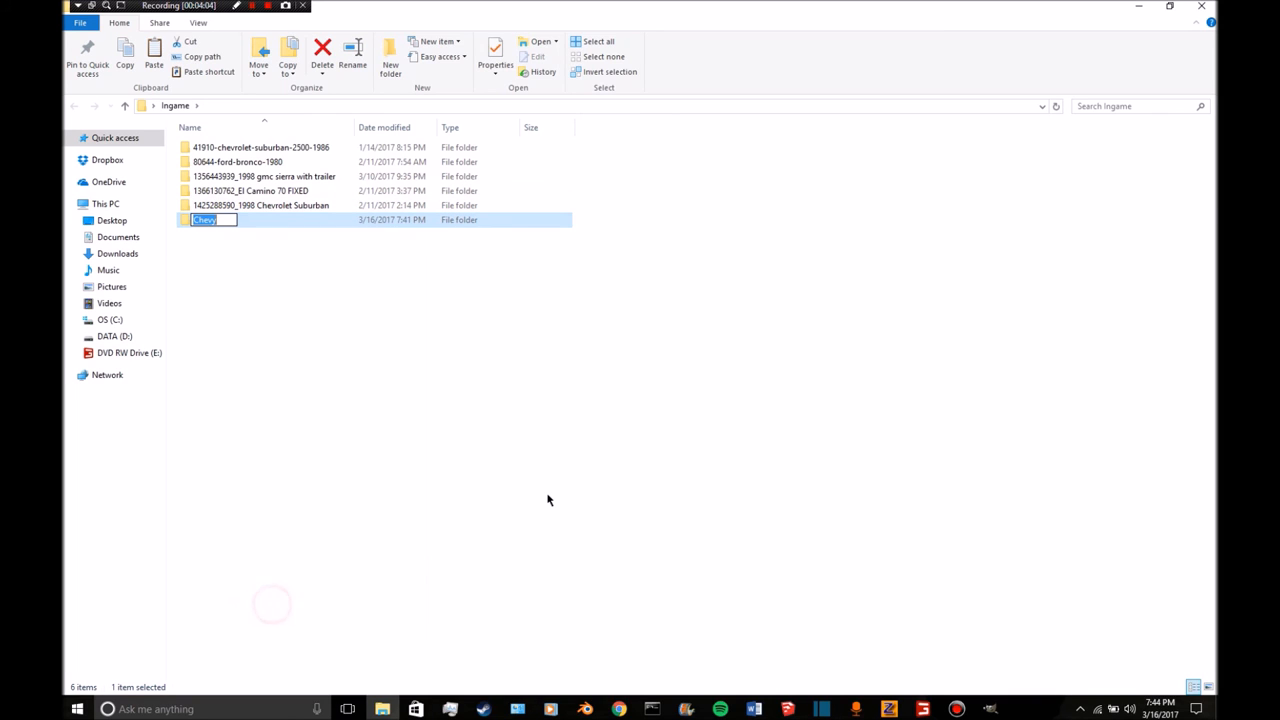
text(GMC_S)
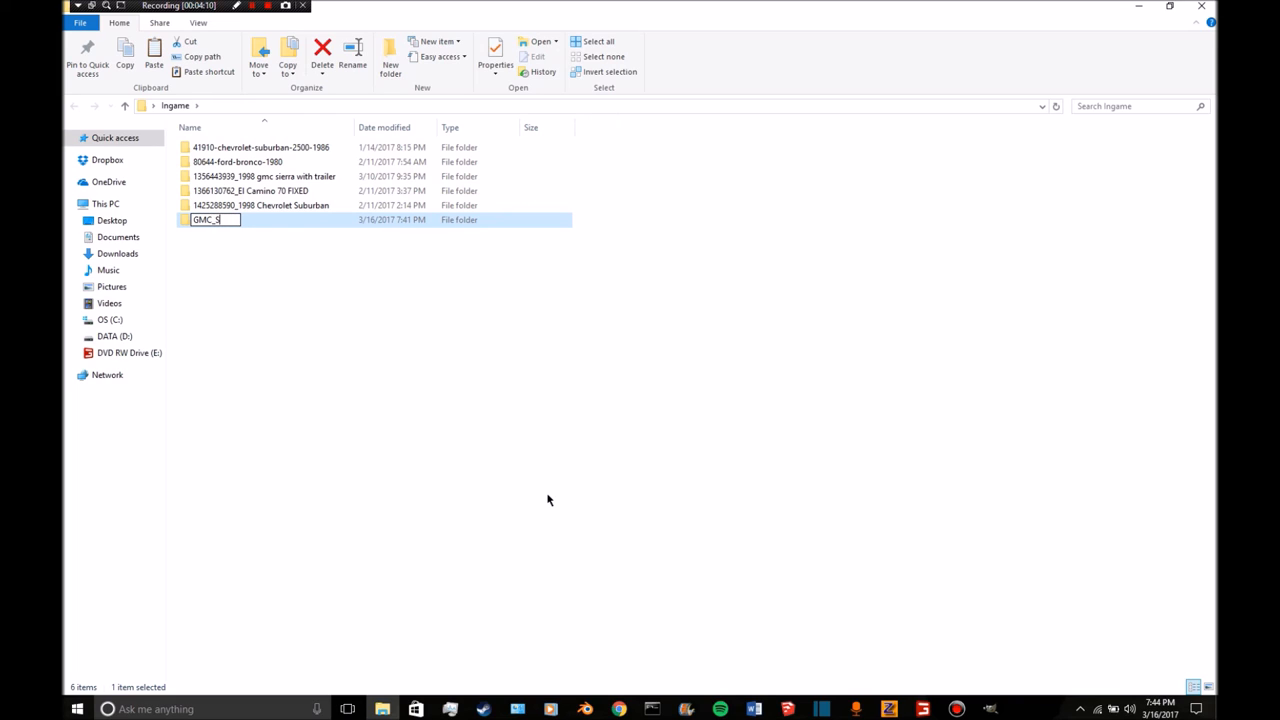
text(ierra2500)
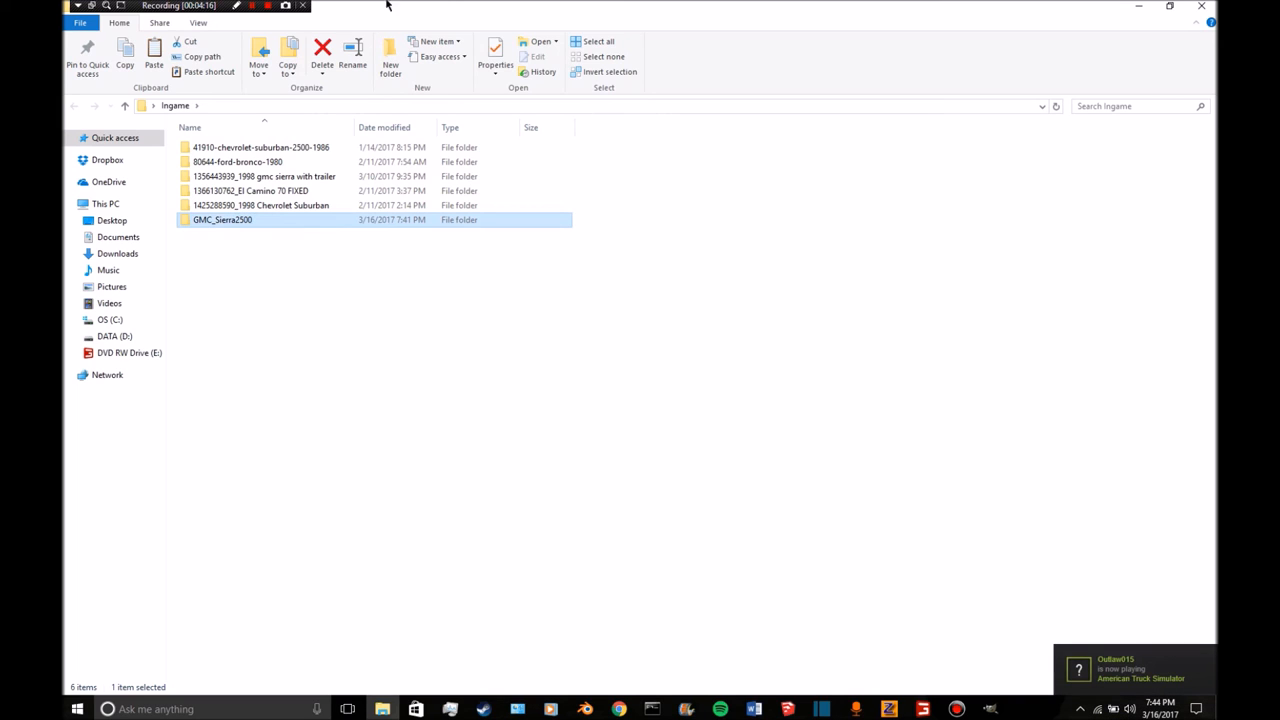
click(264, 176)
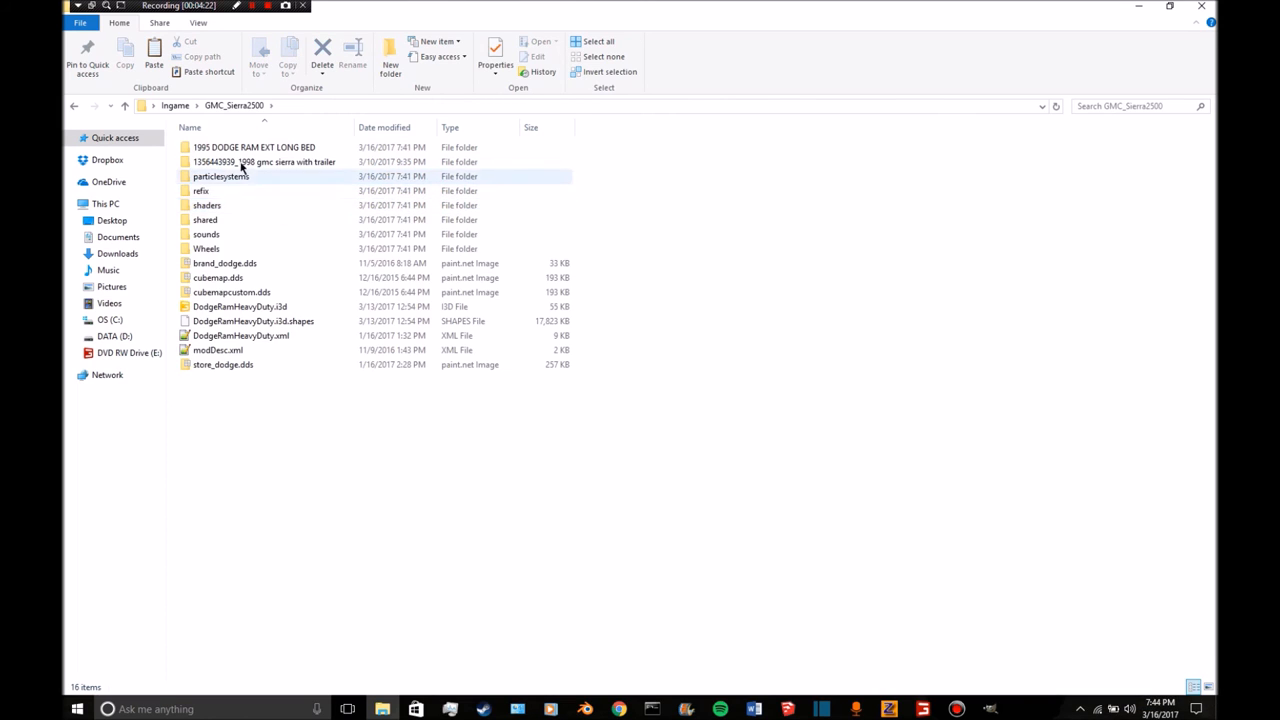
Open DodgeRamHeavyDuty.i3d from GMC_Sierra2500 in GIANTS Editor.
click(240, 306)
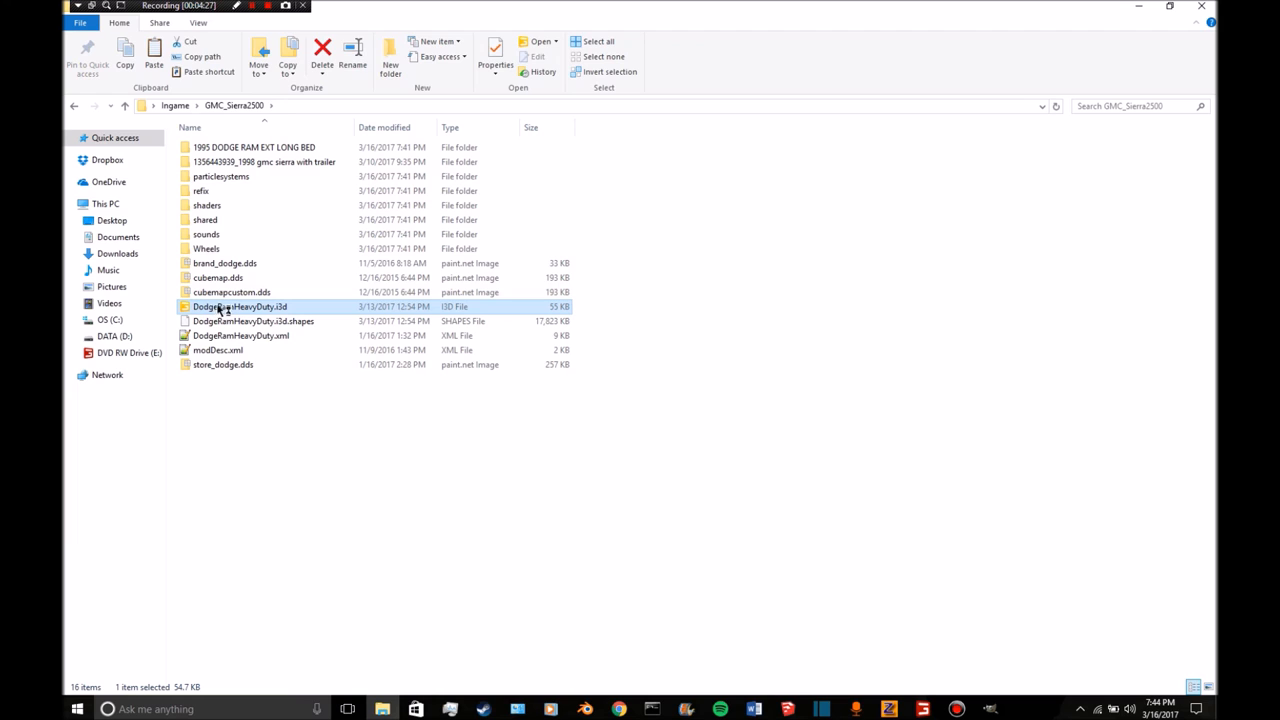
double_click(240, 306)
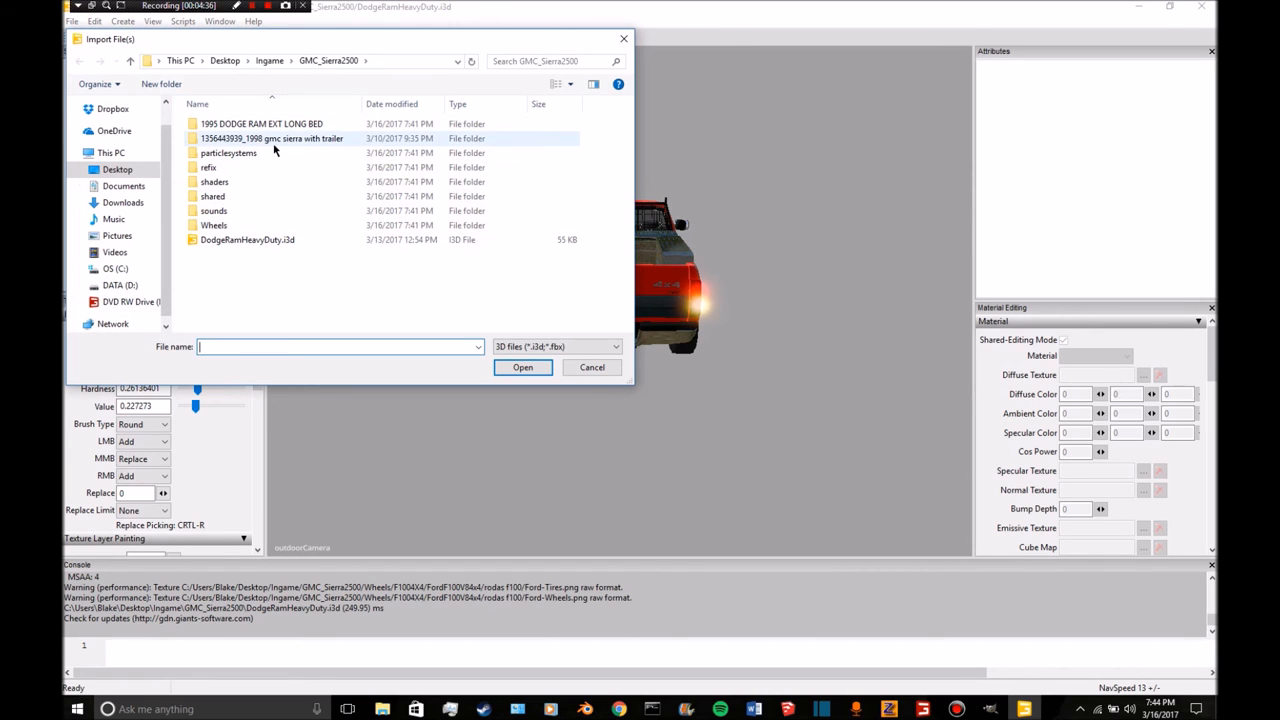
Import GMC.i3d from 1998 gmc sierra with trailer > Model.
double_click(272, 138)
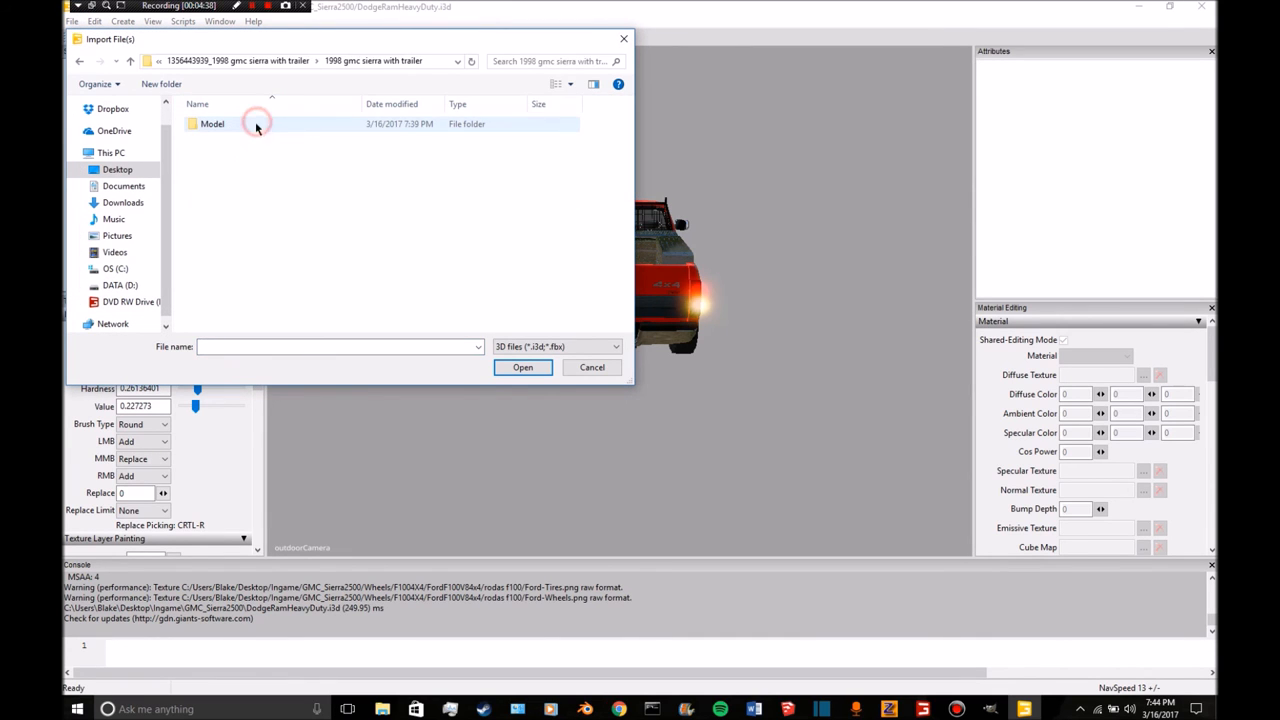
double_click(211, 123)
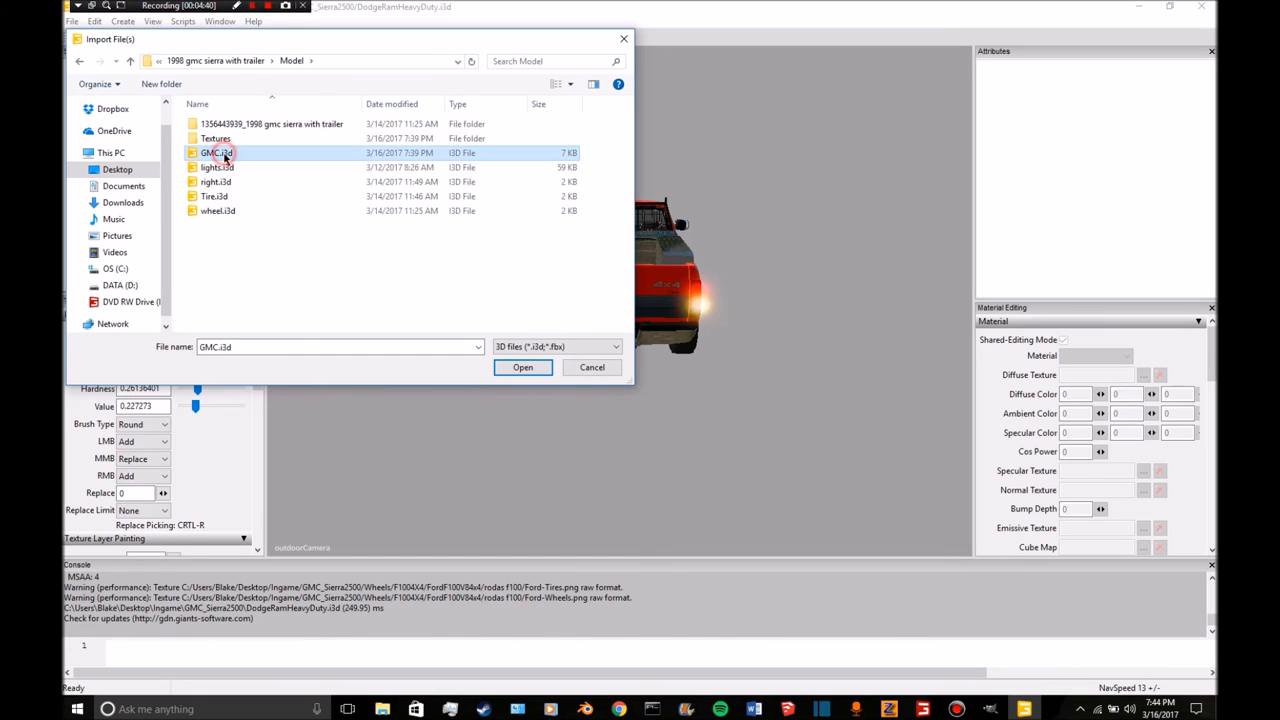
click(522, 367)
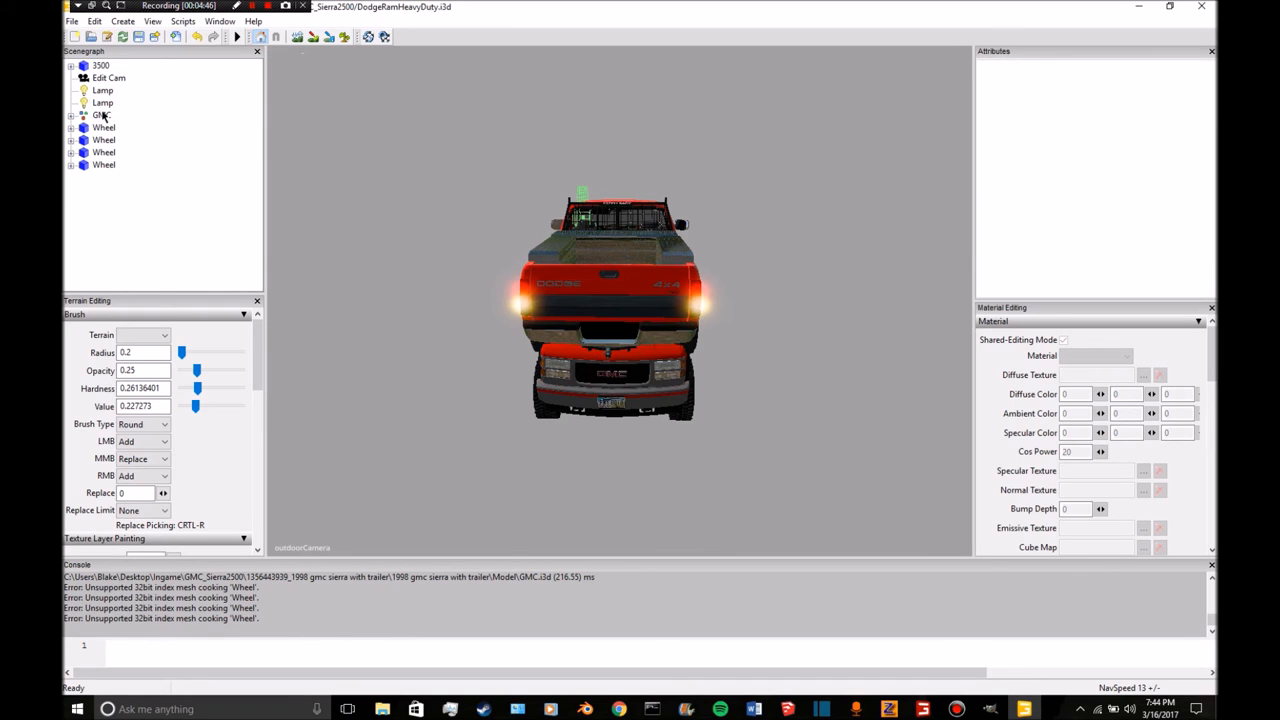
Switch to the Edit Cam and set the GMC body's Y rotation to 0.
click(98, 115)
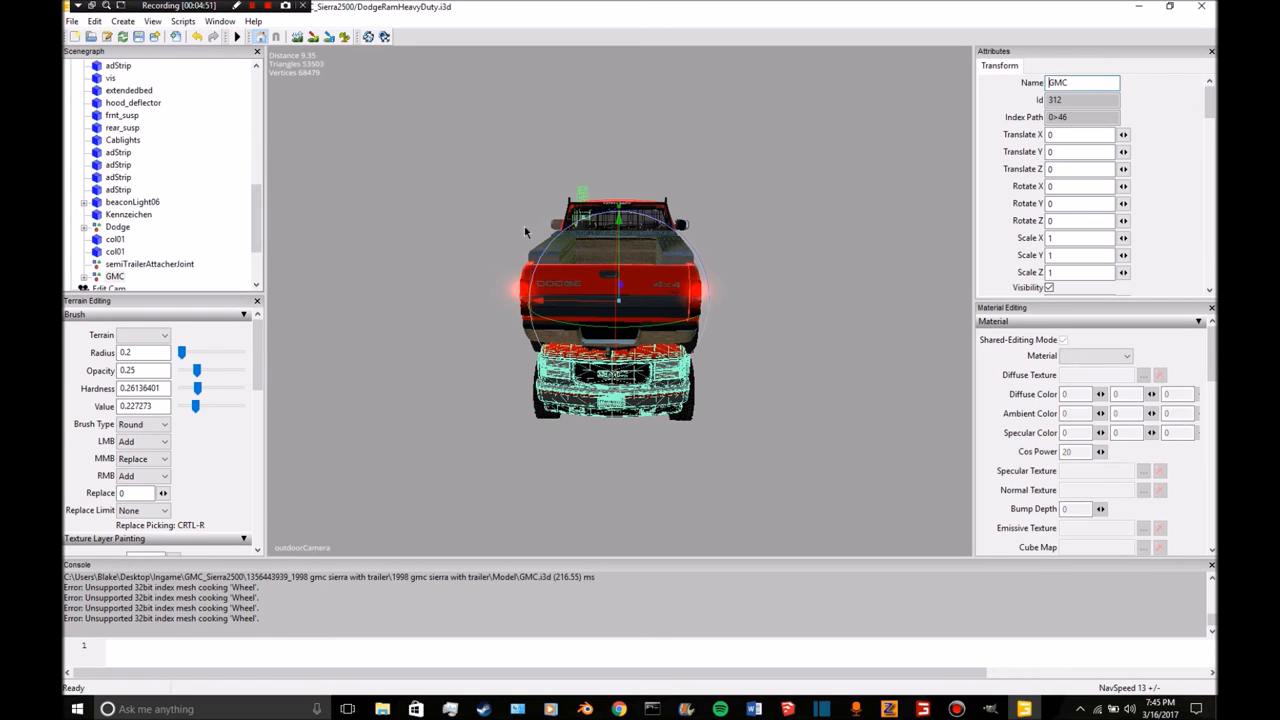
click(152, 21)
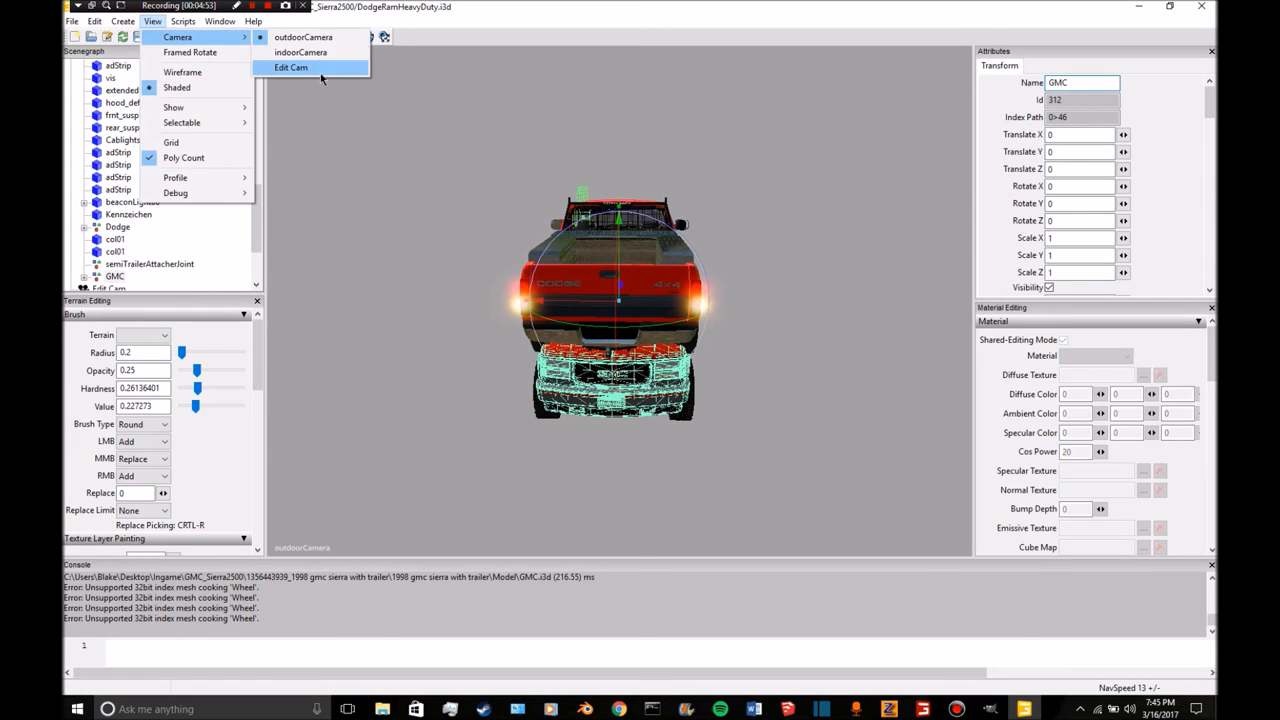
click(291, 67)
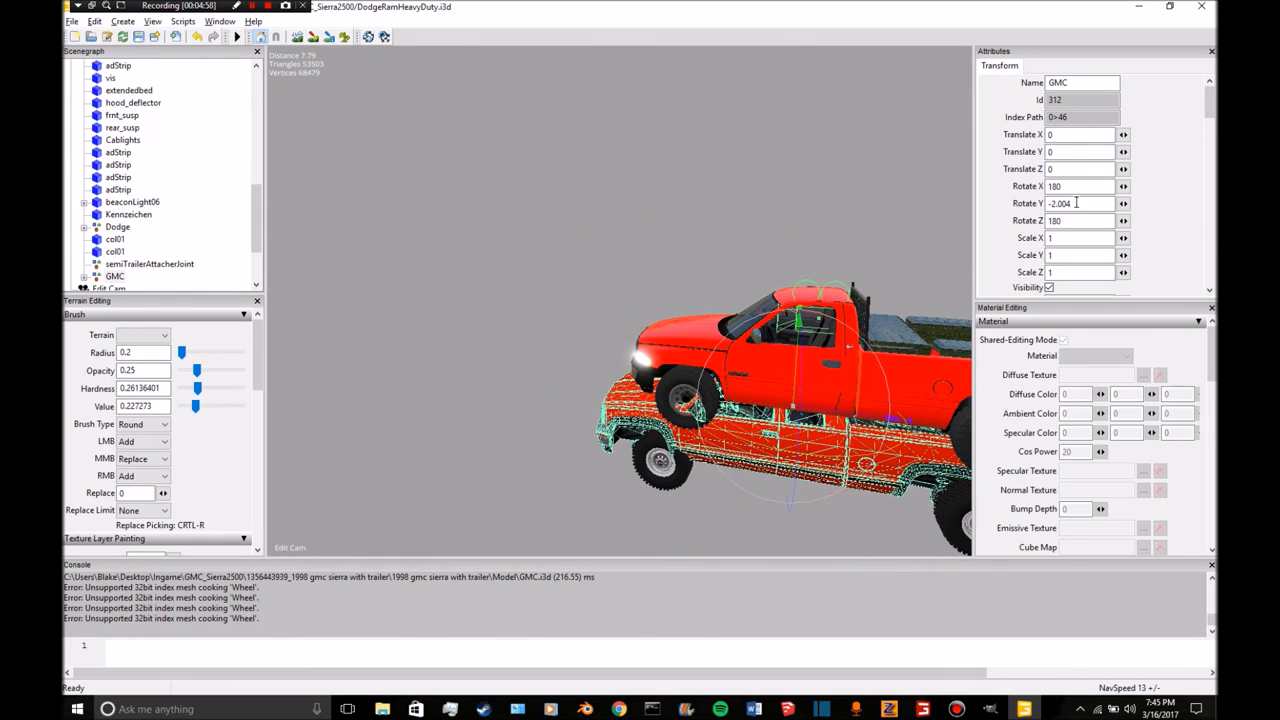
text(0)
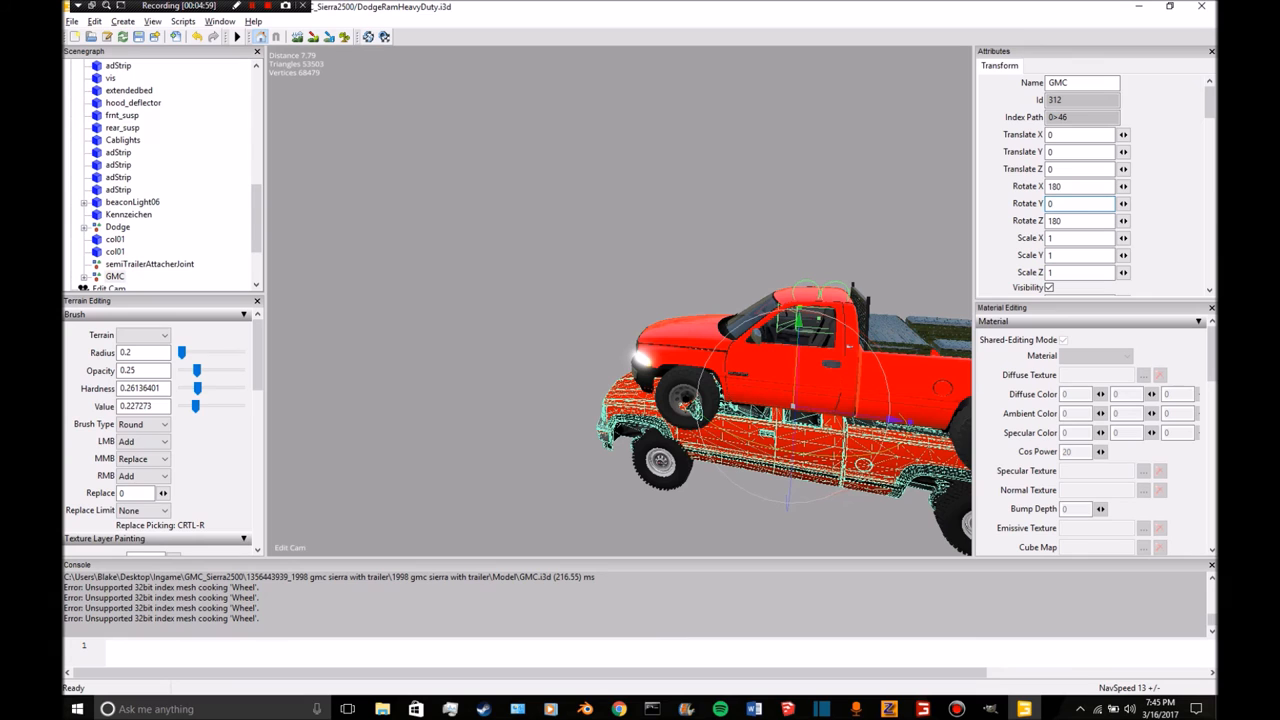
click(118, 226)
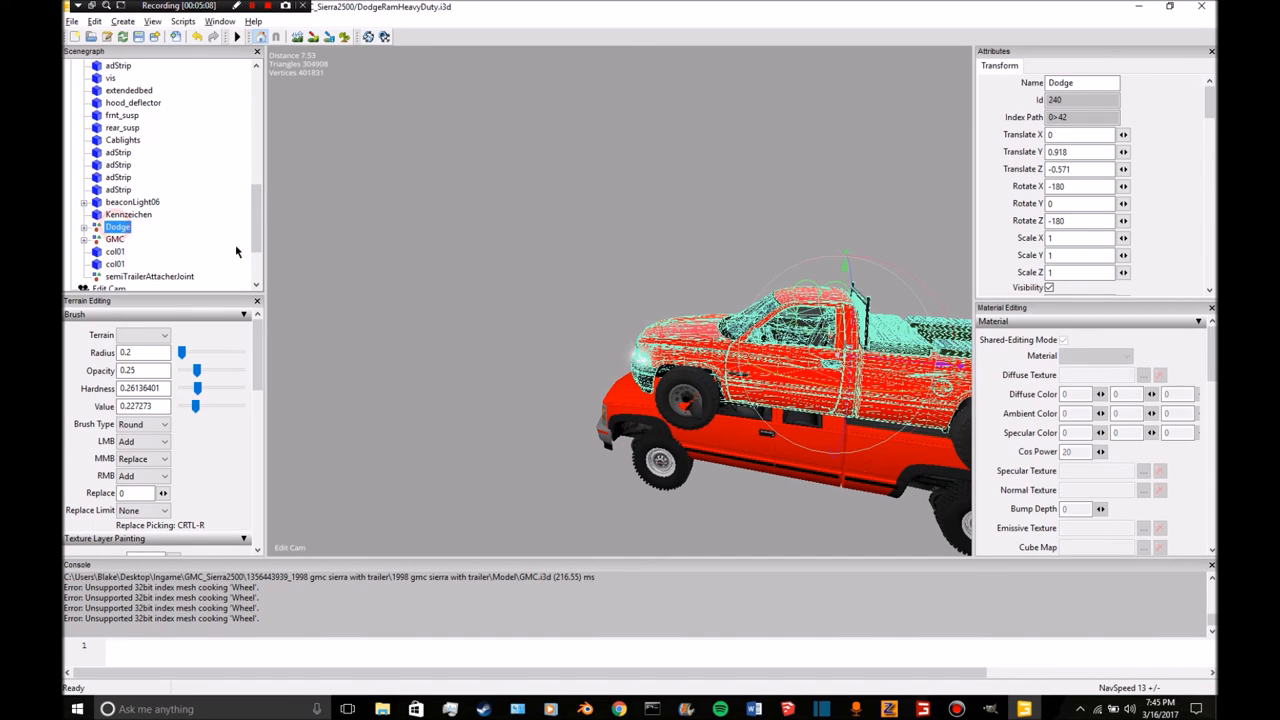
Raise the GMC body to height 0.918, reading the Dodge body's position values.
click(115, 238)
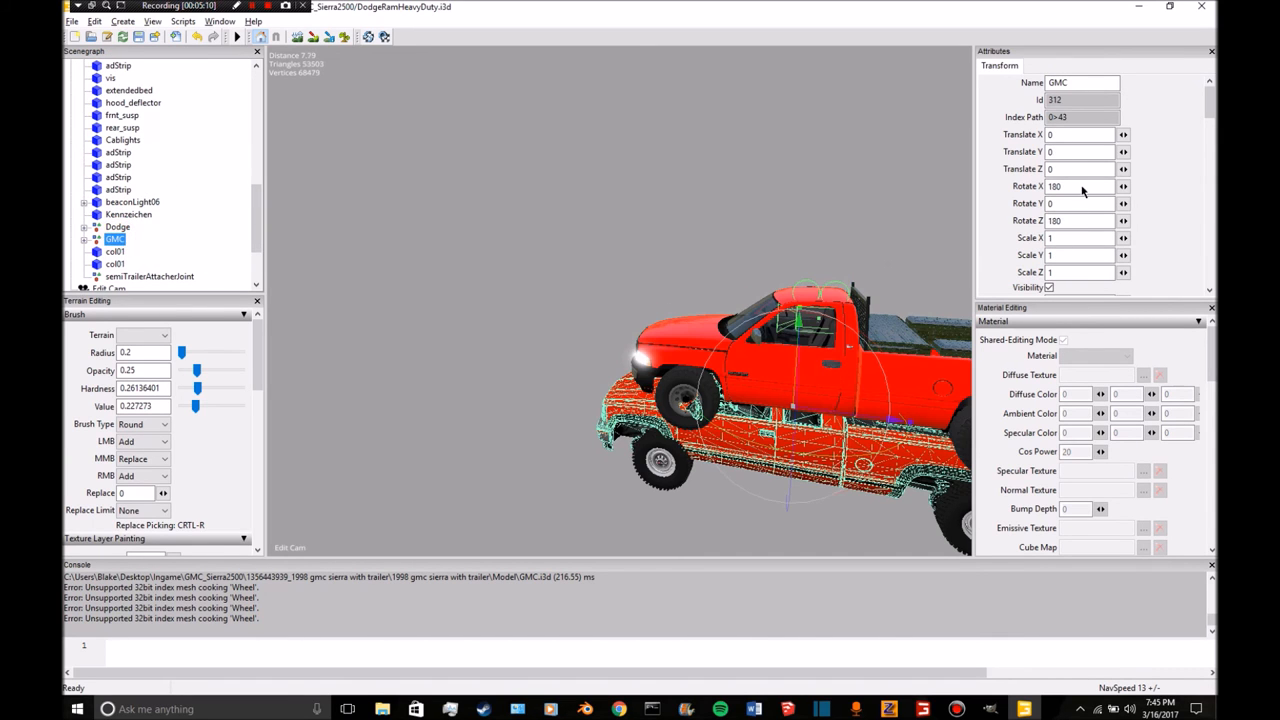
click(117, 227)
text(.918)
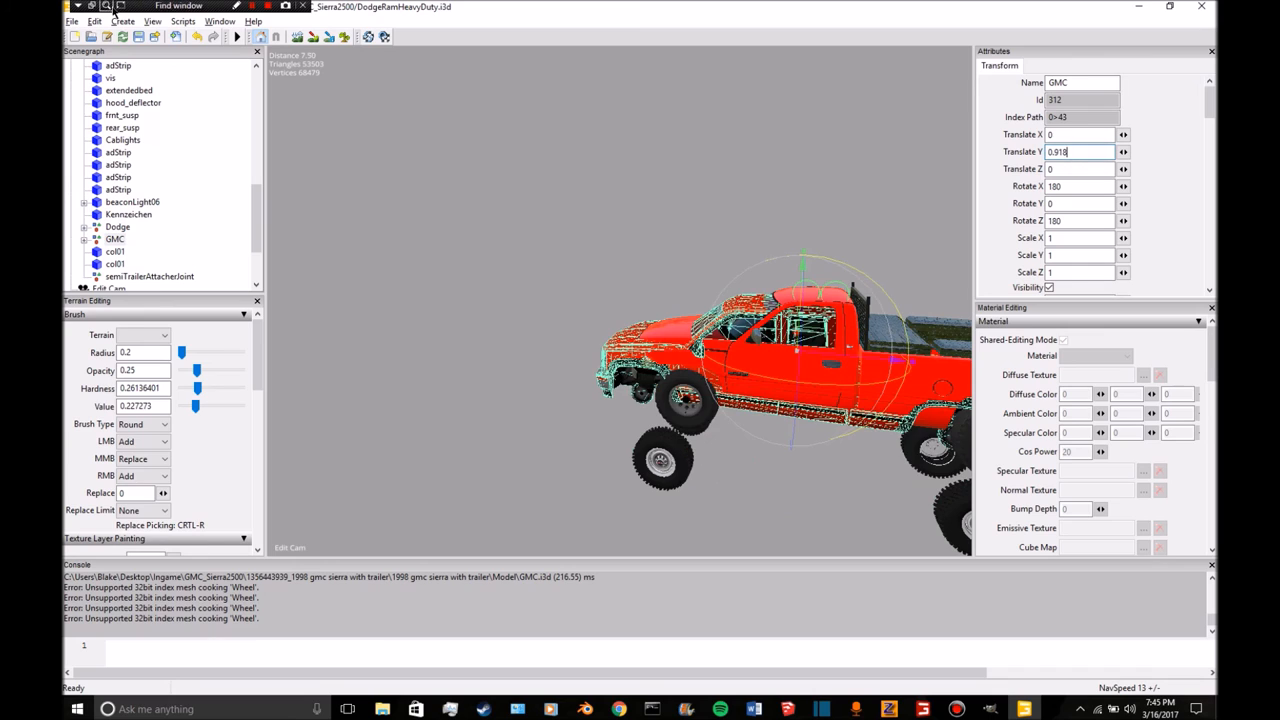
click(117, 226)
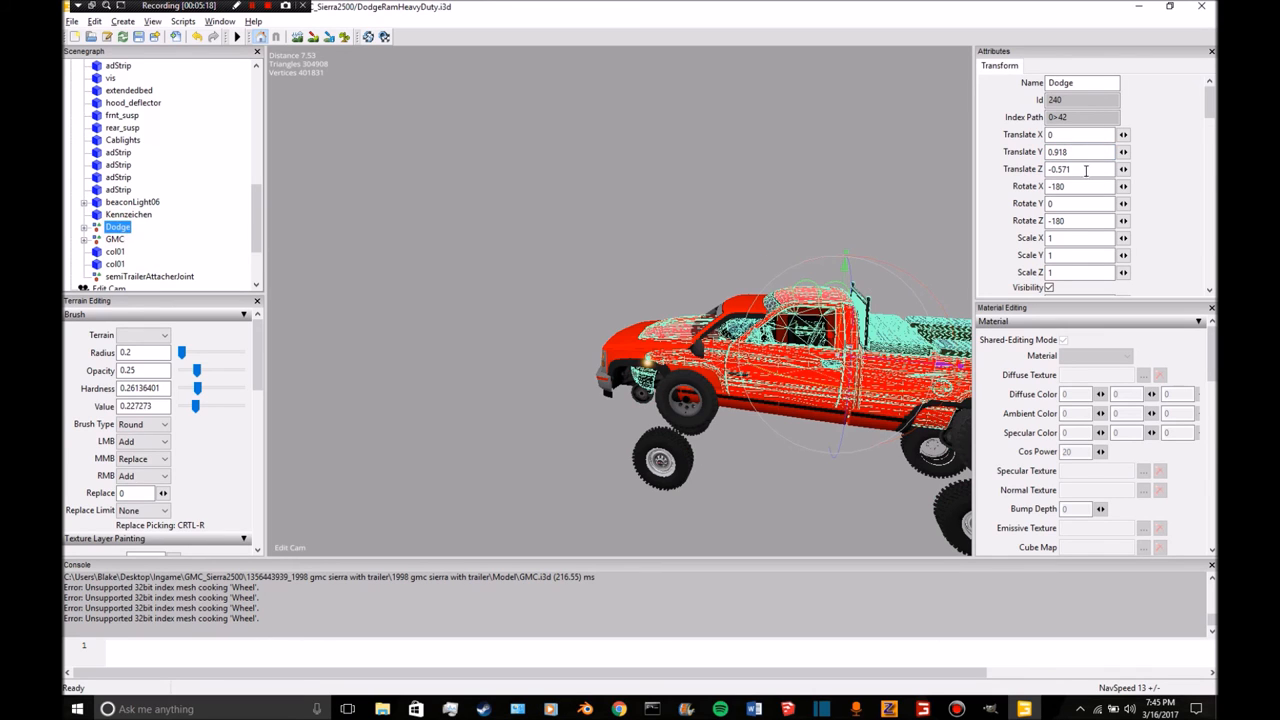
click(115, 238)
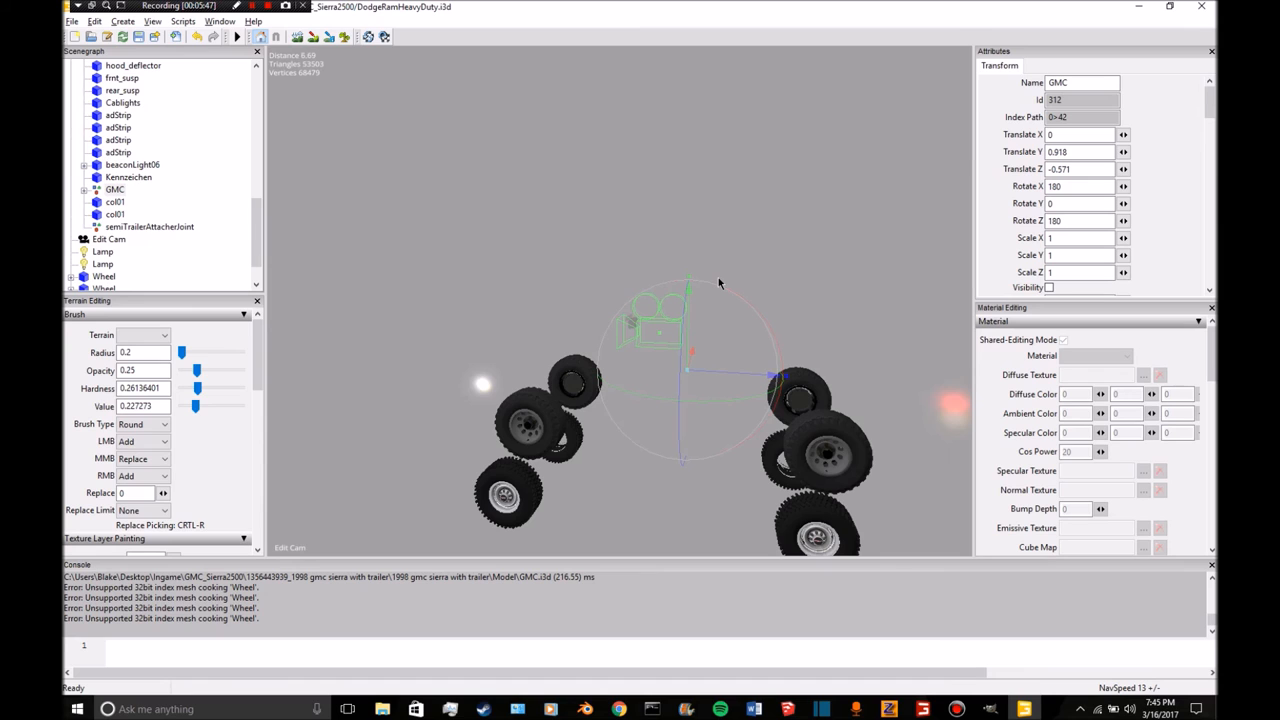
mouse_move(757, 222)
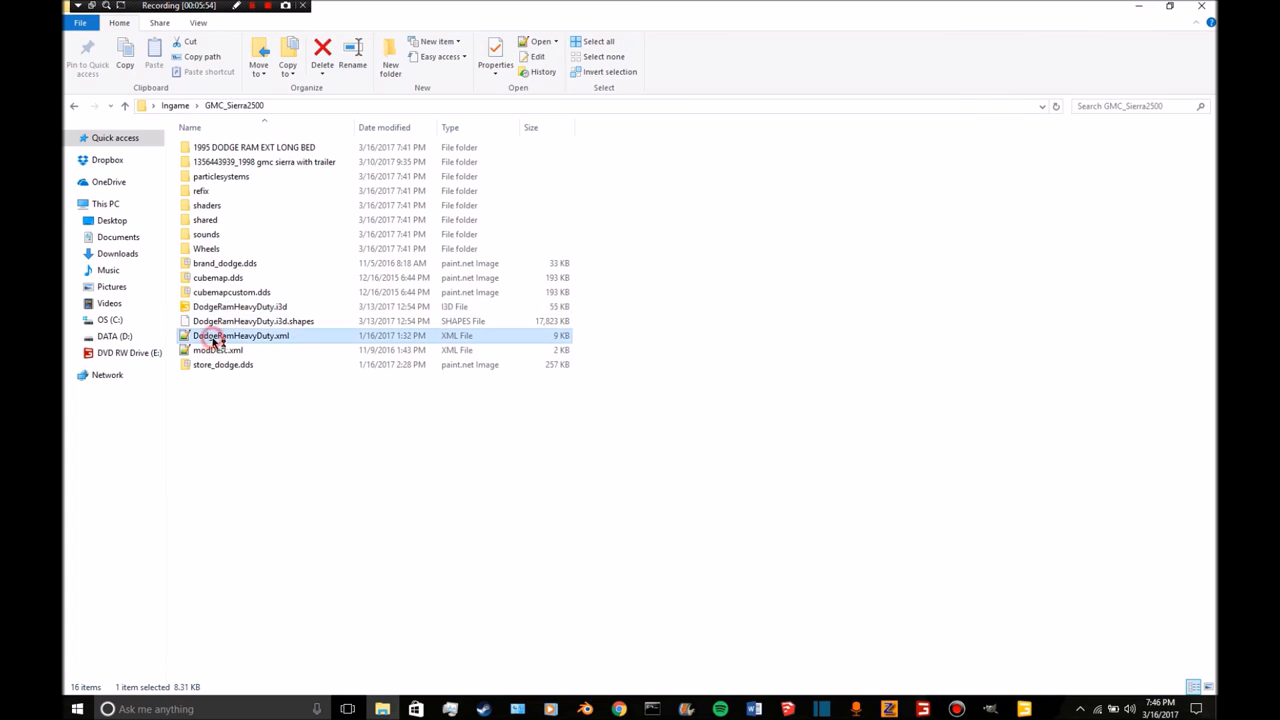
Delete the door and front-loader movingTools block from DodgeRamHeavyDuty.xml and close the file.
double_click(240, 335)
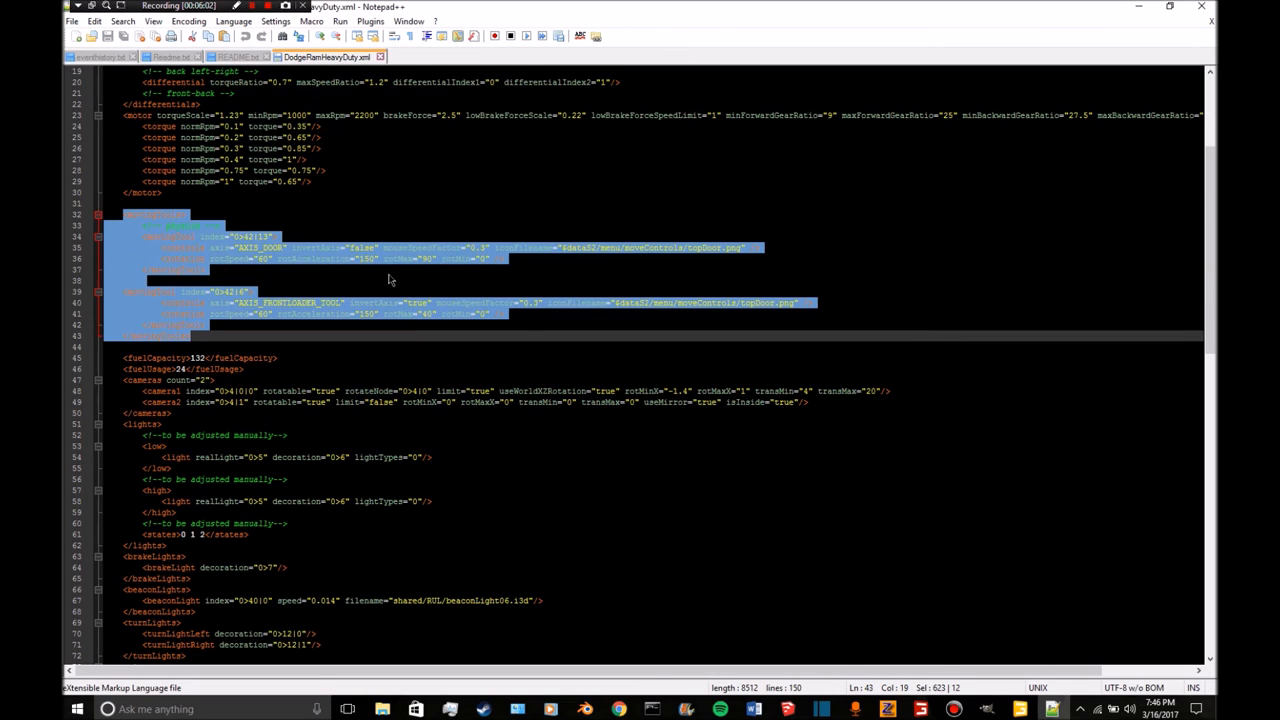
mouse_move(437, 321)
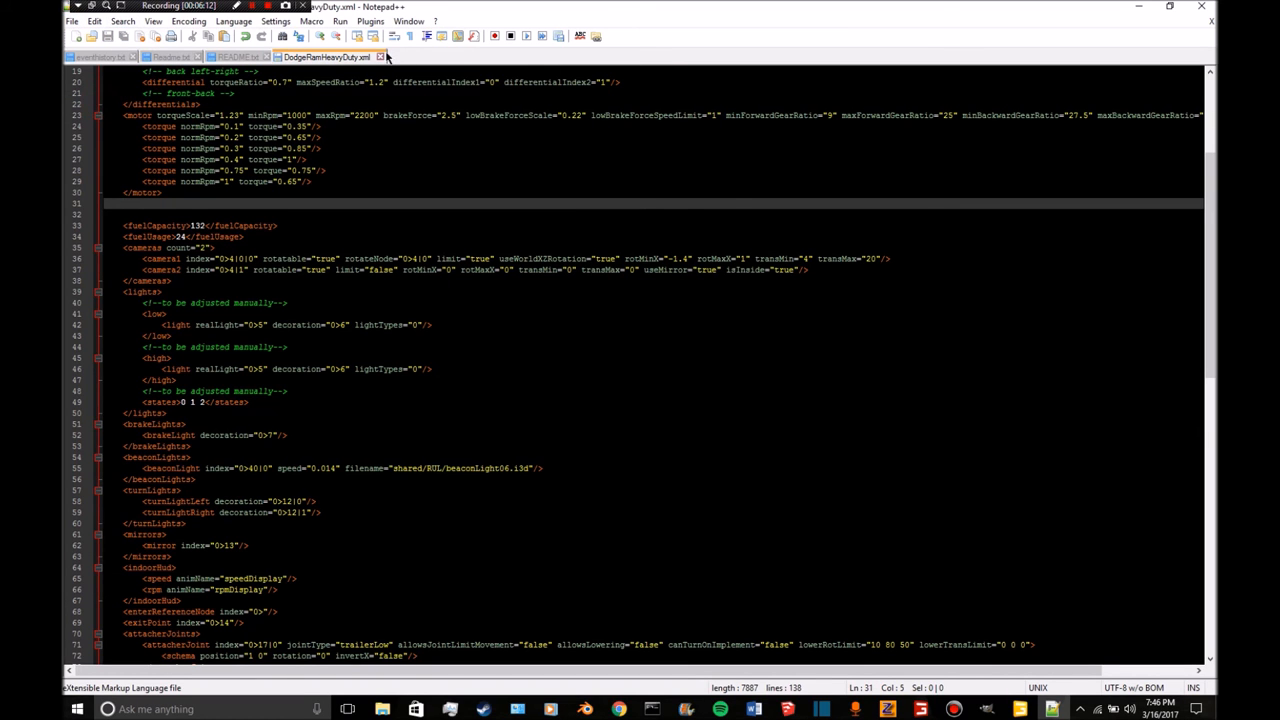
click(237, 56)
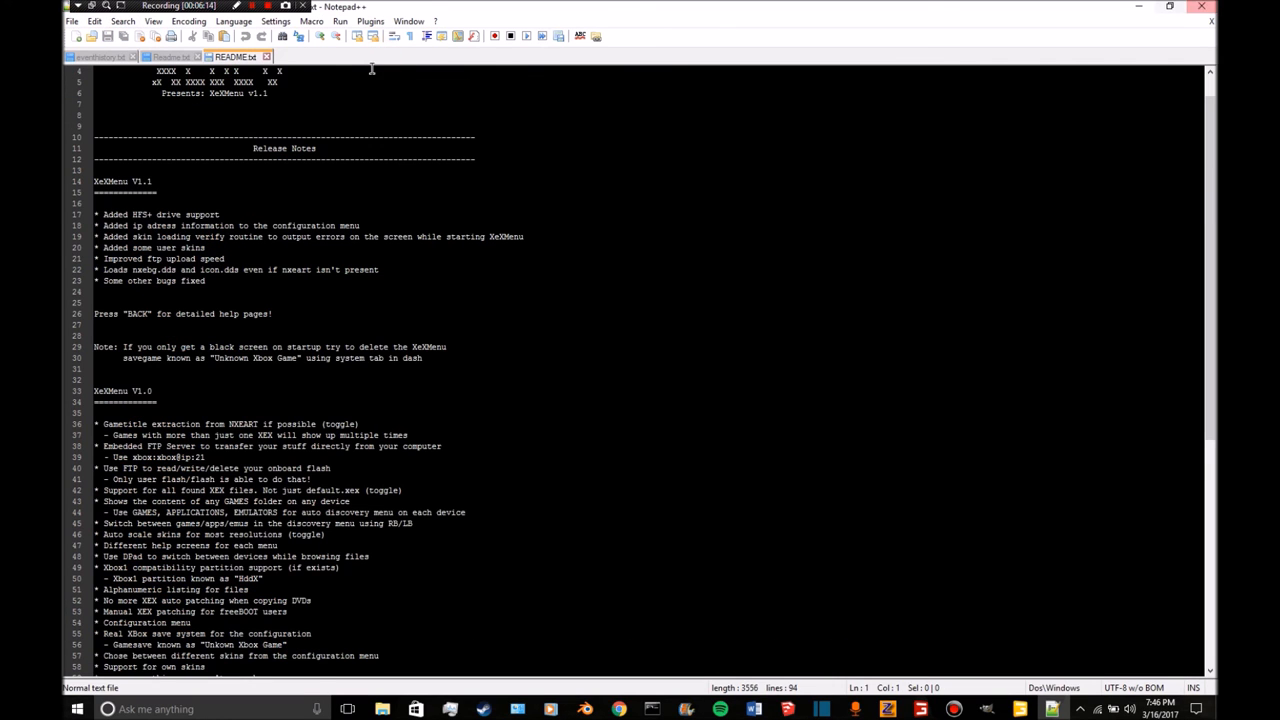
click(98, 56)
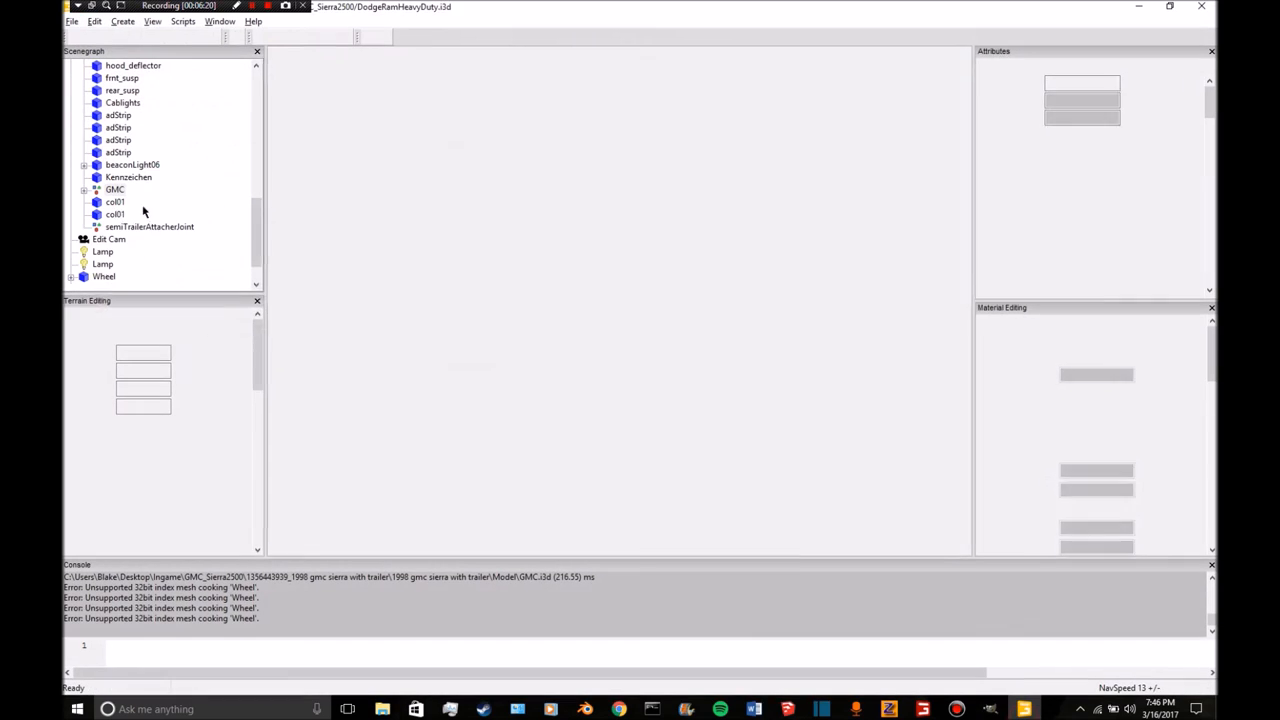
click(114, 189)
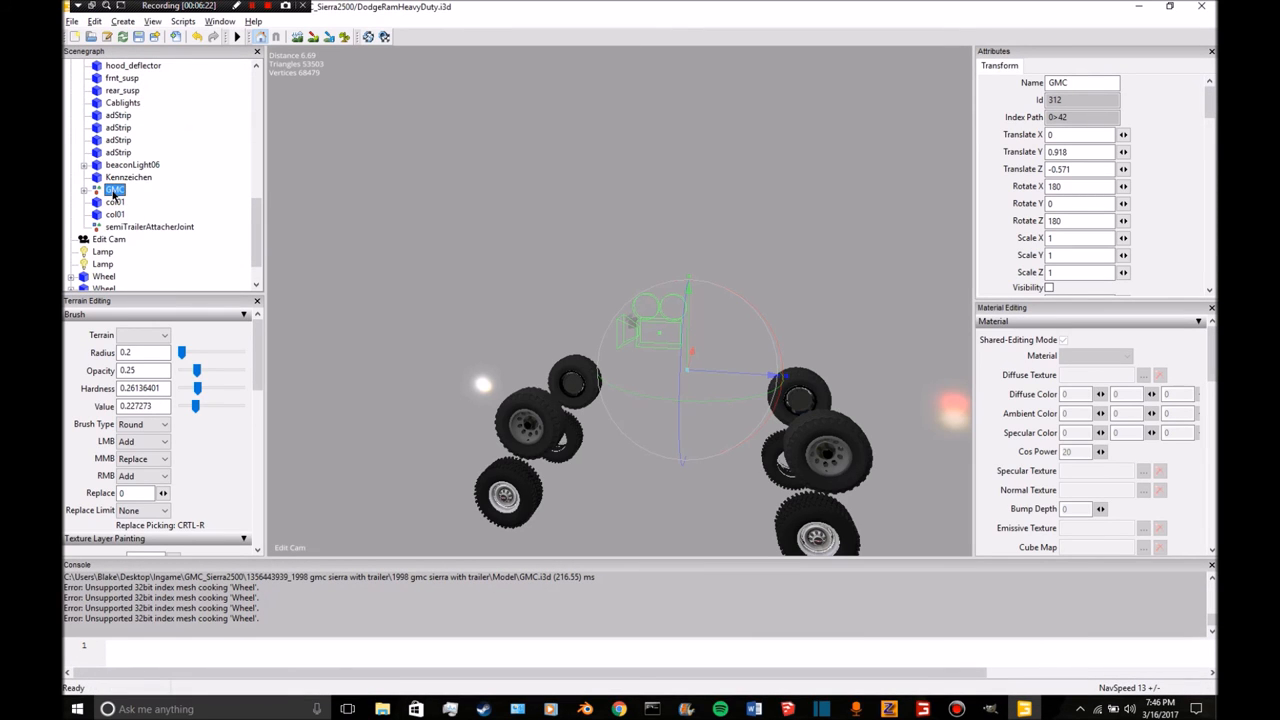
click(1048, 288)
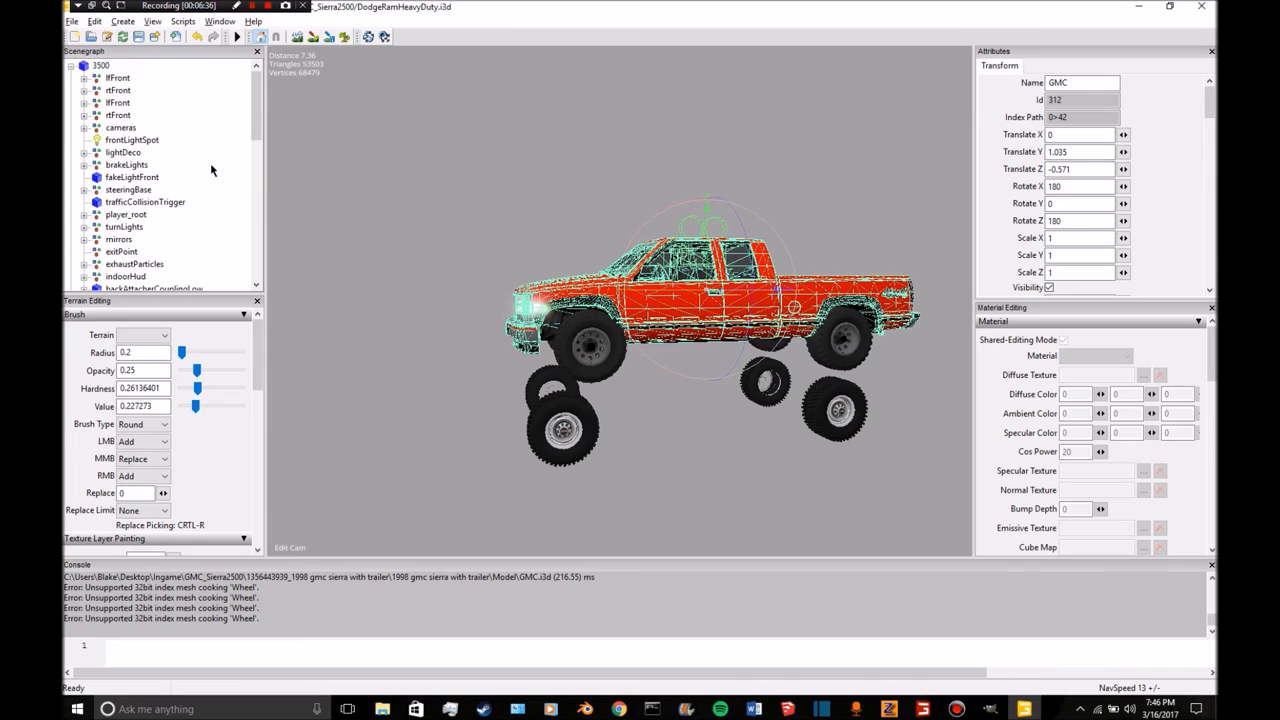
scroll(down, 3)
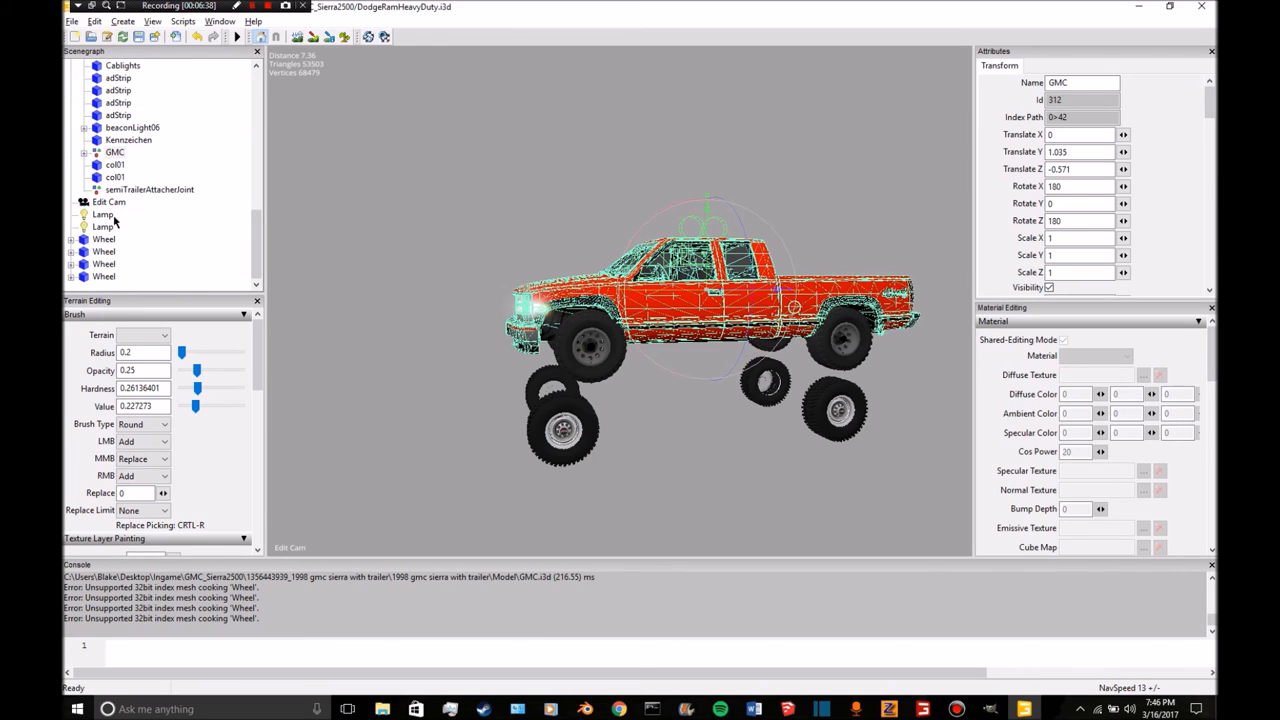
click(104, 277)
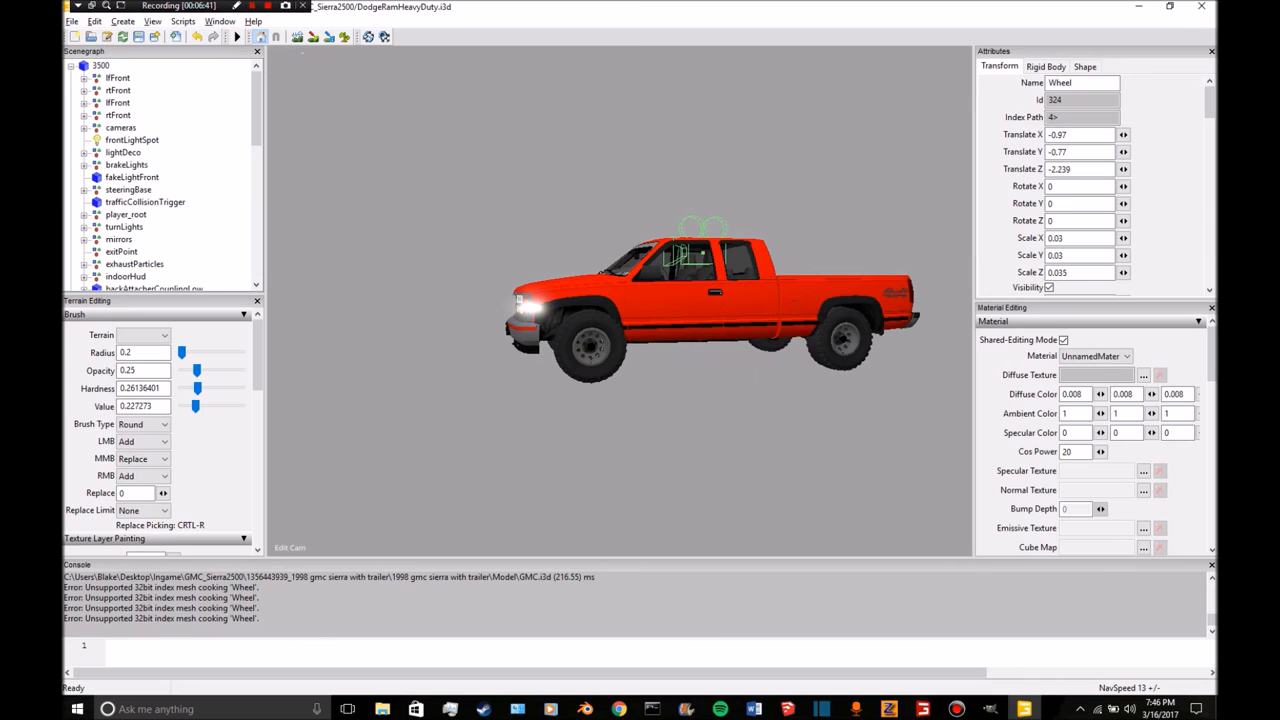
click(100, 65)
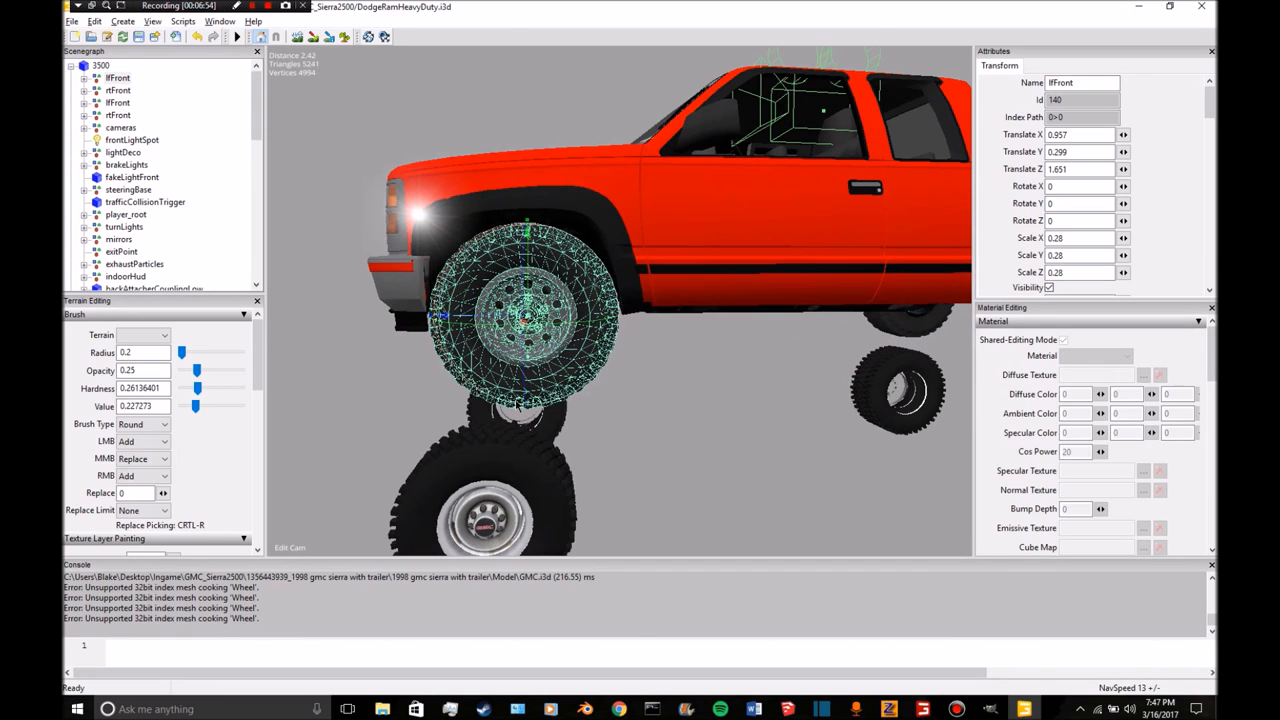
Inspect the rtFront and lfFront wheel groups and nest a Wheel under lfFront.
scroll(down, 3)
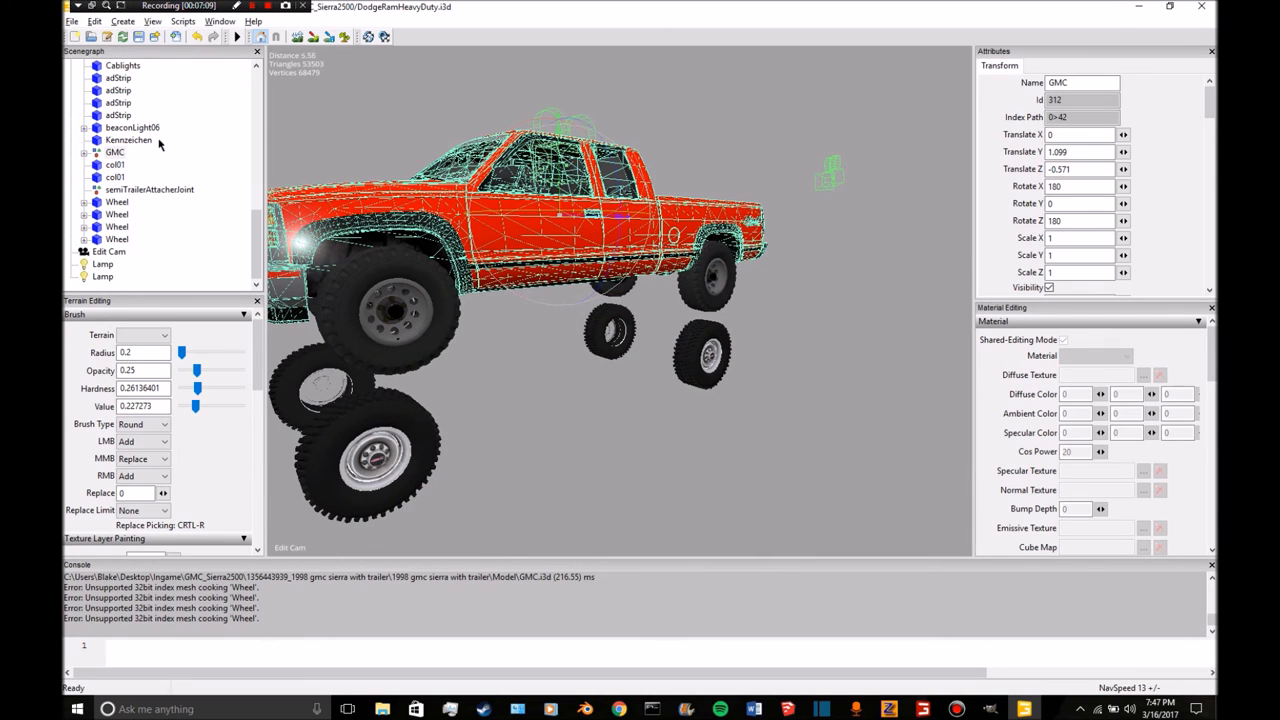
click(118, 78)
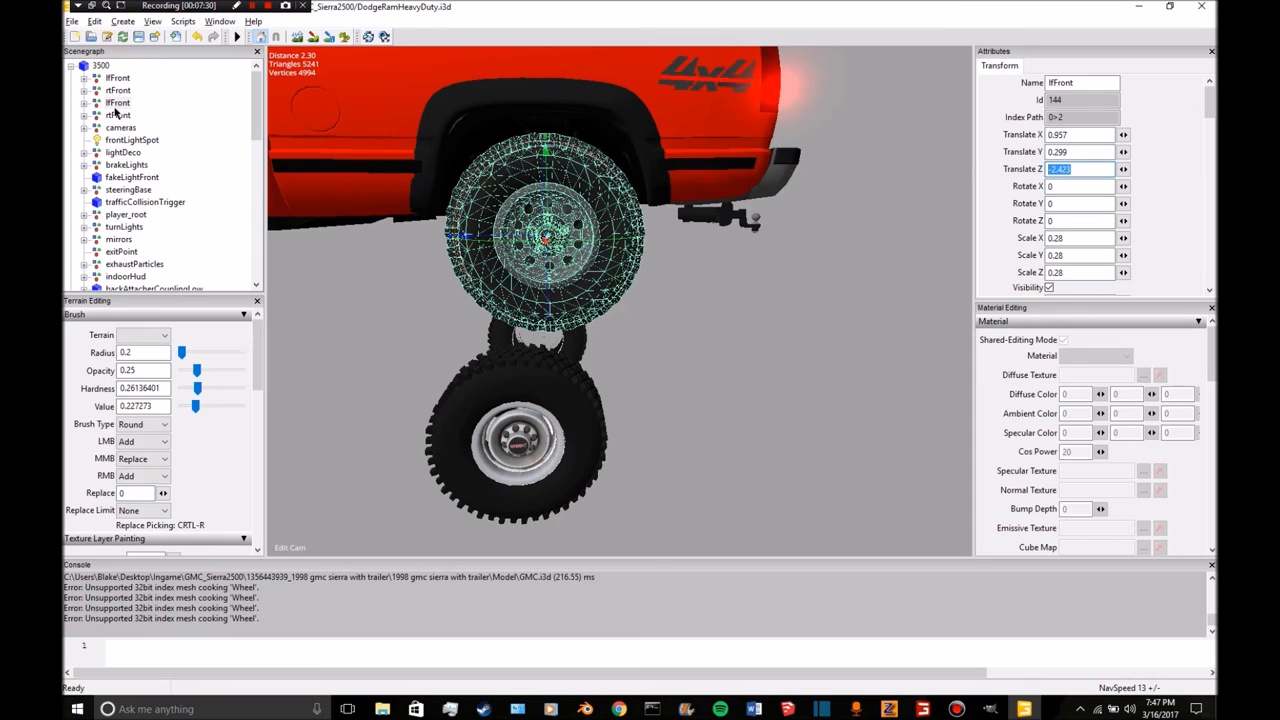
click(118, 115)
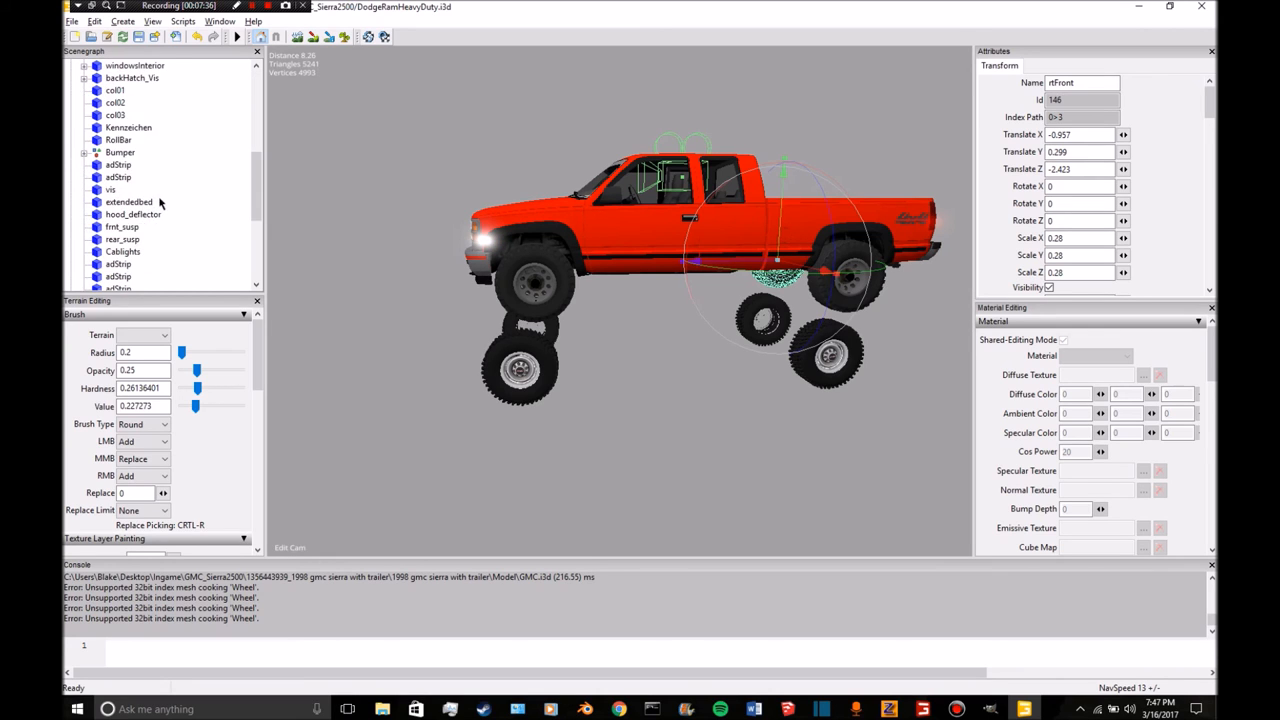
click(117, 201)
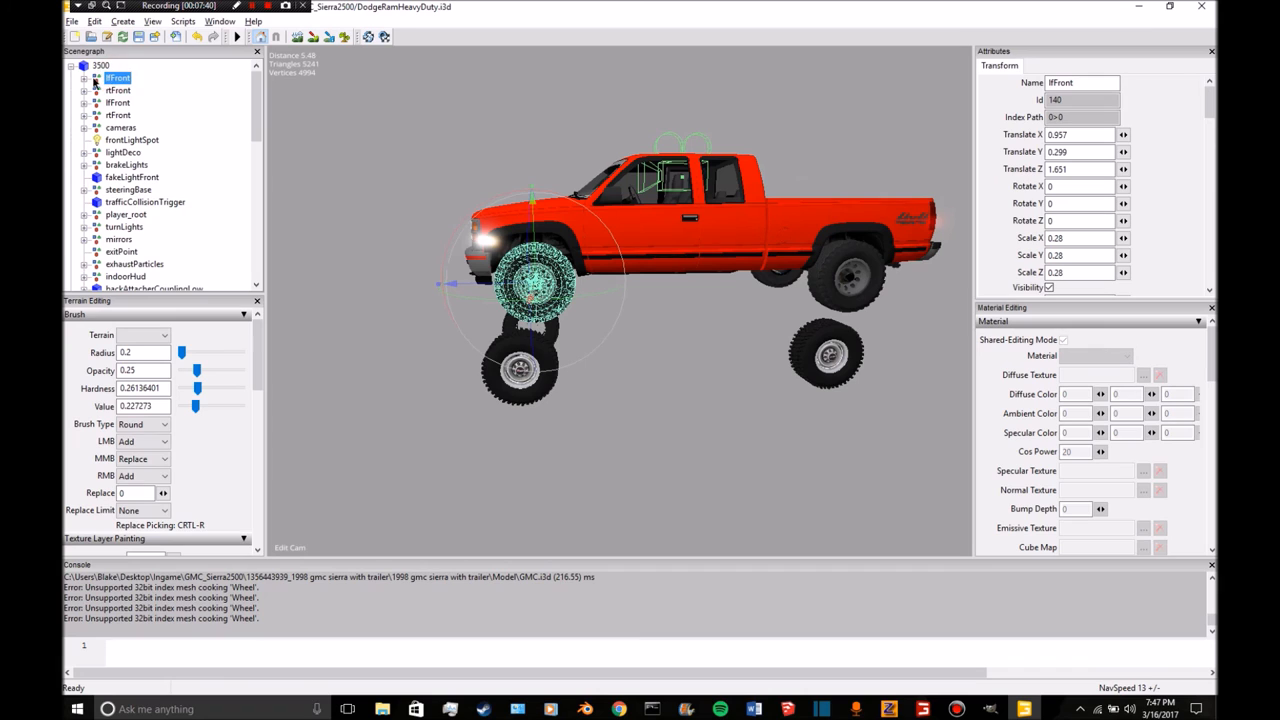
click(145, 90)
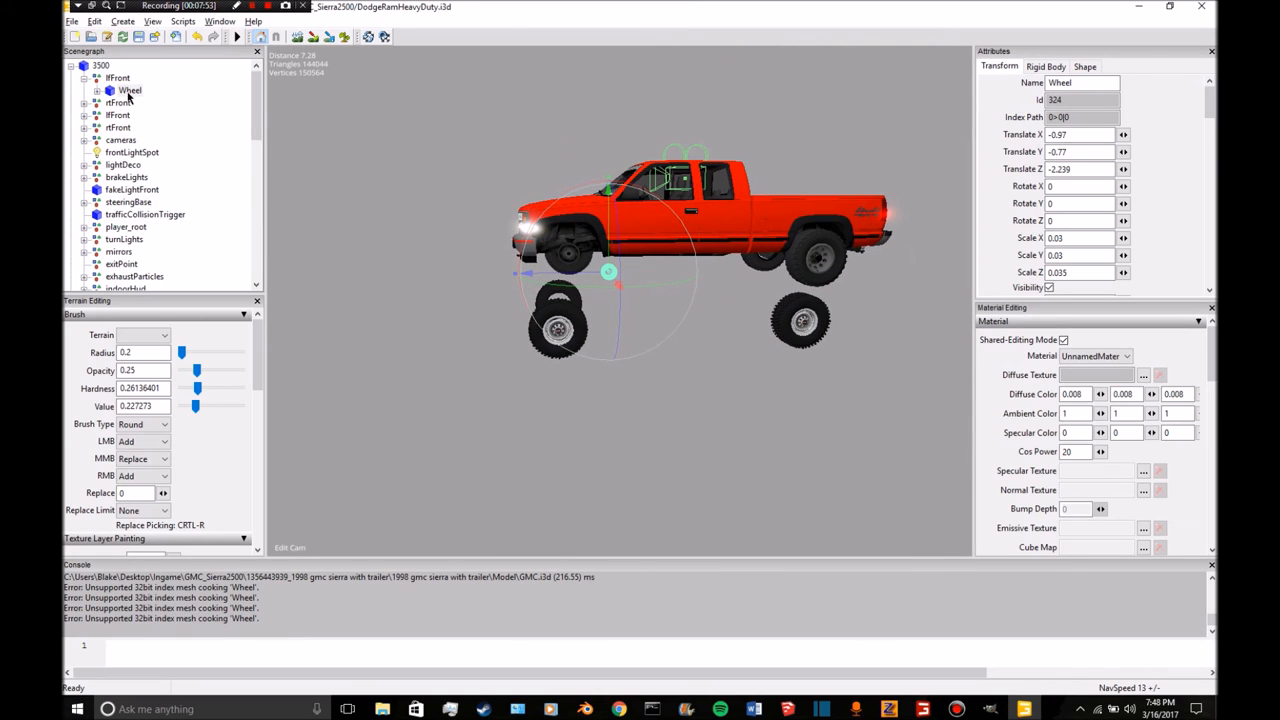
Compare the new Wheel with the old rear-right wheel, trying X scales 6, 1 and 0.2.
click(129, 90)
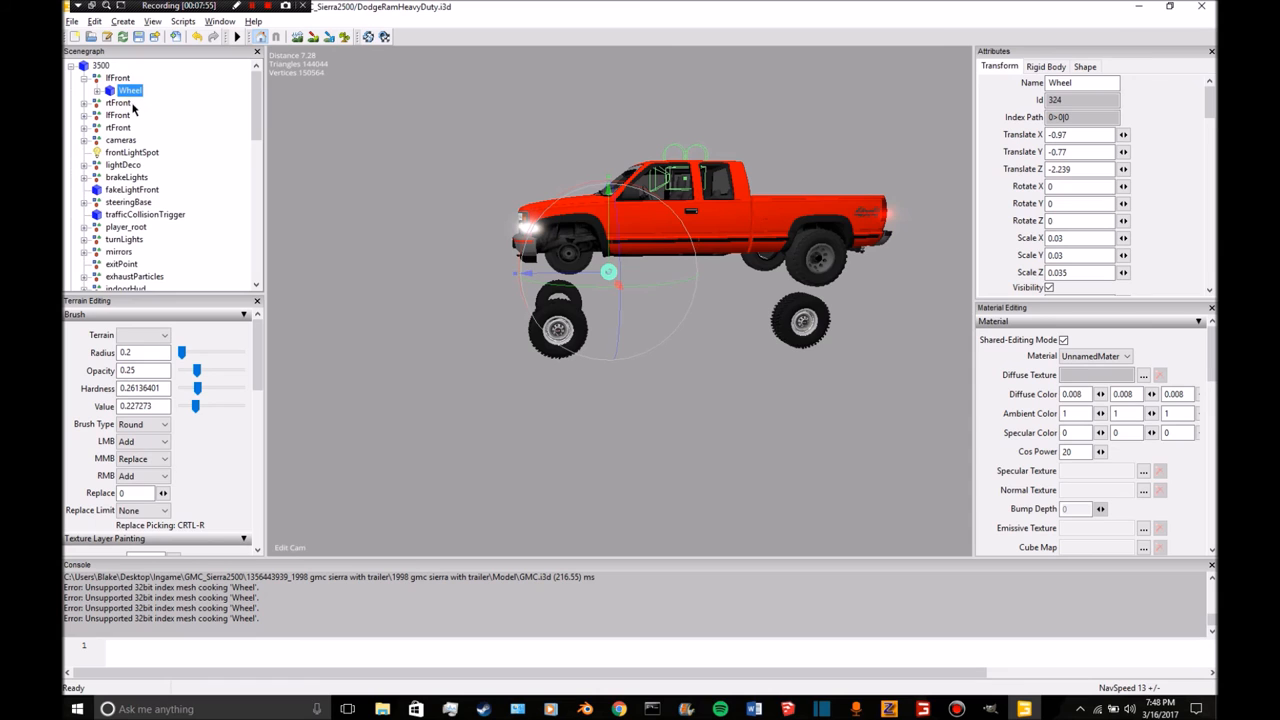
click(118, 115)
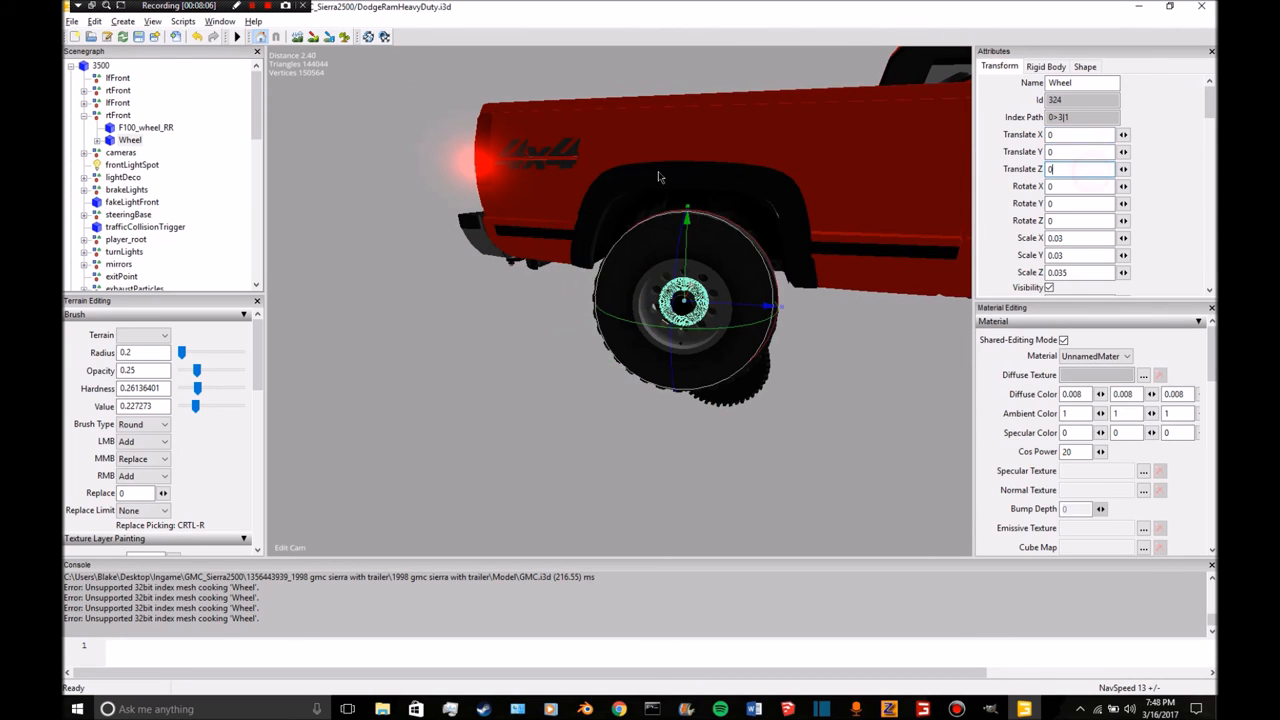
click(146, 127)
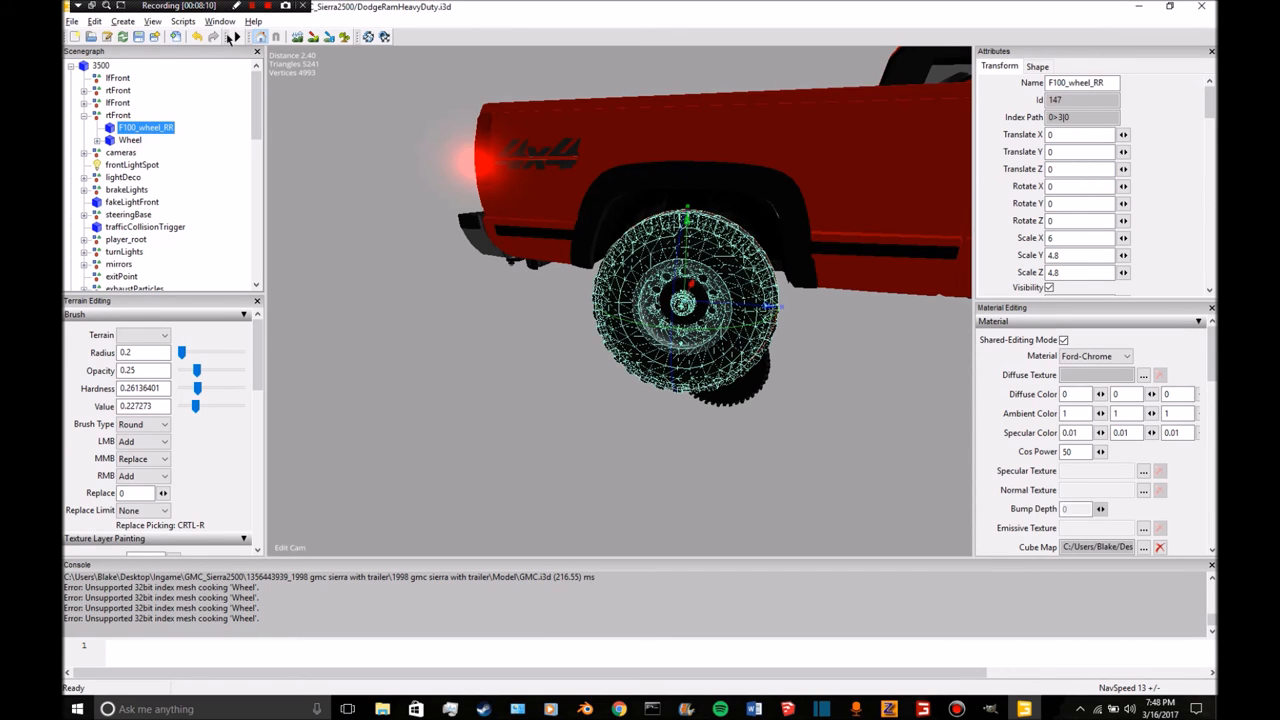
click(130, 140)
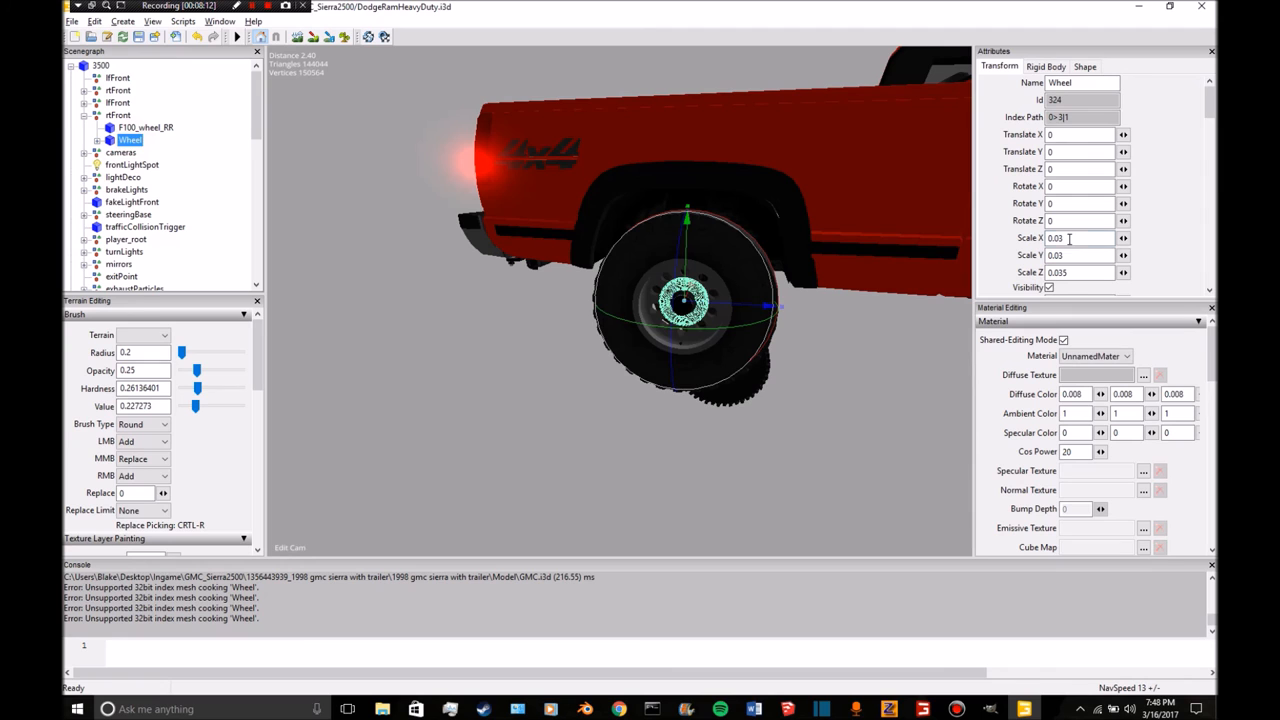
text(6)
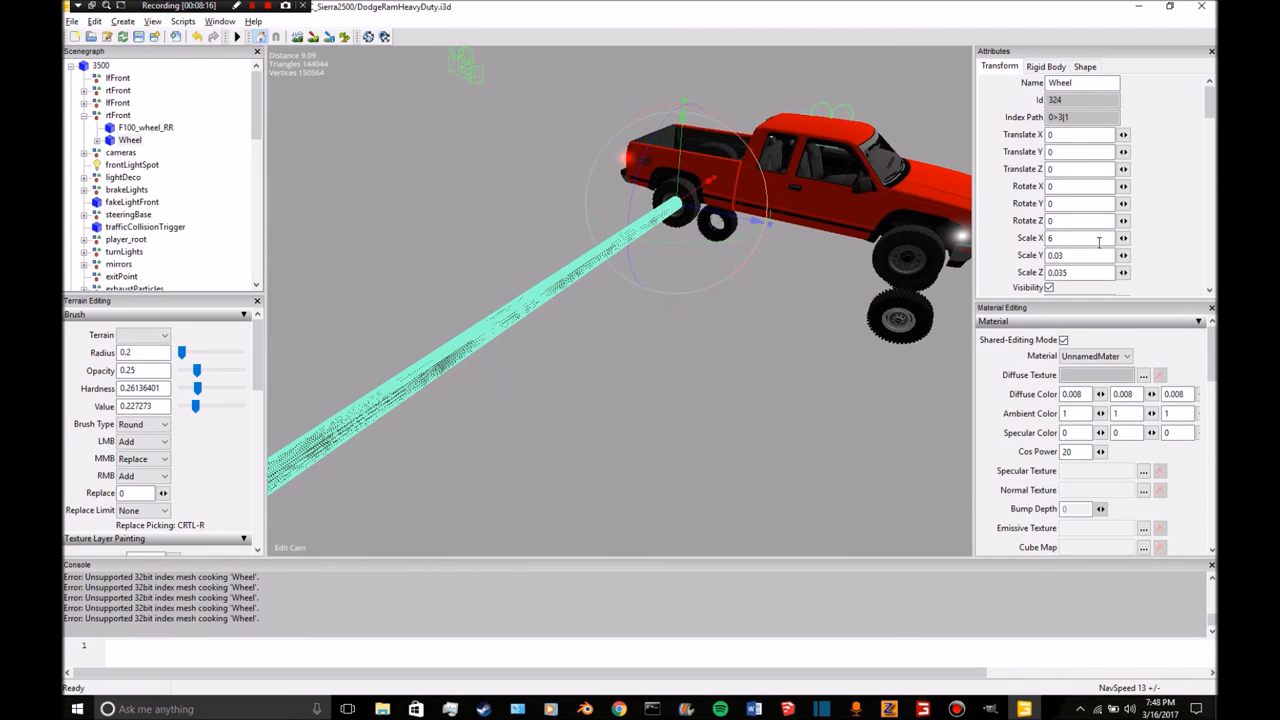
text(1)
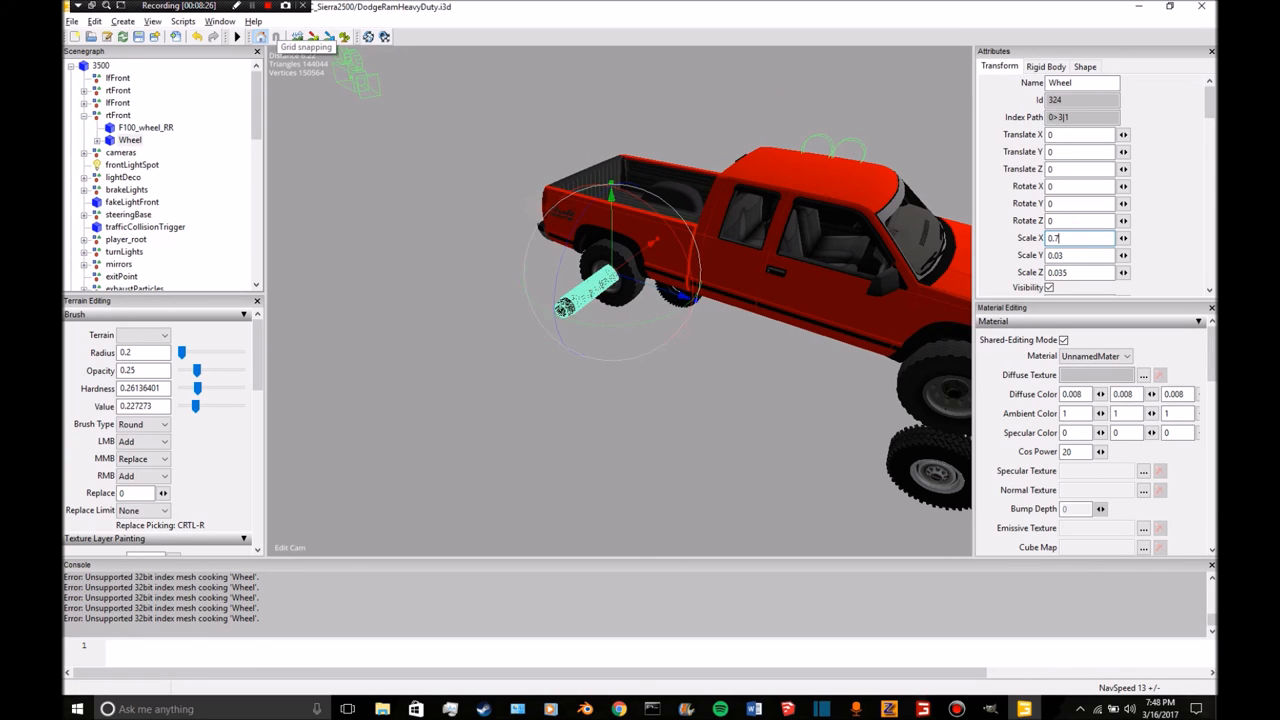
text(0.2)
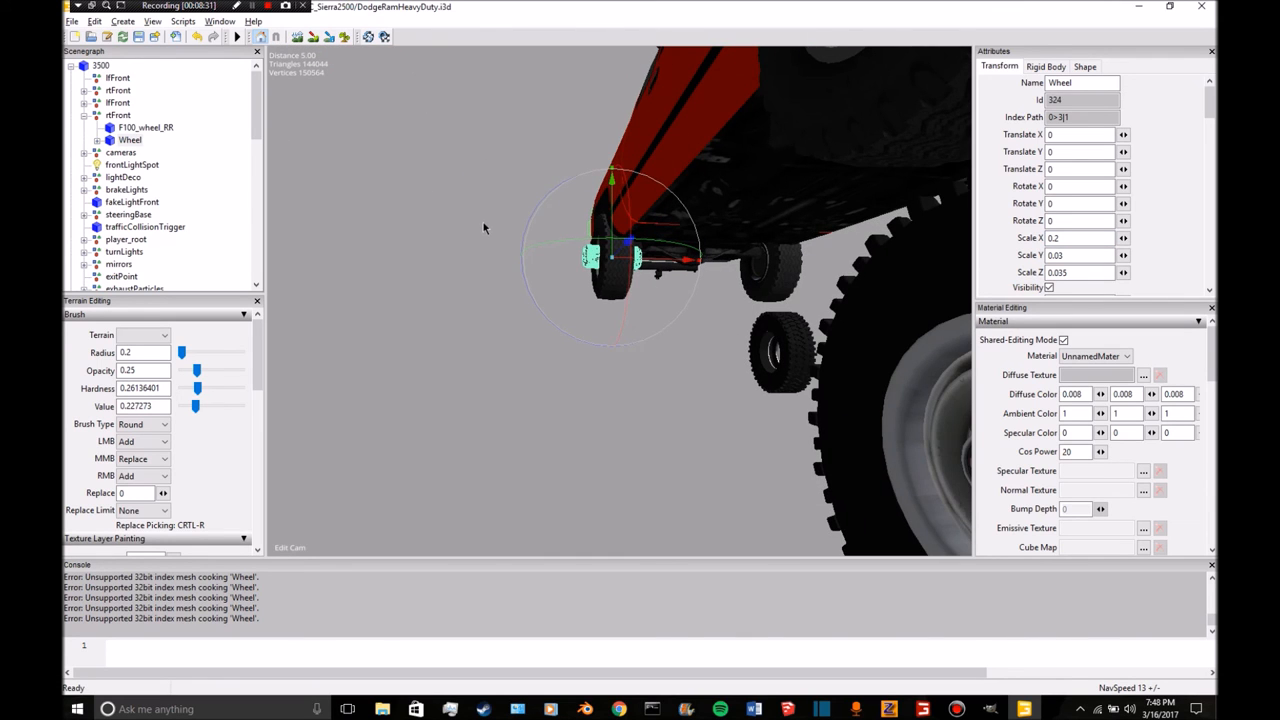
Settle the rear-right Wheel's X and Y scale at 0.1 and apply it.
click(1080, 238)
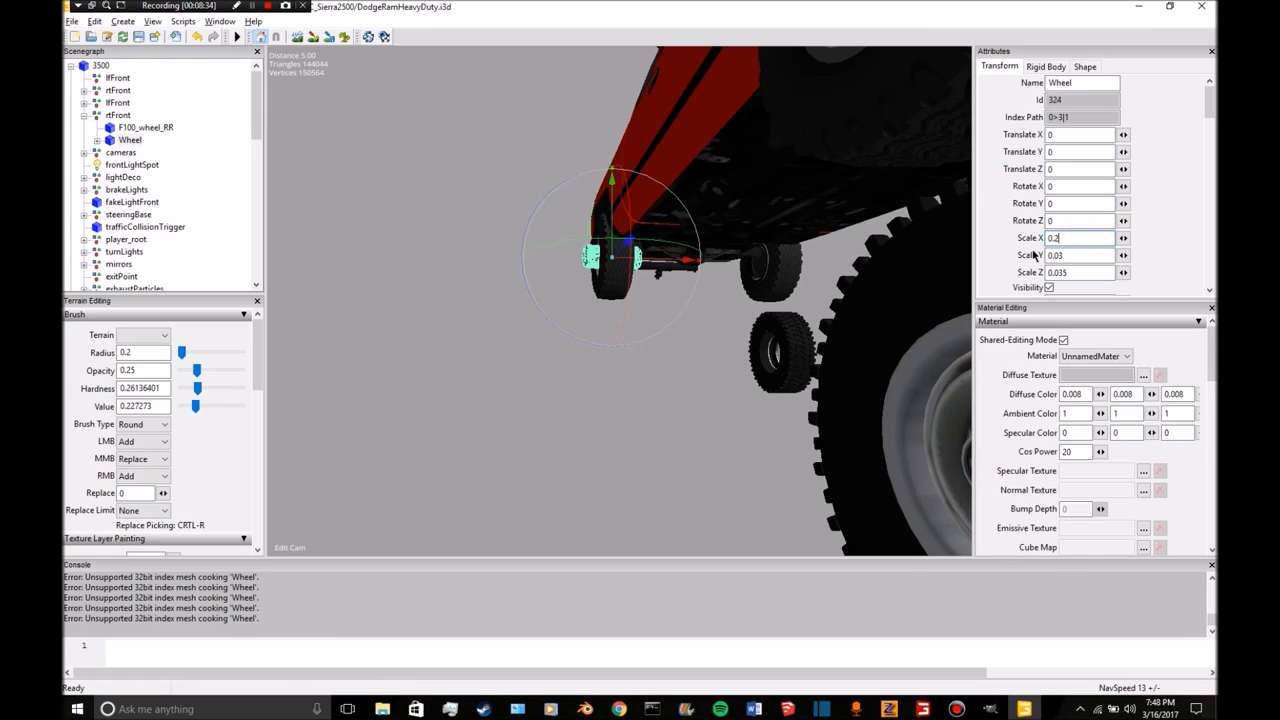
text(0.1)
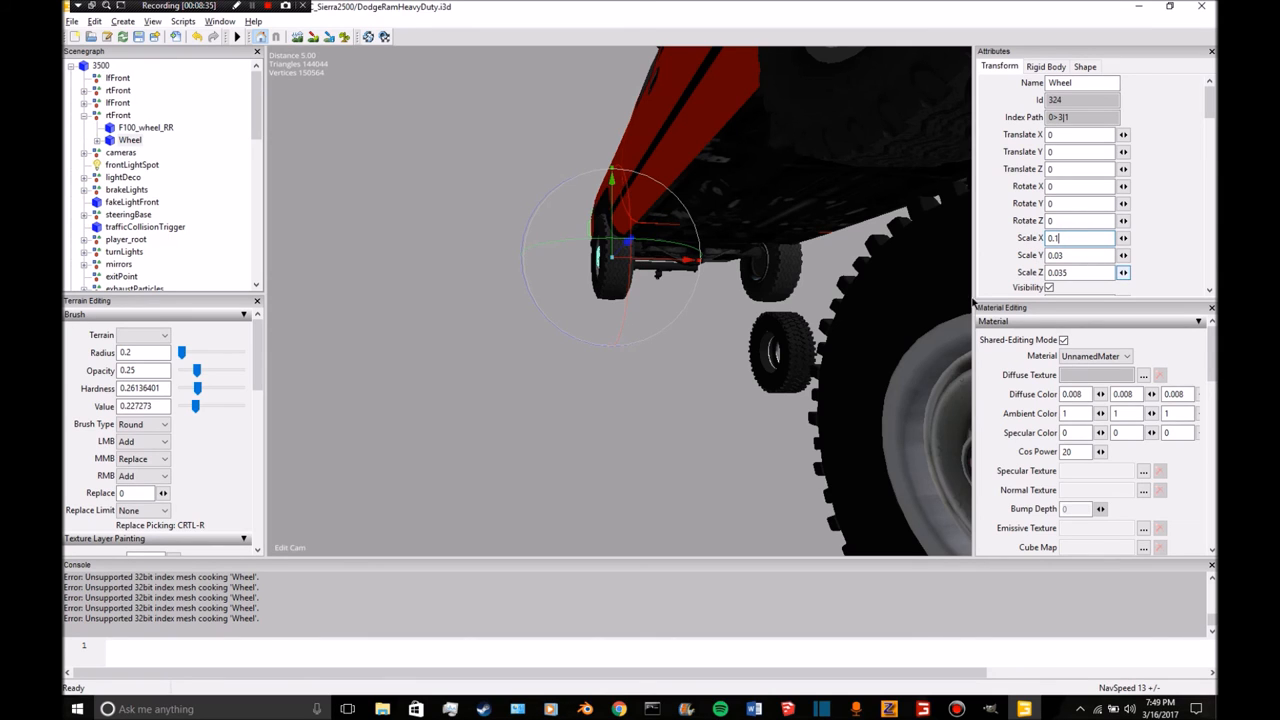
click(145, 127)
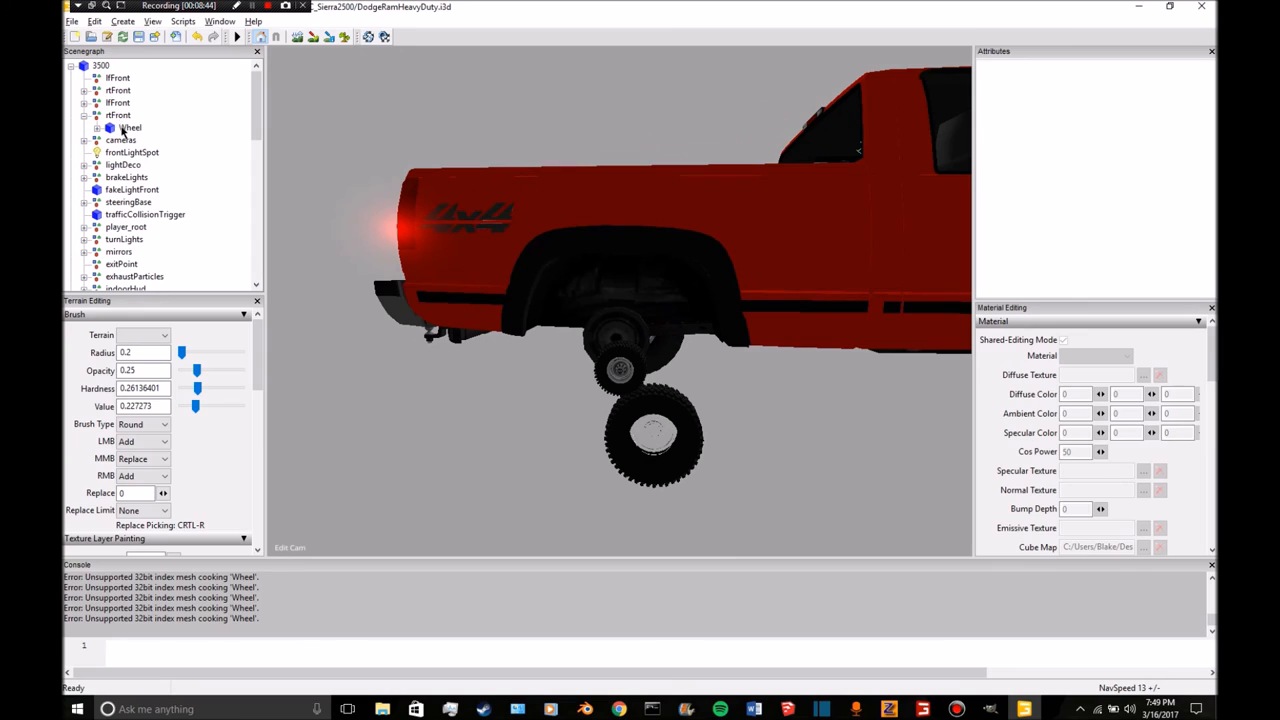
click(129, 127)
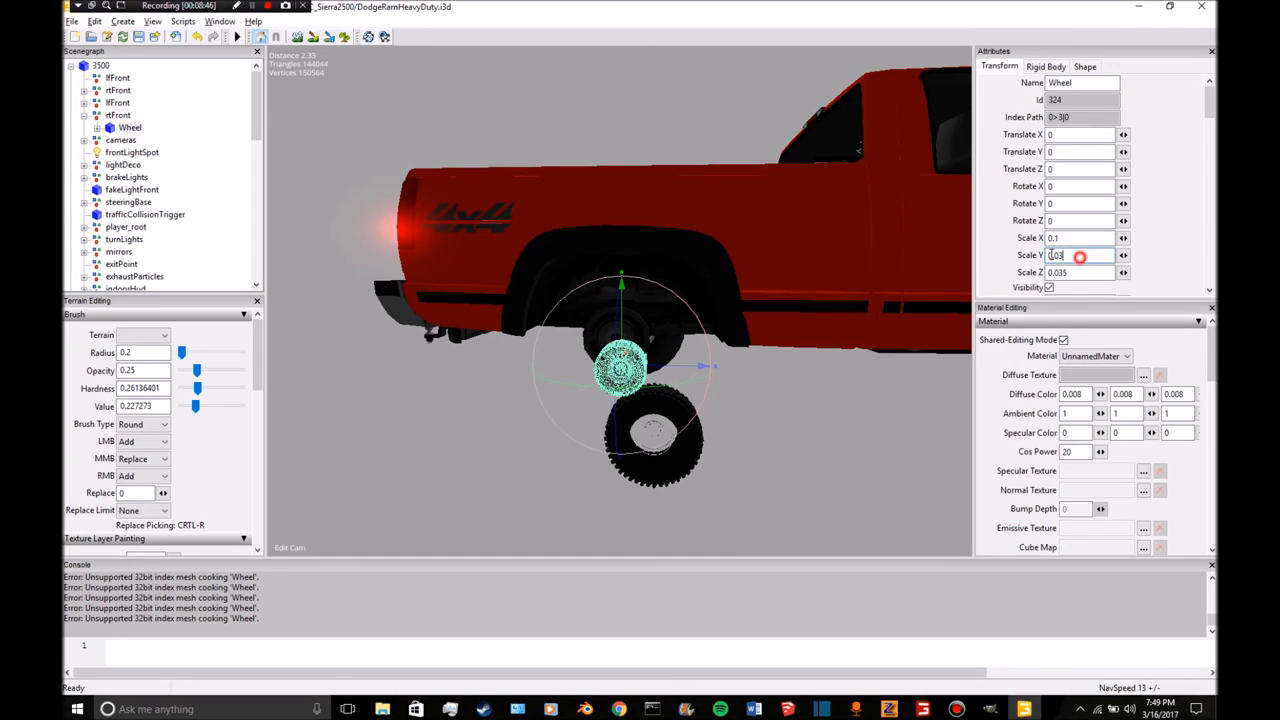
text(0.2)
click(1081, 272)
text(0.1)
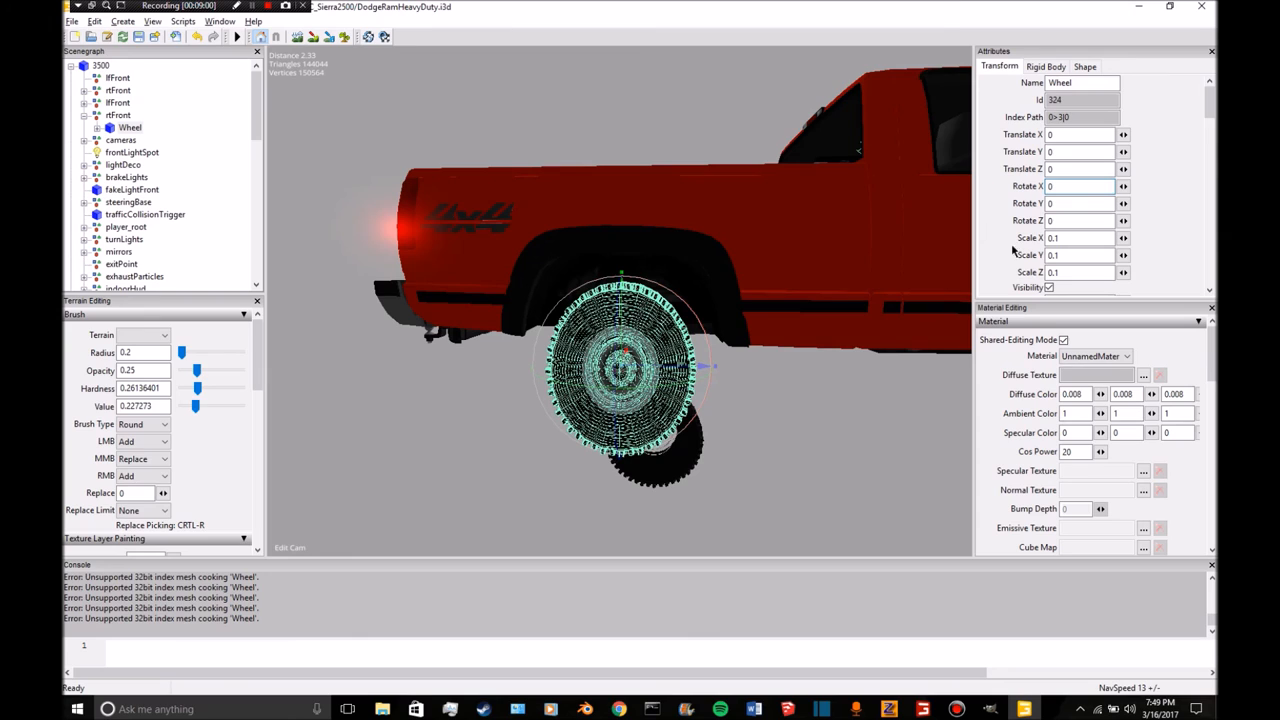
click(1080, 254)
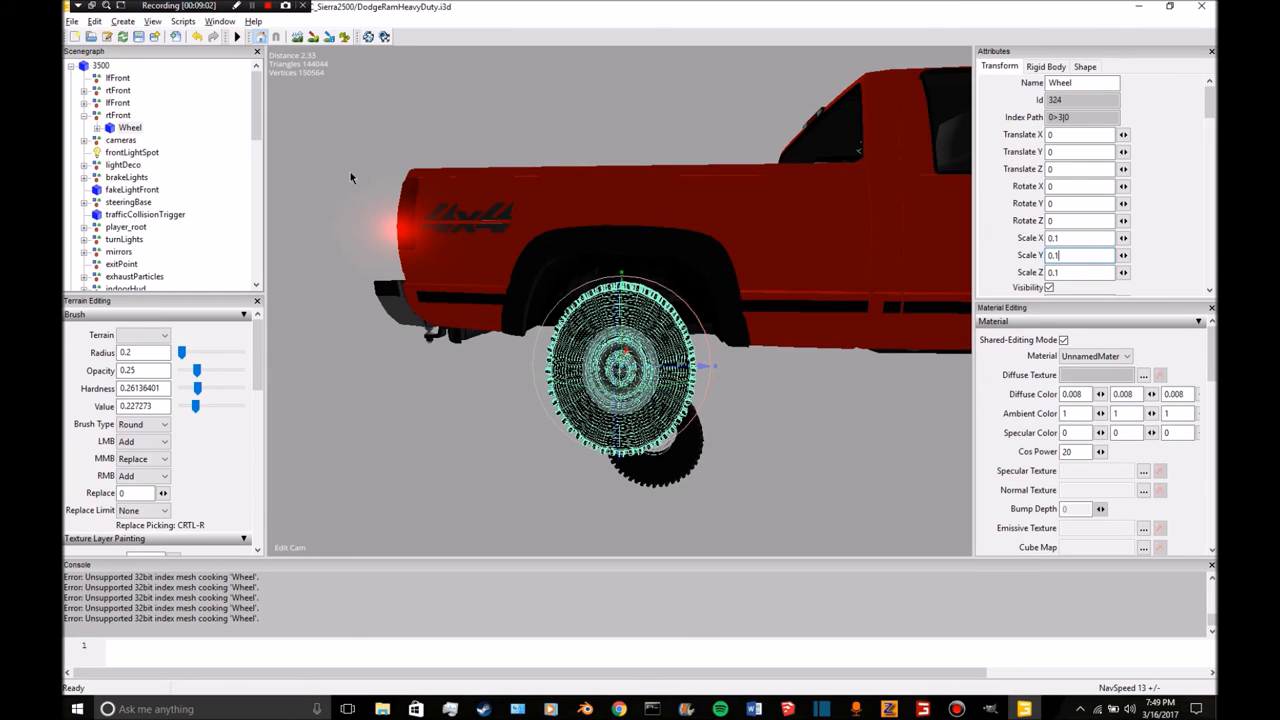
click(142, 140)
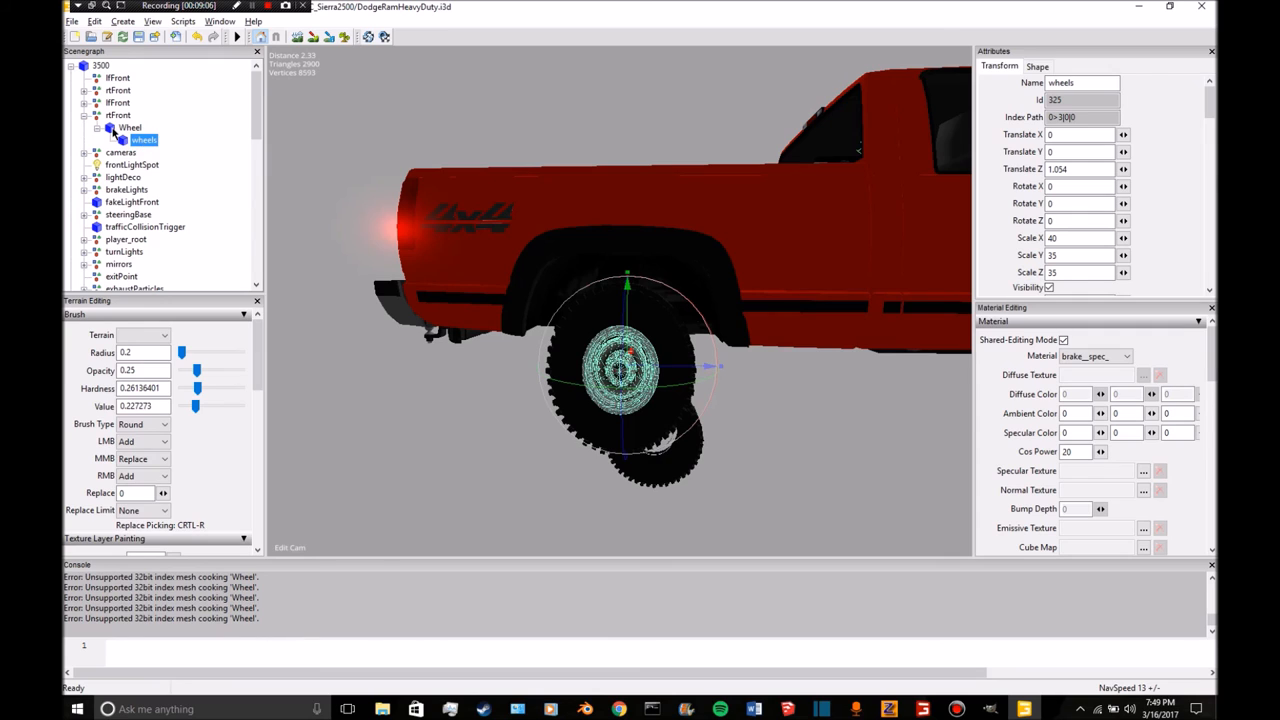
click(130, 127)
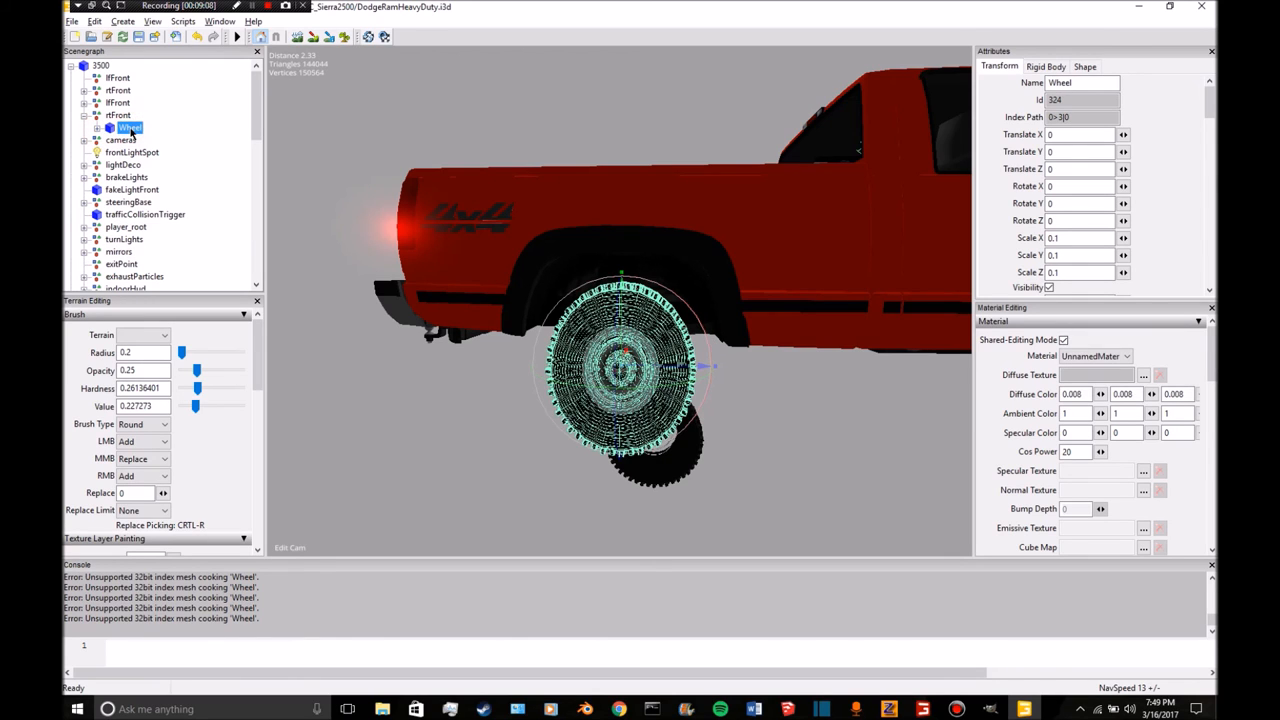
click(118, 115)
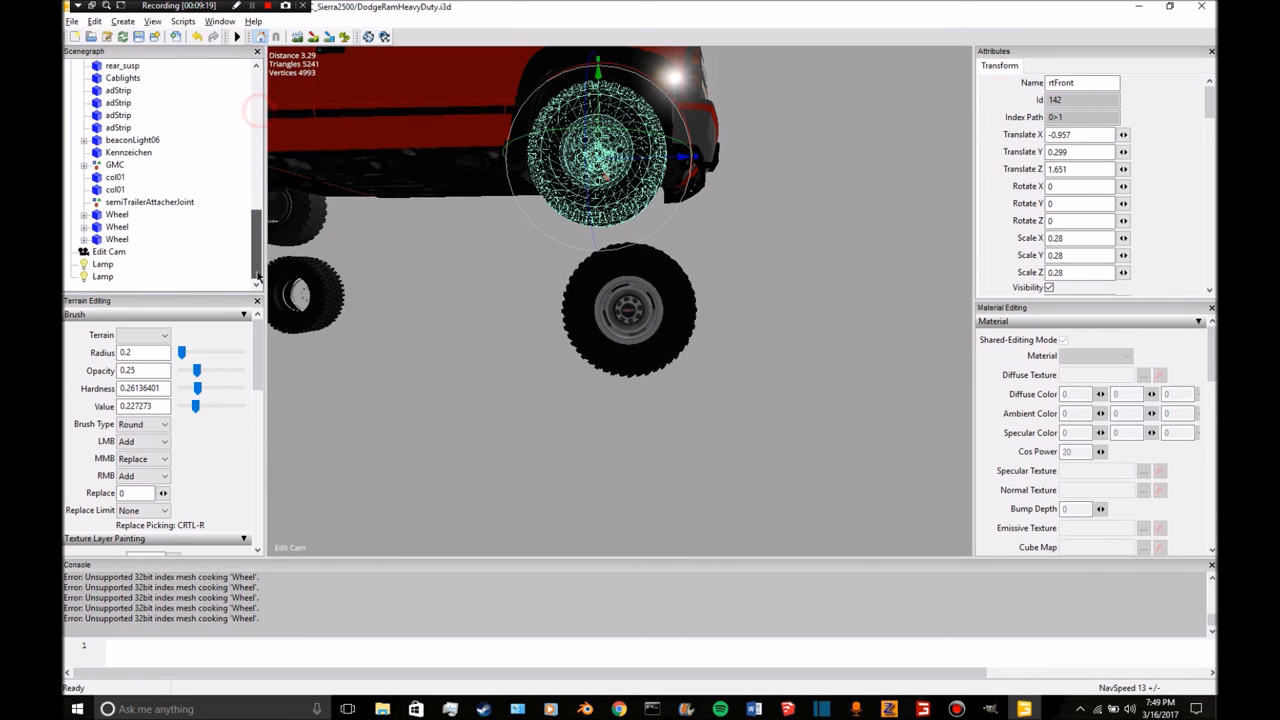
Check the loose Wheels and the resized rear-right Wheel's scale.
click(117, 226)
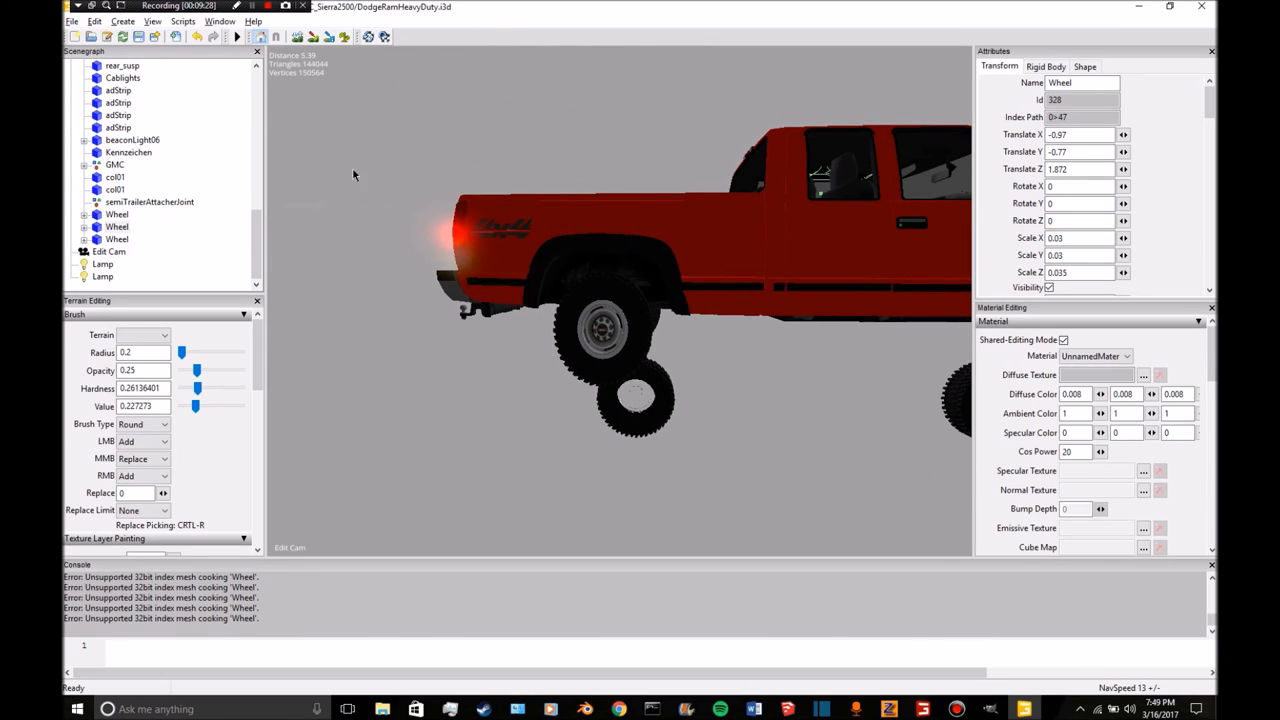
click(117, 214)
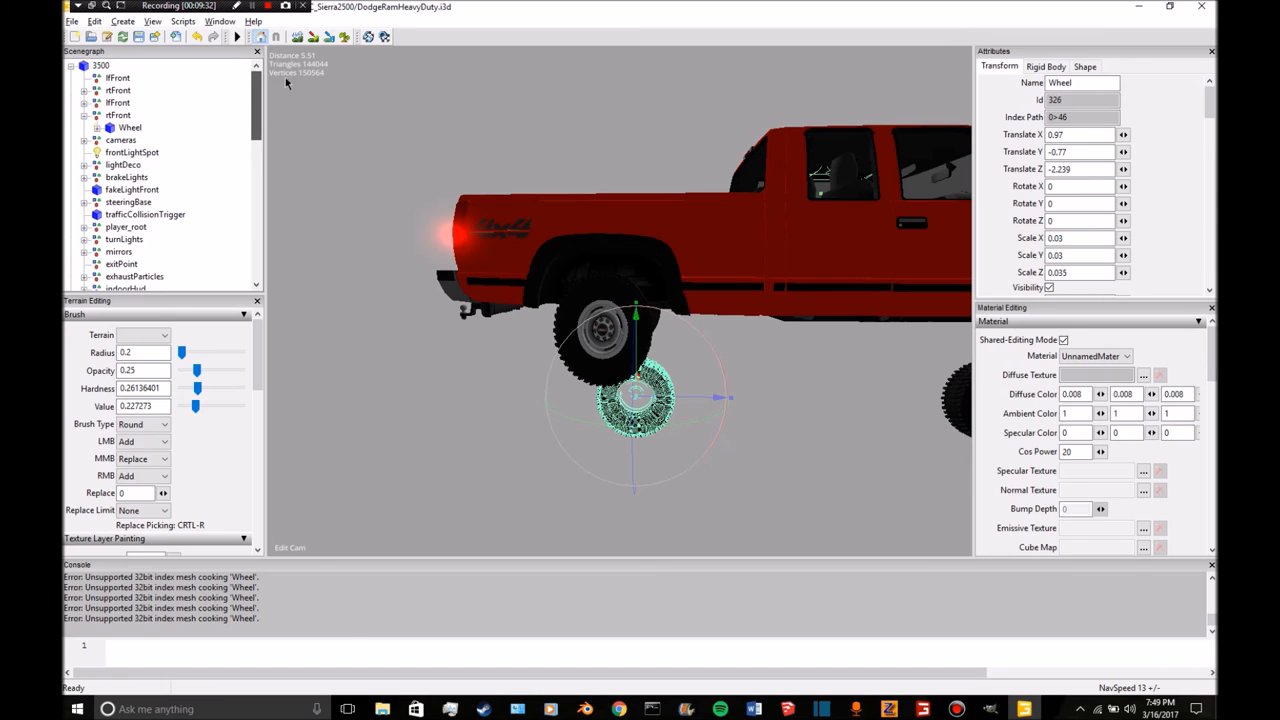
click(118, 115)
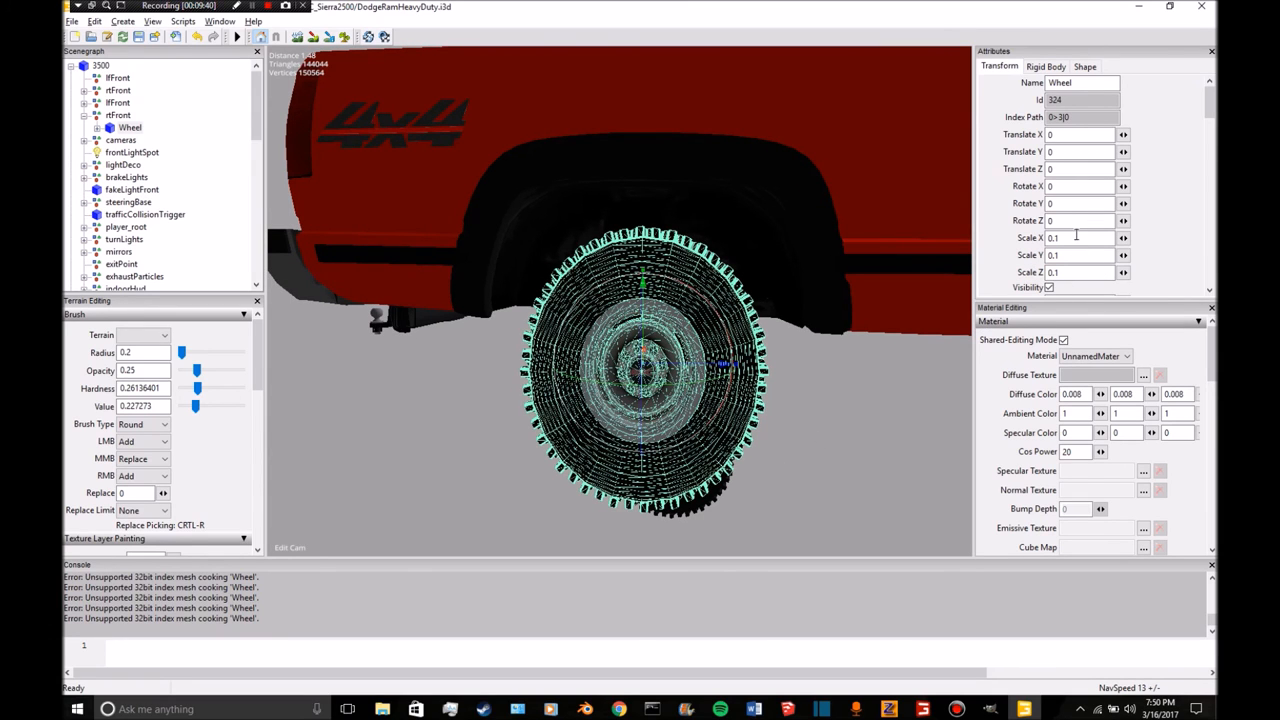
click(1080, 237)
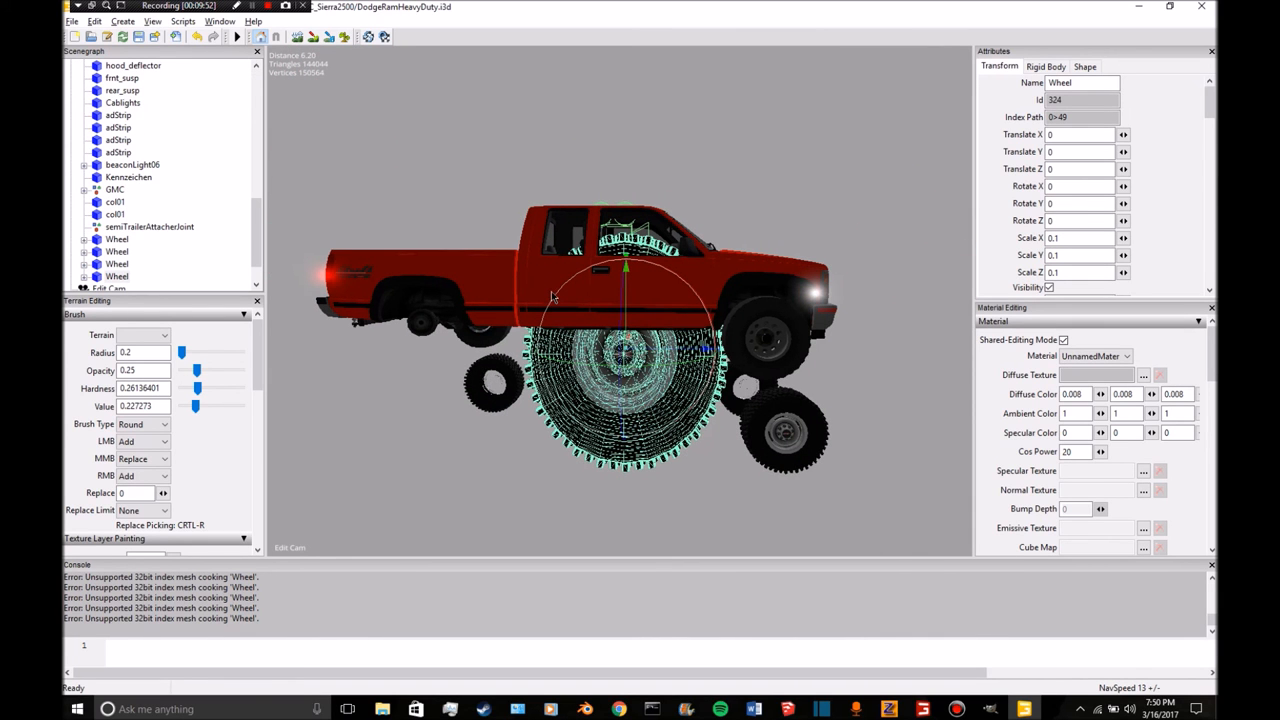
mouse_move(575, 186)
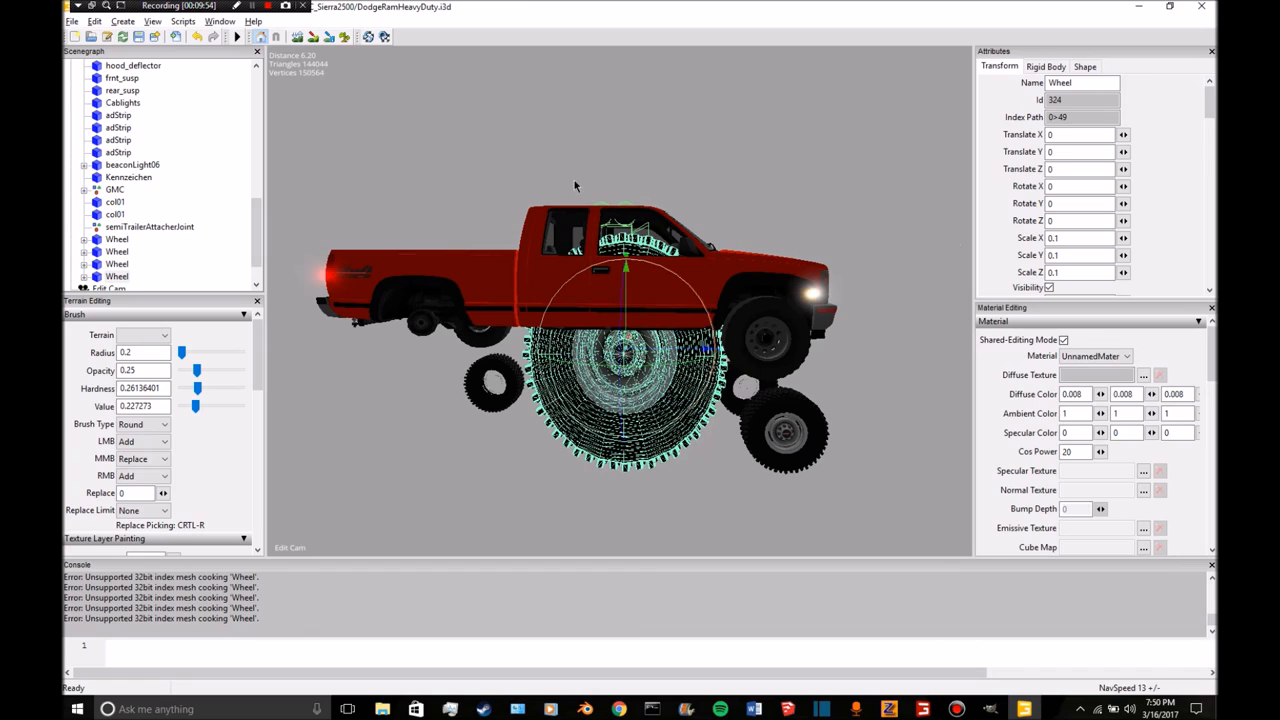
Inspect the last Wheel's mesh, then select the first loose Wheel.
click(117, 276)
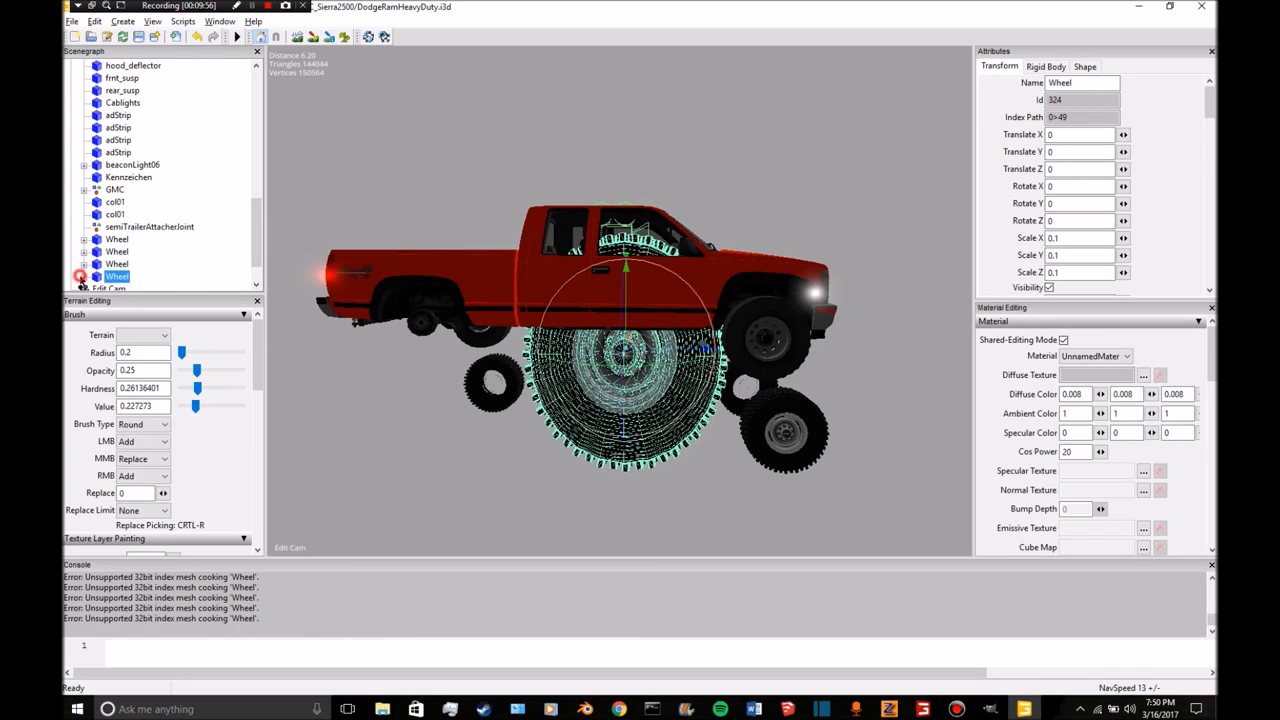
click(130, 276)
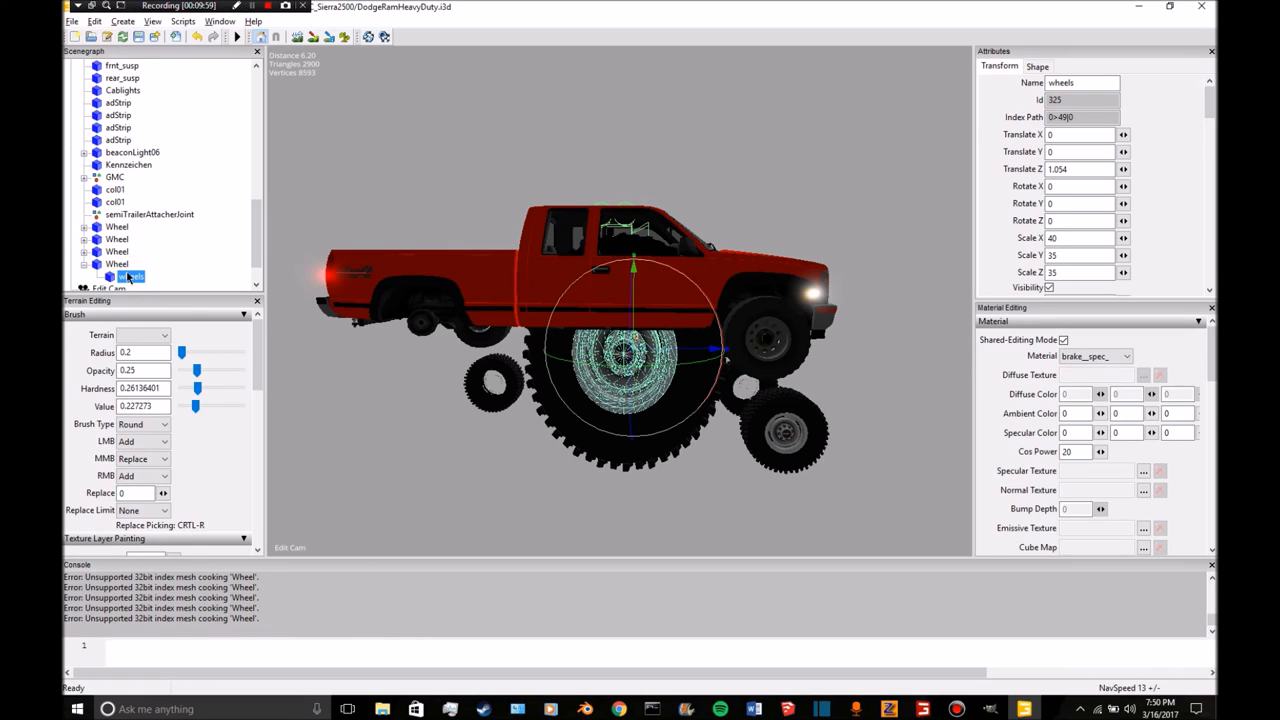
click(117, 263)
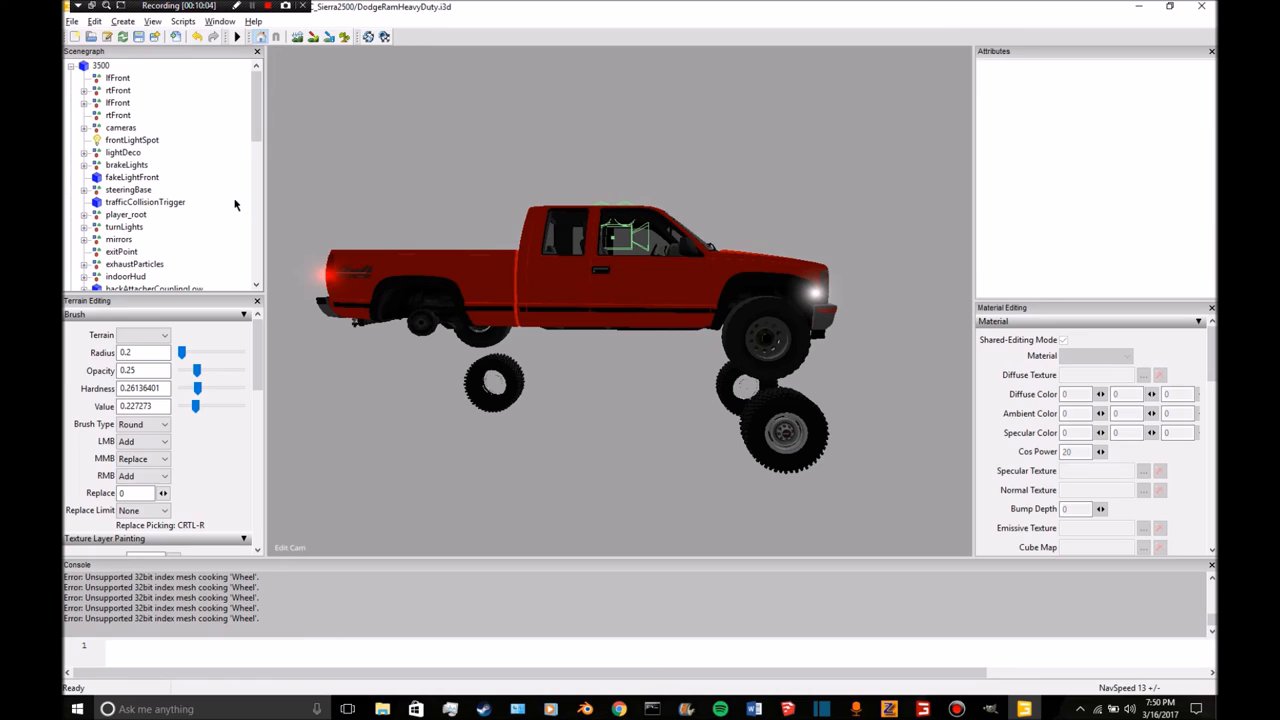
scroll(down, 3)
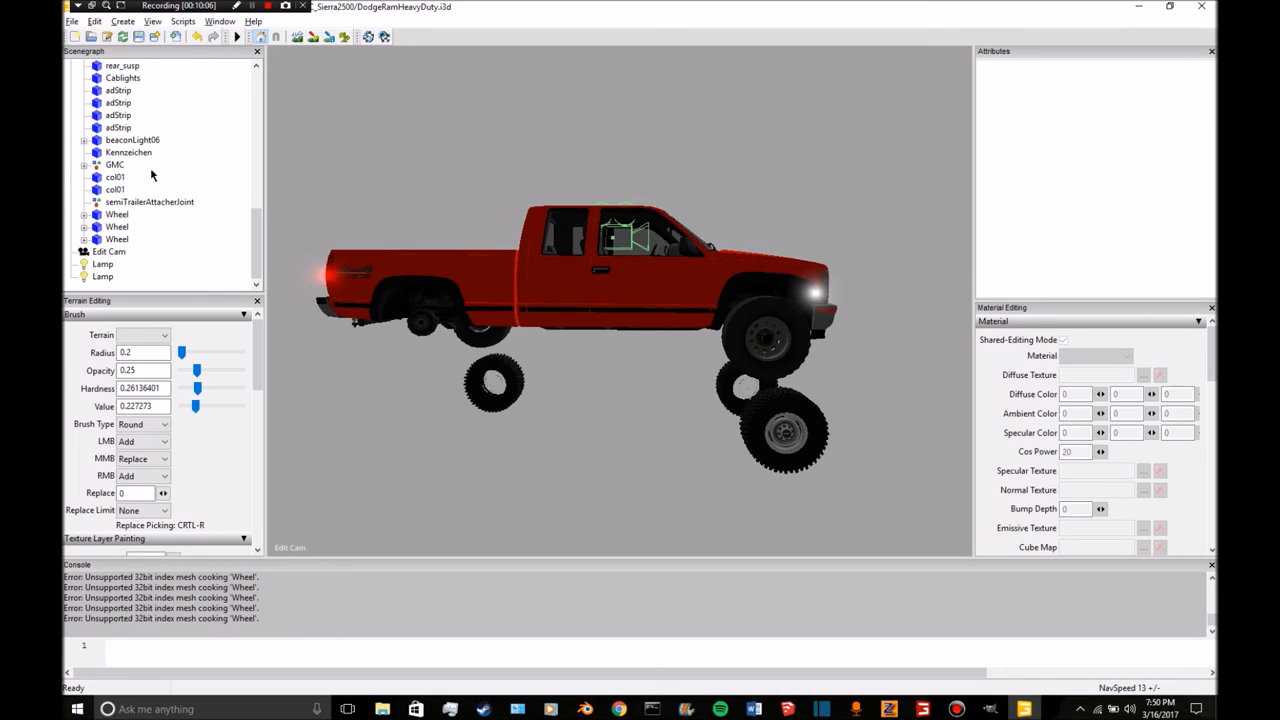
click(117, 214)
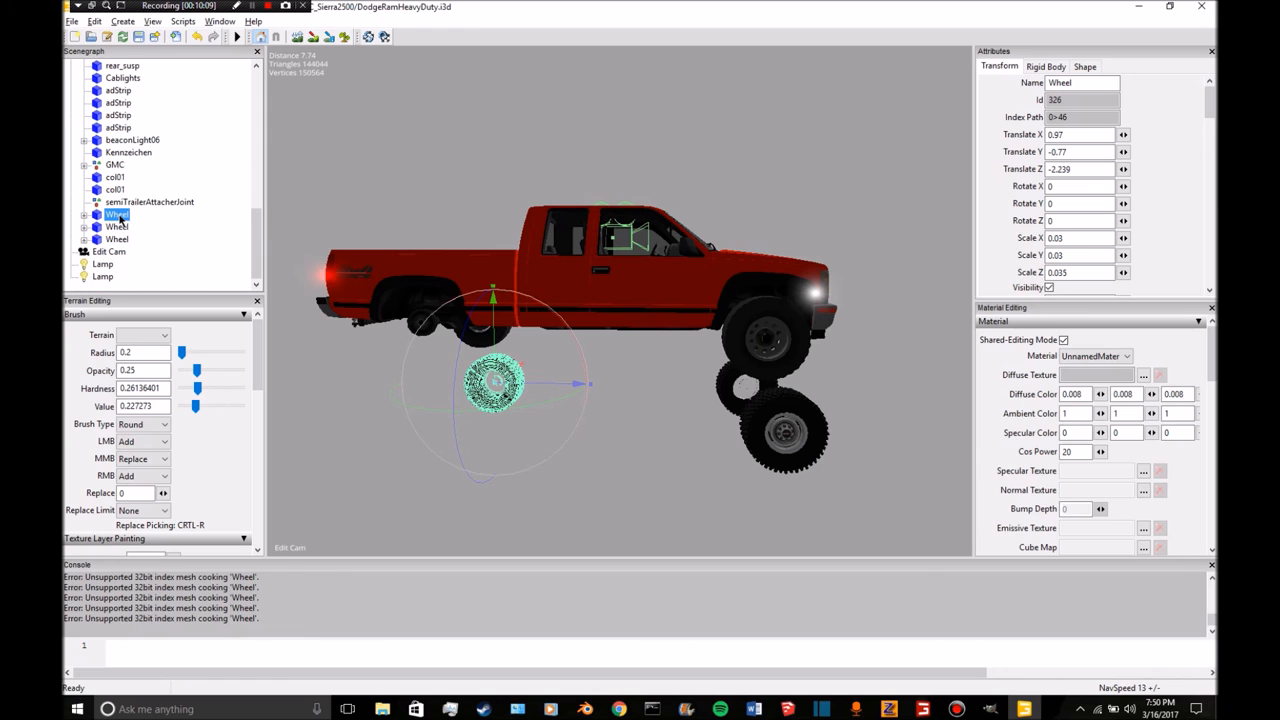
Attach the loose Wheel under lfFront and rotate it to -126.793.
click(117, 238)
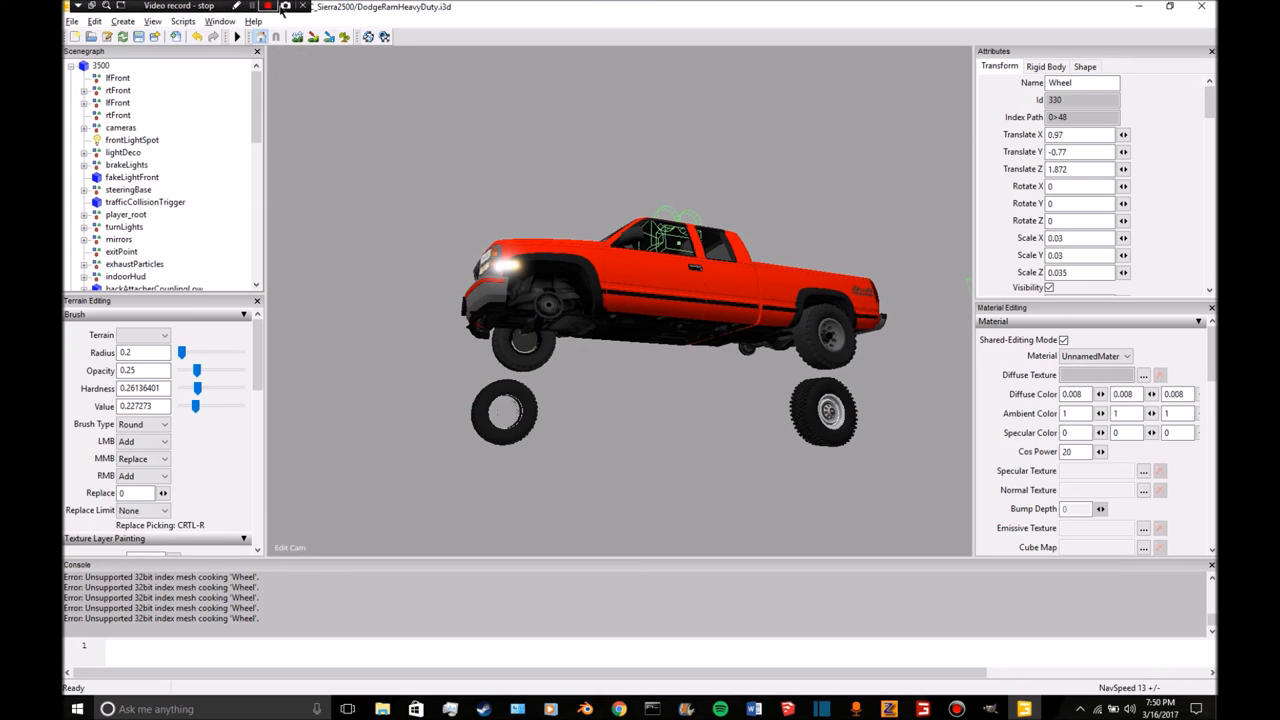
click(117, 78)
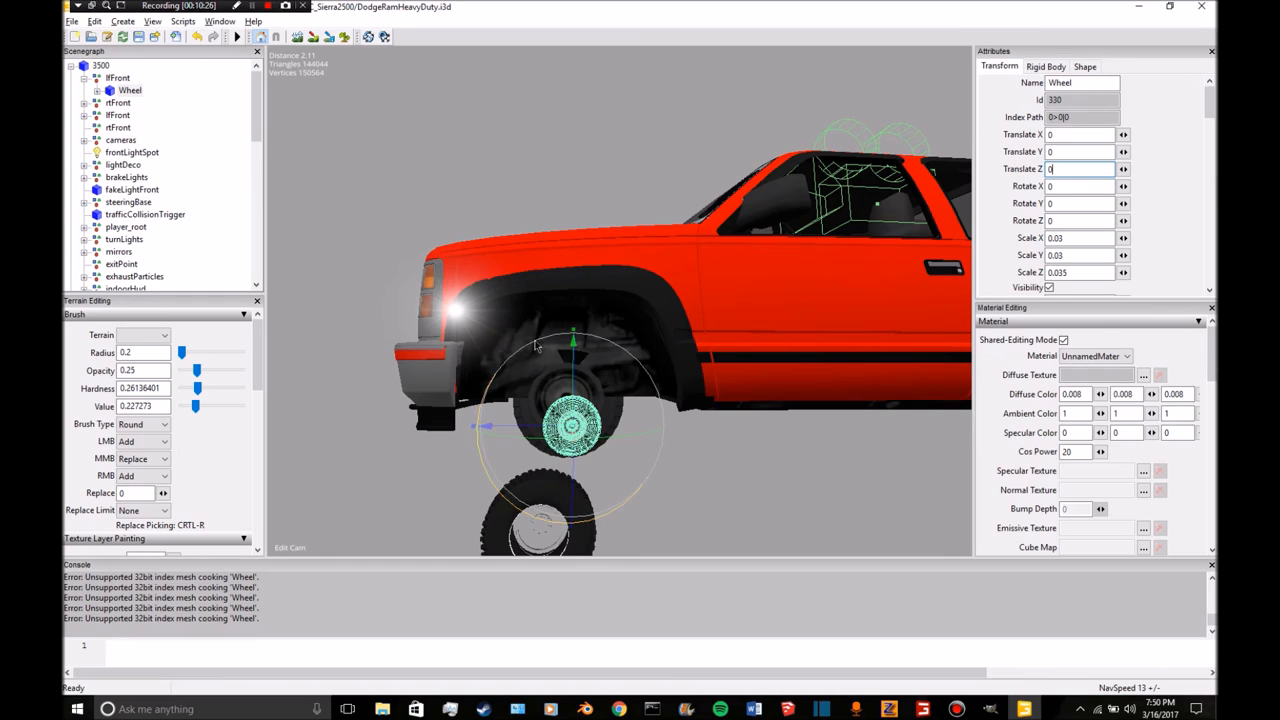
text(-126.793)
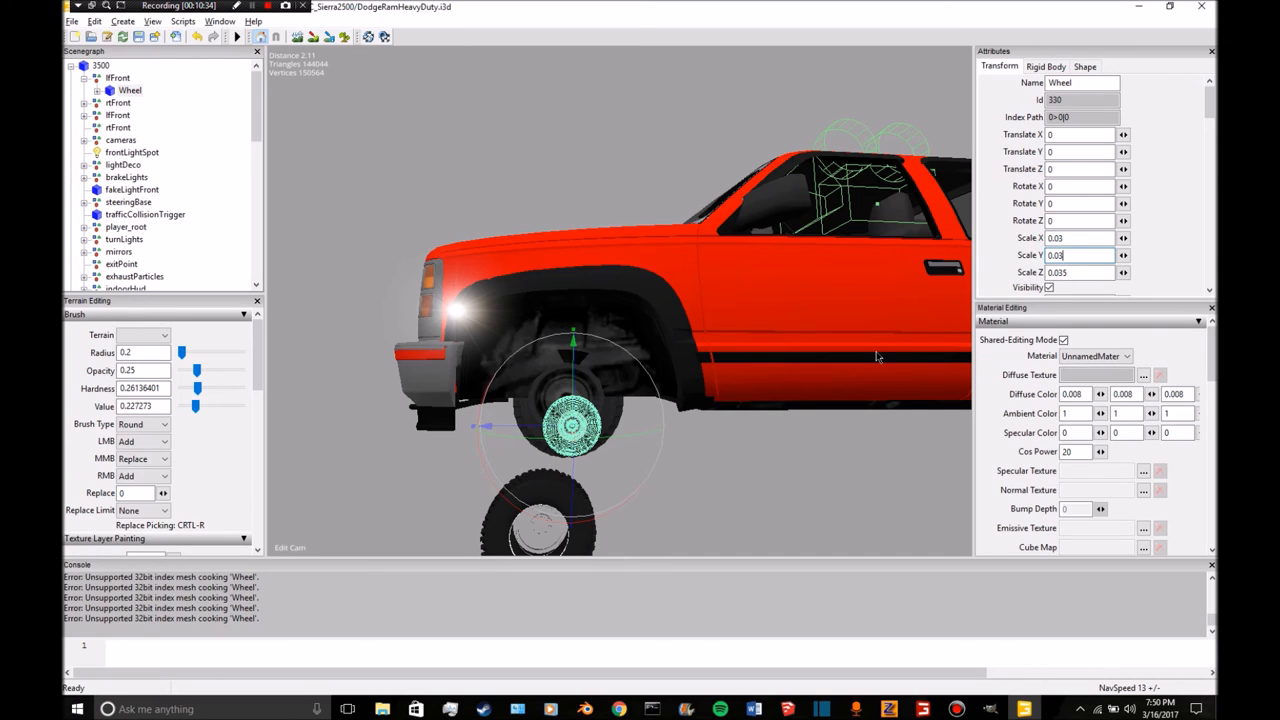
Rescale the front Wheel through 0.2, 0.15 and 0.12, settling at 0.1.
text(0.2)
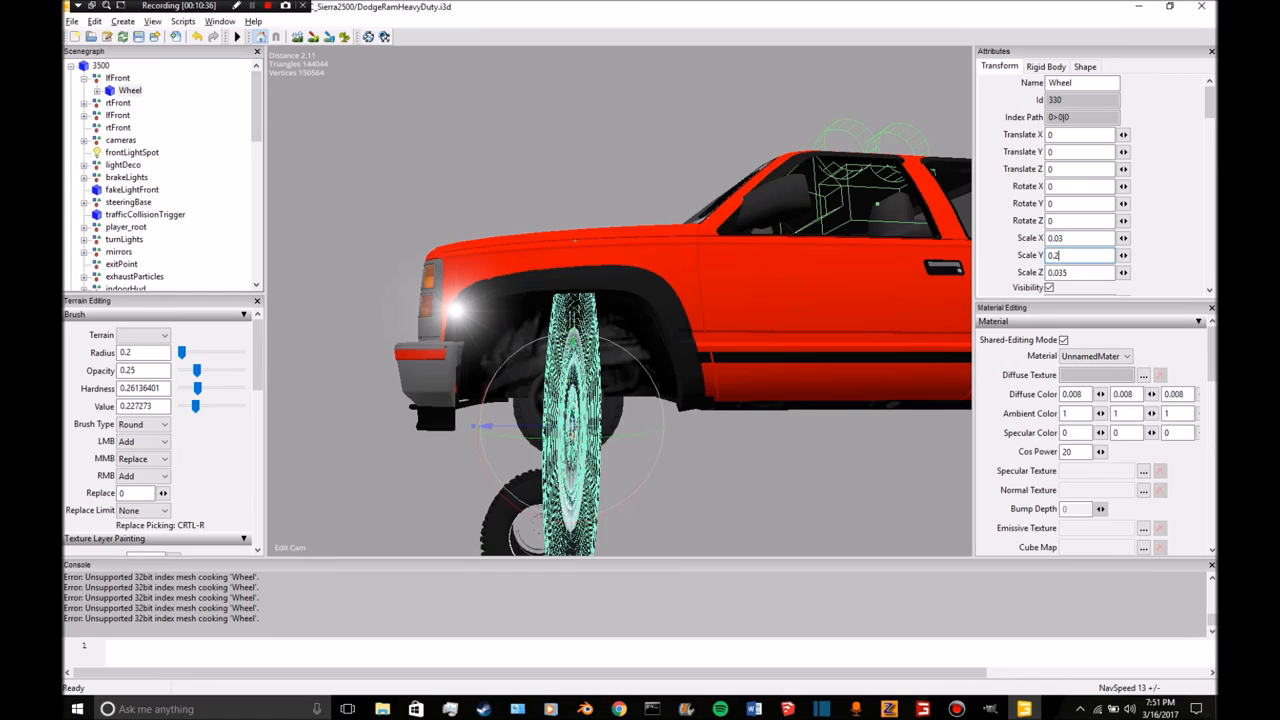
text(0.15)
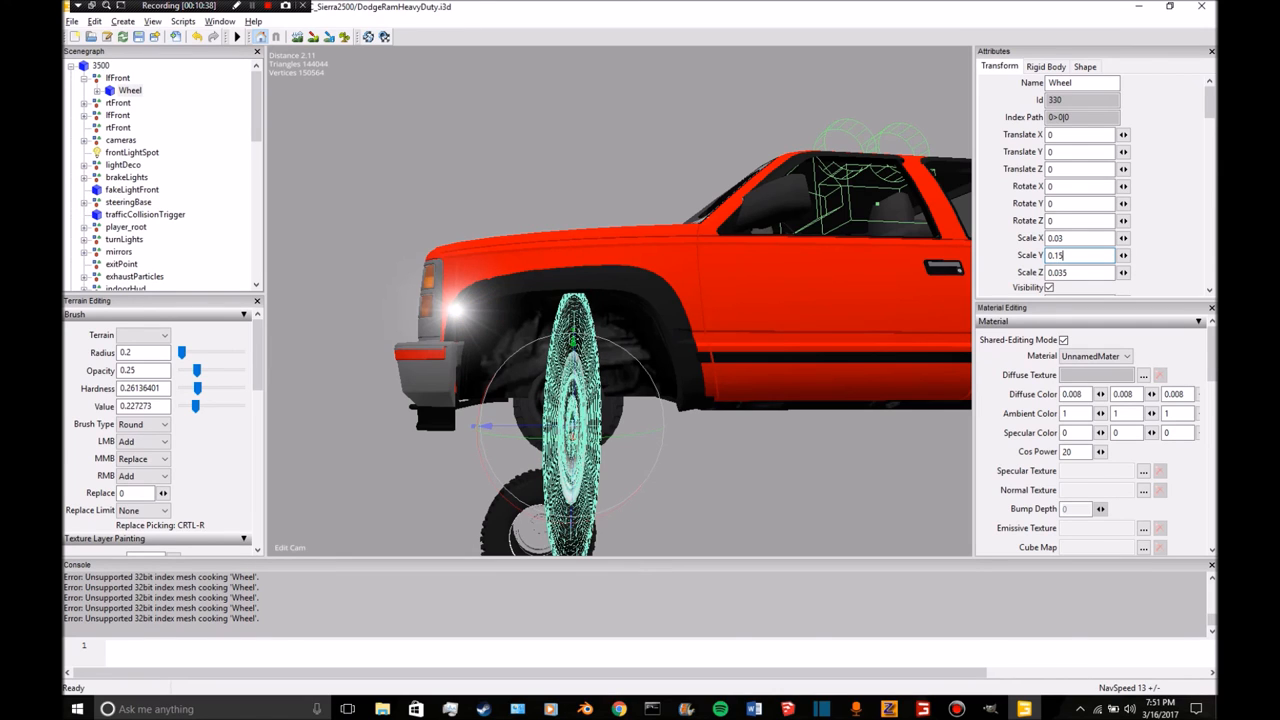
text(0.1)
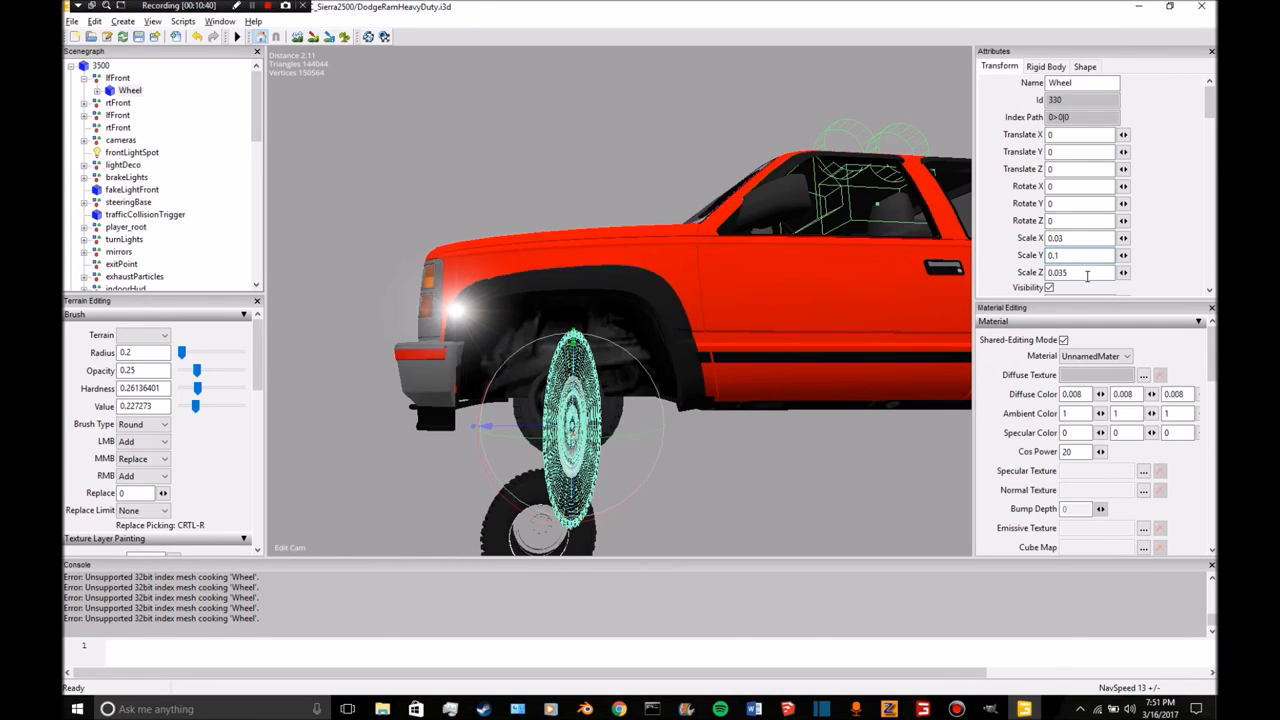
text(0.1)
click(1081, 272)
text(0.2)
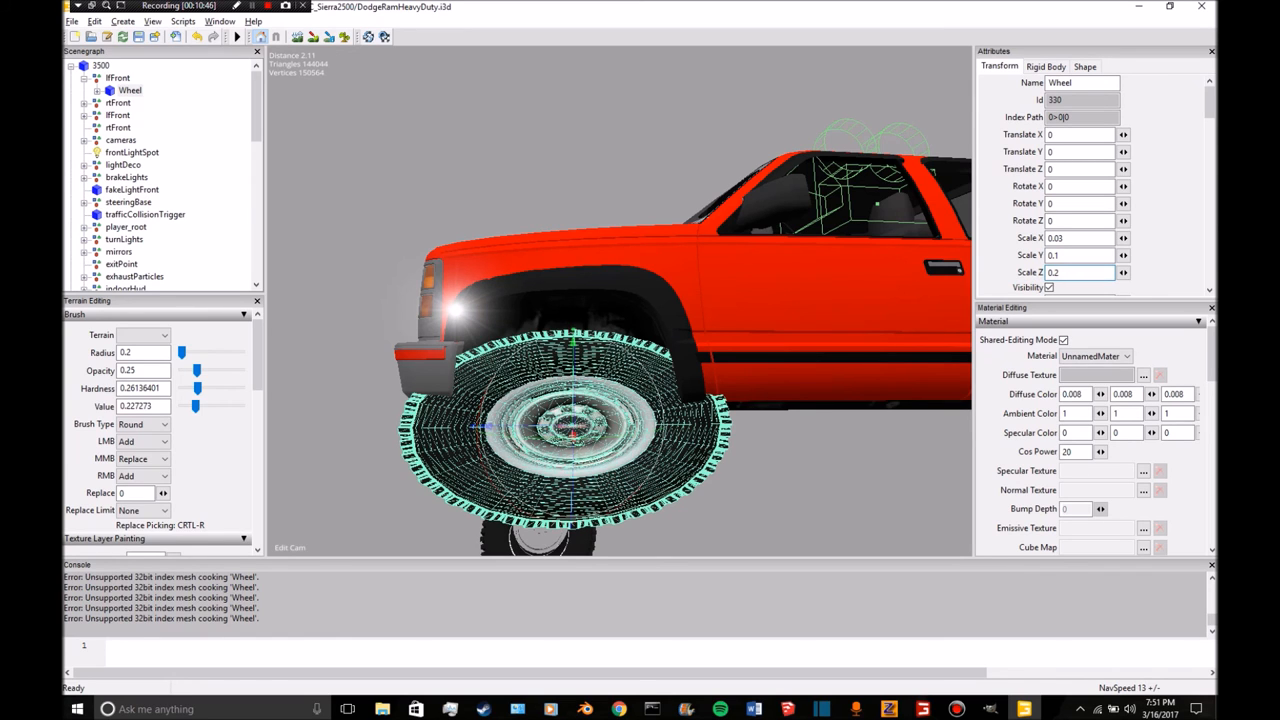
text(0.12)
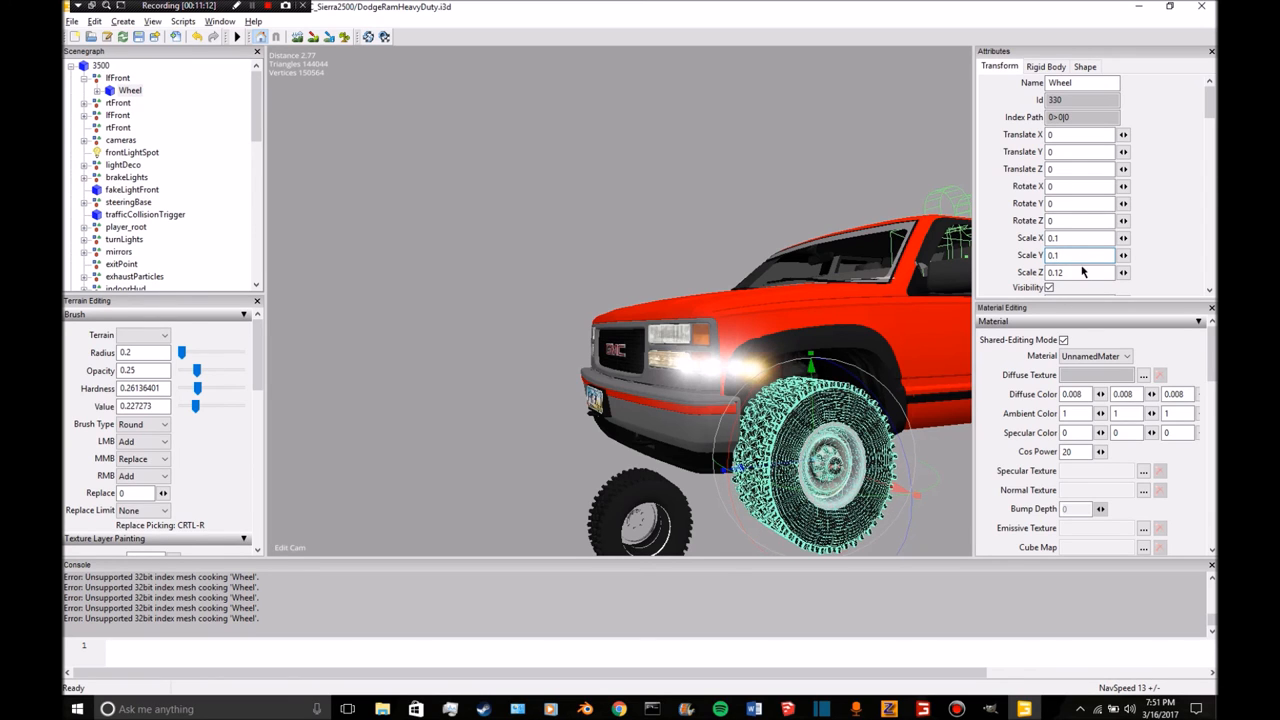
text(0.1)
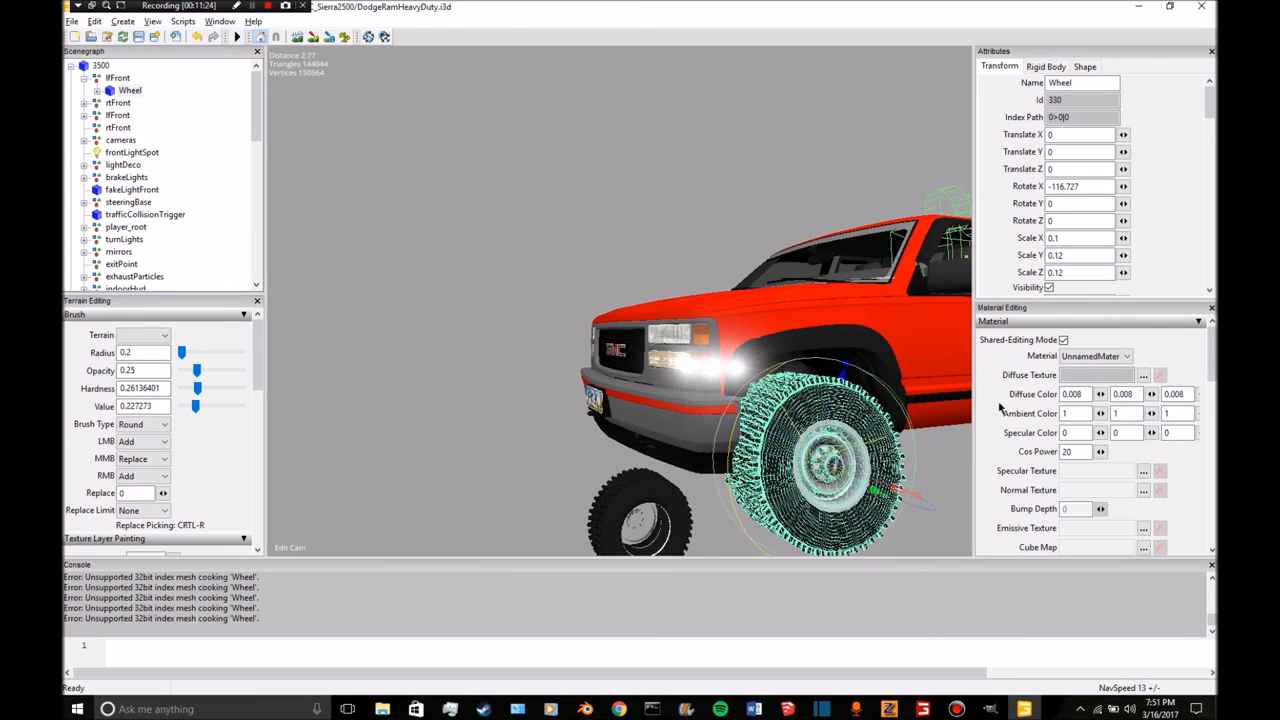
click(1080, 255)
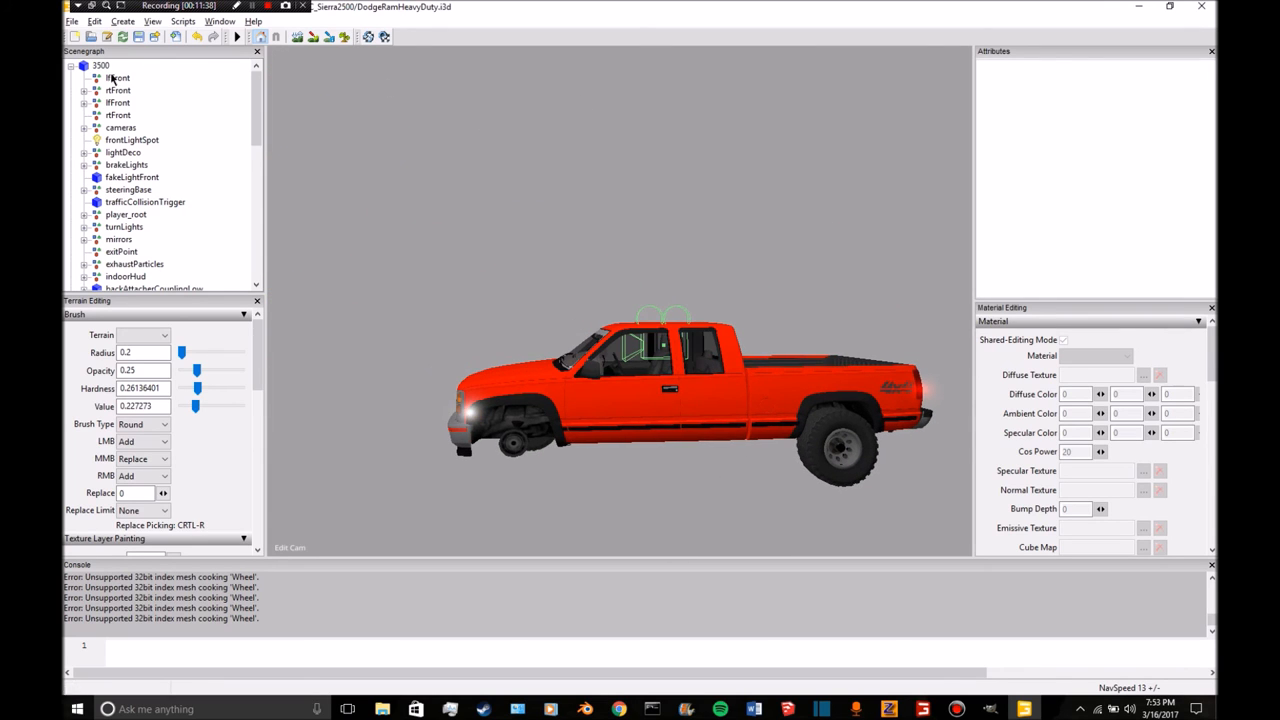
Select lfFront and expand rtFront to select the F100_wheel_RR model.
click(118, 102)
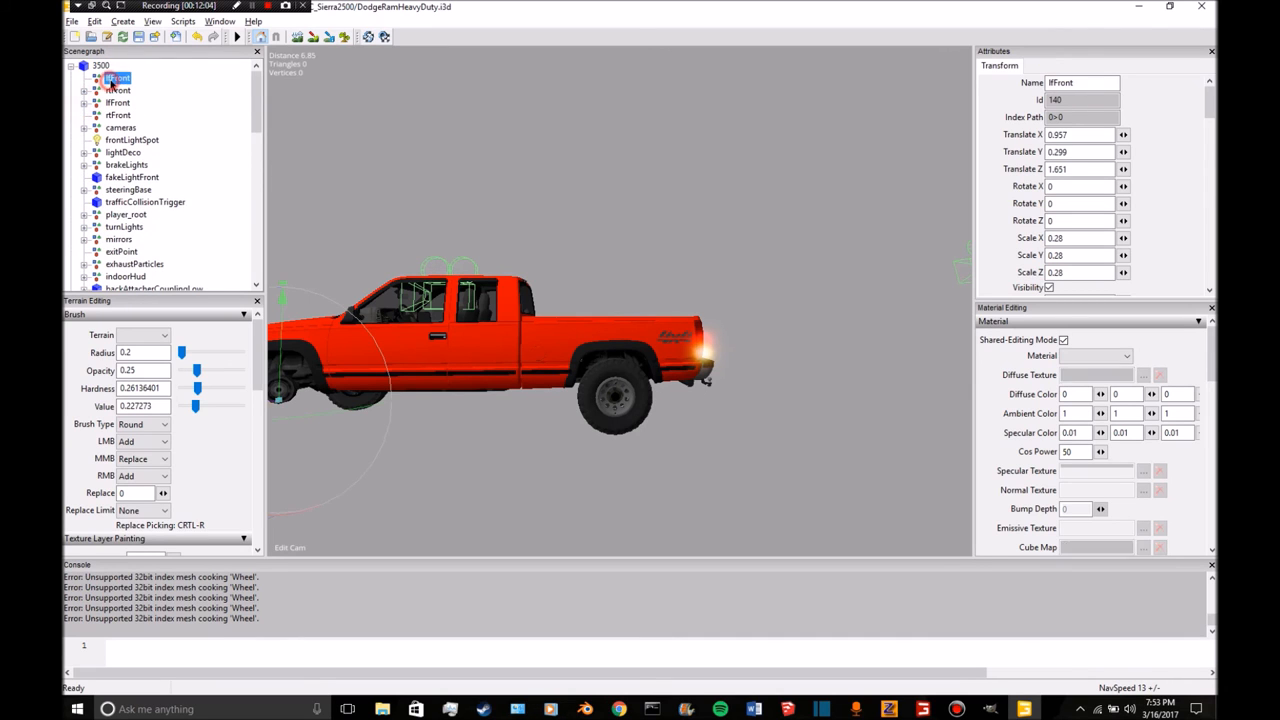
click(145, 65)
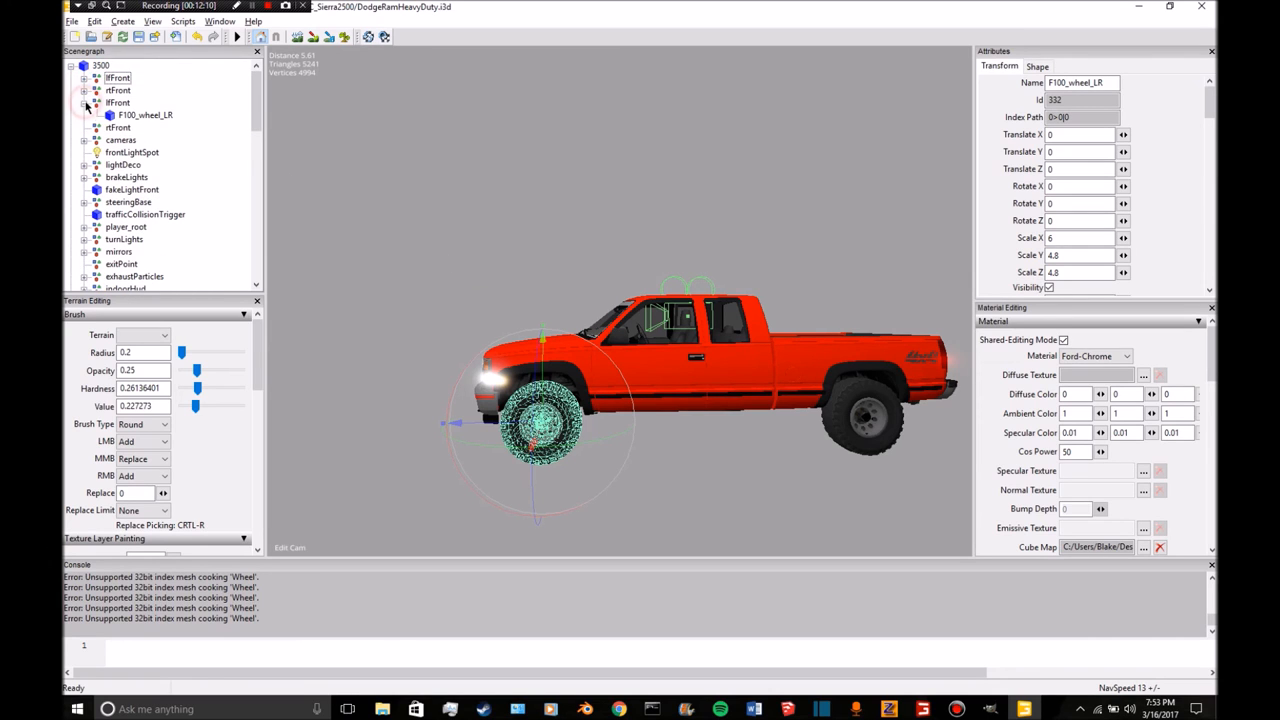
click(146, 115)
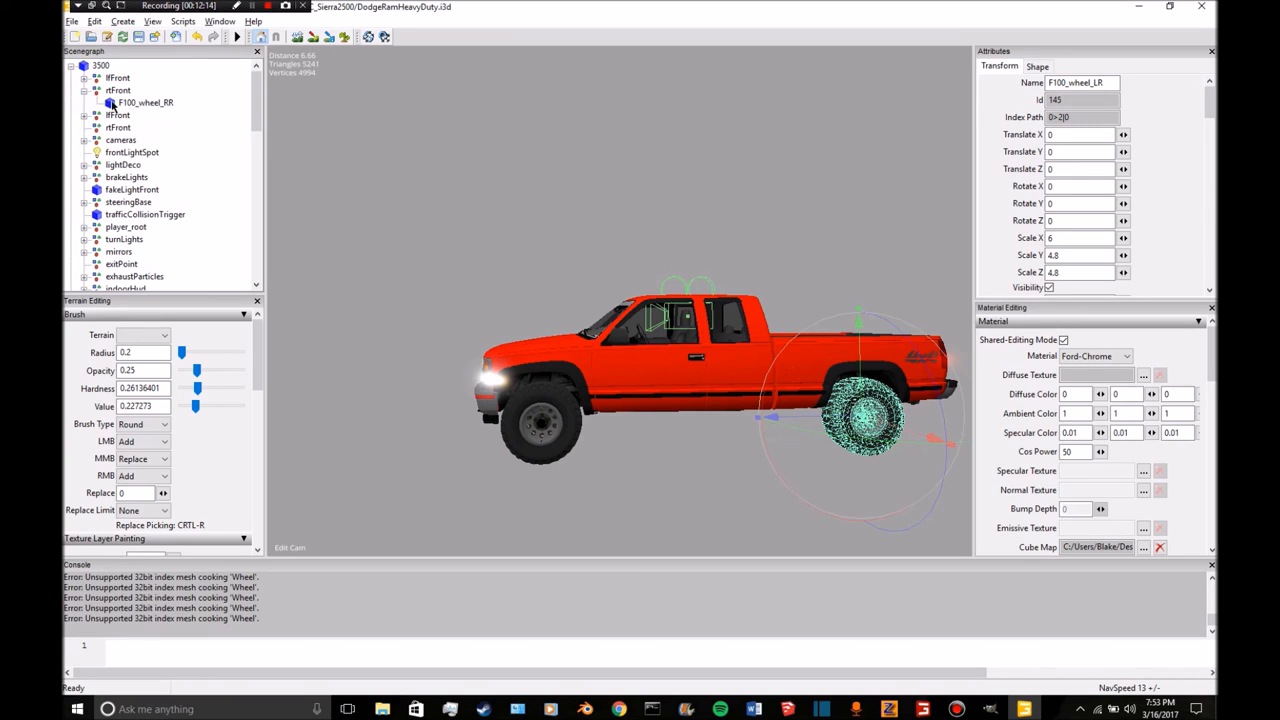
click(146, 102)
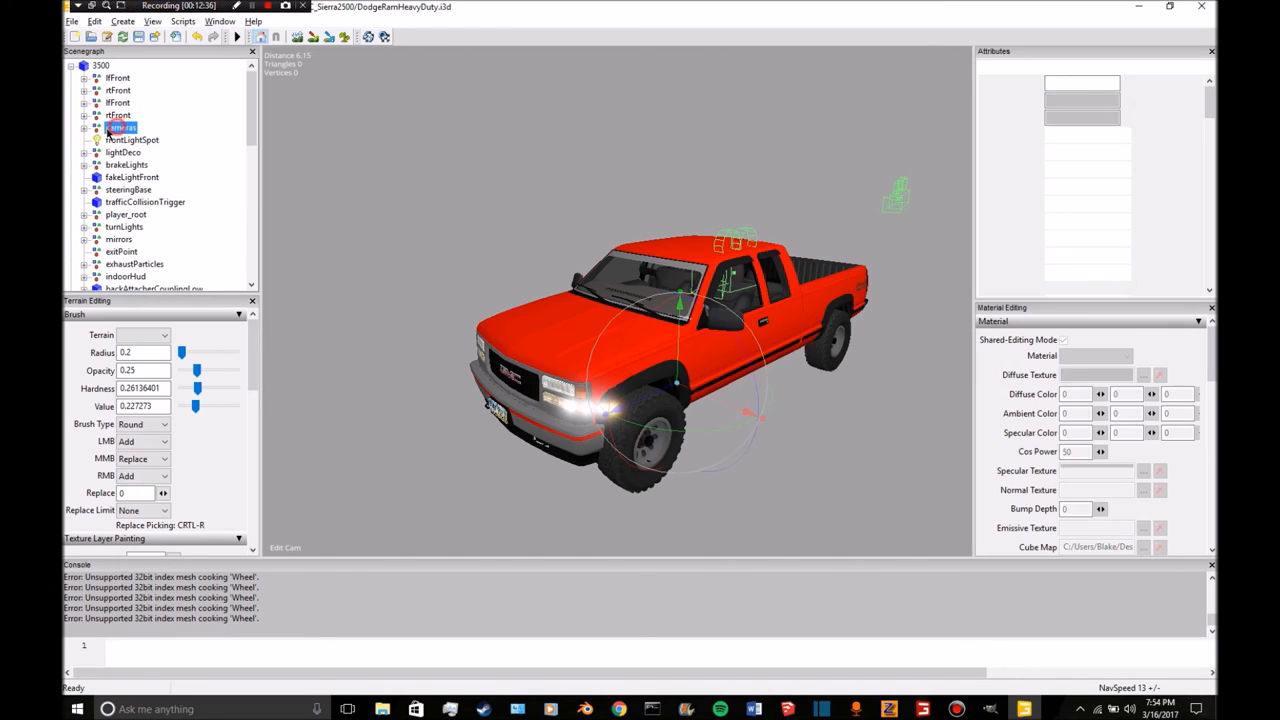
Look through the indoorCamera, positioned at 0.435, 1.544, -0.091 in the cab.
click(145, 152)
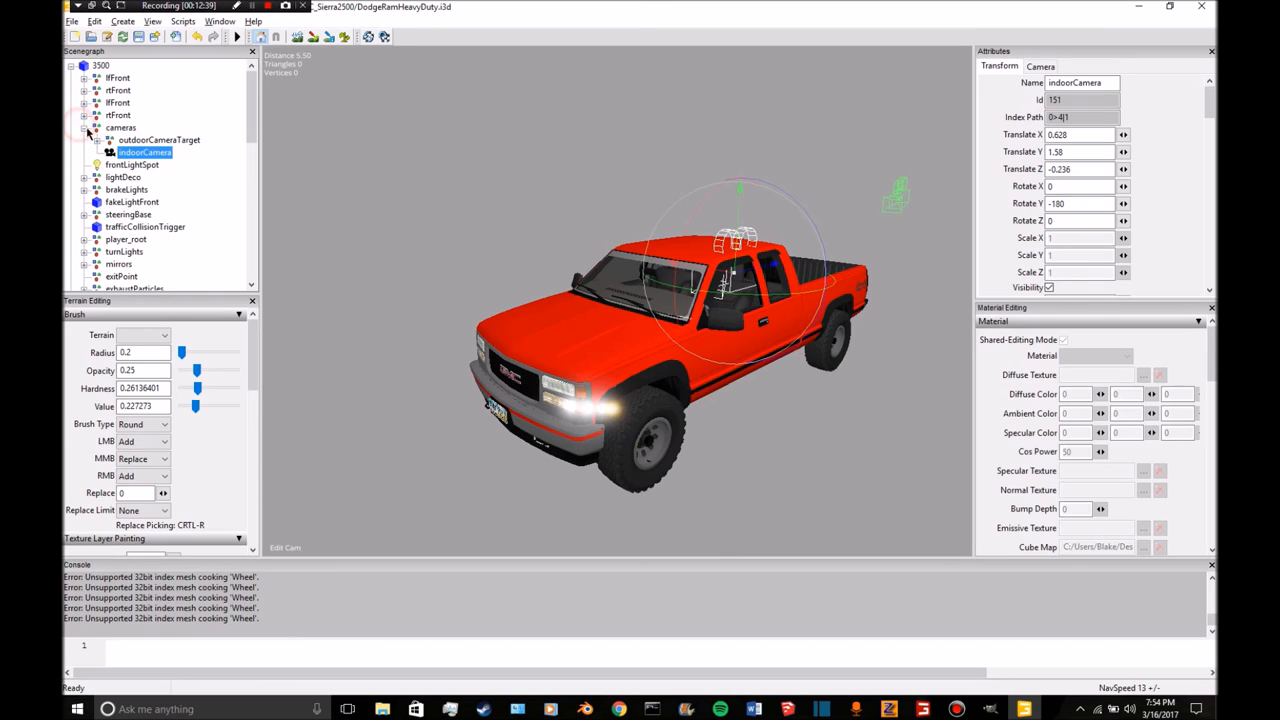
click(153, 21)
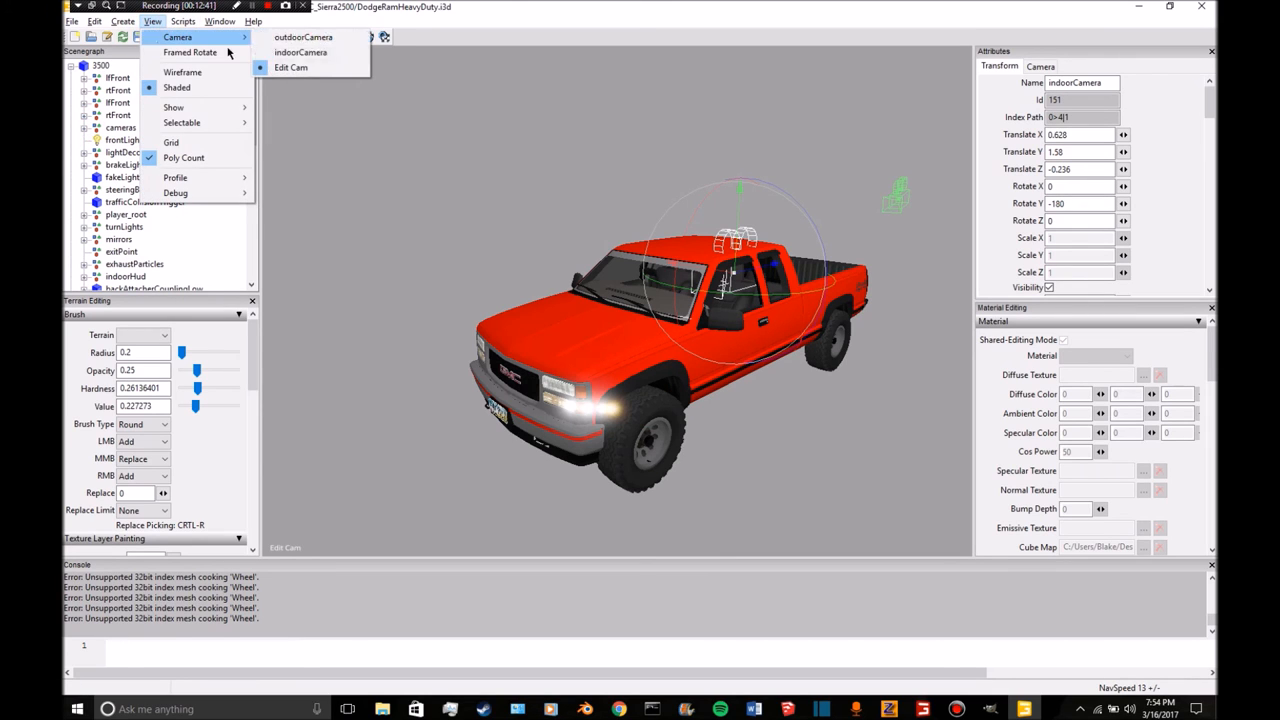
click(300, 52)
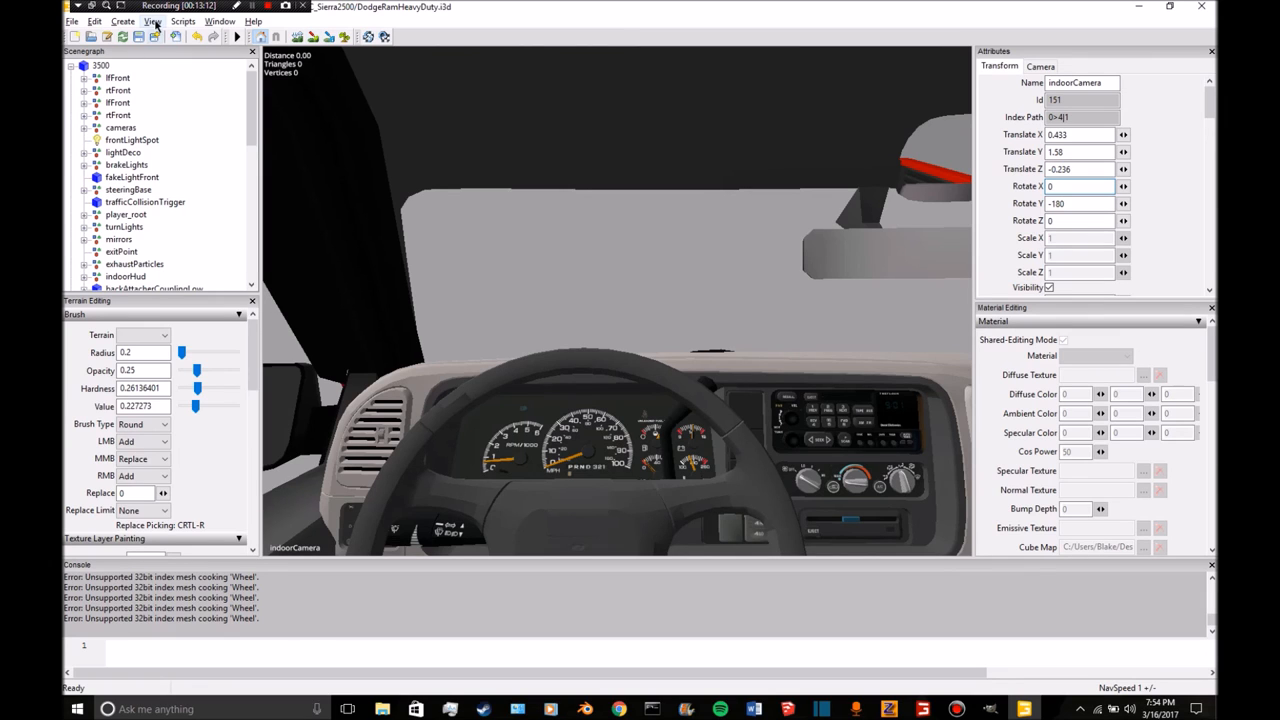
Check the outdoorCamera view and return to the free Edit Cam.
click(152, 21)
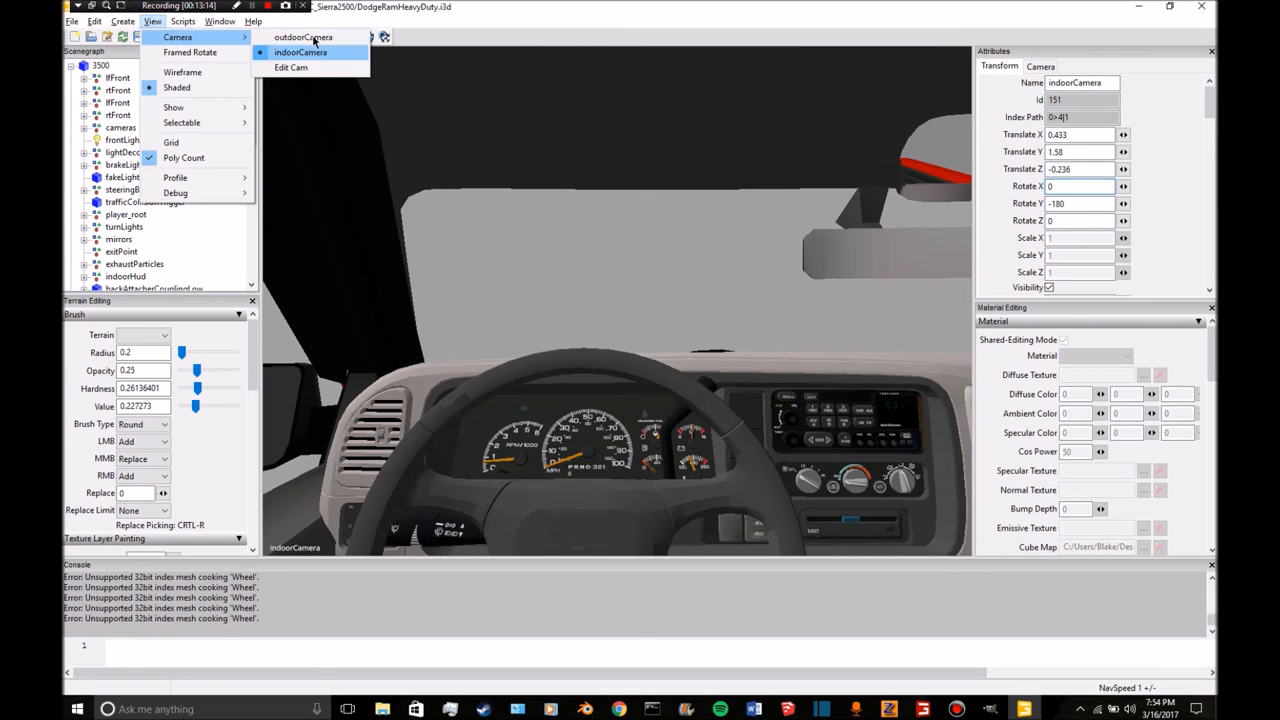
click(301, 37)
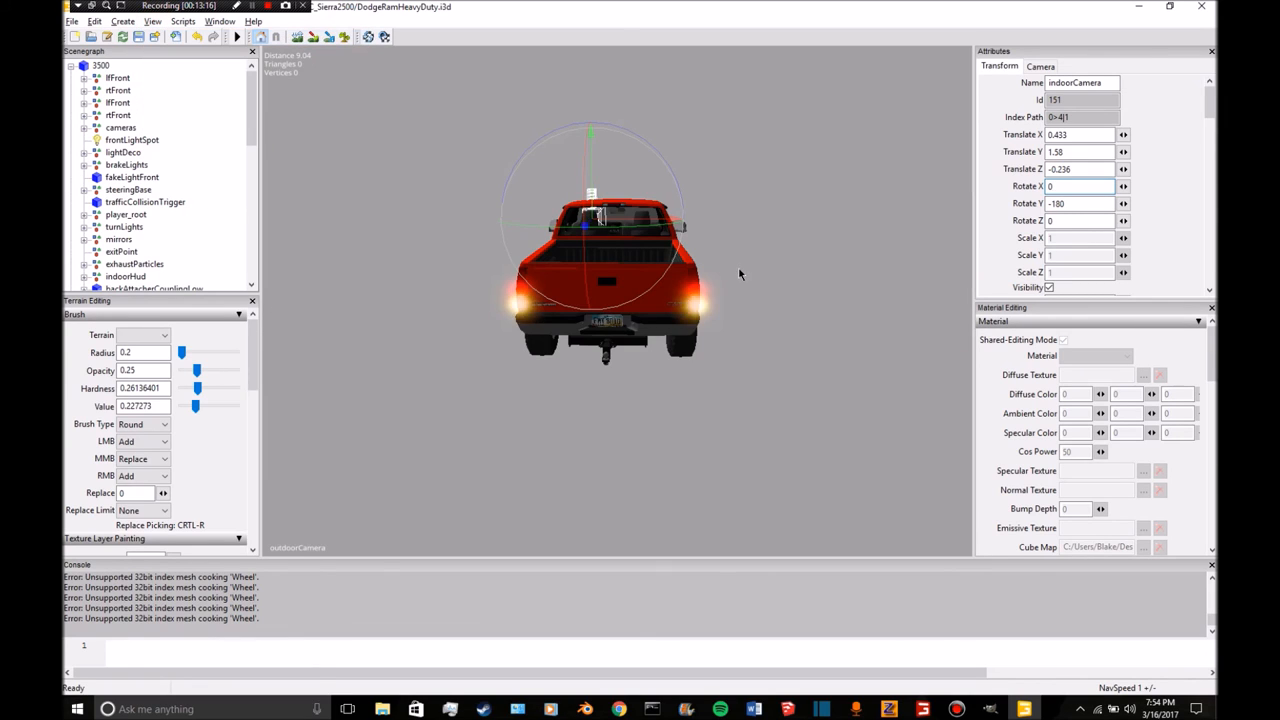
click(153, 21)
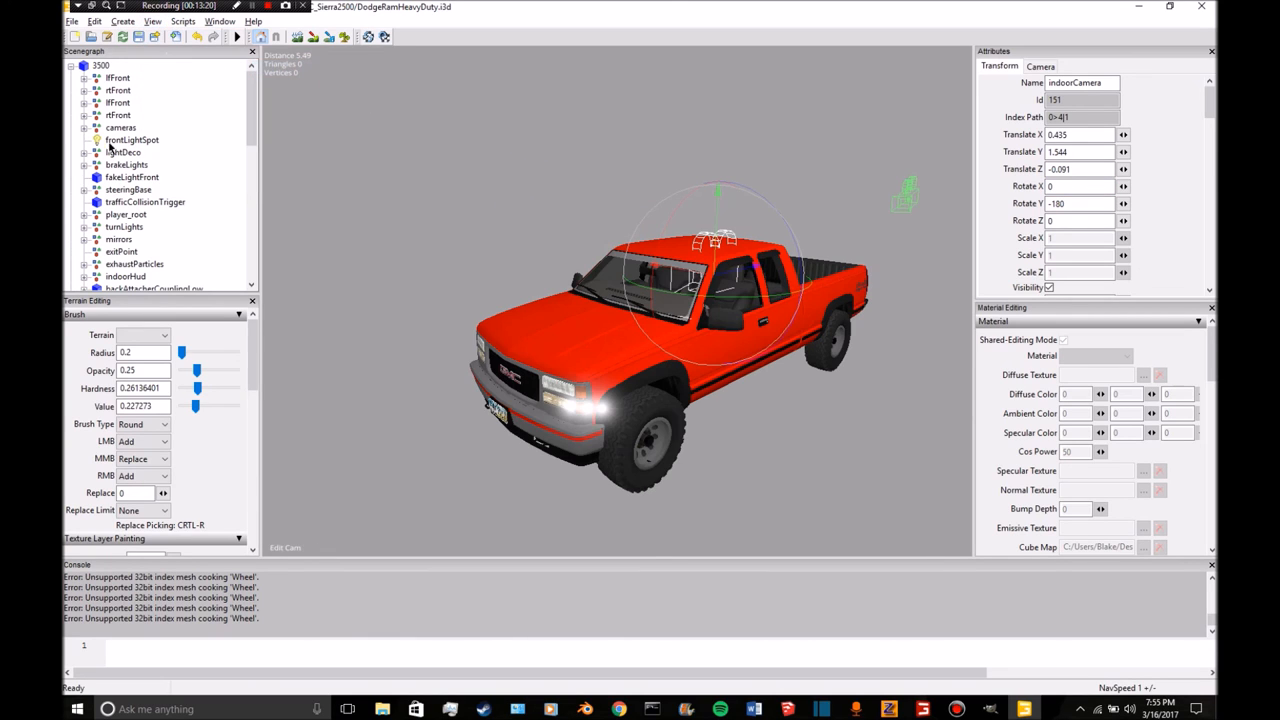
click(132, 140)
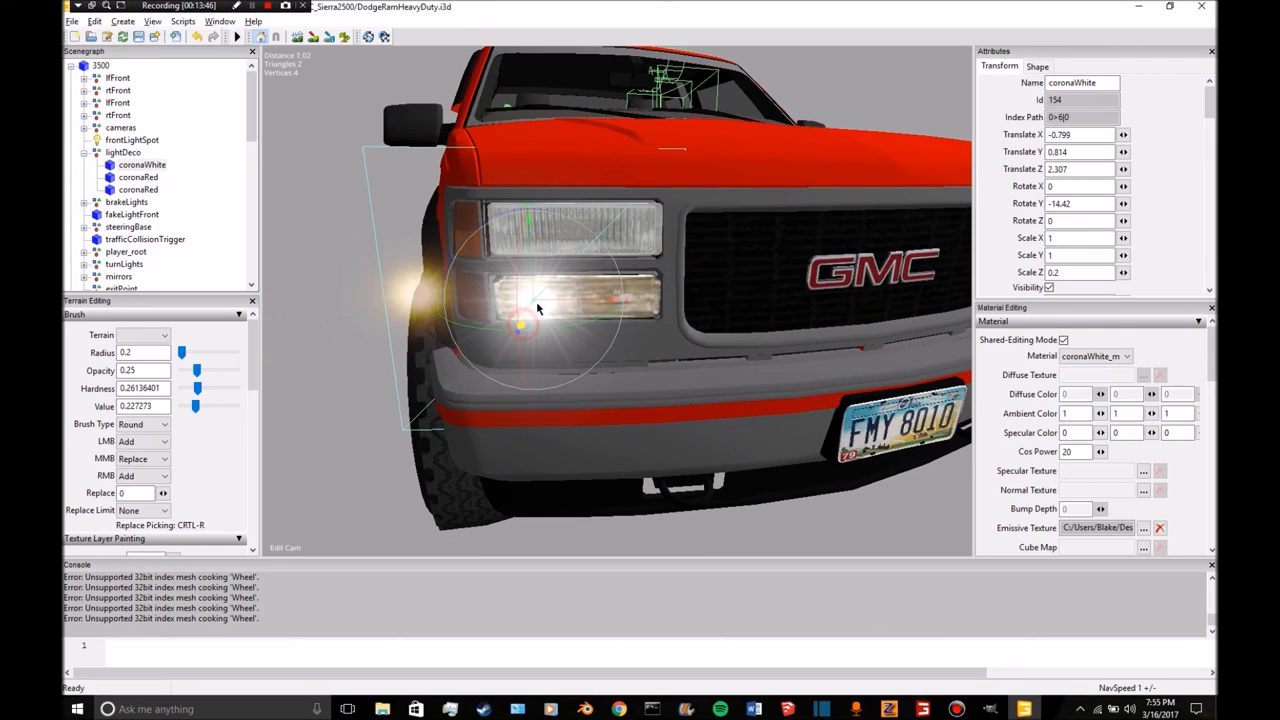
Drag the coronaWhite light into the lower headlamp with the move gizmo.
drag(538, 308, 562, 302)
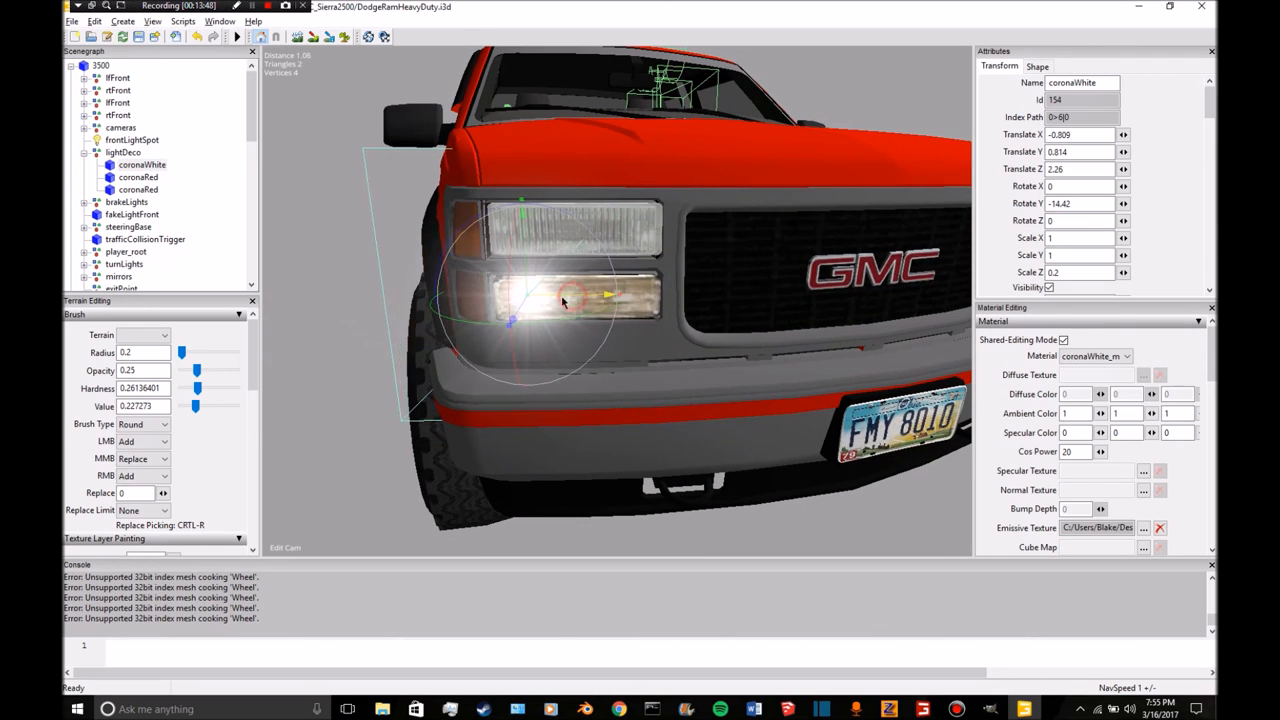
drag(575, 295, 530, 325)
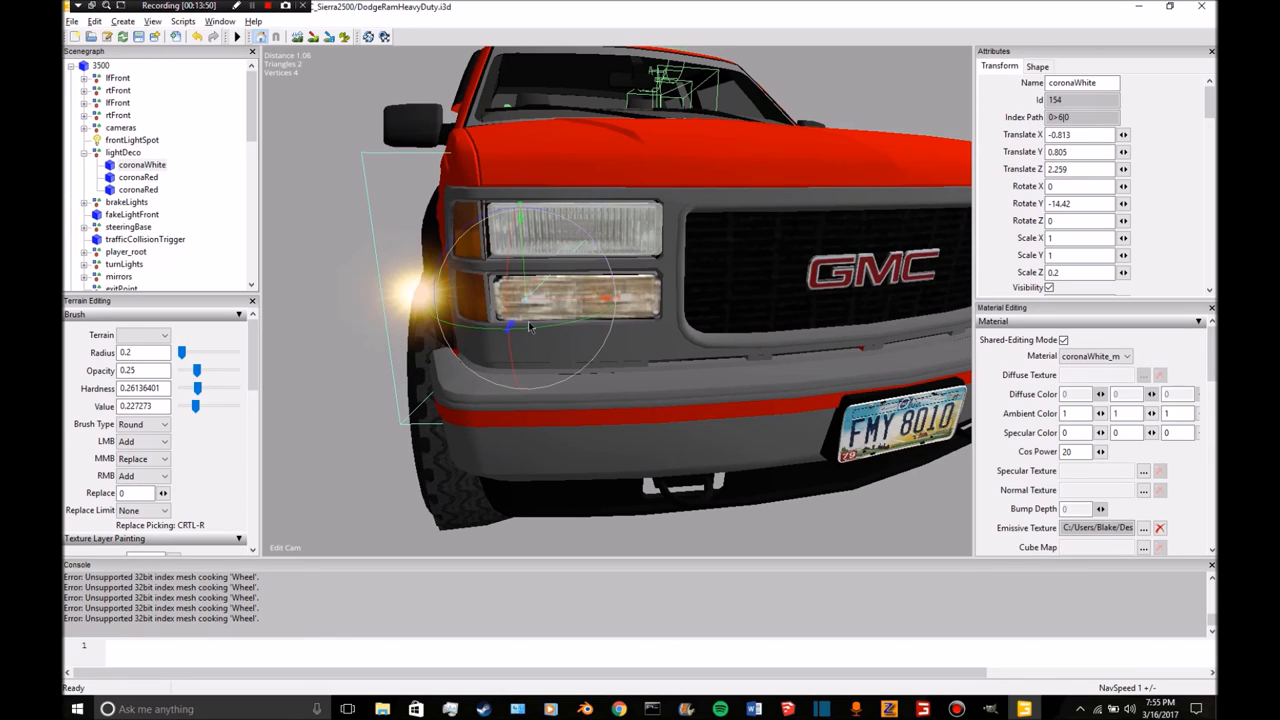
drag(515, 320, 515, 300)
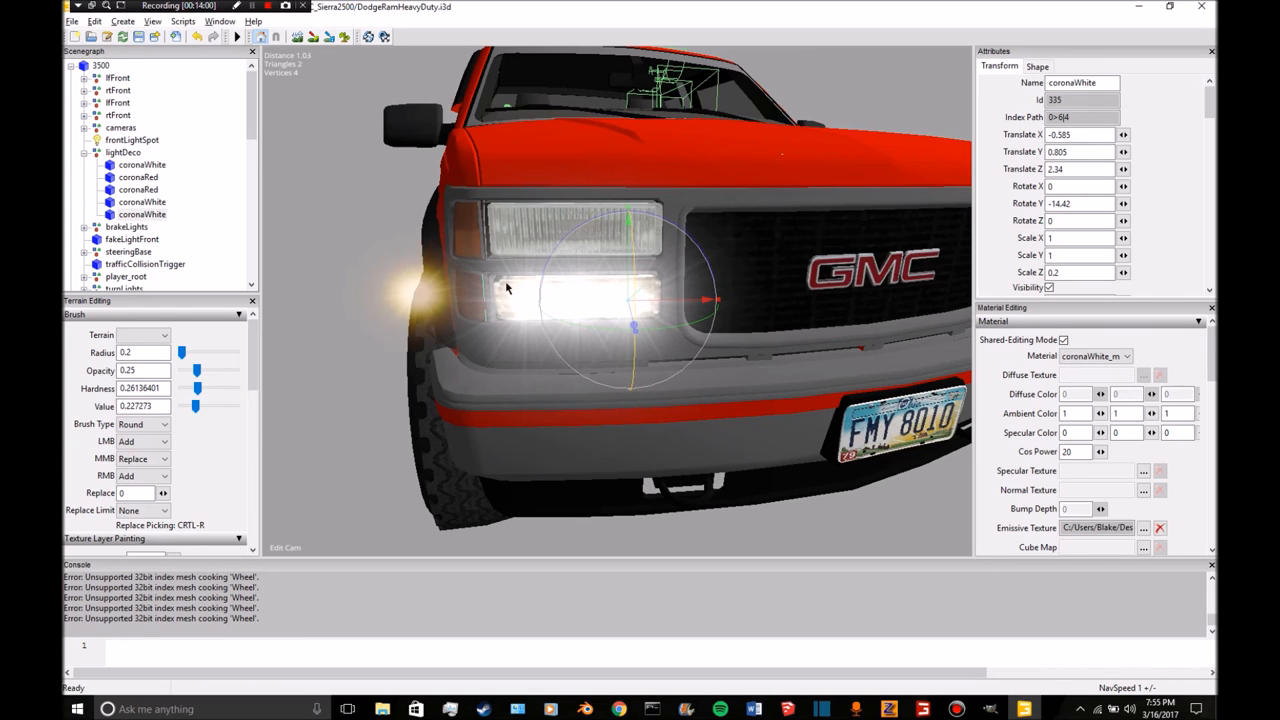
Duplicate the corona and raise a copy into the upper headlamp.
click(142, 164)
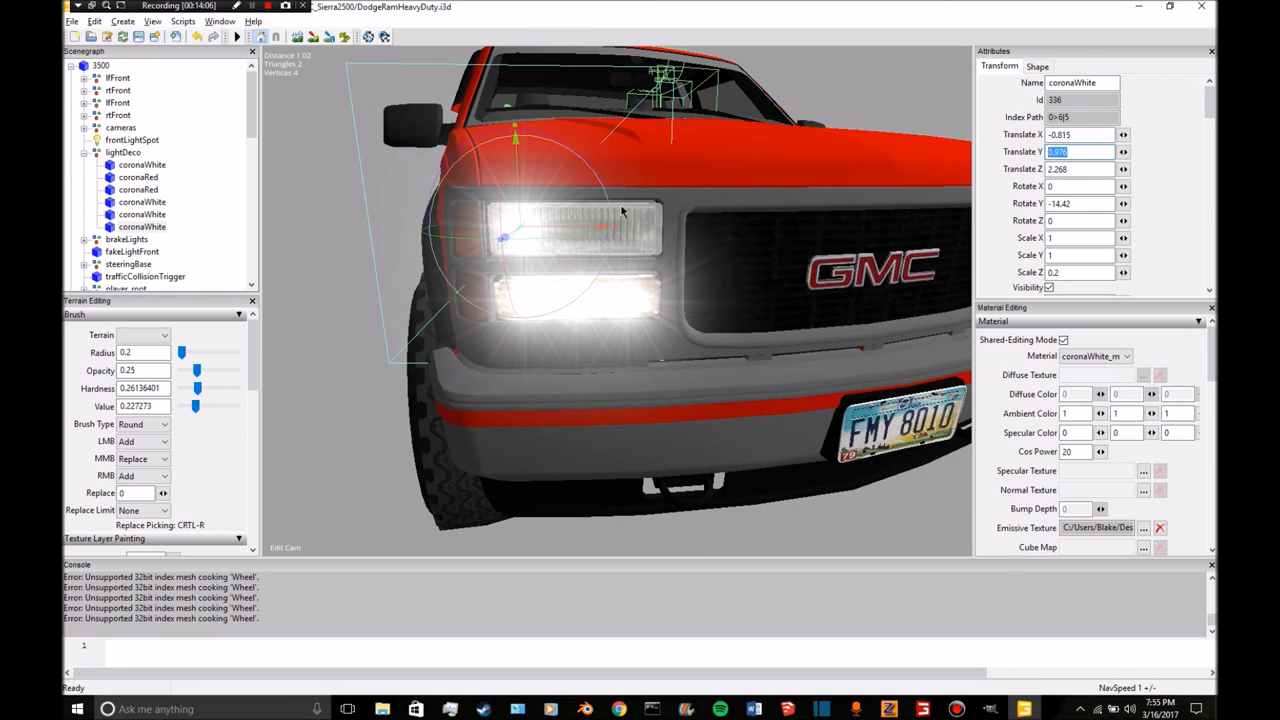
click(141, 214)
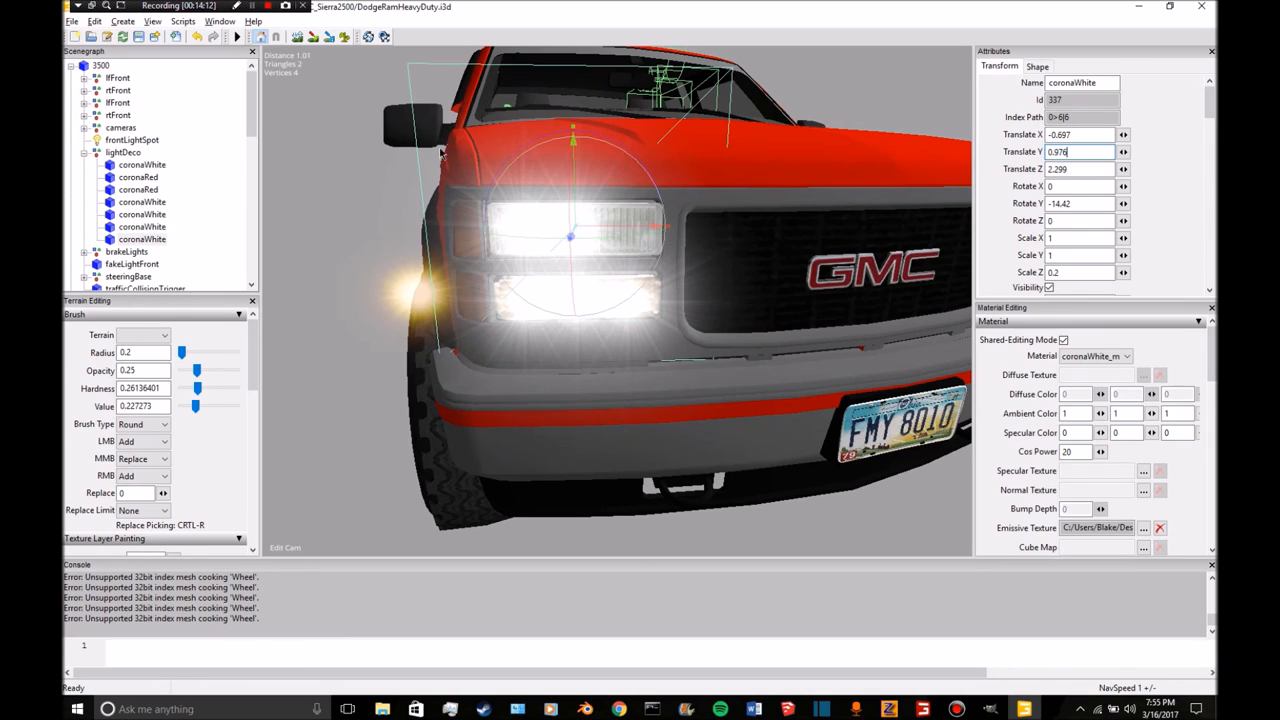
click(141, 226)
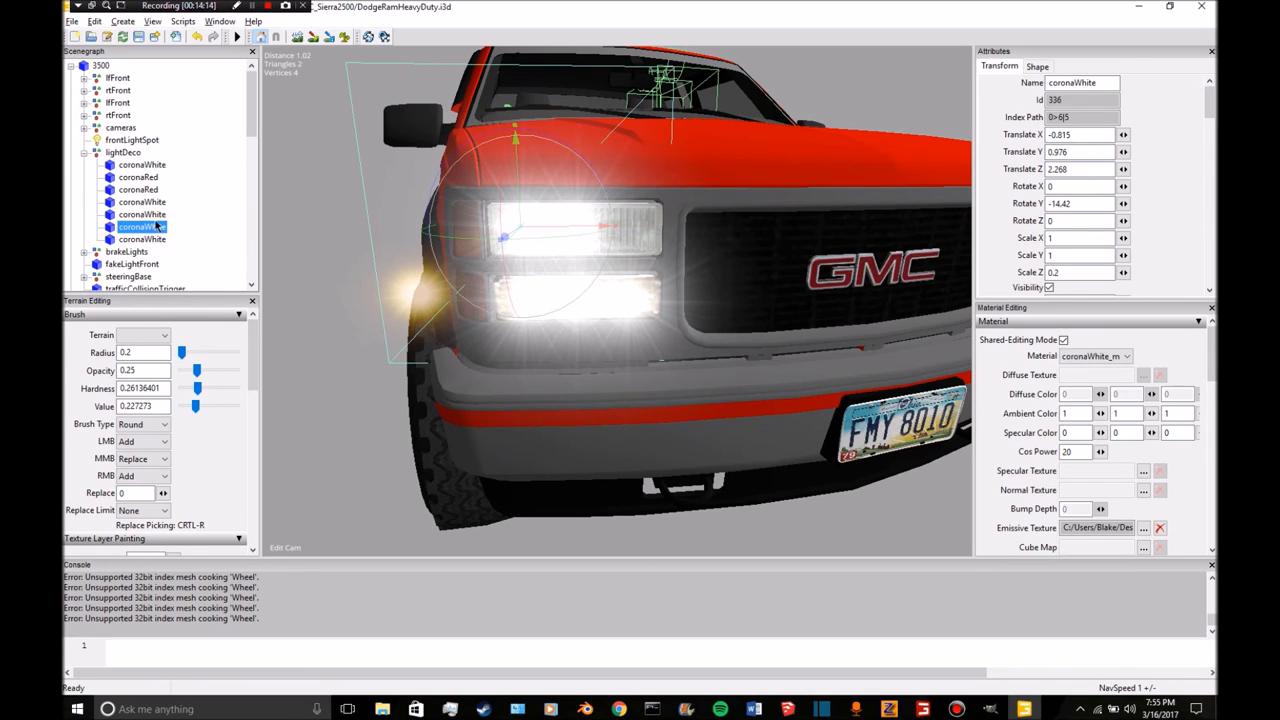
click(142, 251)
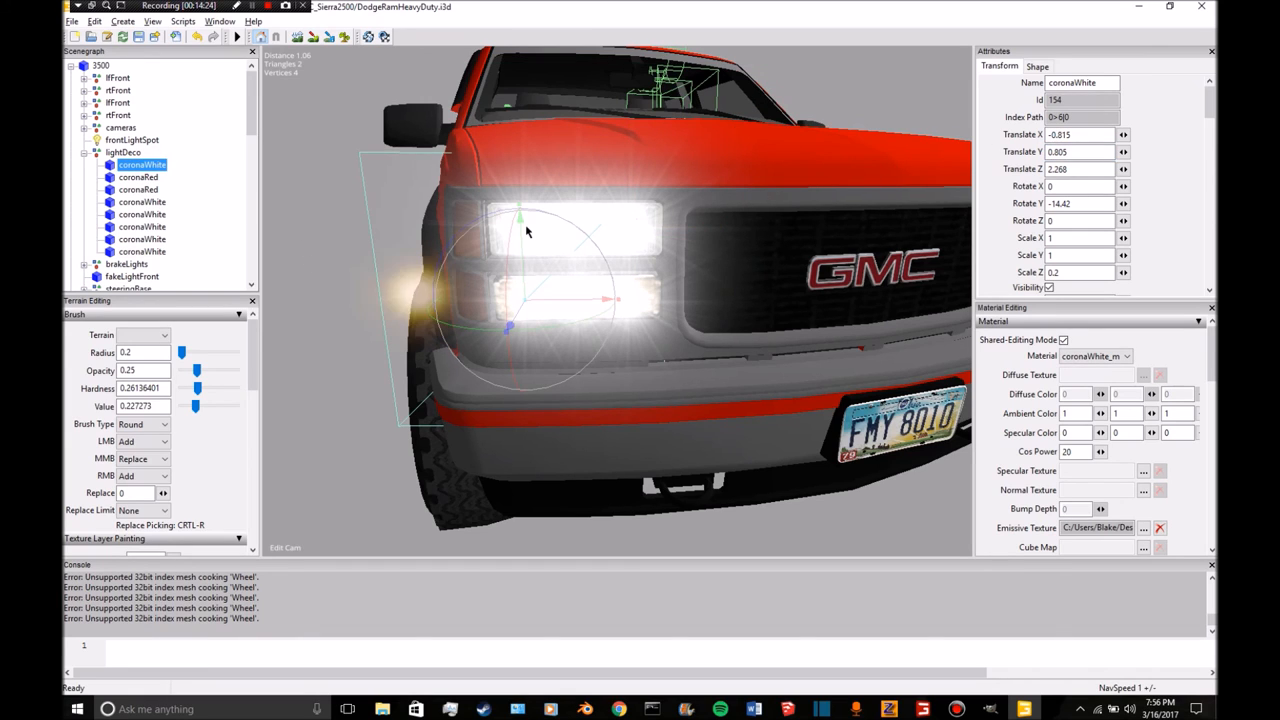
Copy a corona, mirror its rotation to 14.42, and drag it onto the other side's lower headlamp.
click(1080, 134)
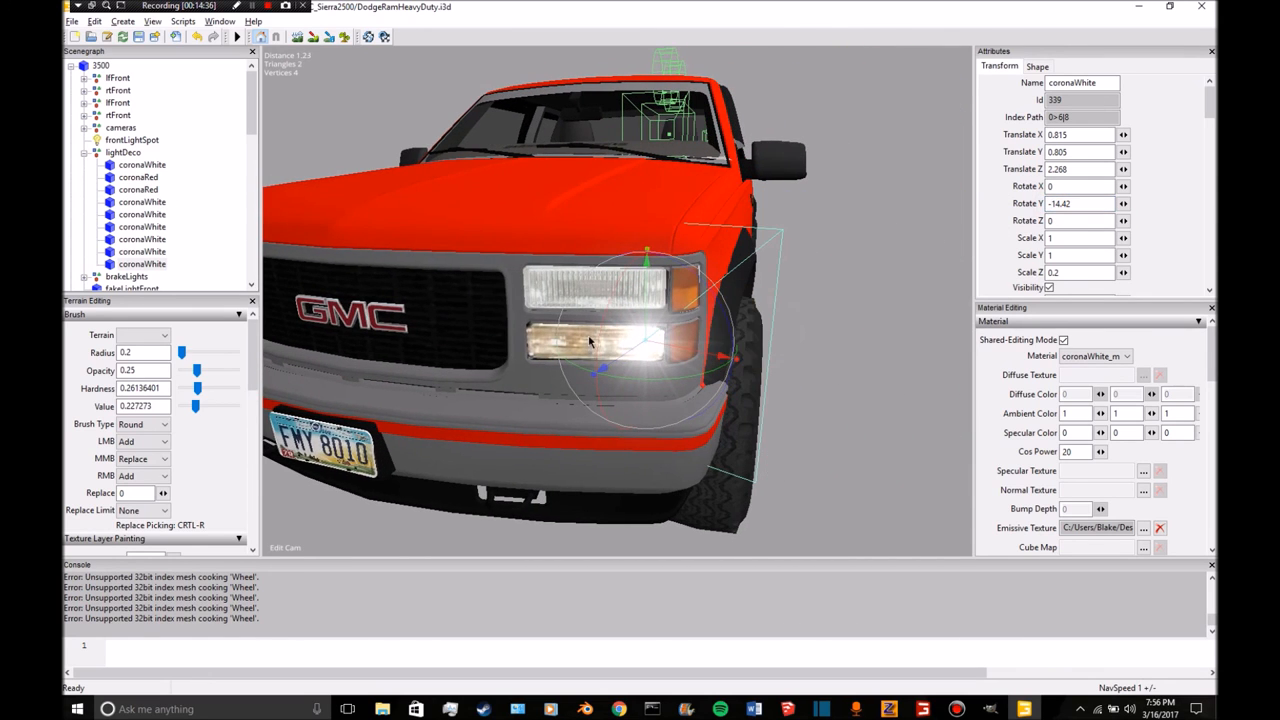
click(1080, 203)
text(14.42)
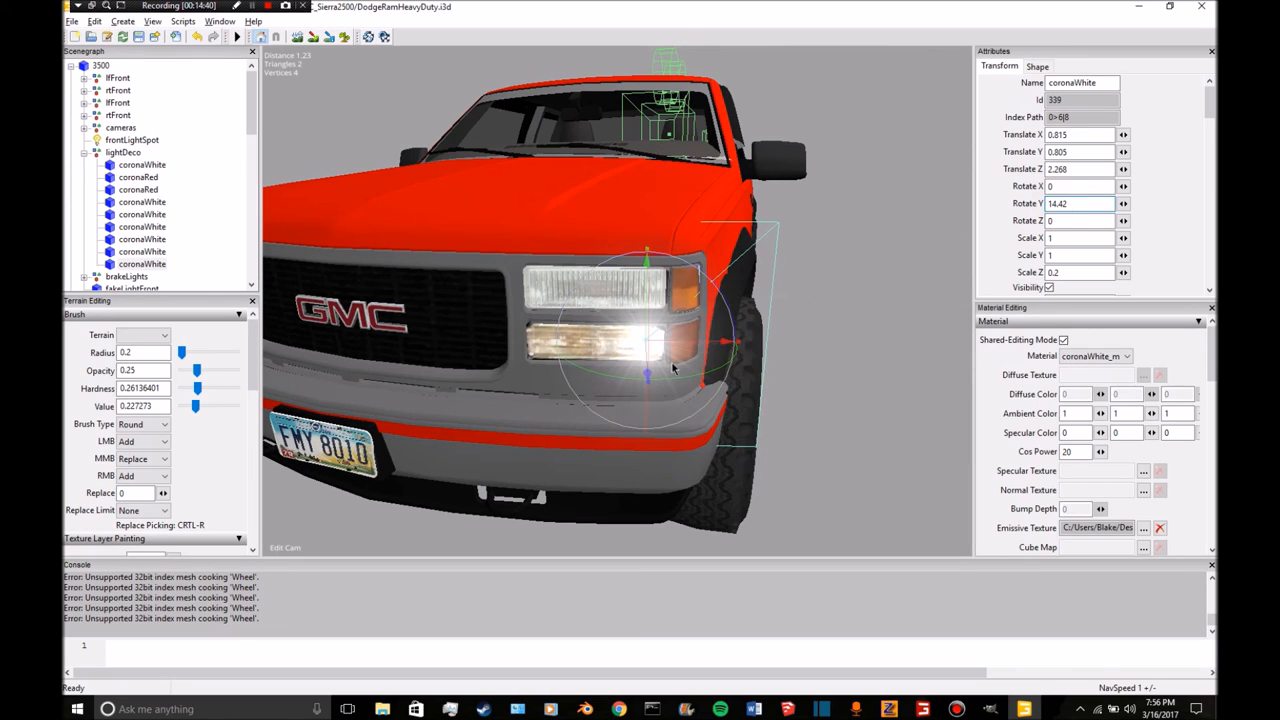
click(142, 164)
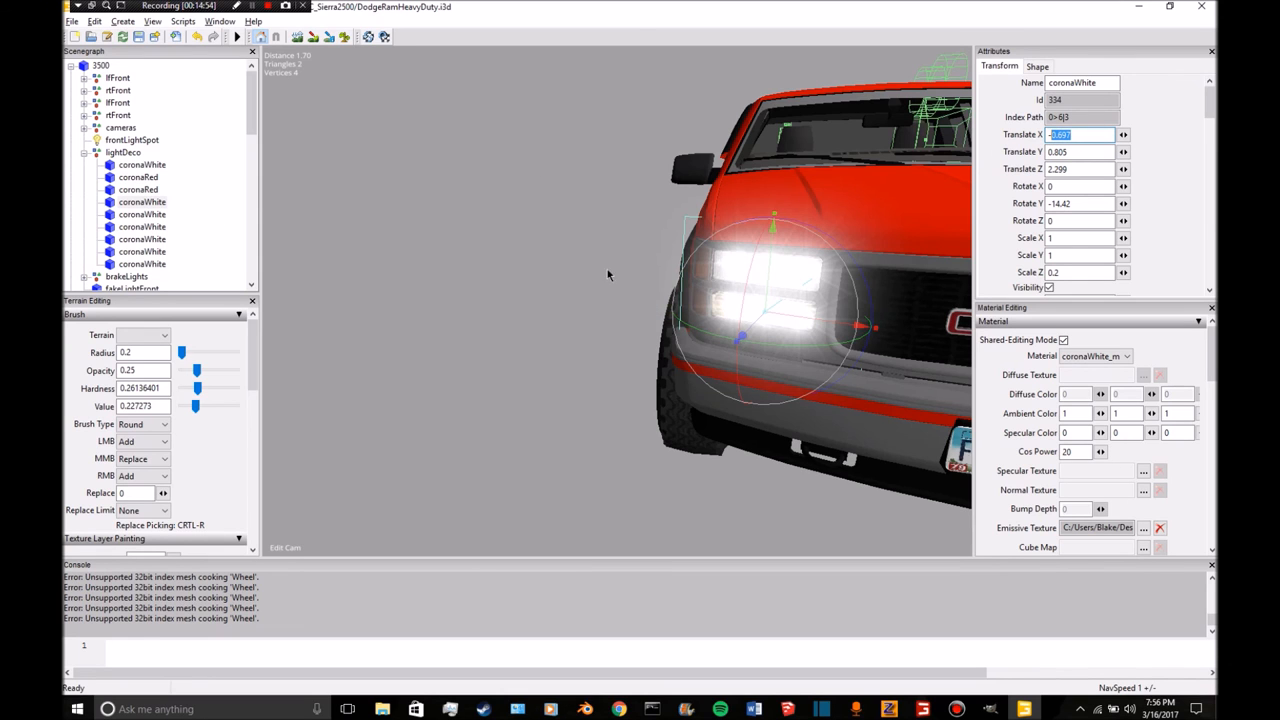
click(141, 263)
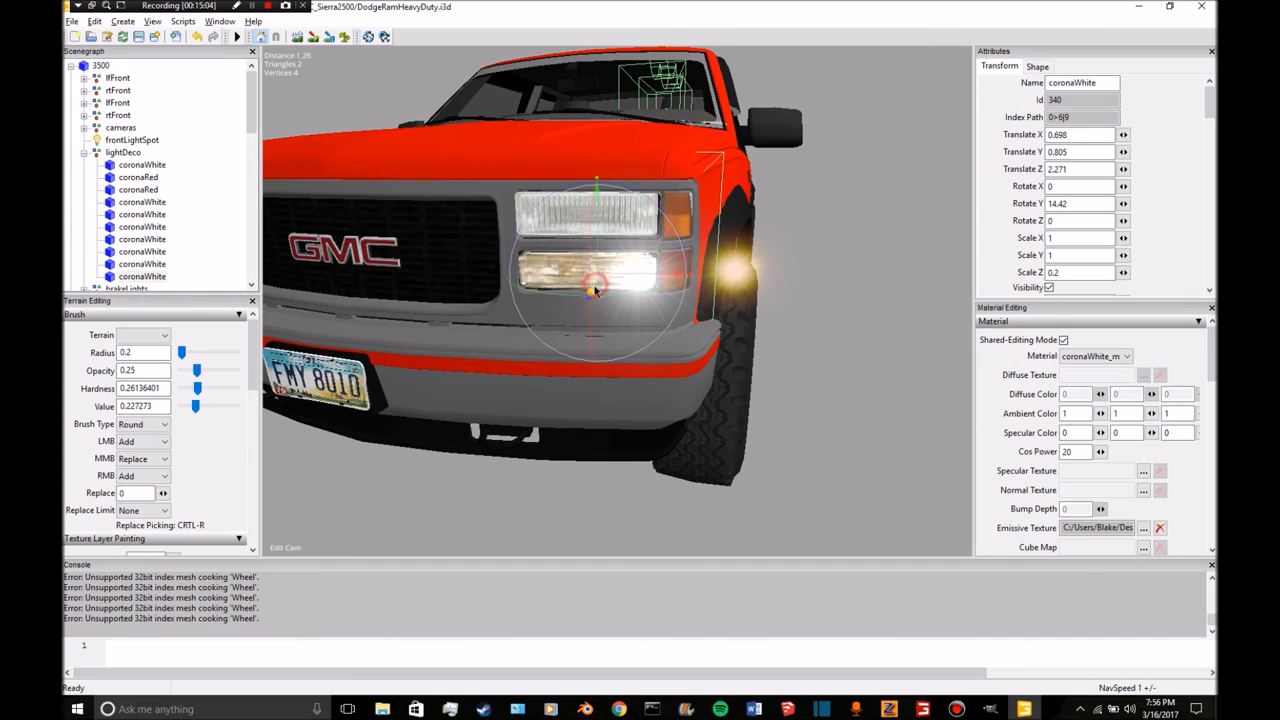
drag(595, 290, 605, 295)
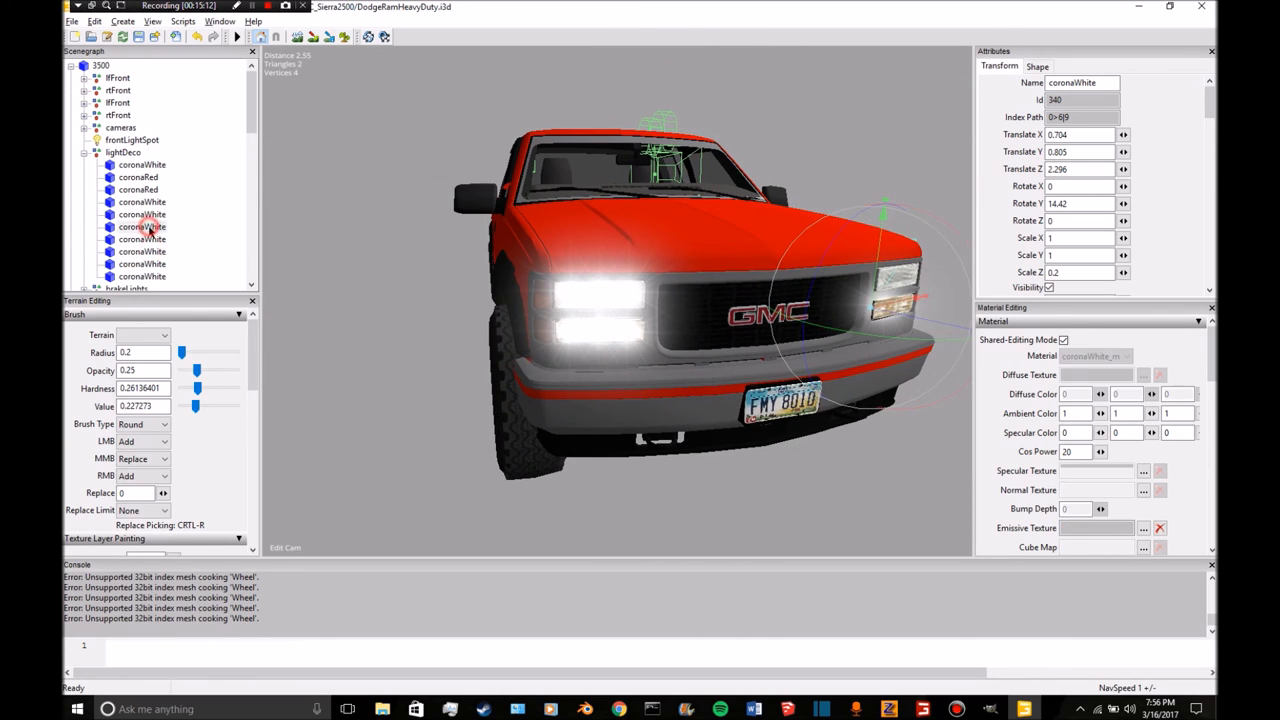
Set the lower-headlamp coronaWhite's Translate Y to 0.976 and review the other white coronas.
click(142, 214)
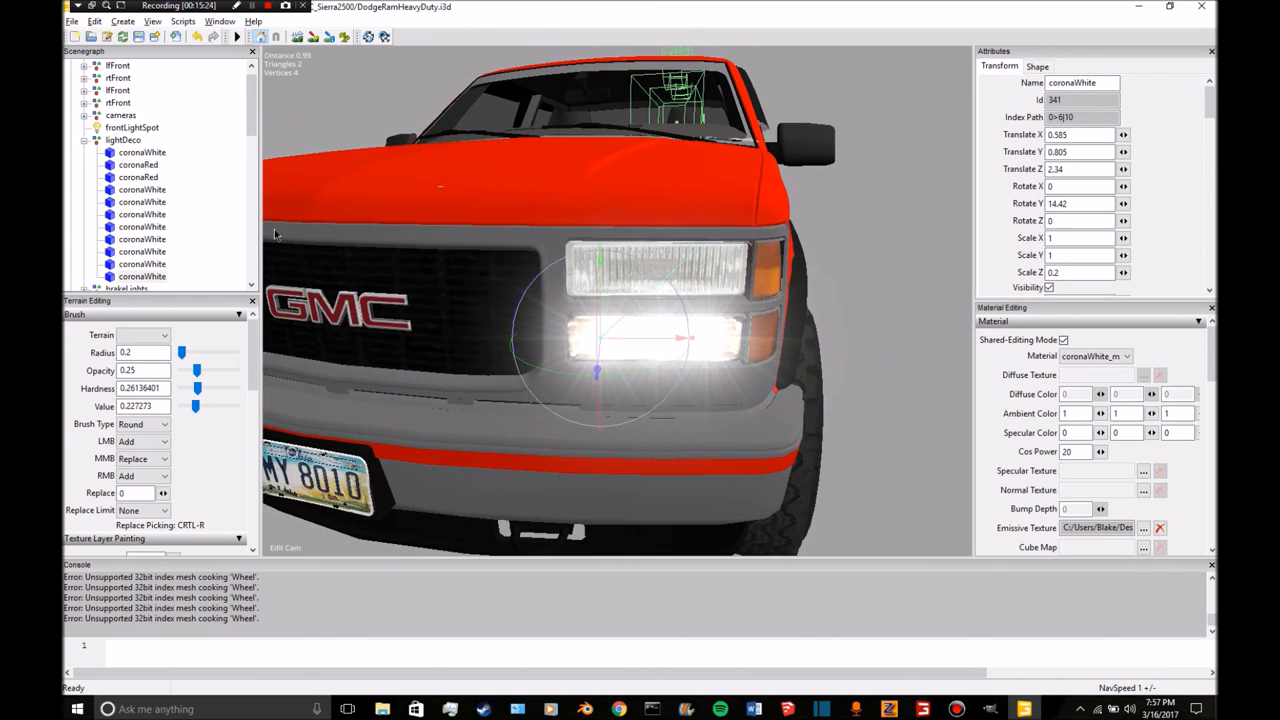
click(142, 276)
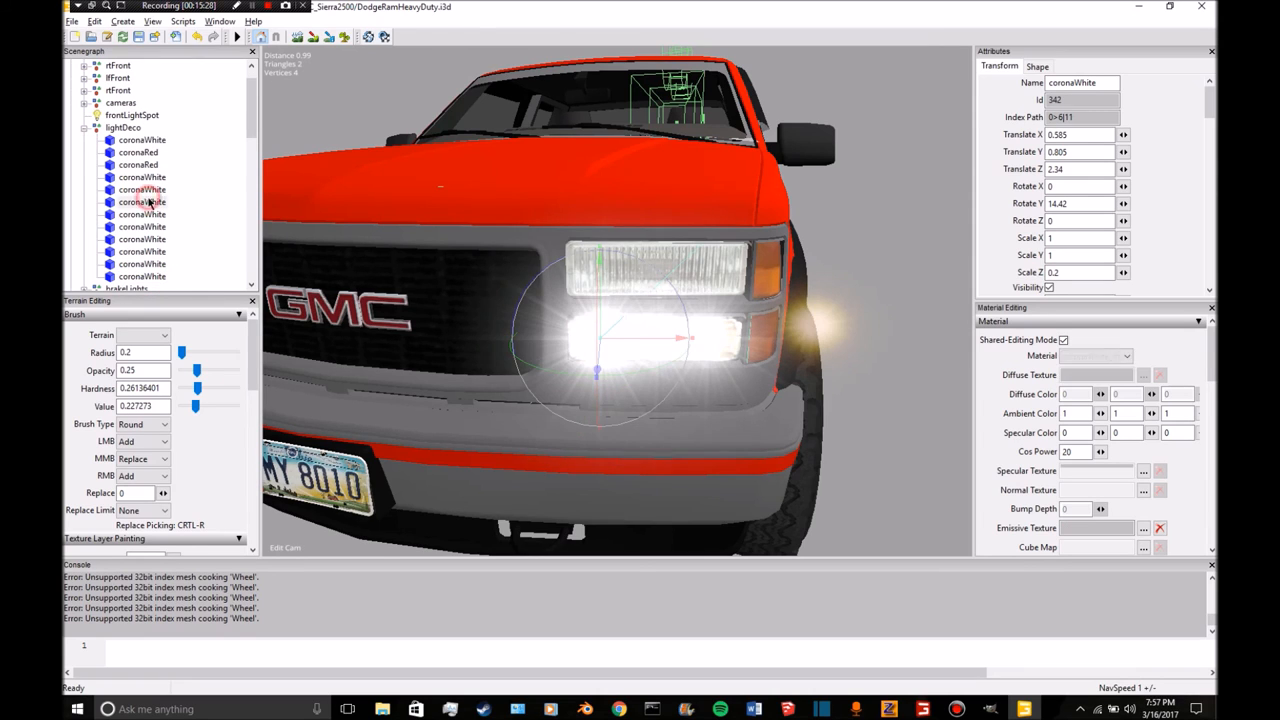
click(142, 202)
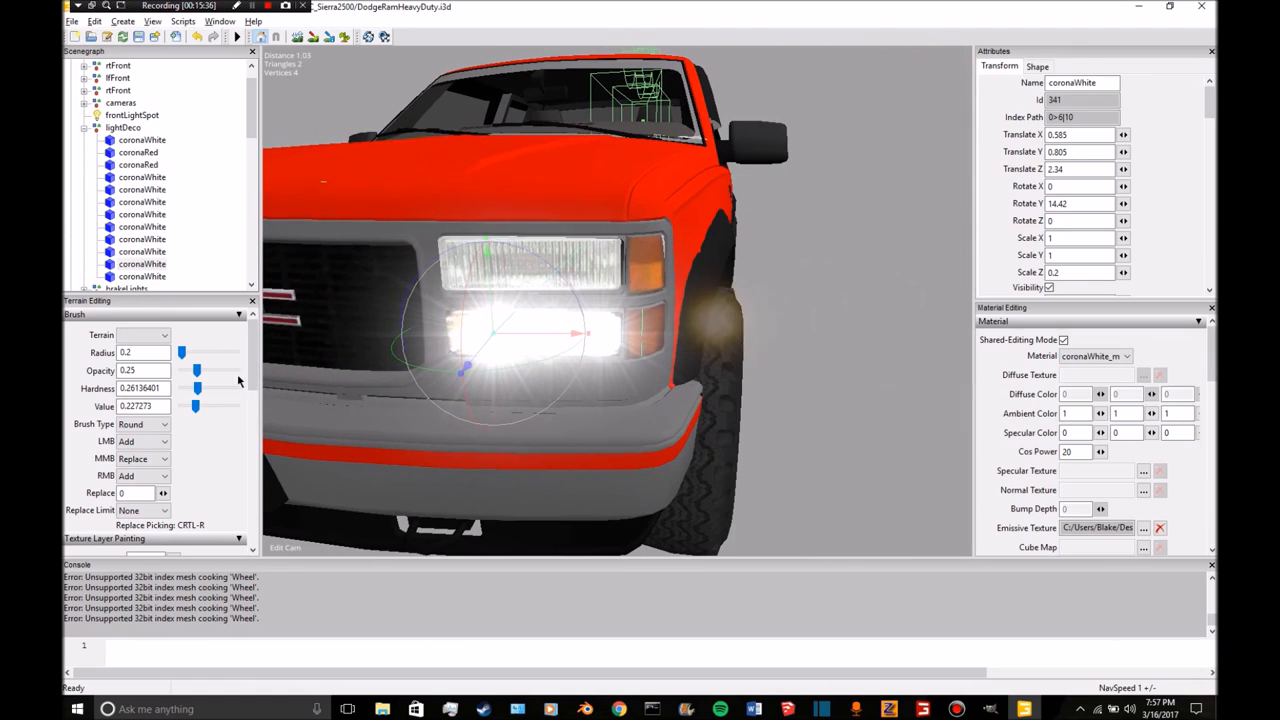
click(1080, 151)
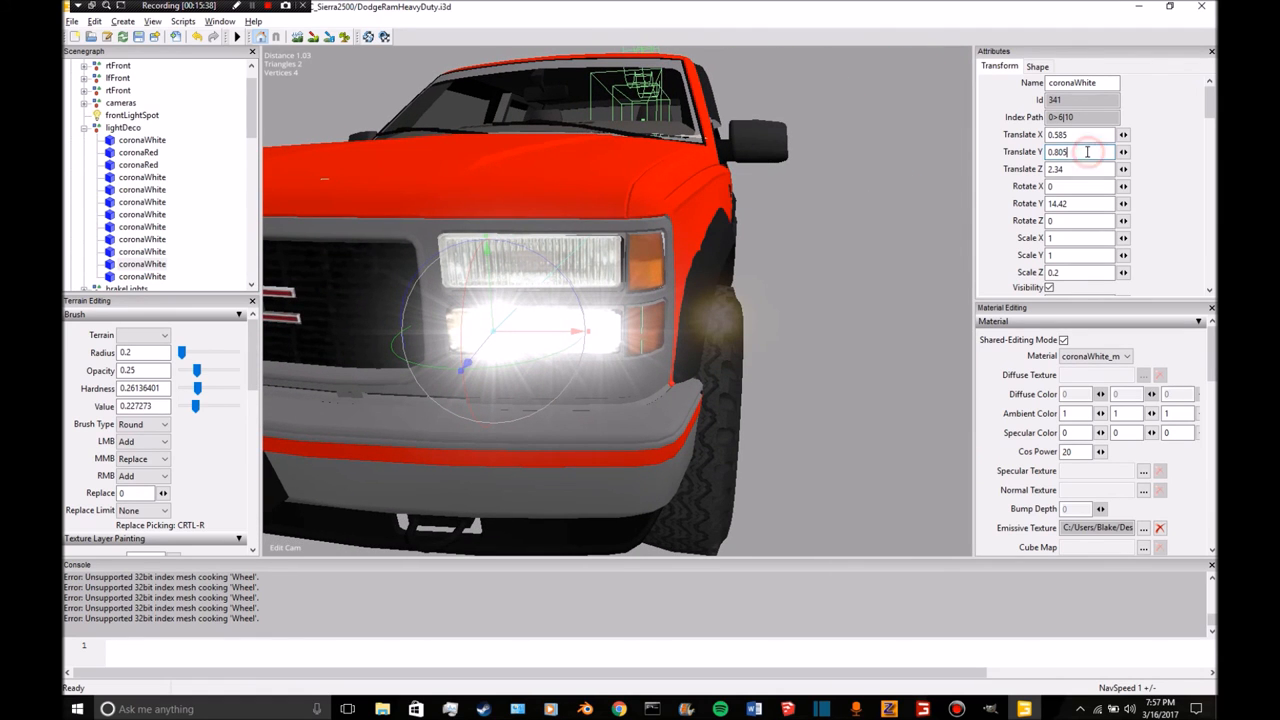
text(0.976)
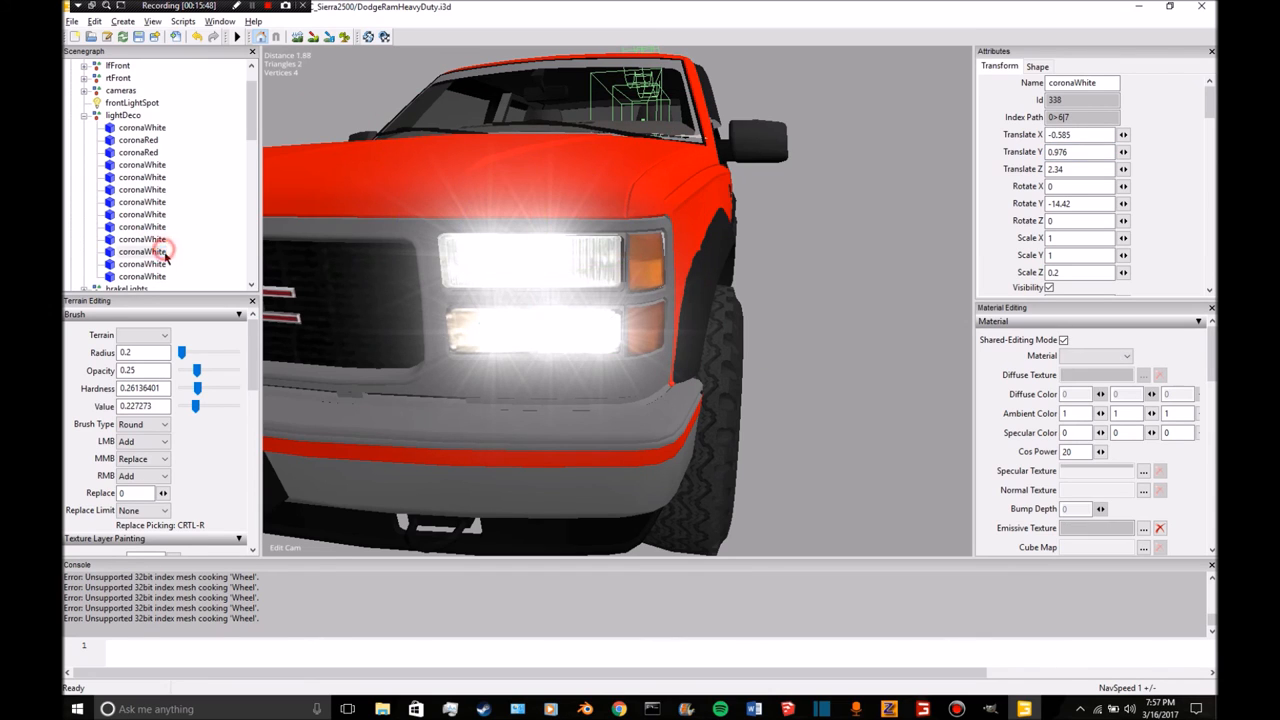
click(142, 276)
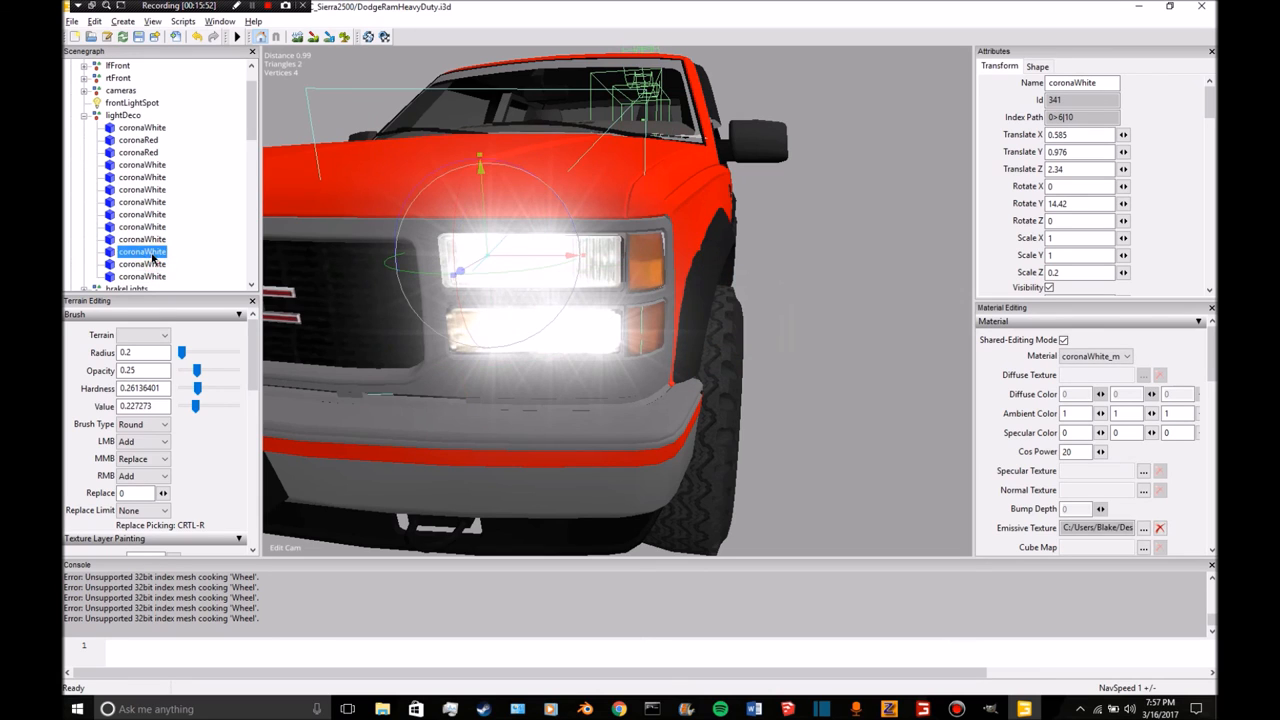
click(142, 226)
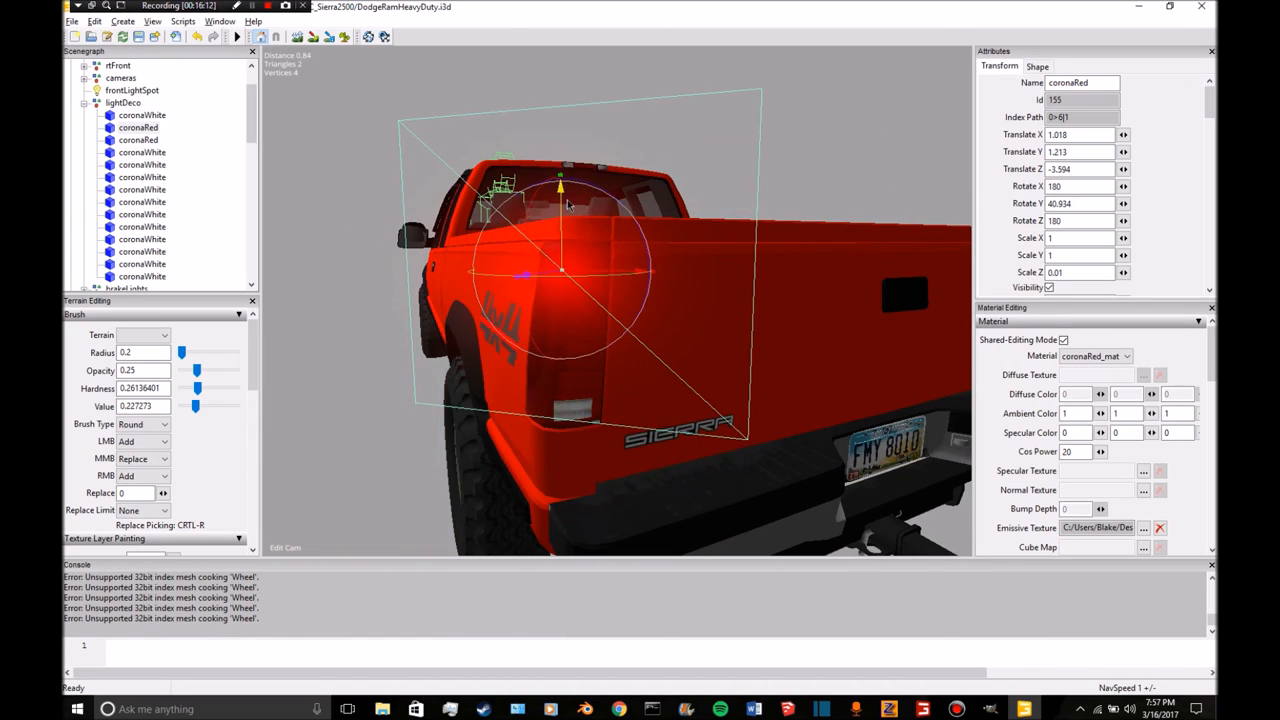
Fit coronaRed into the taillight and add a mirrored copy at X -0.996, rotation -40.934.
drag(560, 185, 535, 273)
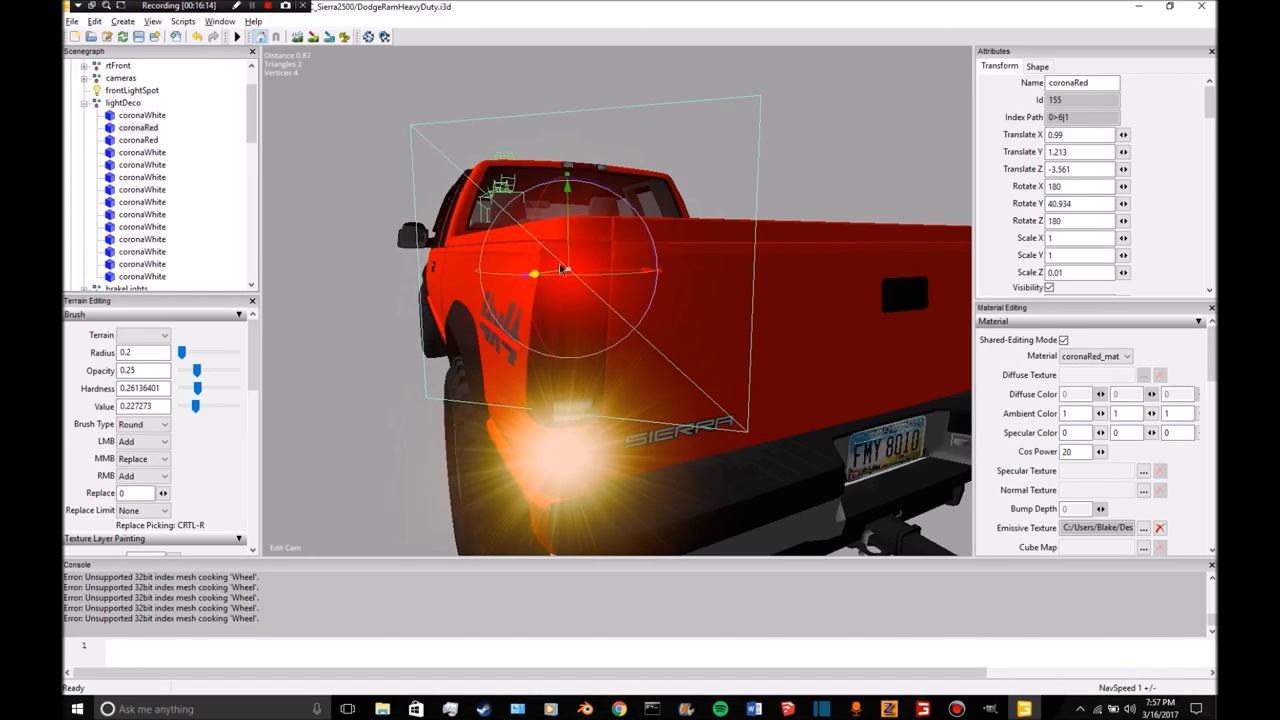
drag(535, 270, 555, 270)
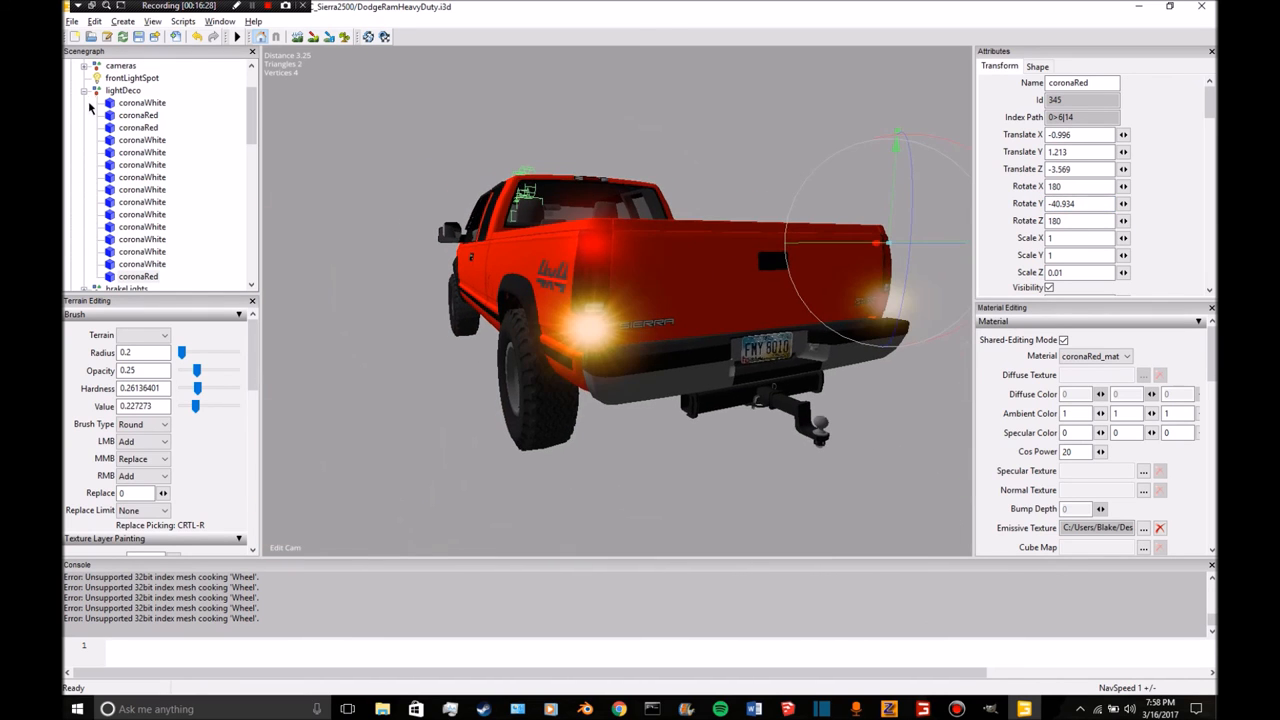
click(138, 127)
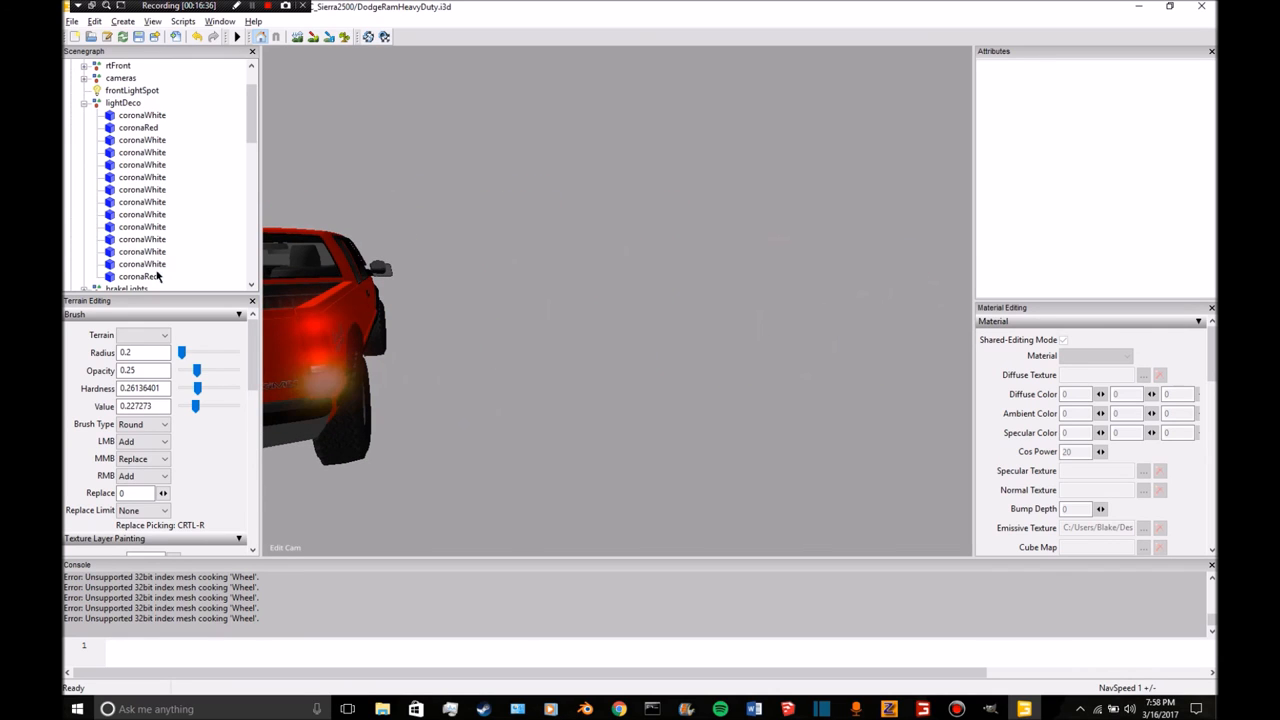
click(138, 127)
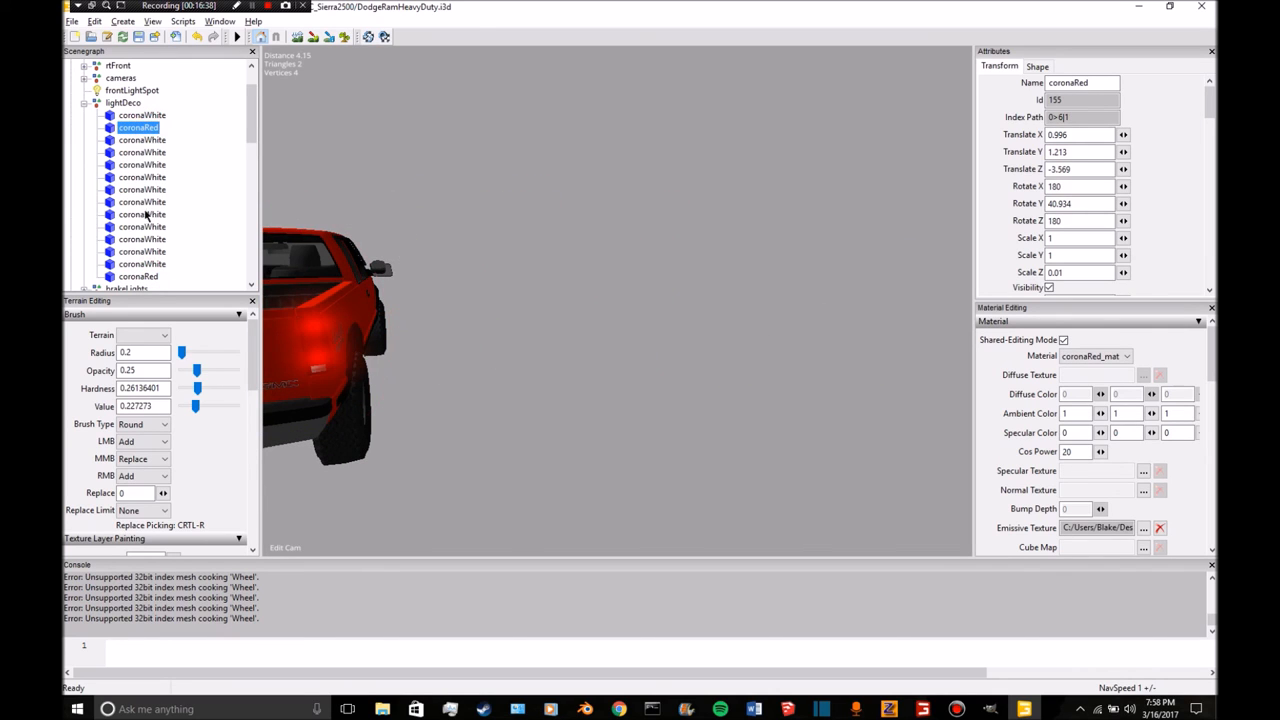
click(138, 127)
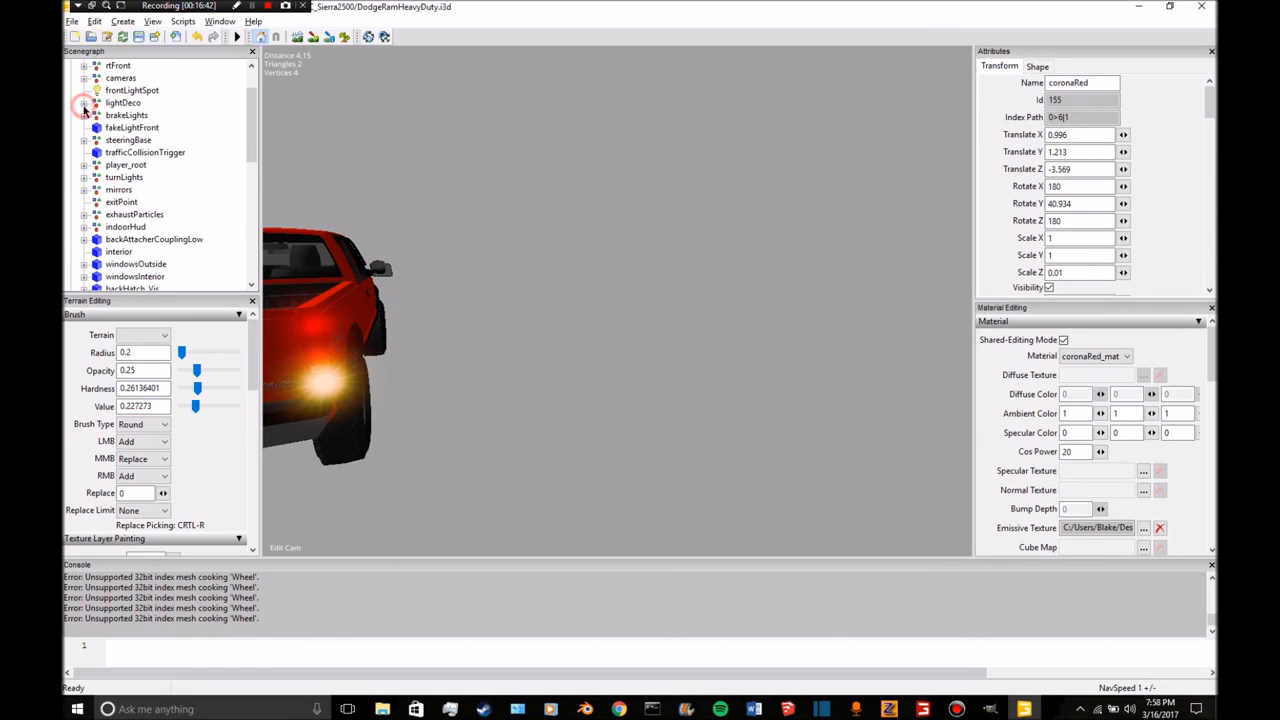
Expand brakeLights and move a coronaRed into a taillight at X -1.007, height 1.11.
click(126, 115)
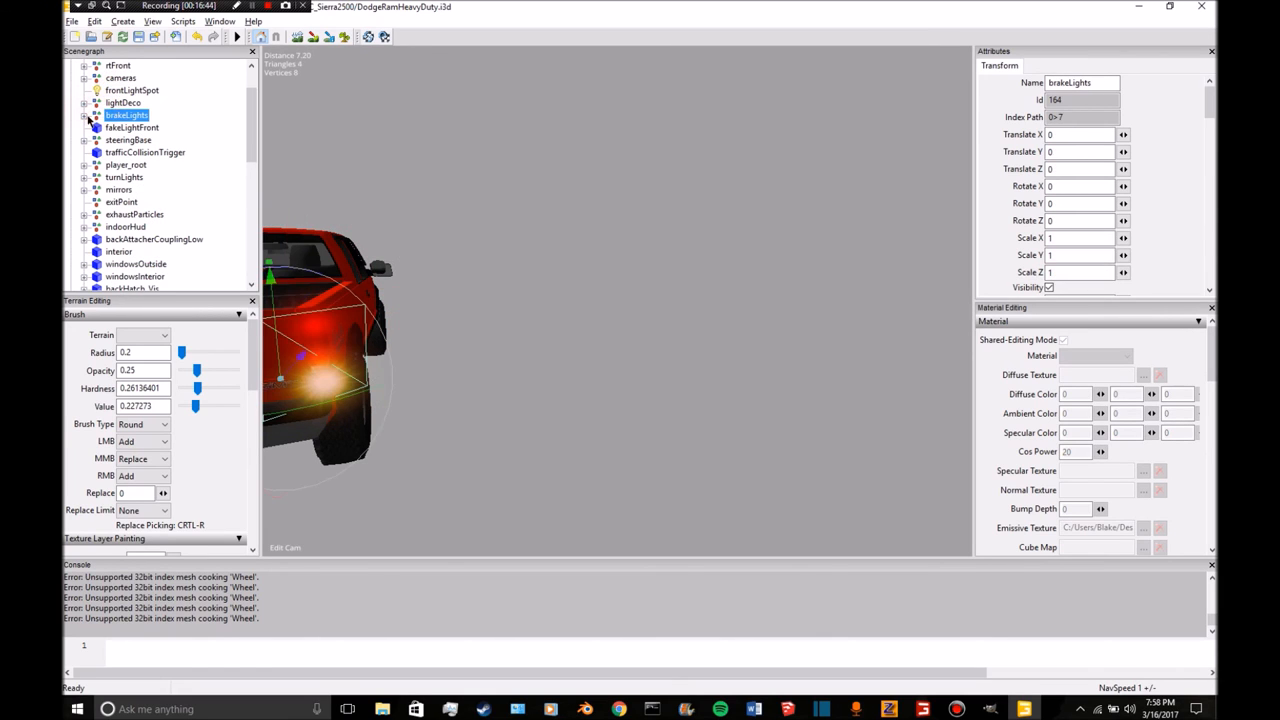
click(84, 115)
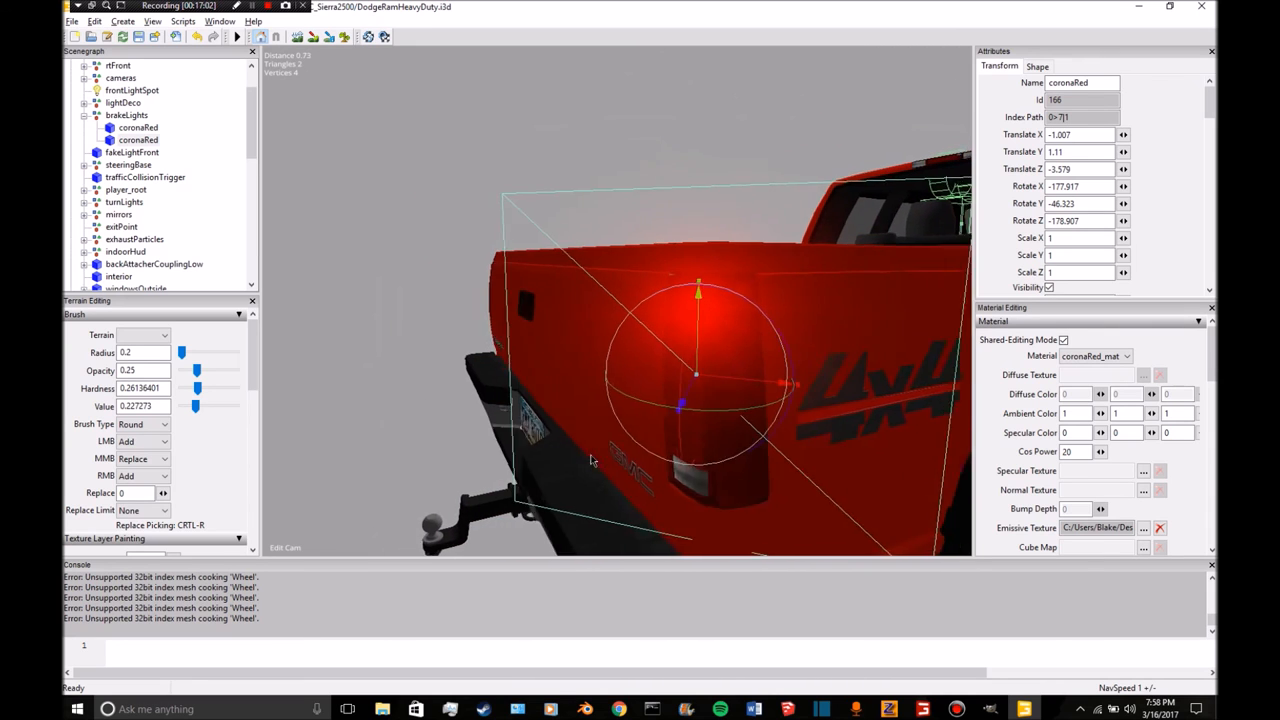
drag(700, 400, 450, 440)
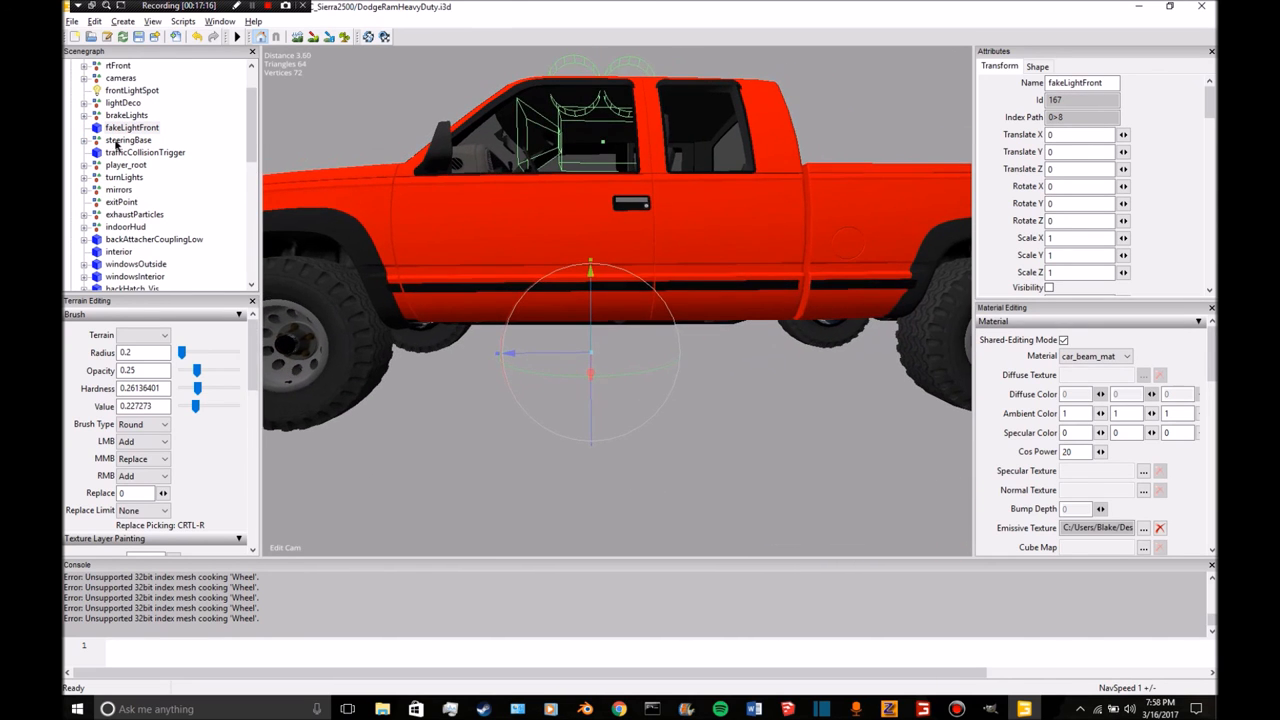
Move player_rightHand and player_leftHand onto the wheel rim at X -0.22 and 0.229.
click(128, 140)
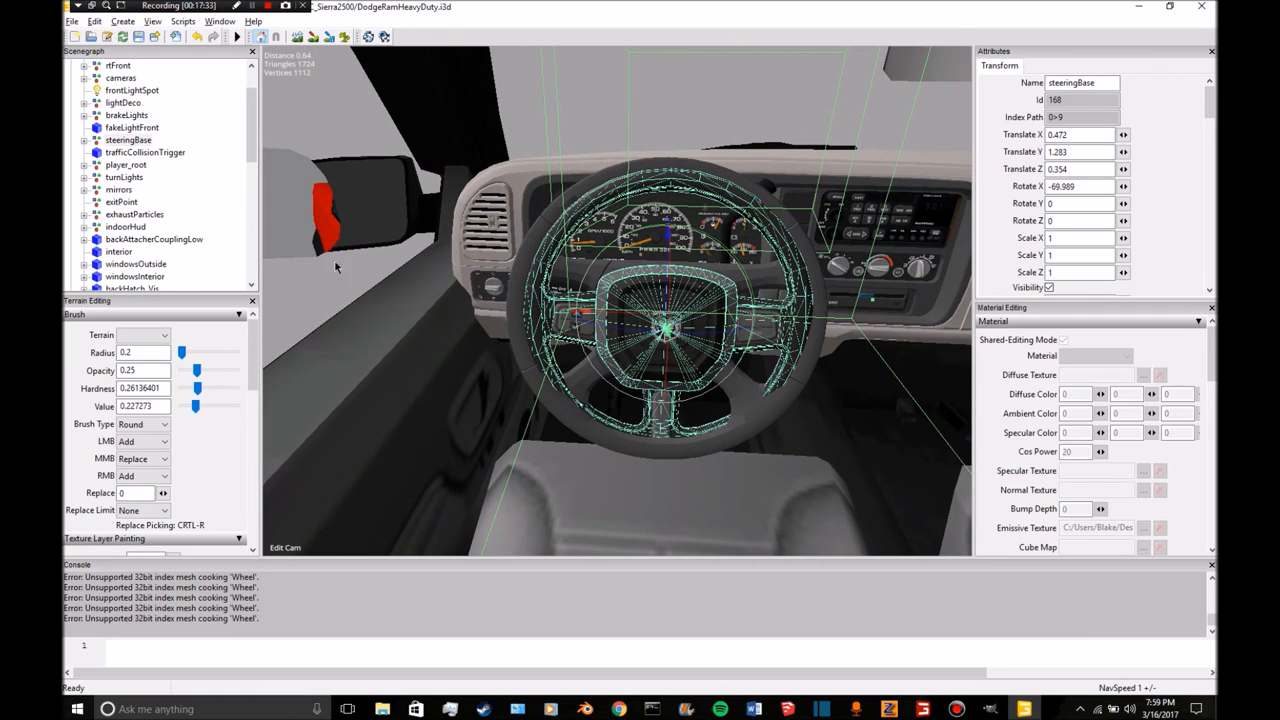
click(84, 139)
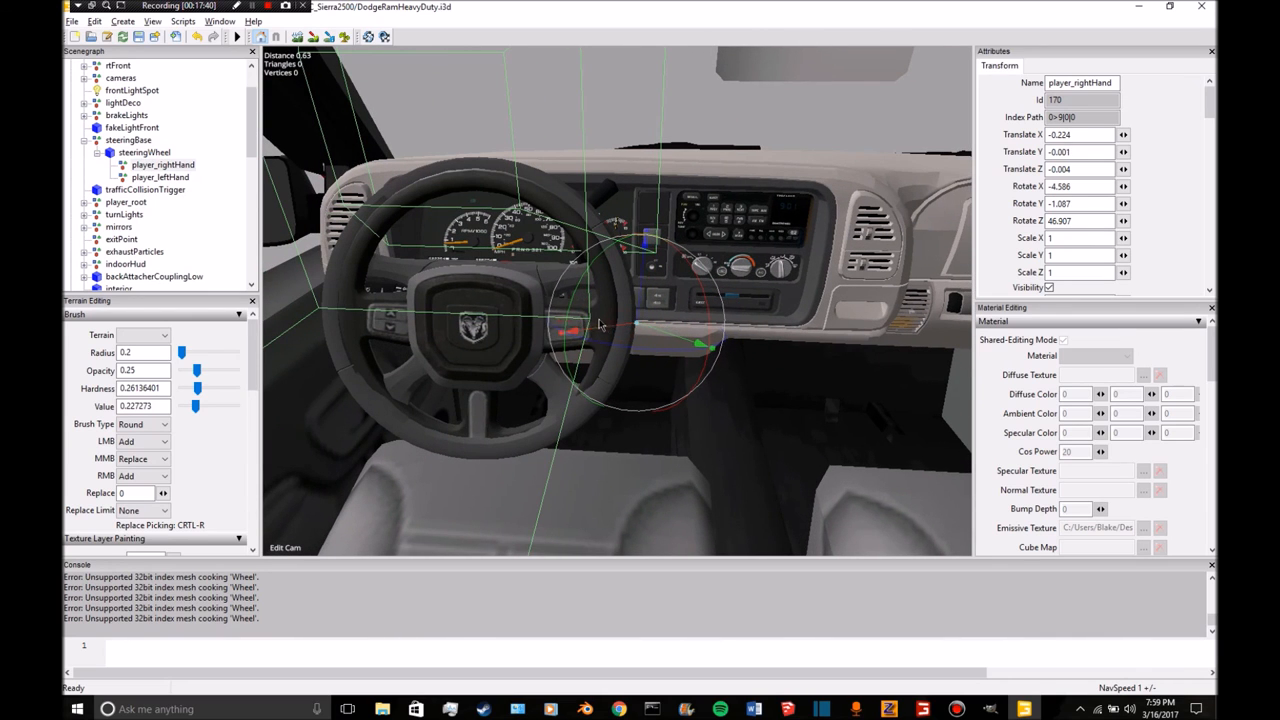
drag(600, 325, 570, 327)
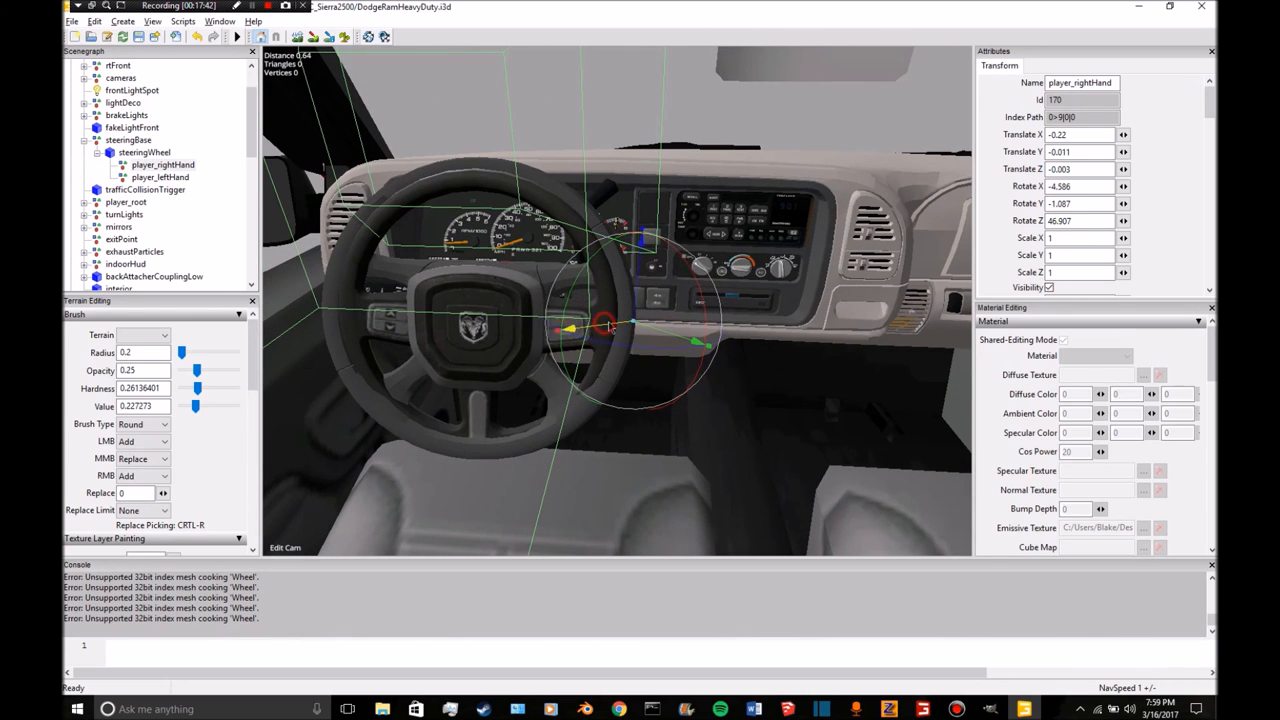
click(161, 177)
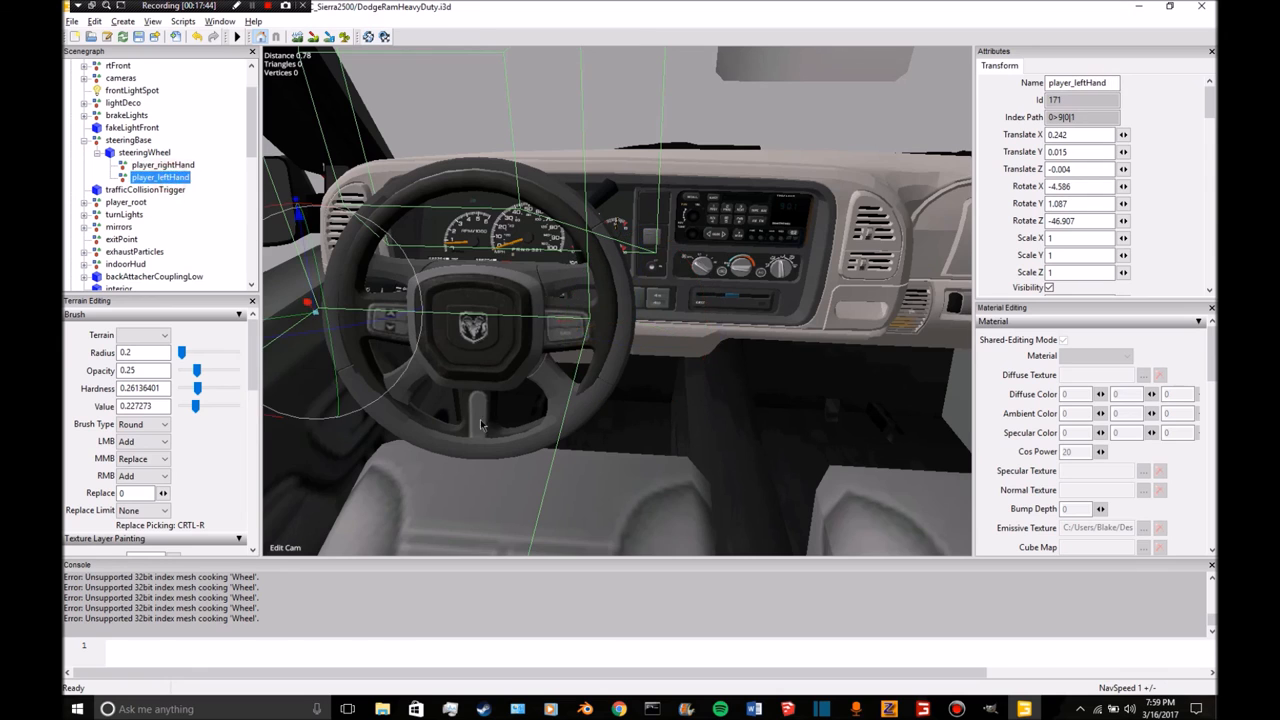
drag(480, 425, 560, 330)
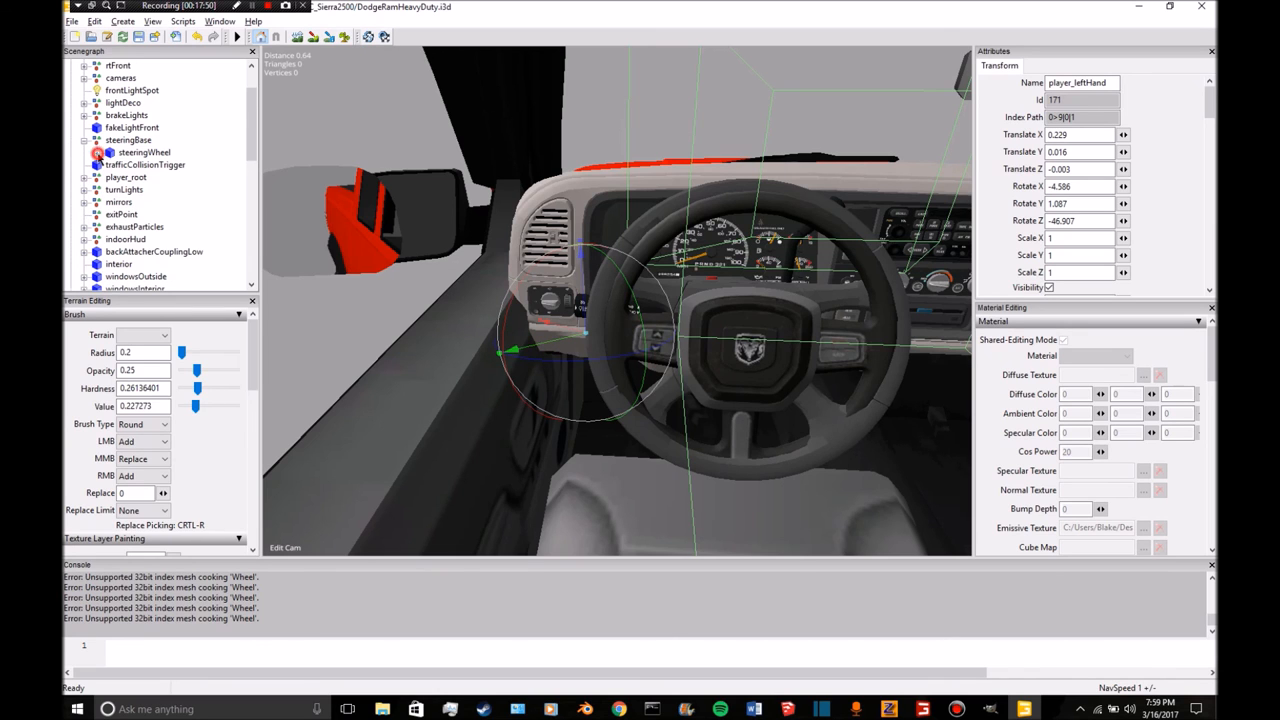
click(128, 140)
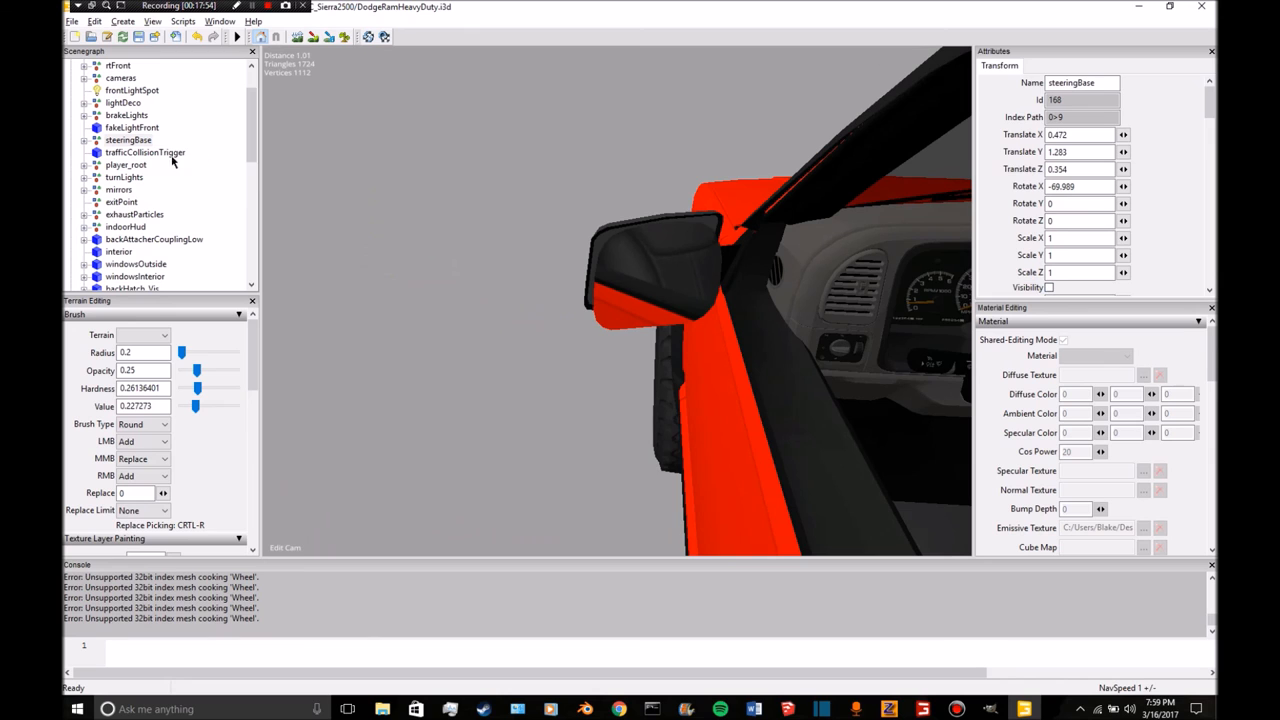
click(146, 152)
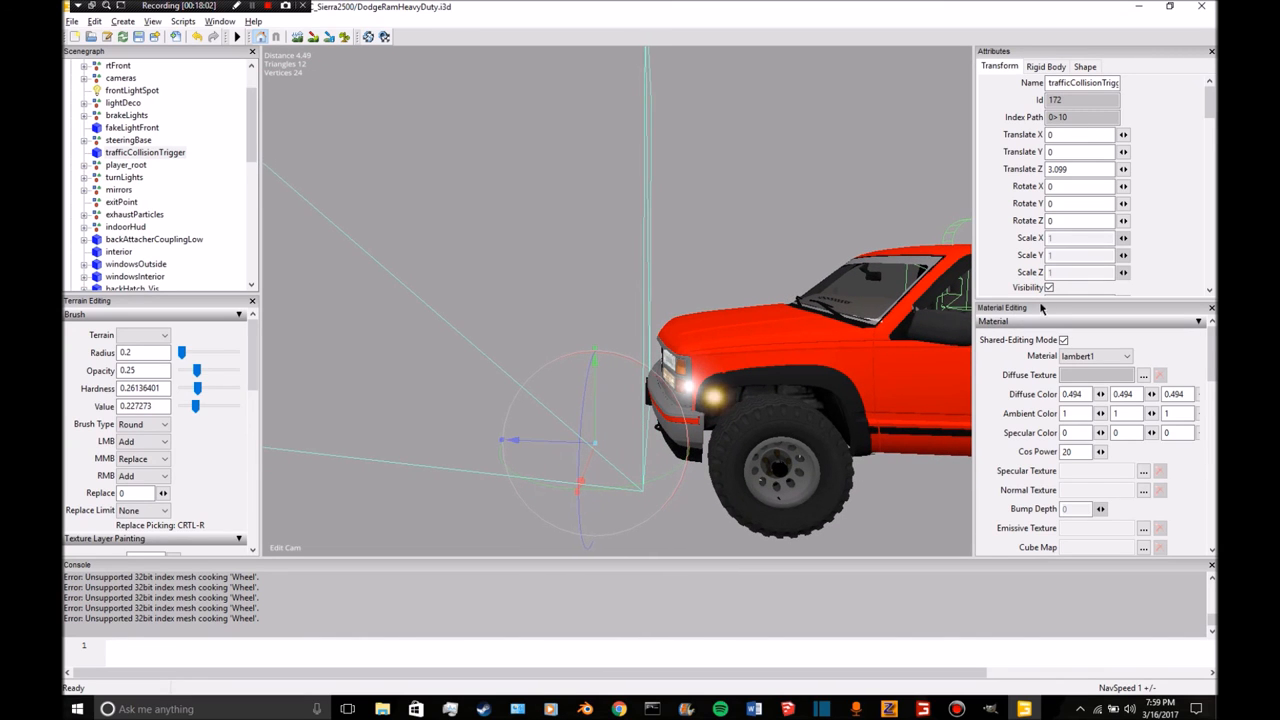
click(126, 165)
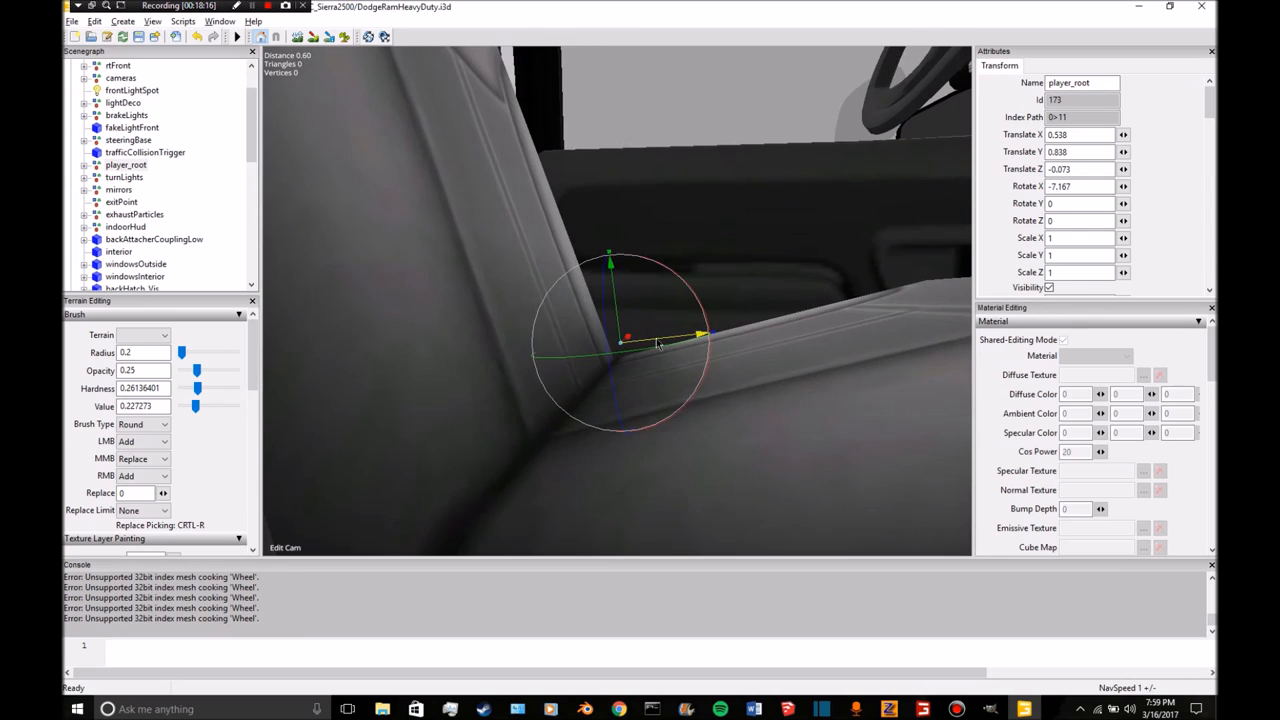
Rotate player_root back on the X axis to about -7.5.
drag(700, 335, 695, 265)
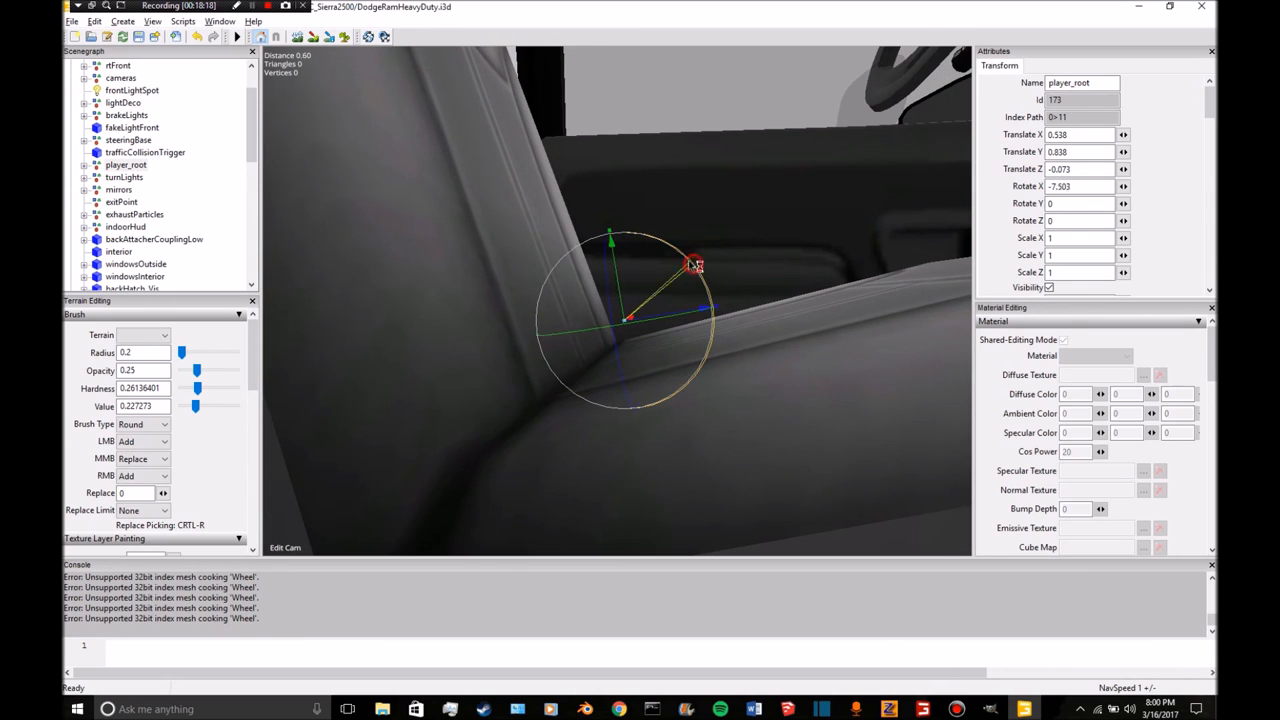
drag(695, 265, 700, 305)
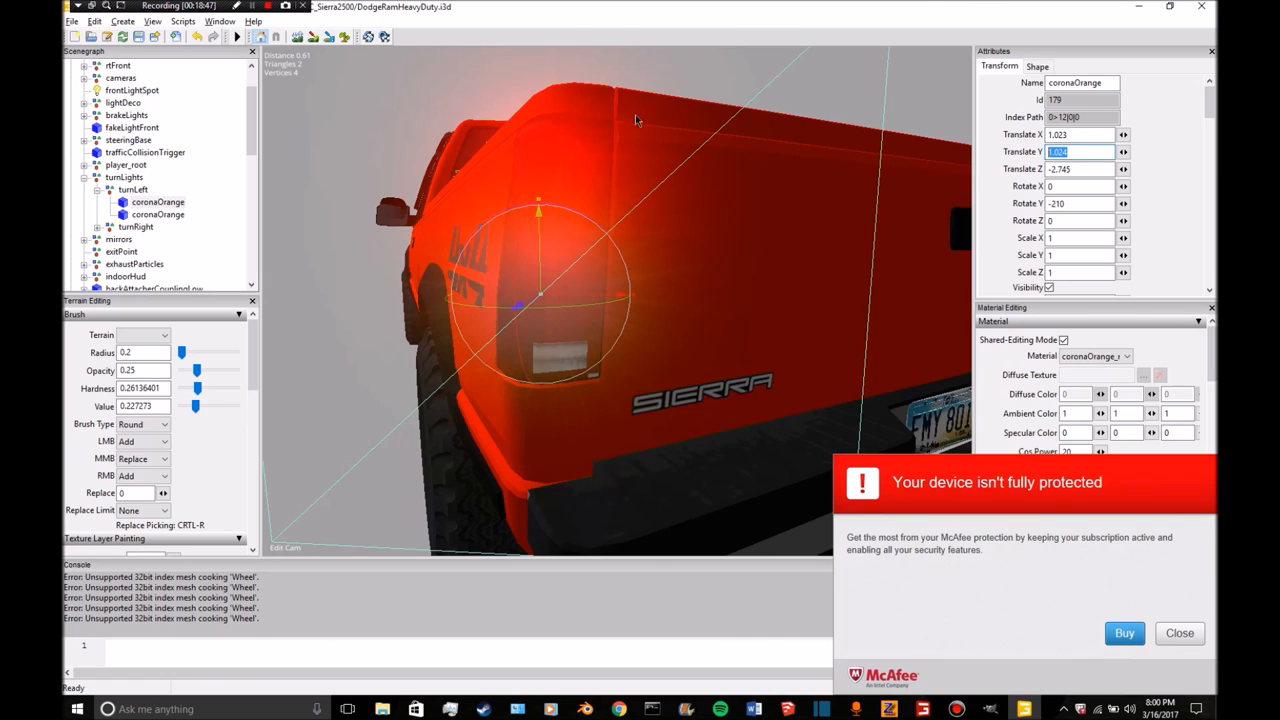
Drag a right turn-signal corona onto the rear corner light.
click(157, 202)
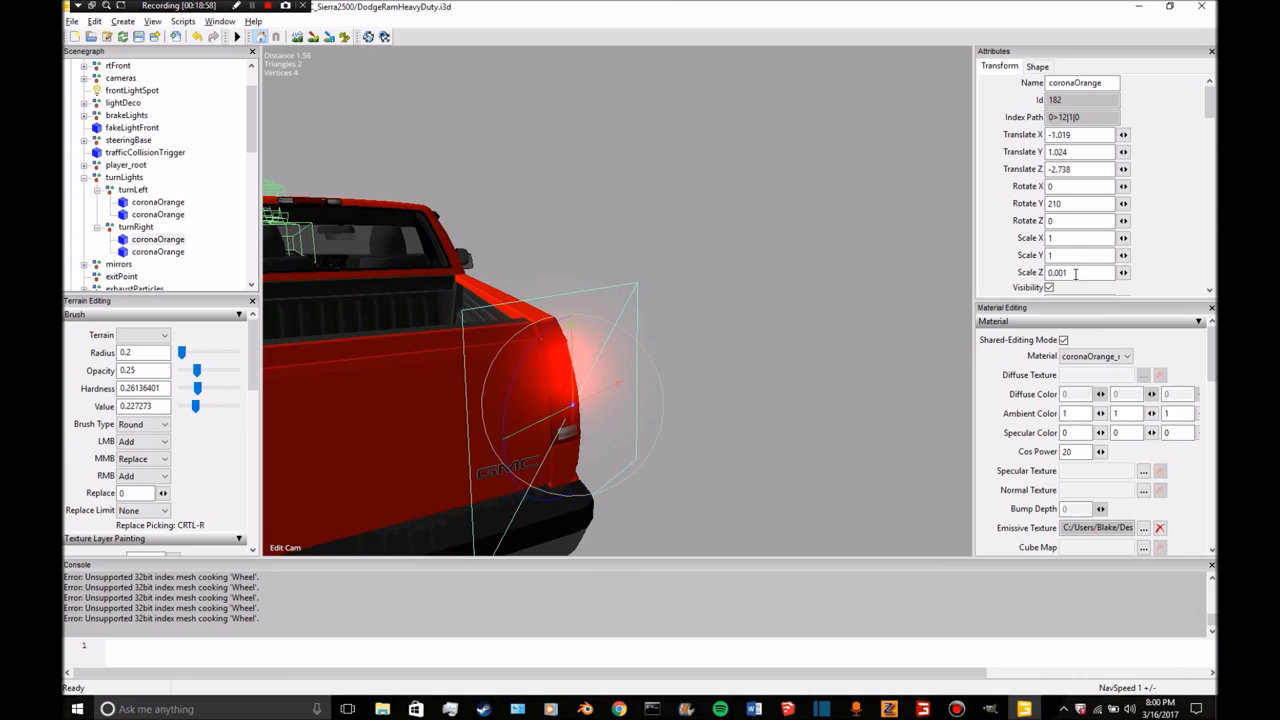
text(1)
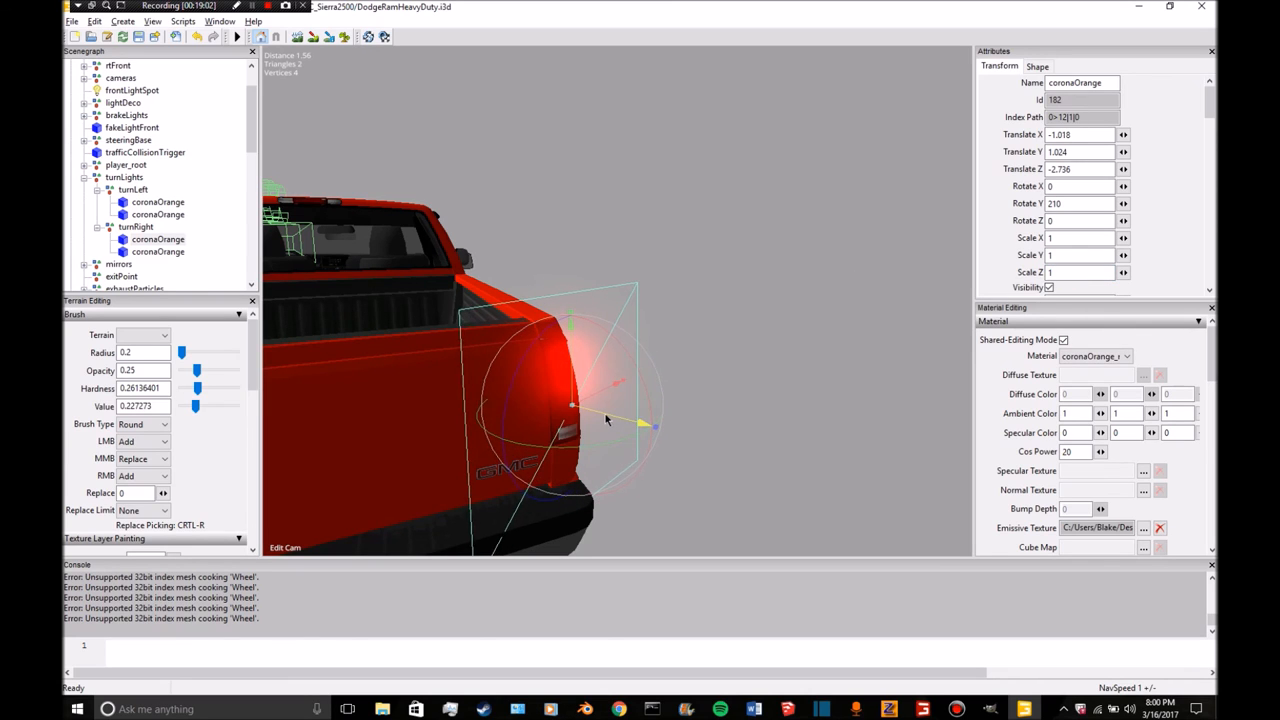
drag(605, 420, 740, 460)
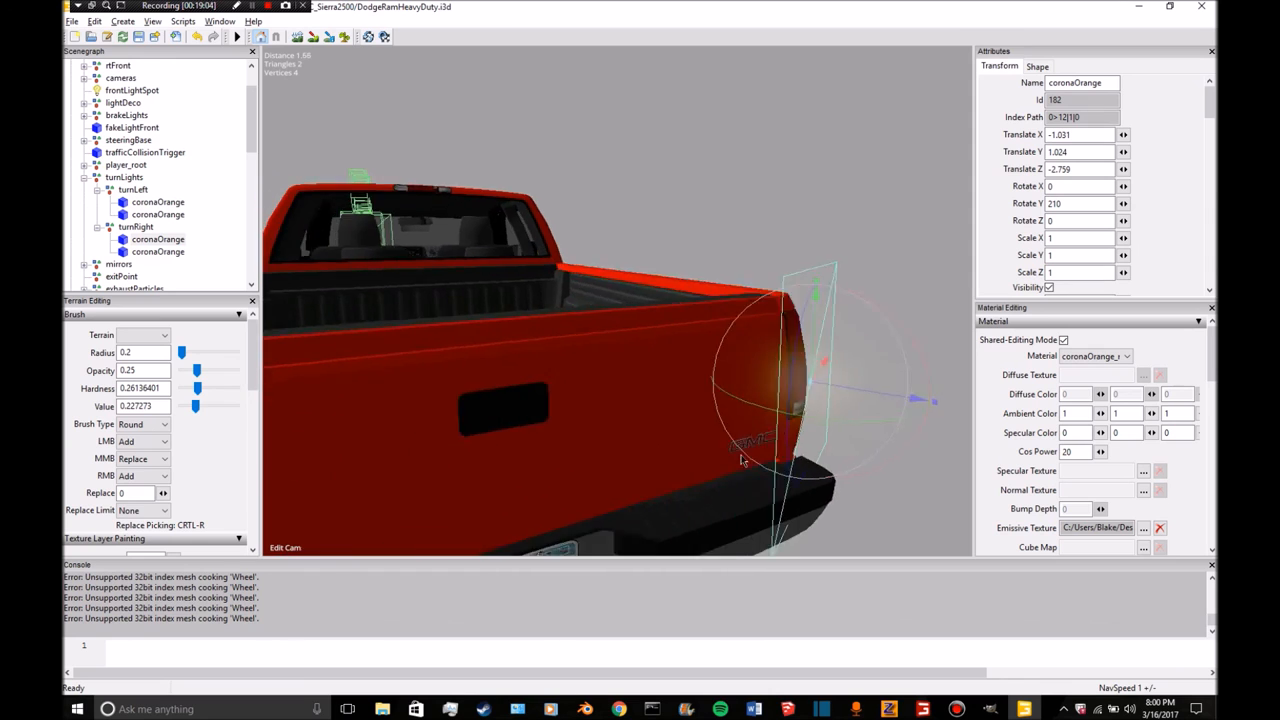
drag(740, 460, 600, 450)
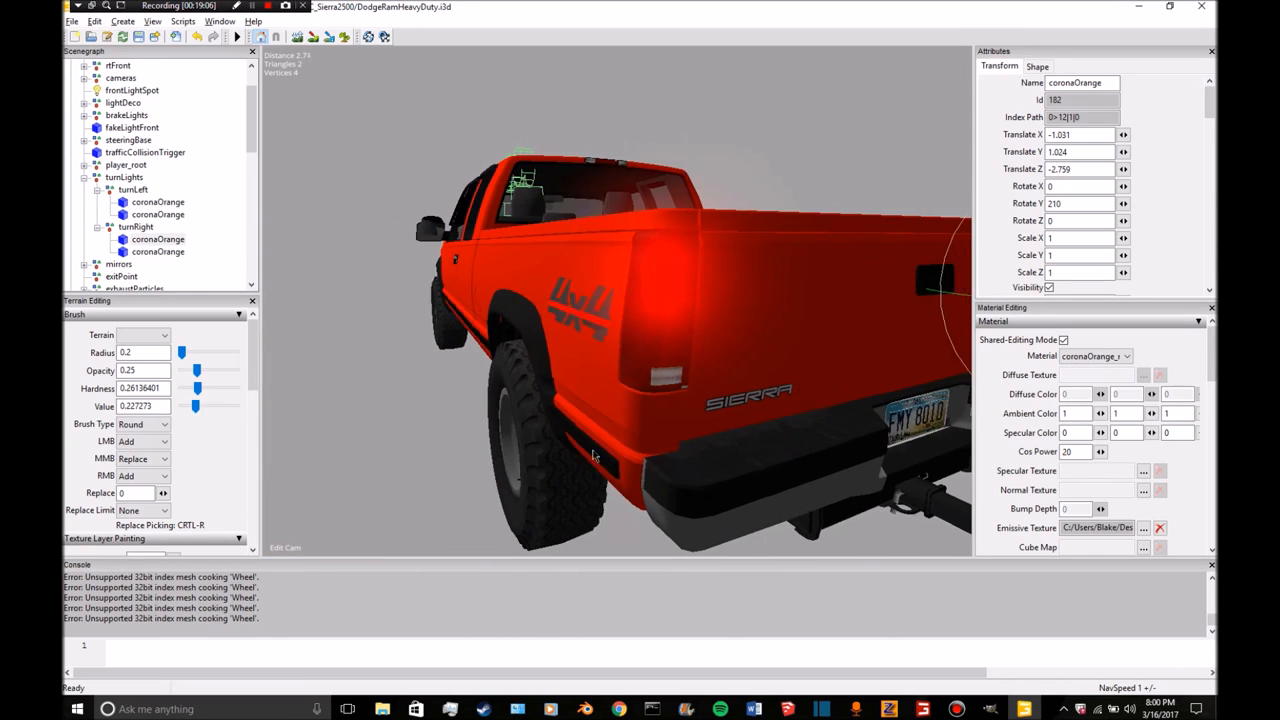
Set the front turnRight coronaOrange to X -0.919, Y 0.838, Z about 3.16.
click(157, 252)
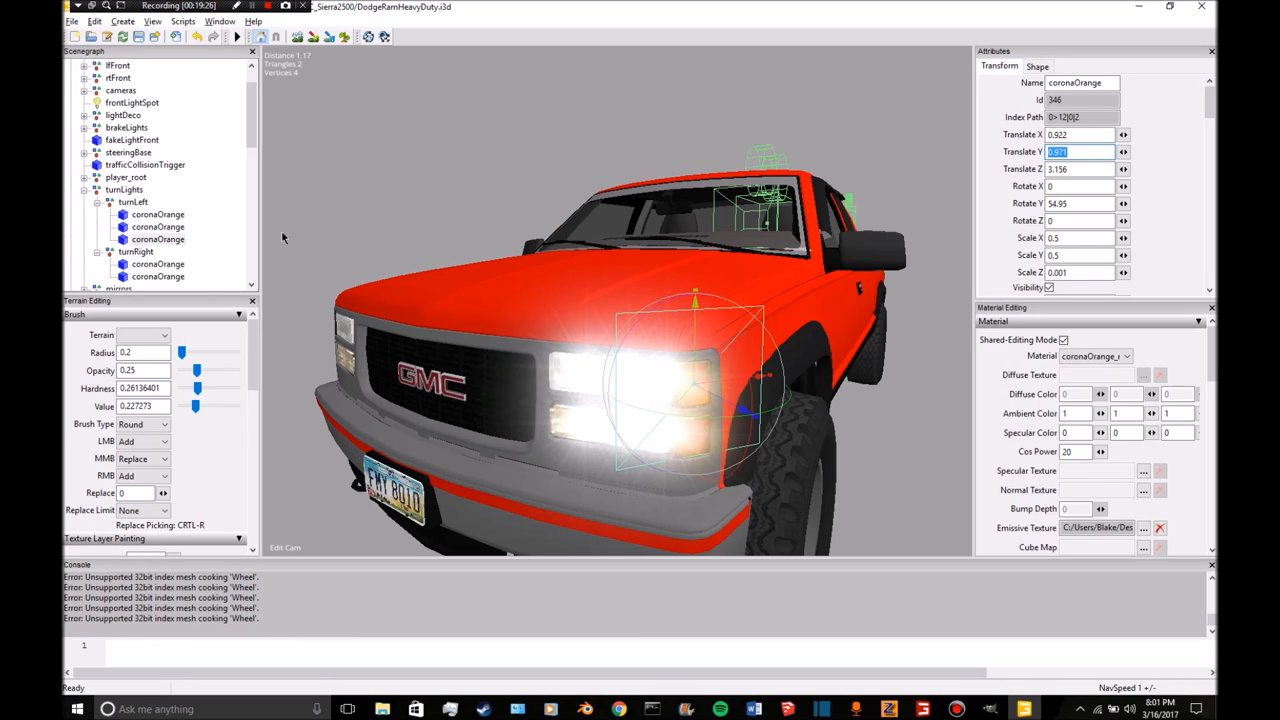
click(158, 276)
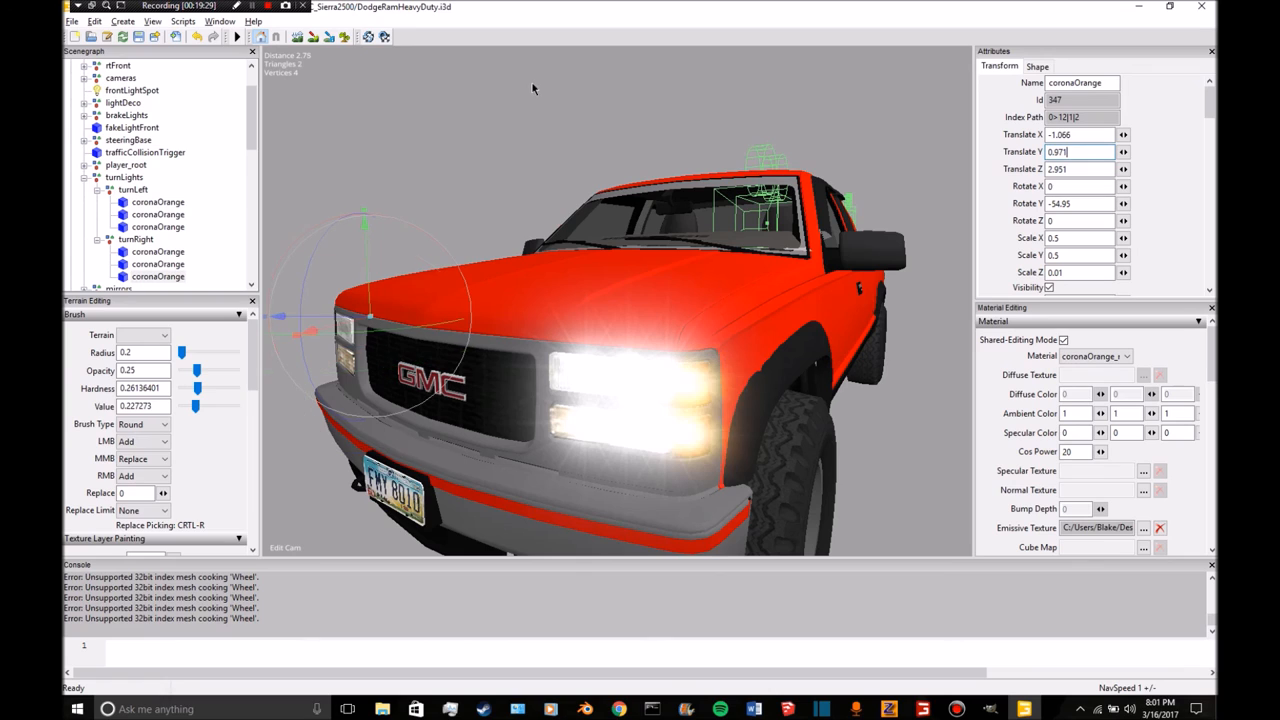
click(157, 264)
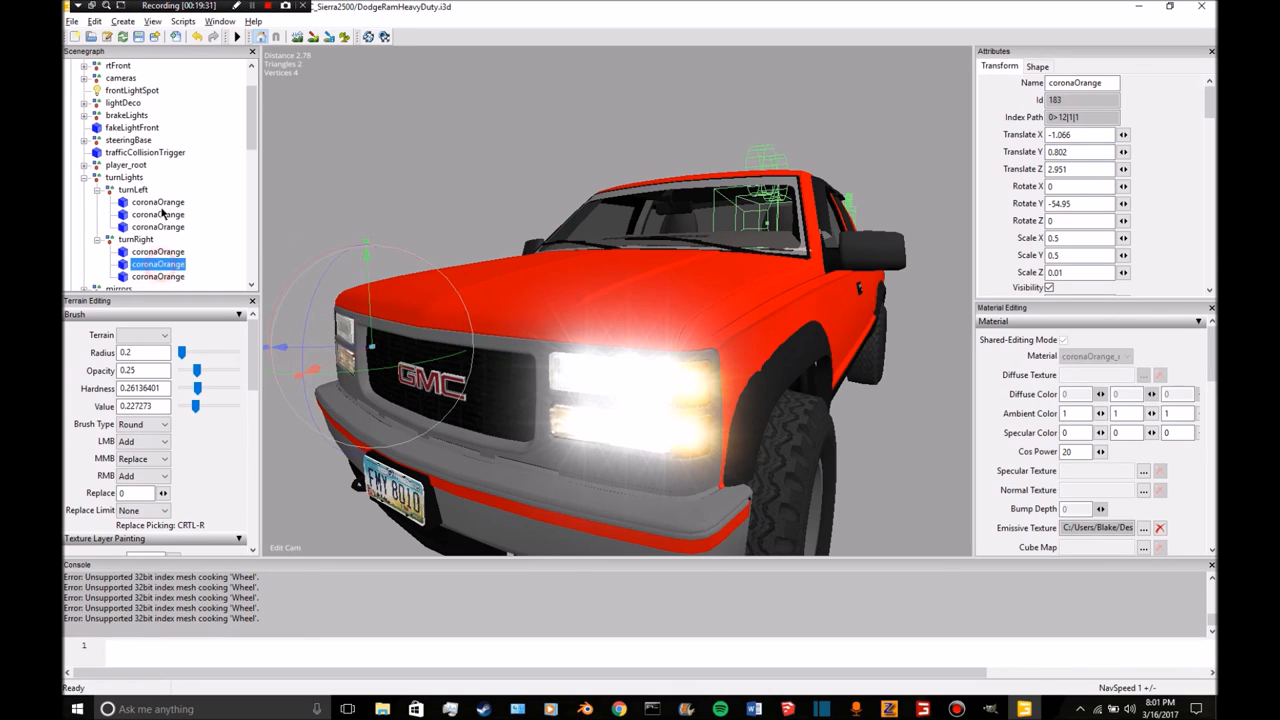
click(157, 214)
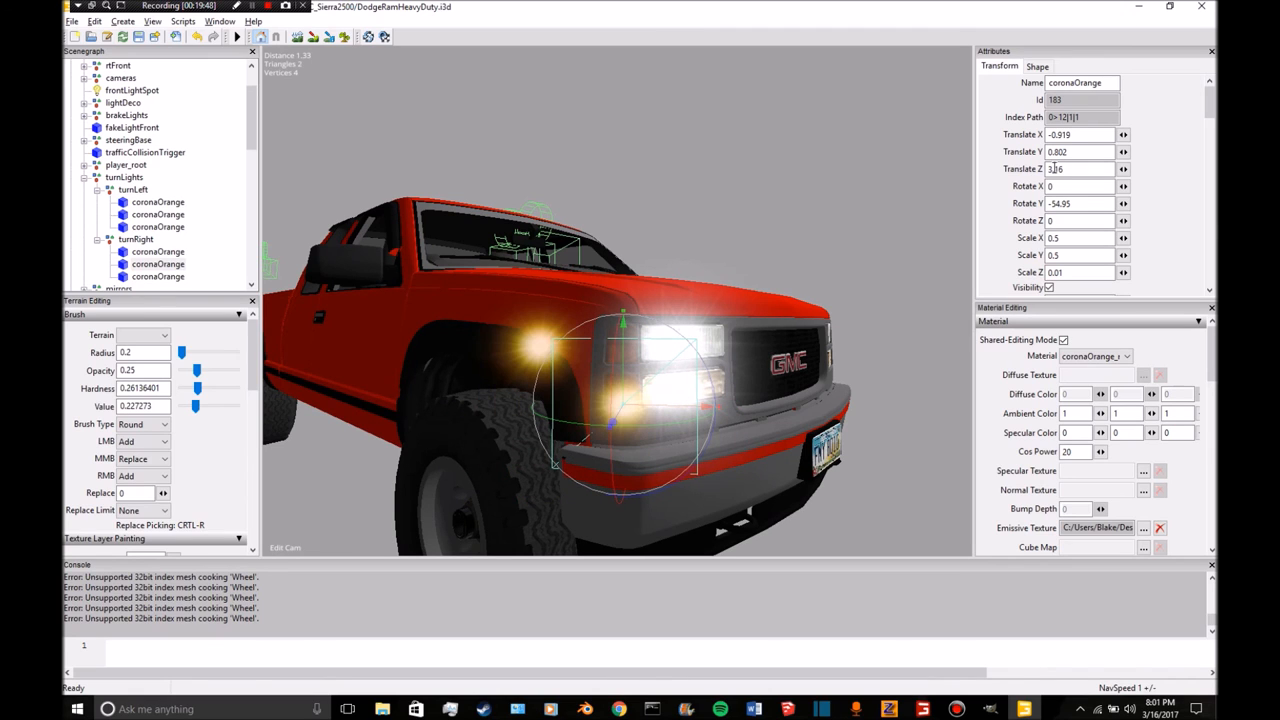
text(0.838)
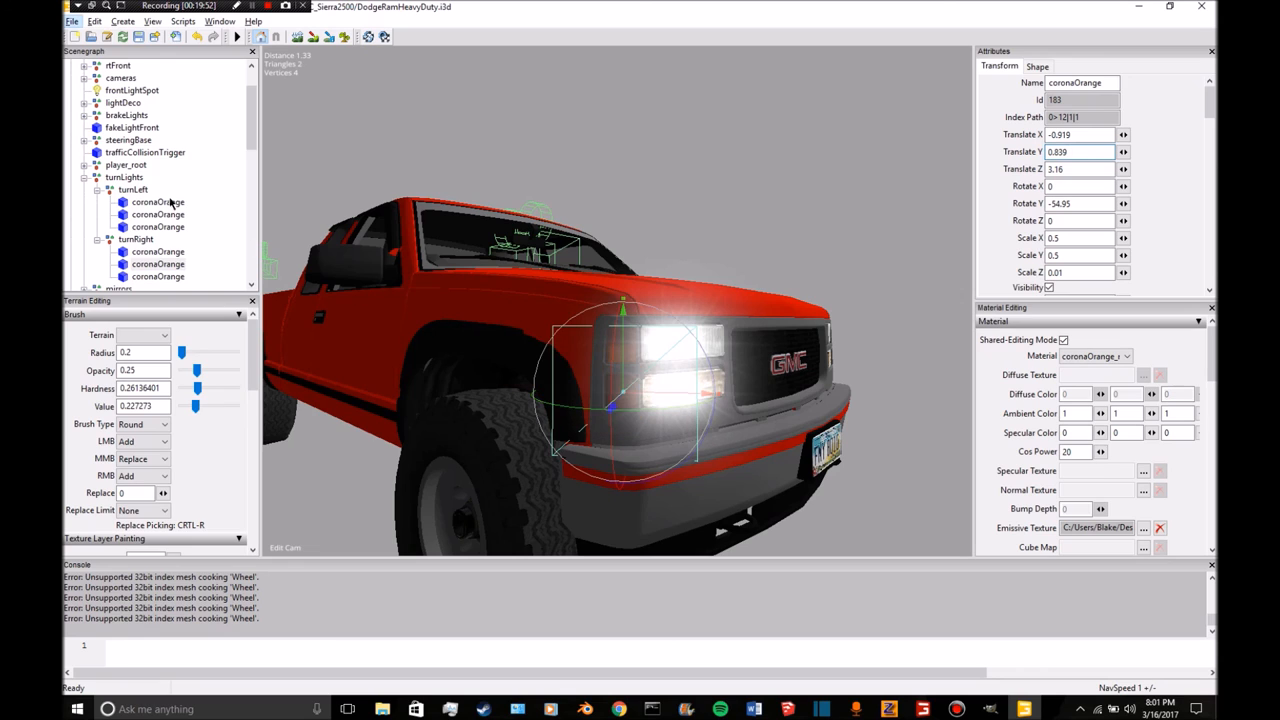
click(158, 276)
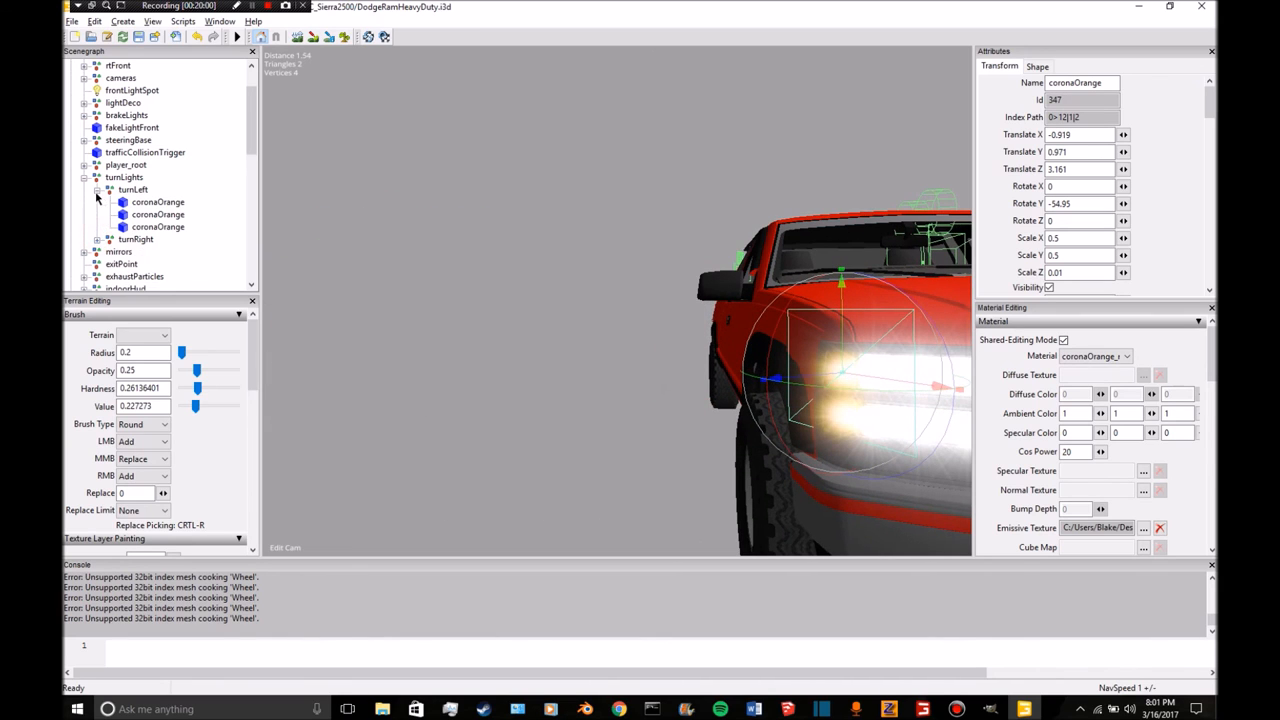
click(119, 190)
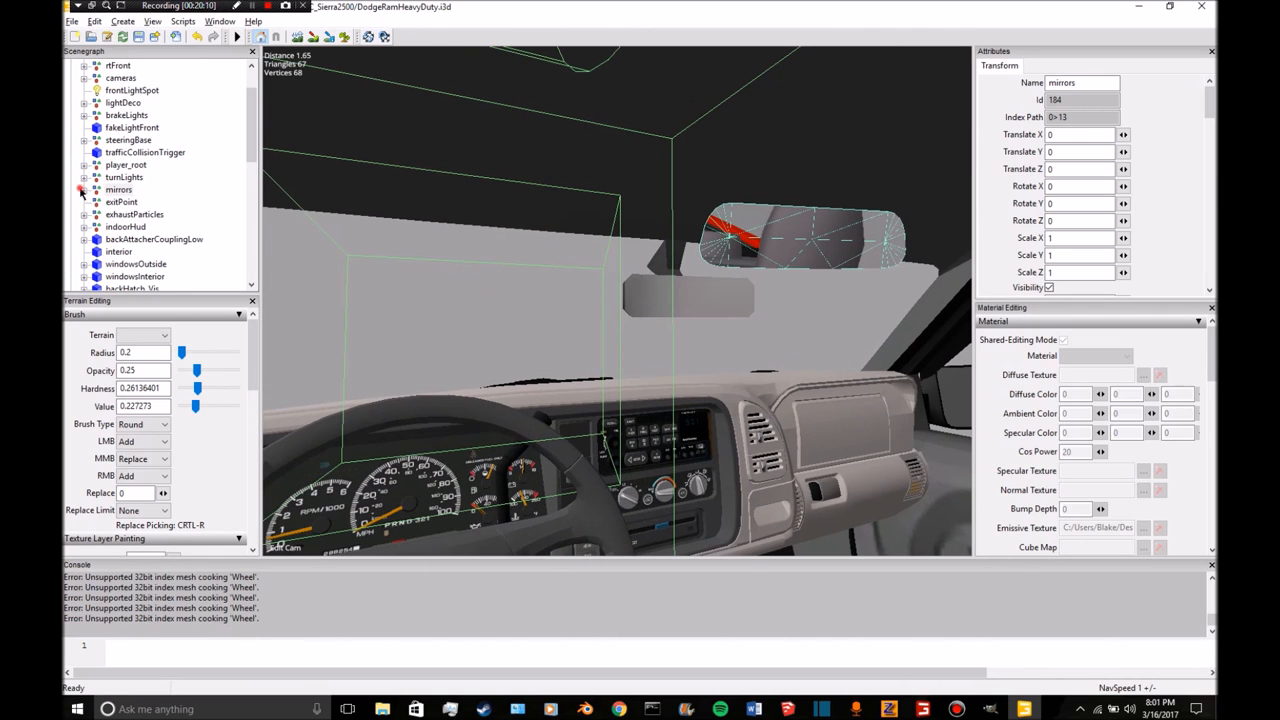
click(133, 201)
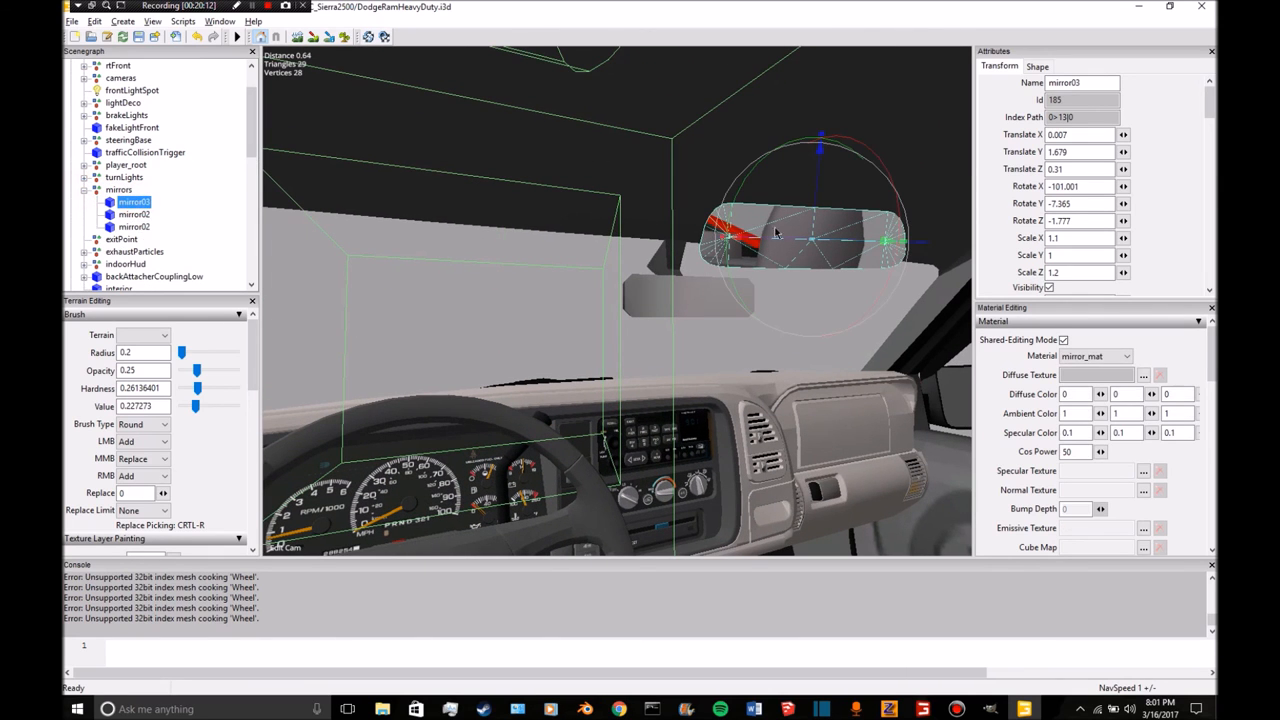
drag(780, 240, 810, 300)
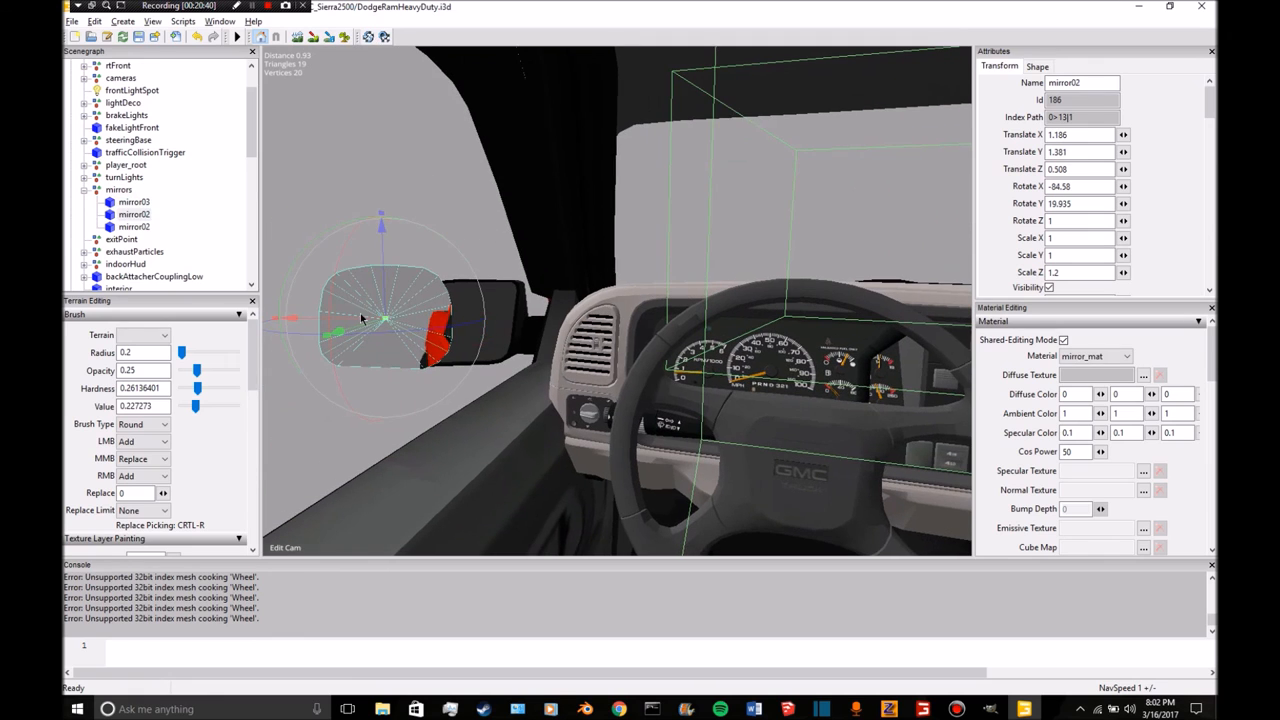
drag(360, 320, 440, 320)
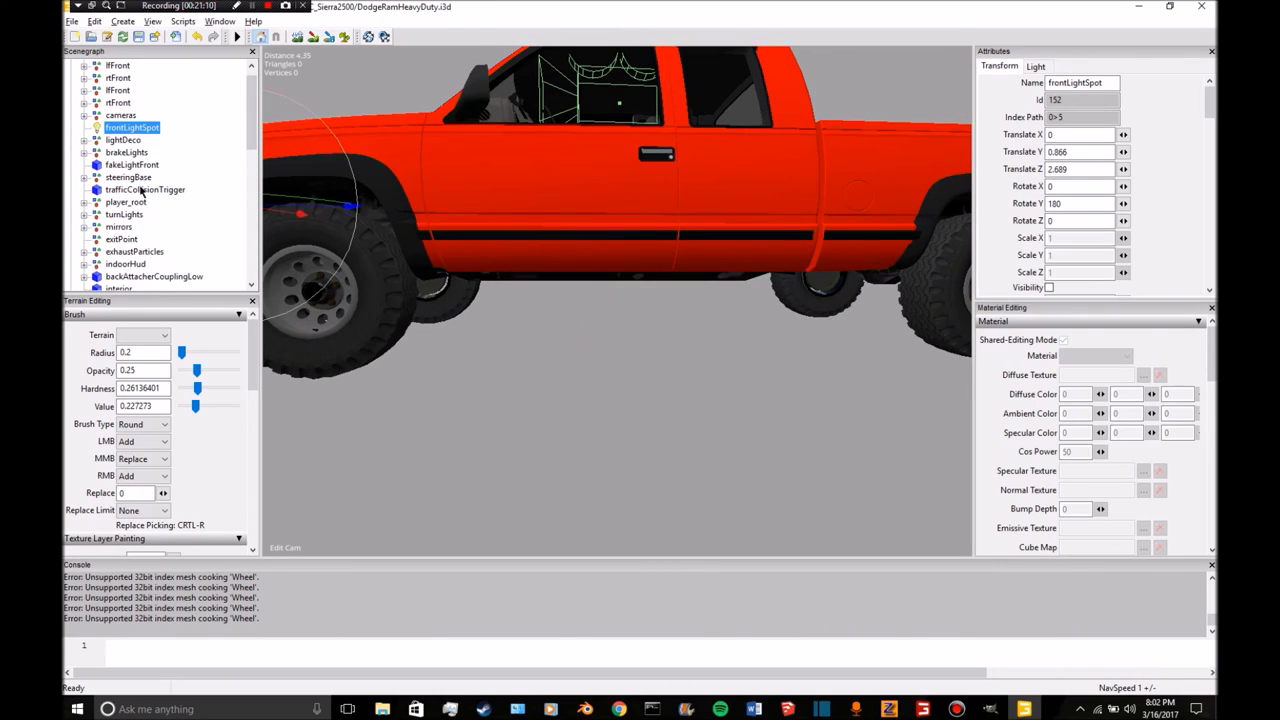
click(120, 239)
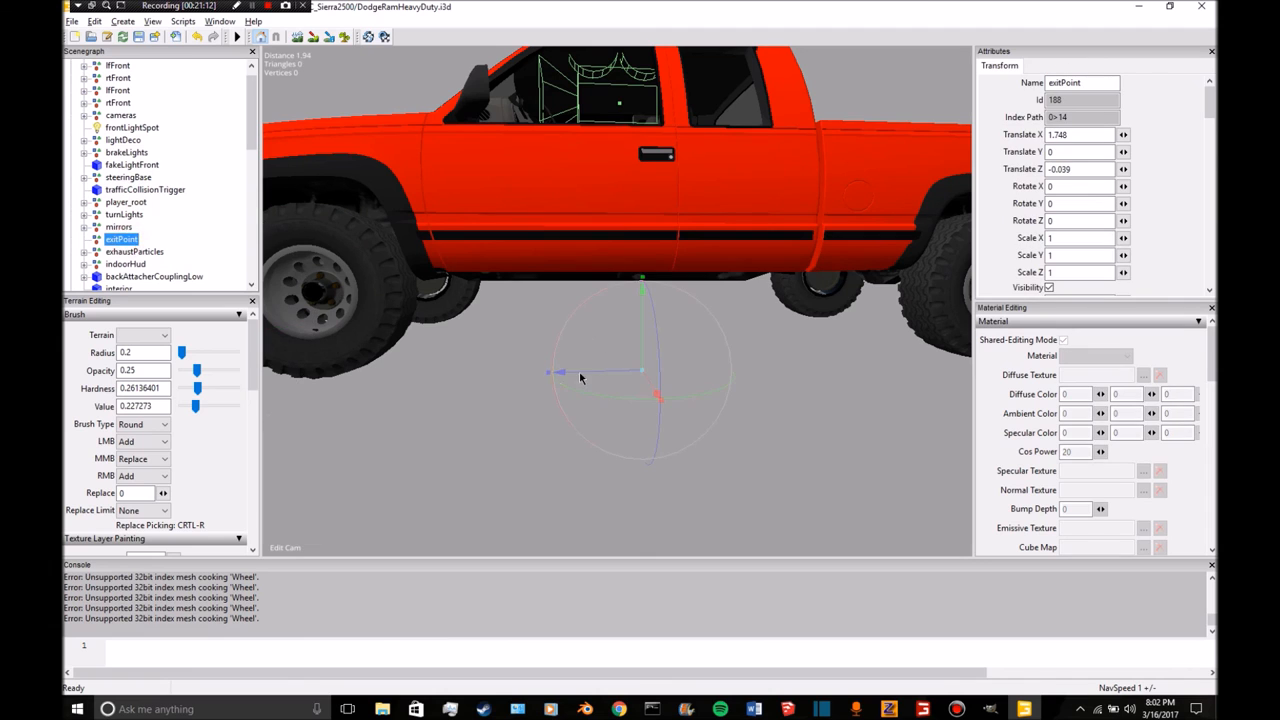
click(126, 263)
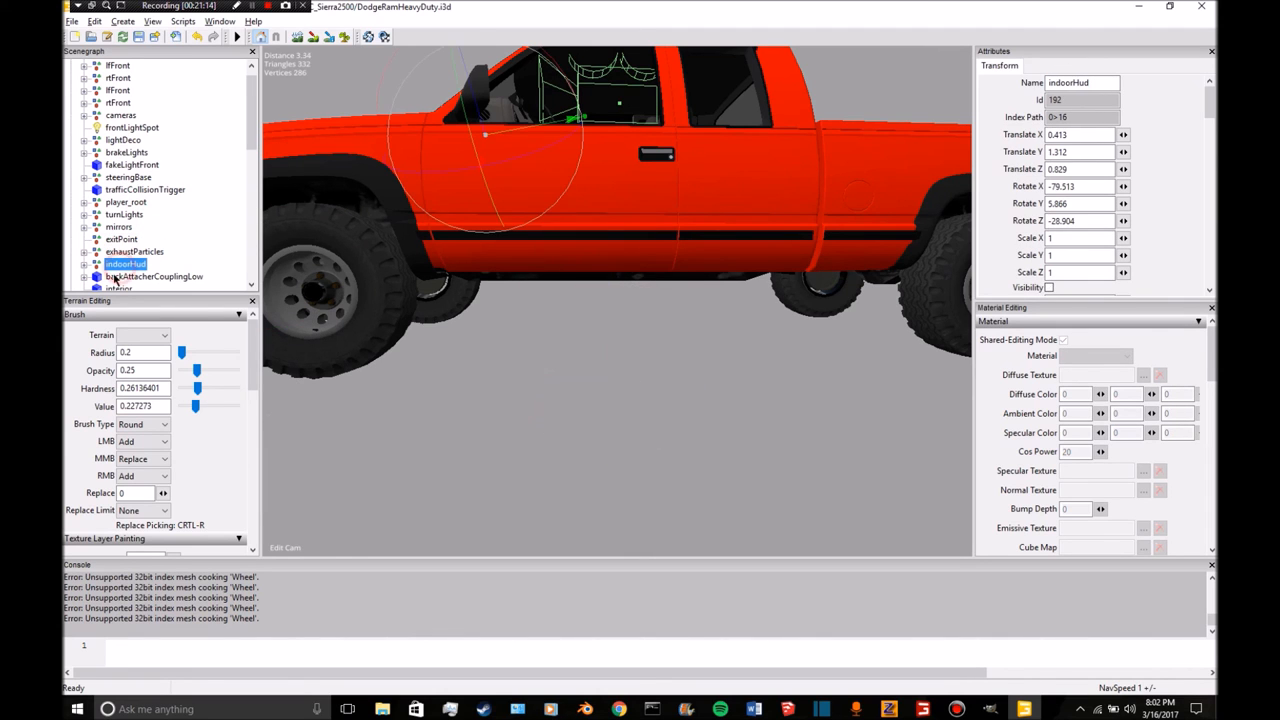
click(154, 276)
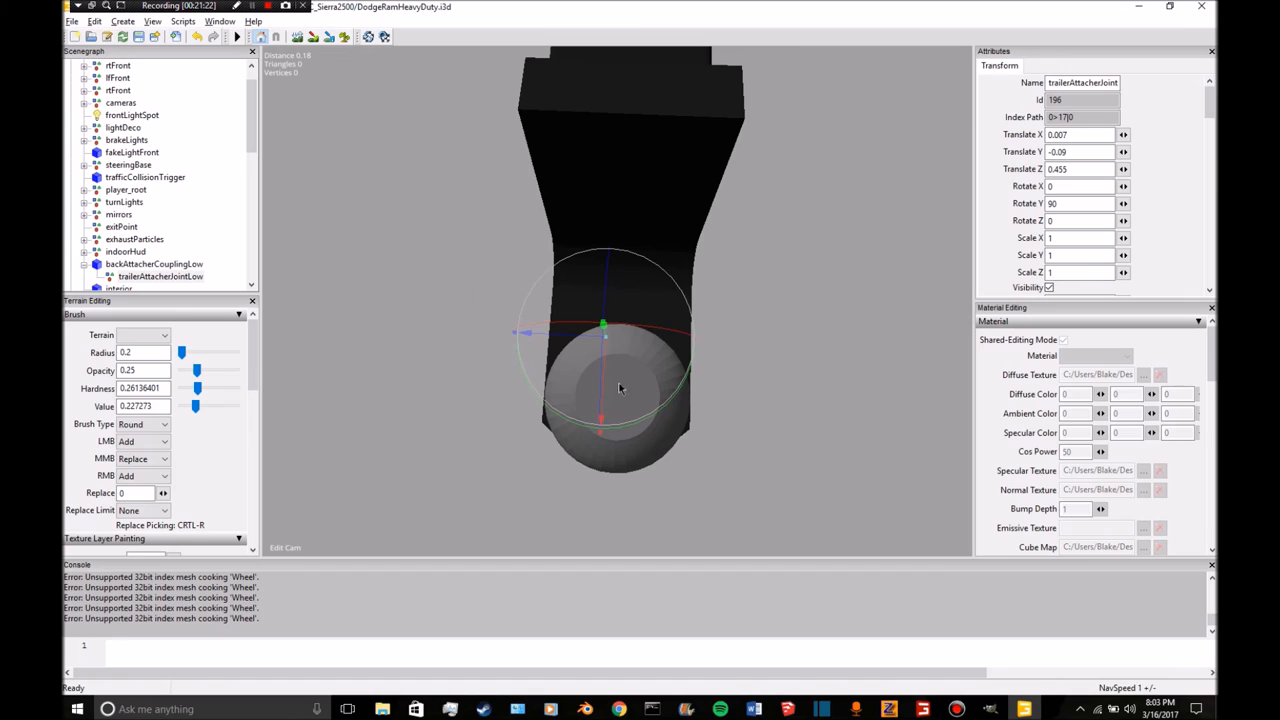
drag(603, 323, 599, 397)
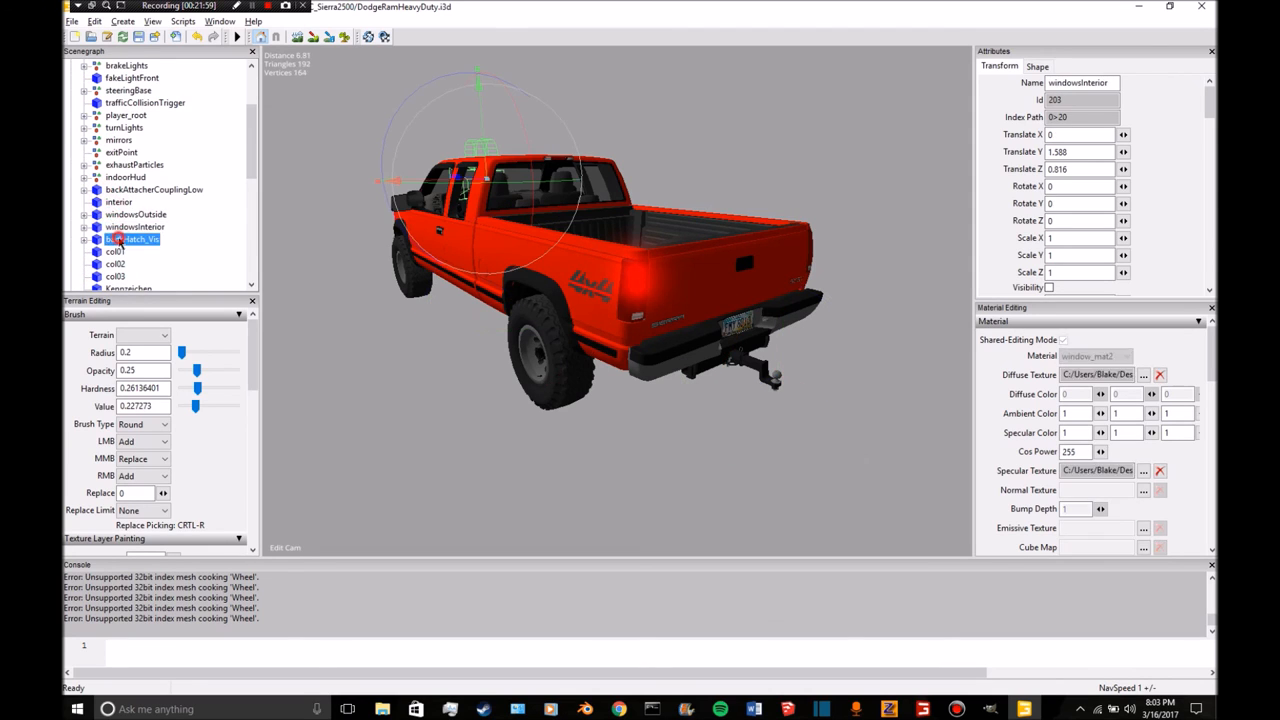
click(114, 251)
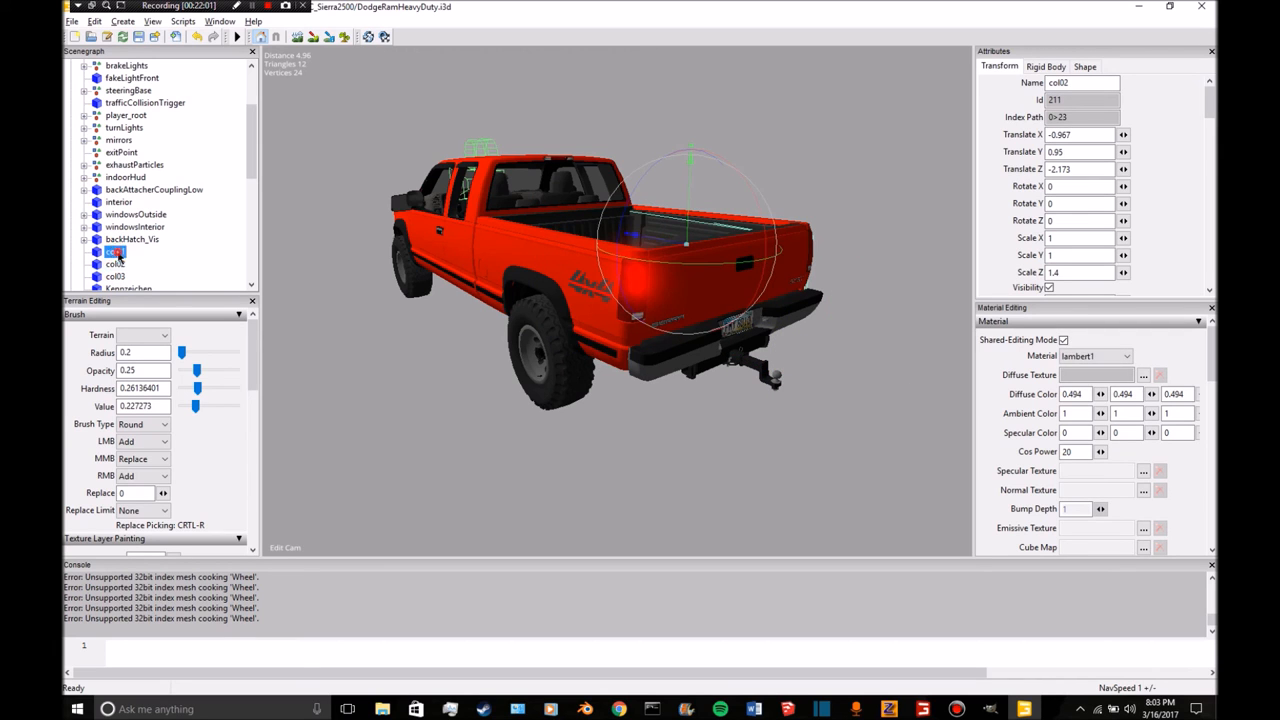
click(116, 252)
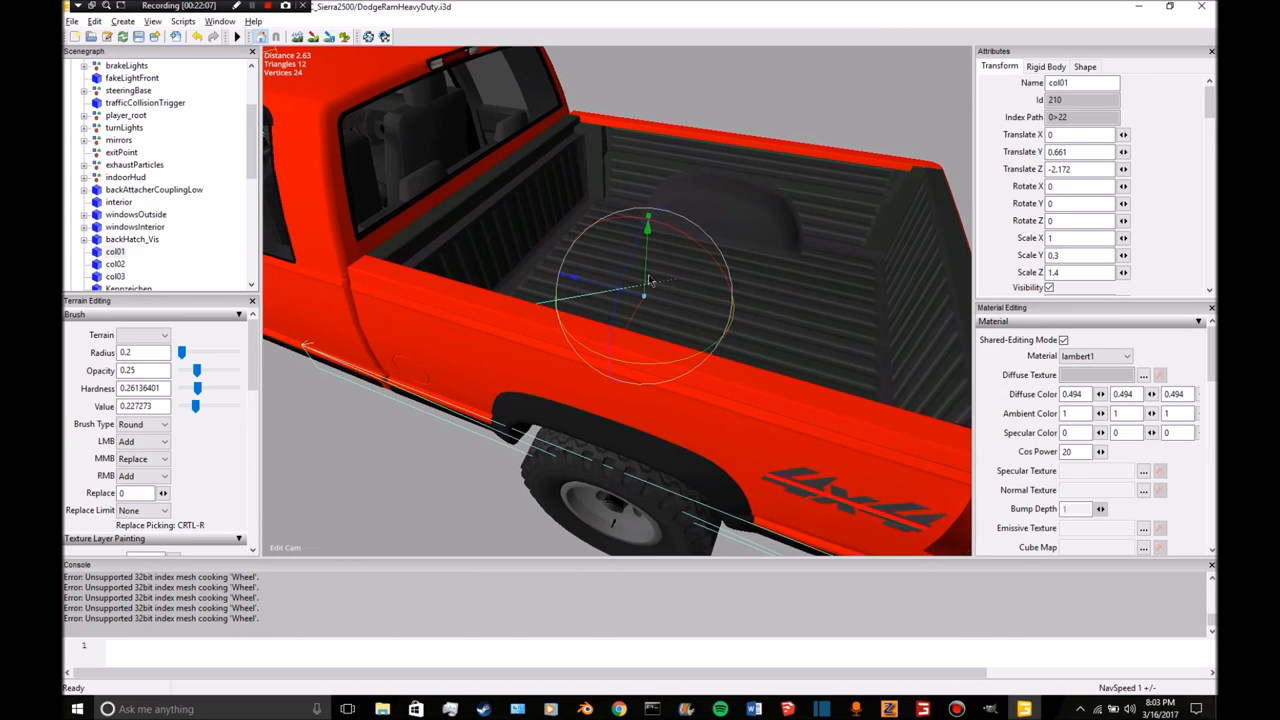
drag(647, 228, 647, 232)
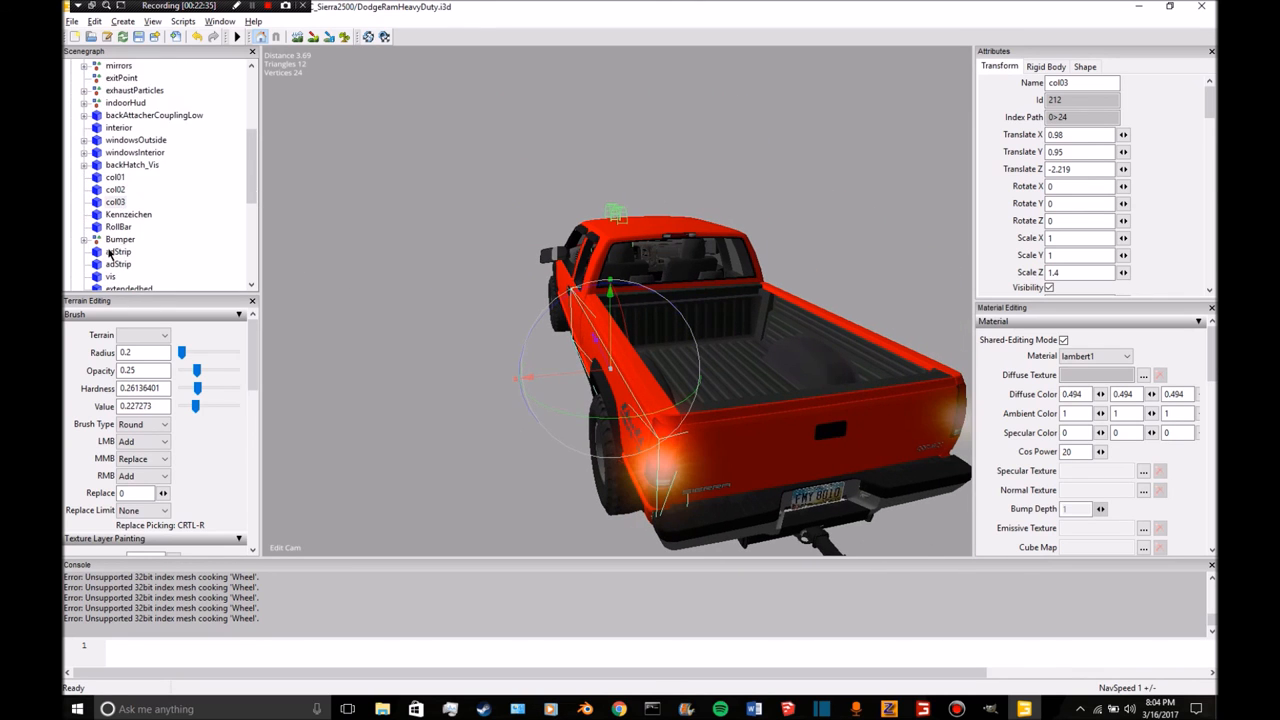
click(128, 177)
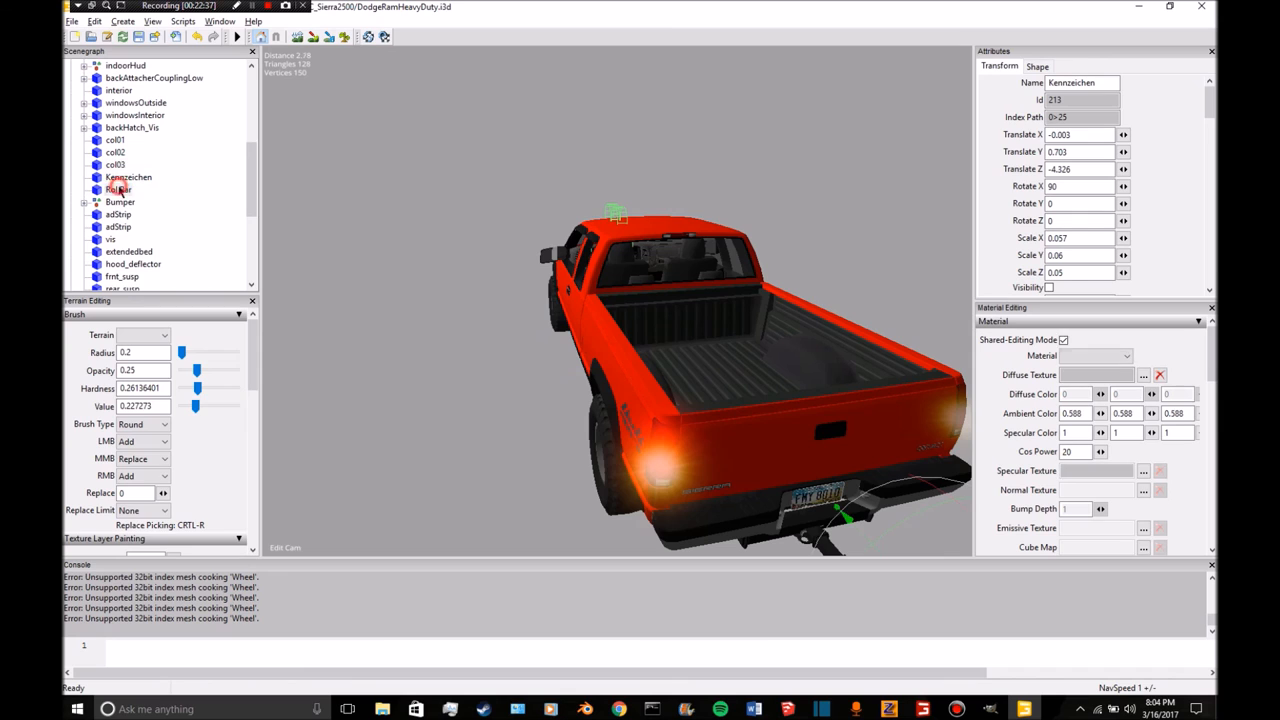
click(119, 201)
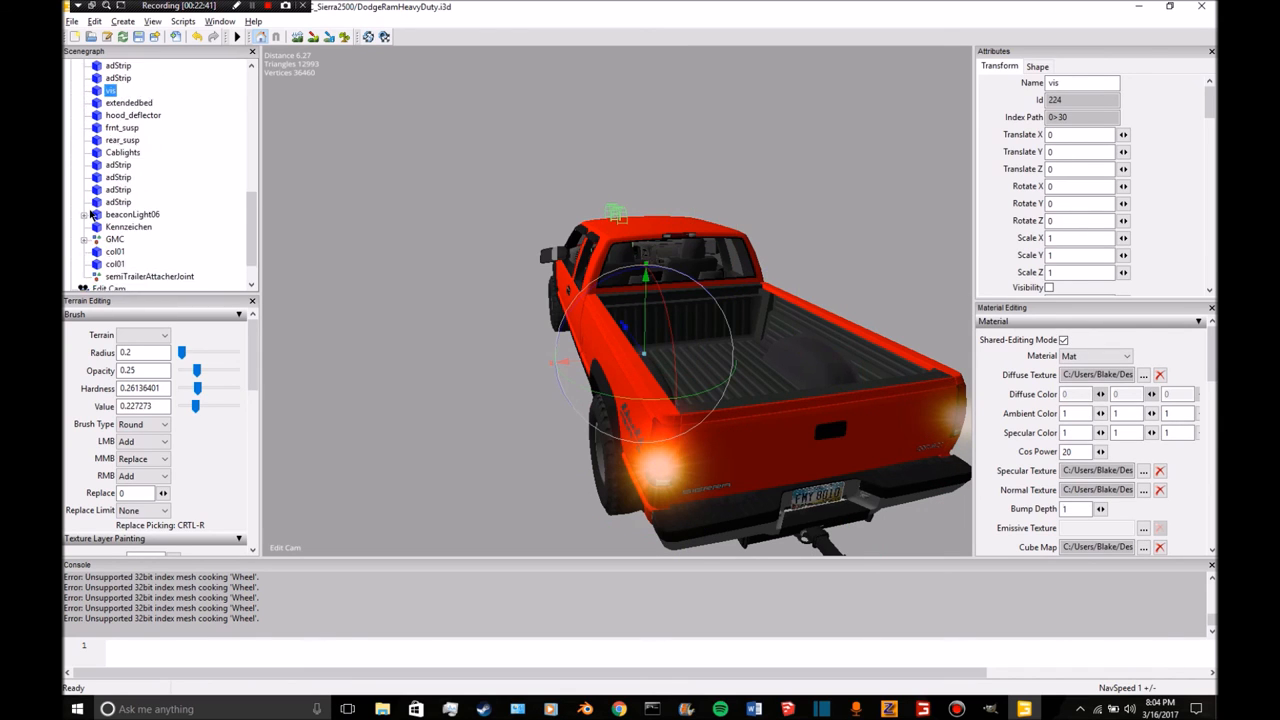
click(115, 214)
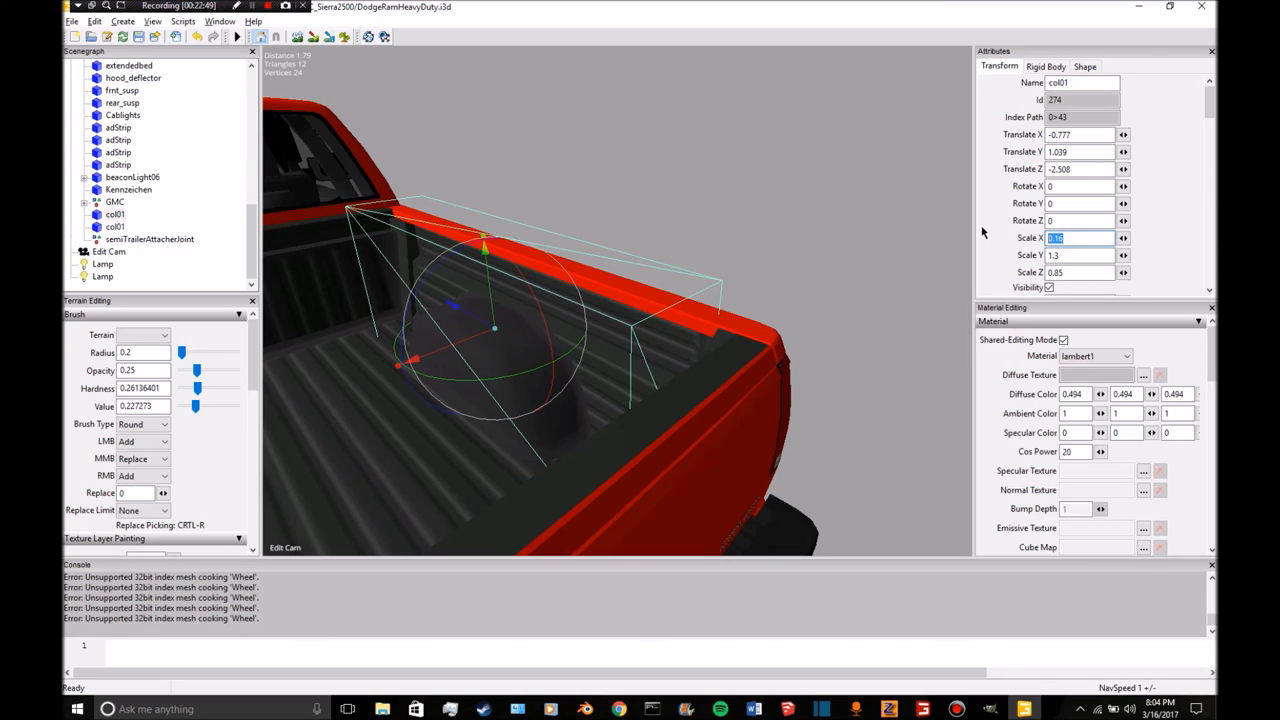
Set the lower col01's Scale X to 0.12 and Translate X to -0.755.
text(0)
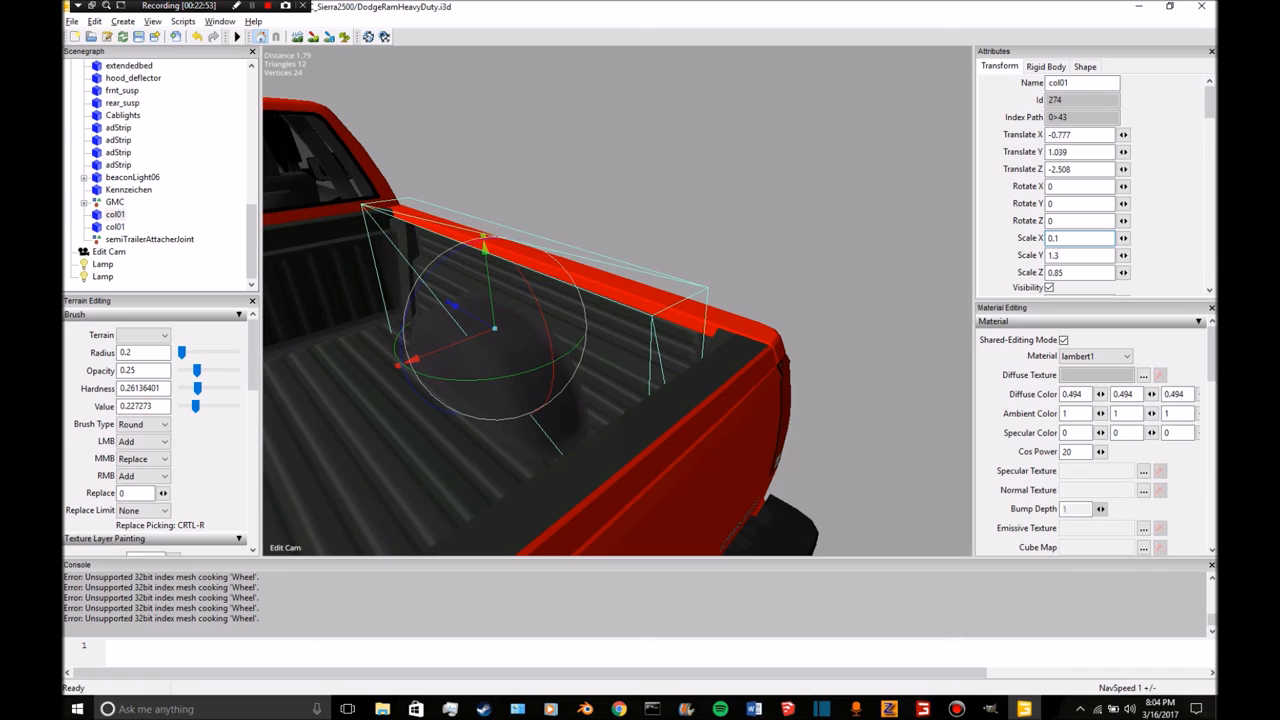
text(0.12)
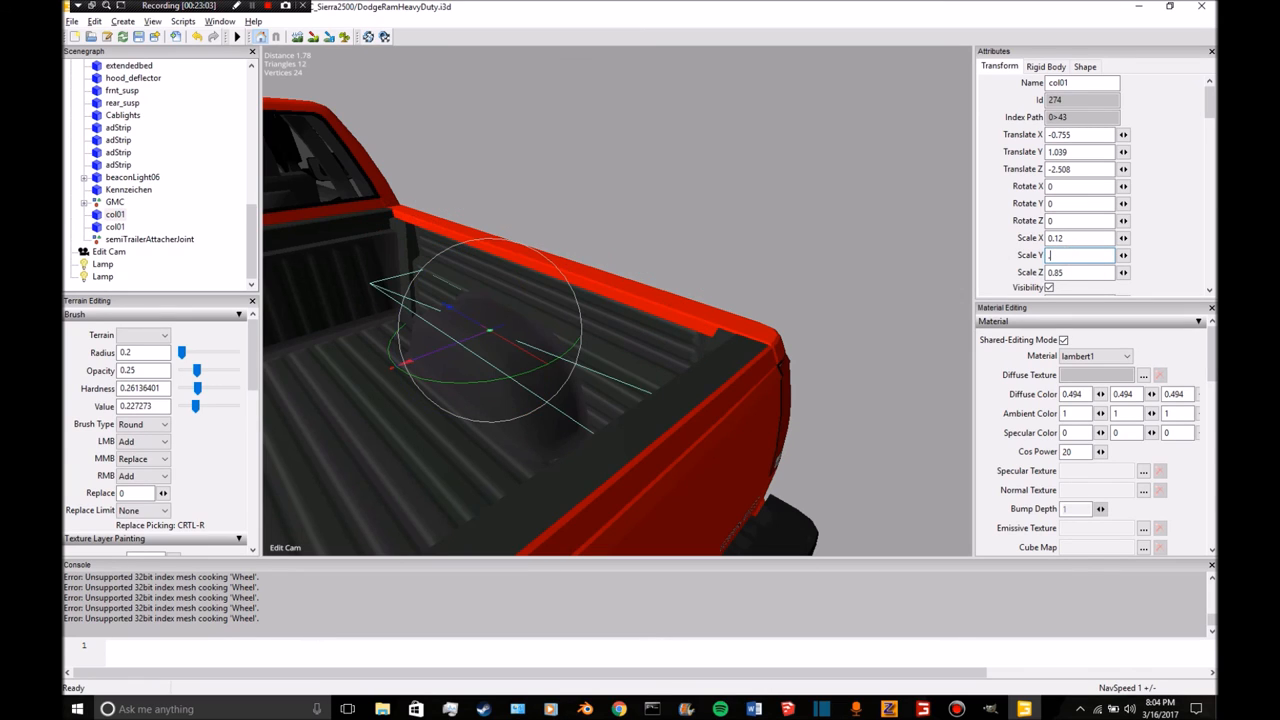
text(-3)
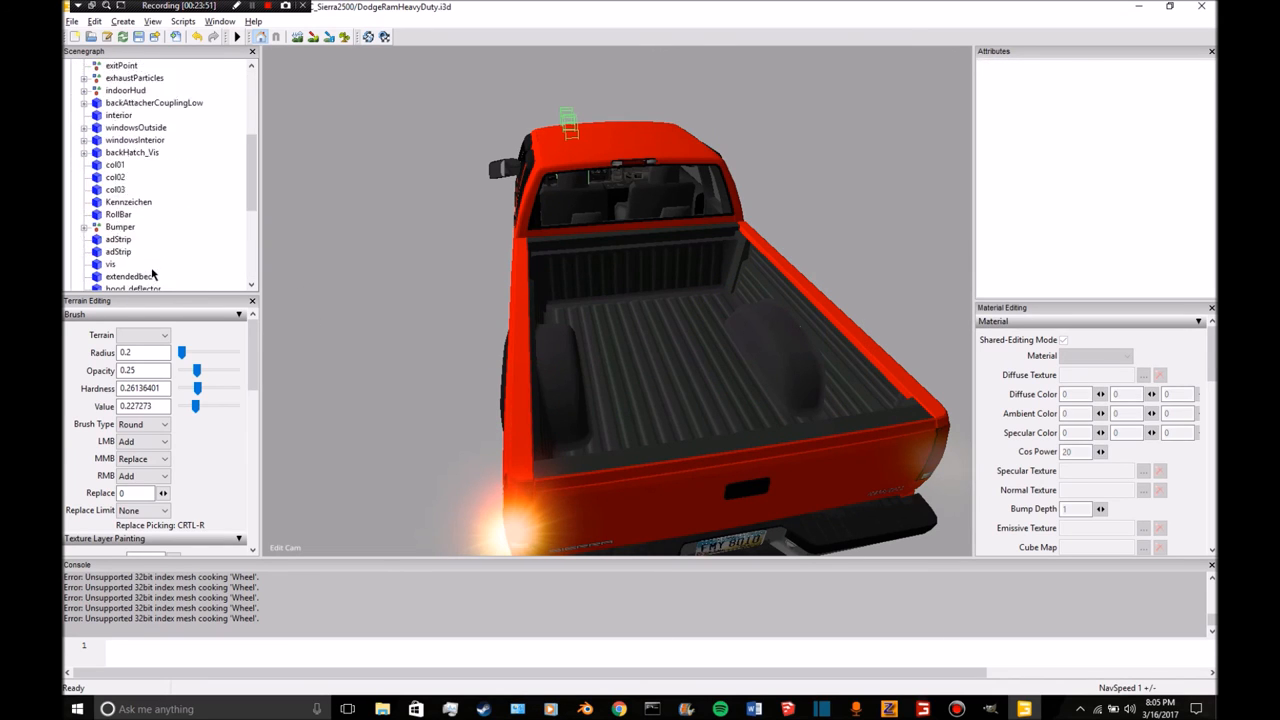
click(116, 227)
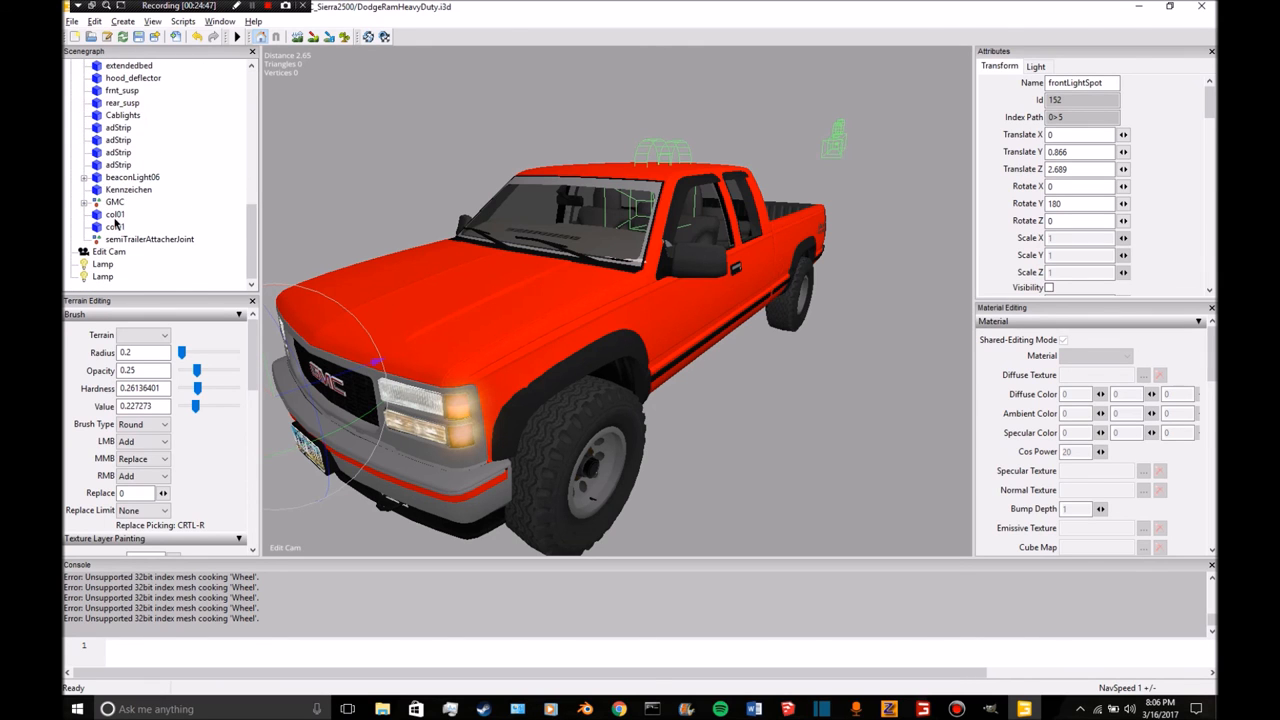
Expand the GMC body group and select the 4x4 decal mesh part.
click(115, 139)
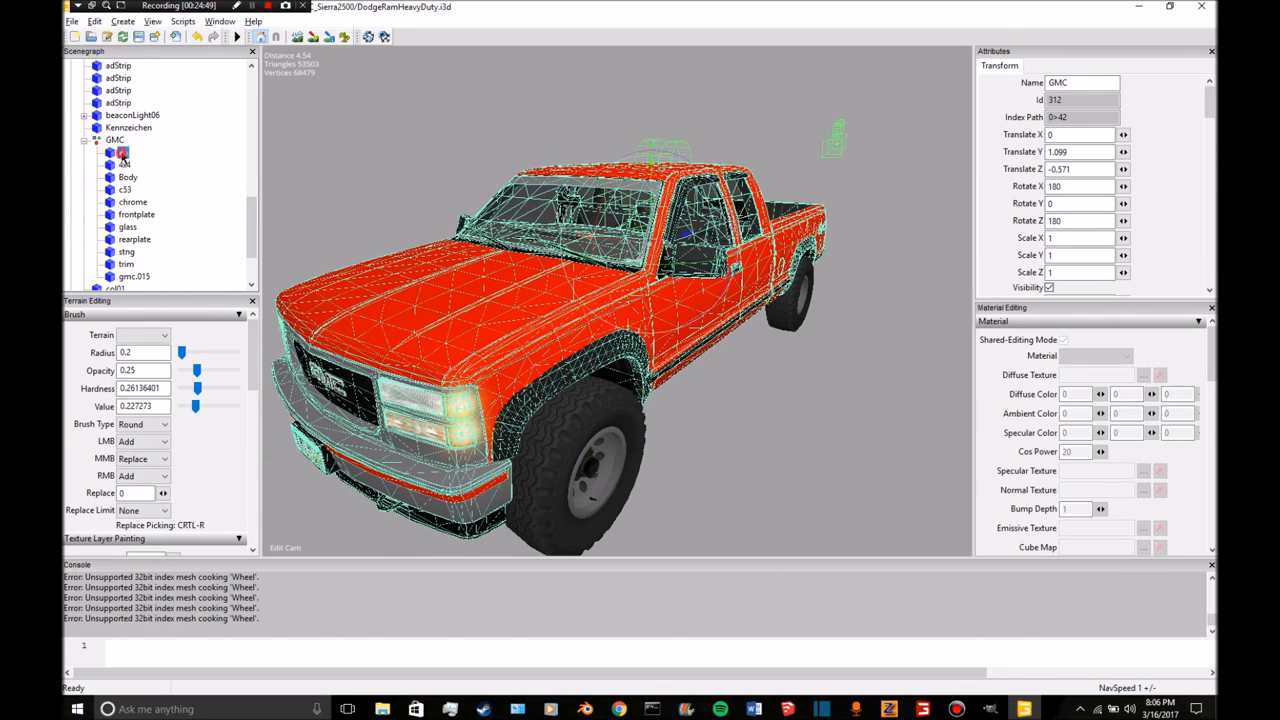
click(123, 152)
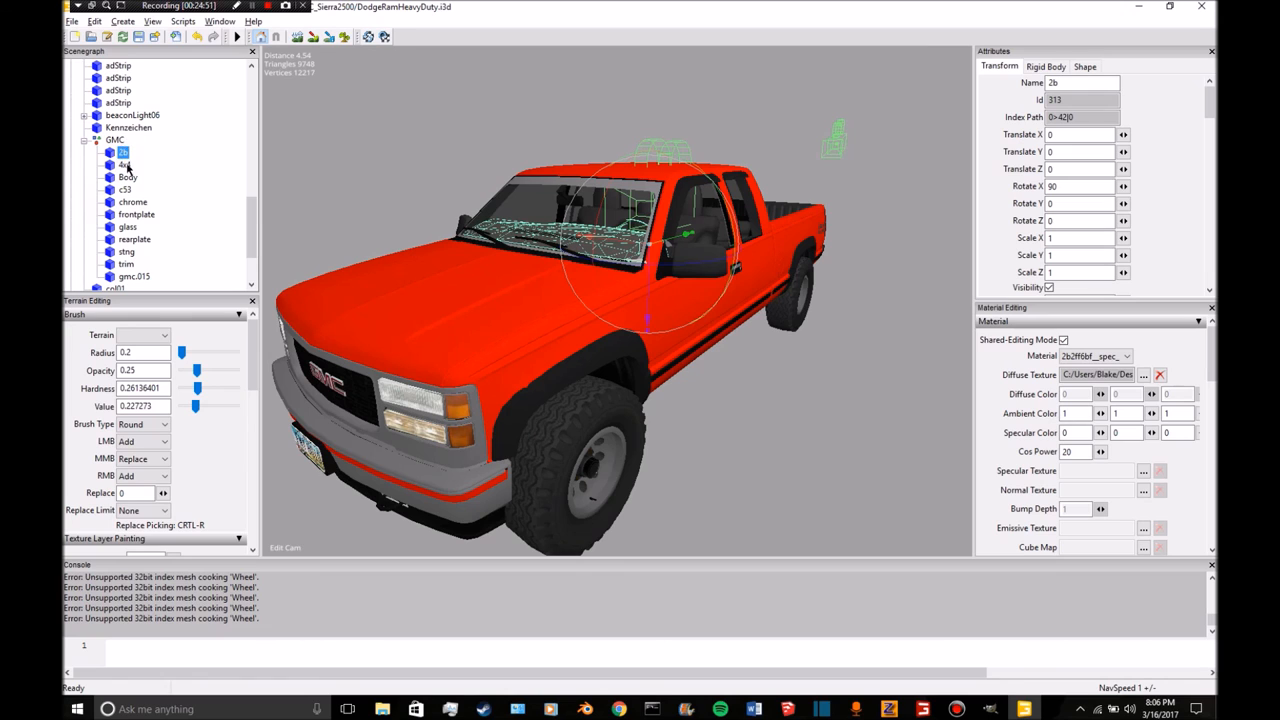
click(124, 189)
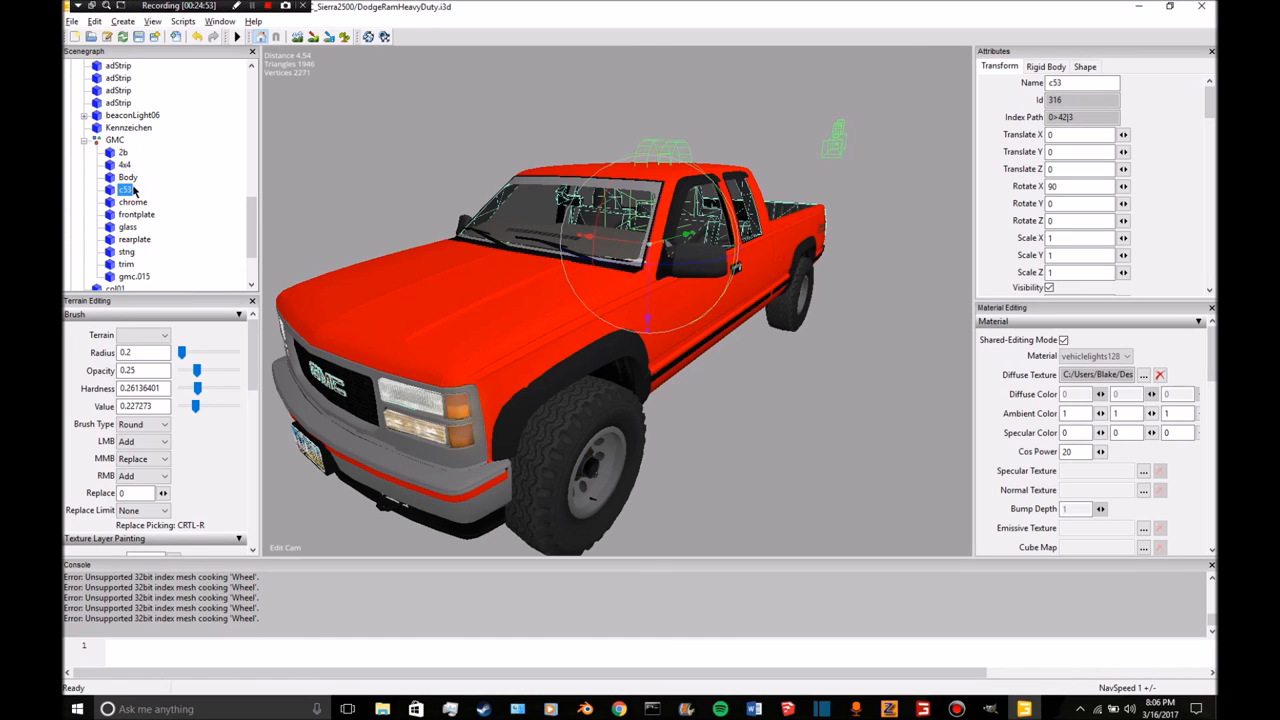
click(128, 177)
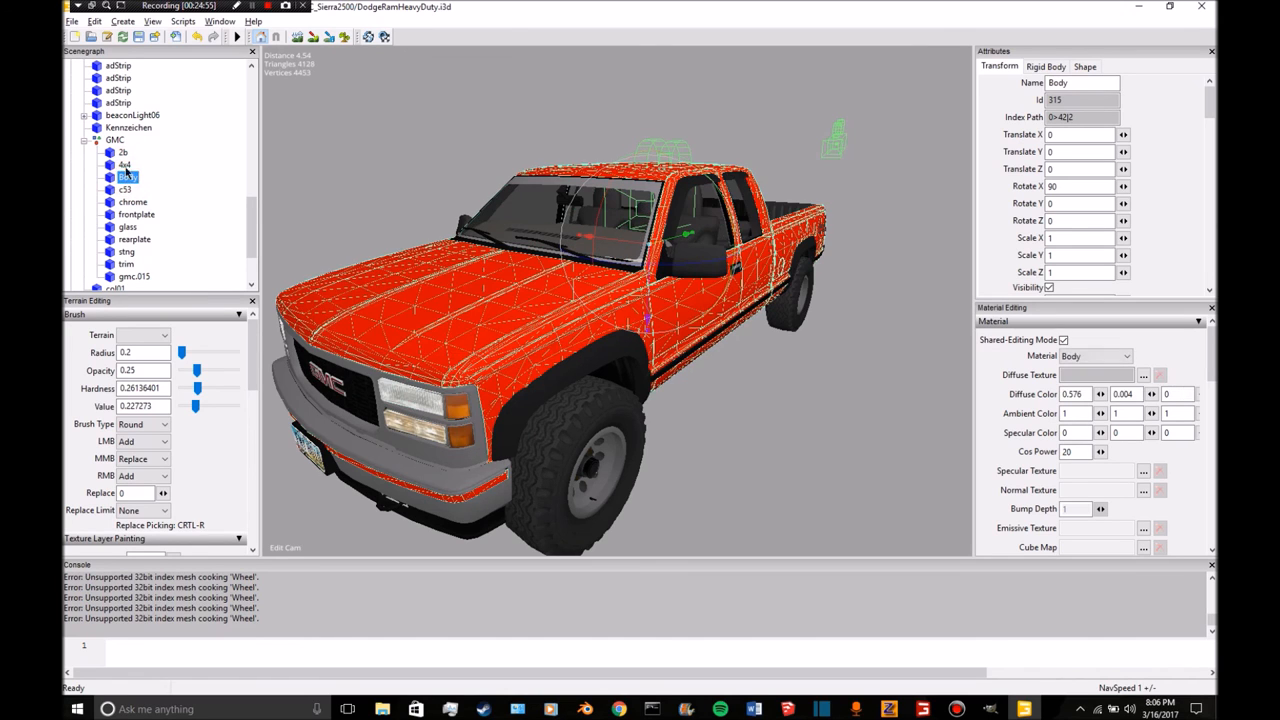
click(124, 164)
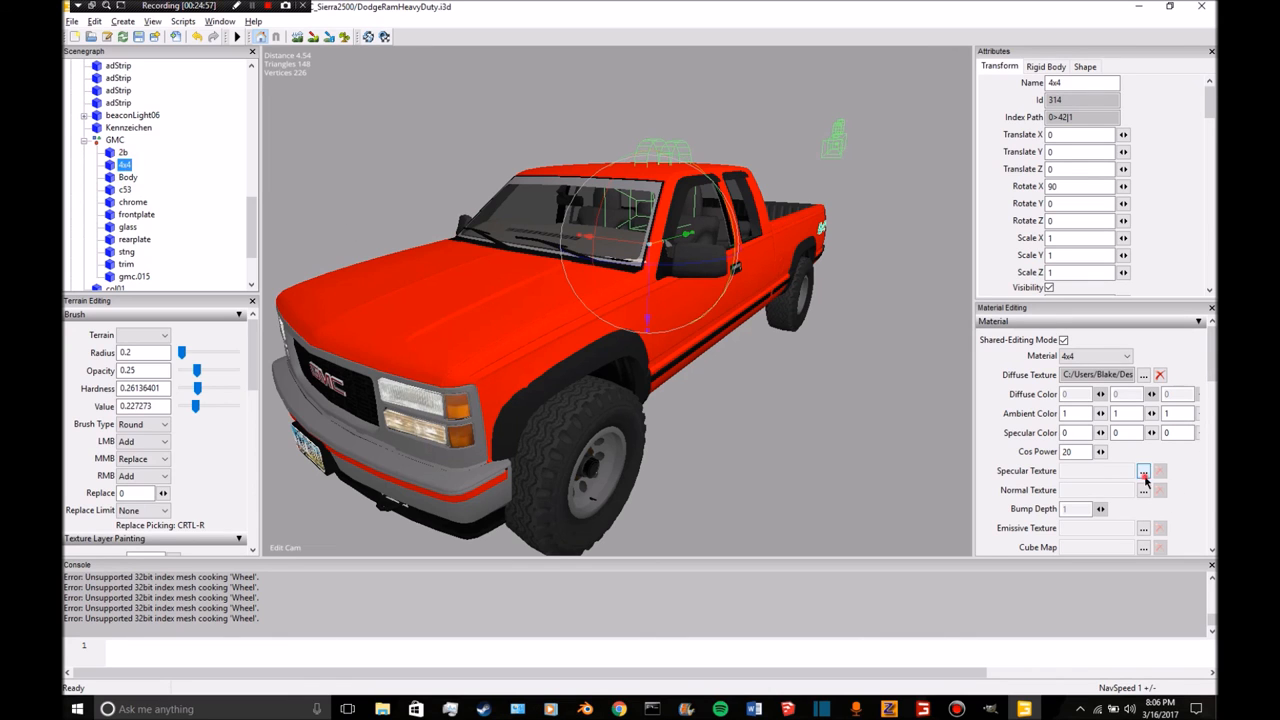
Browse the specular texture chooser to GMC_Sierra2500 > refix > textures.
click(1143, 470)
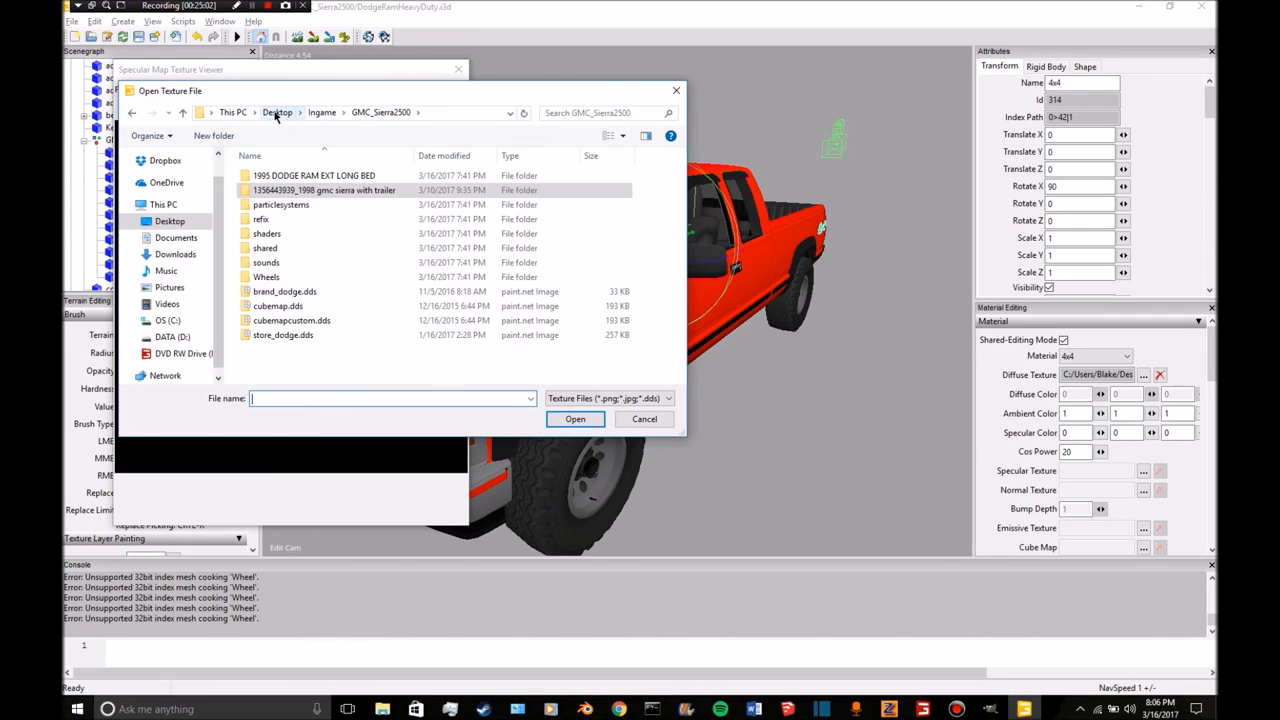
click(261, 218)
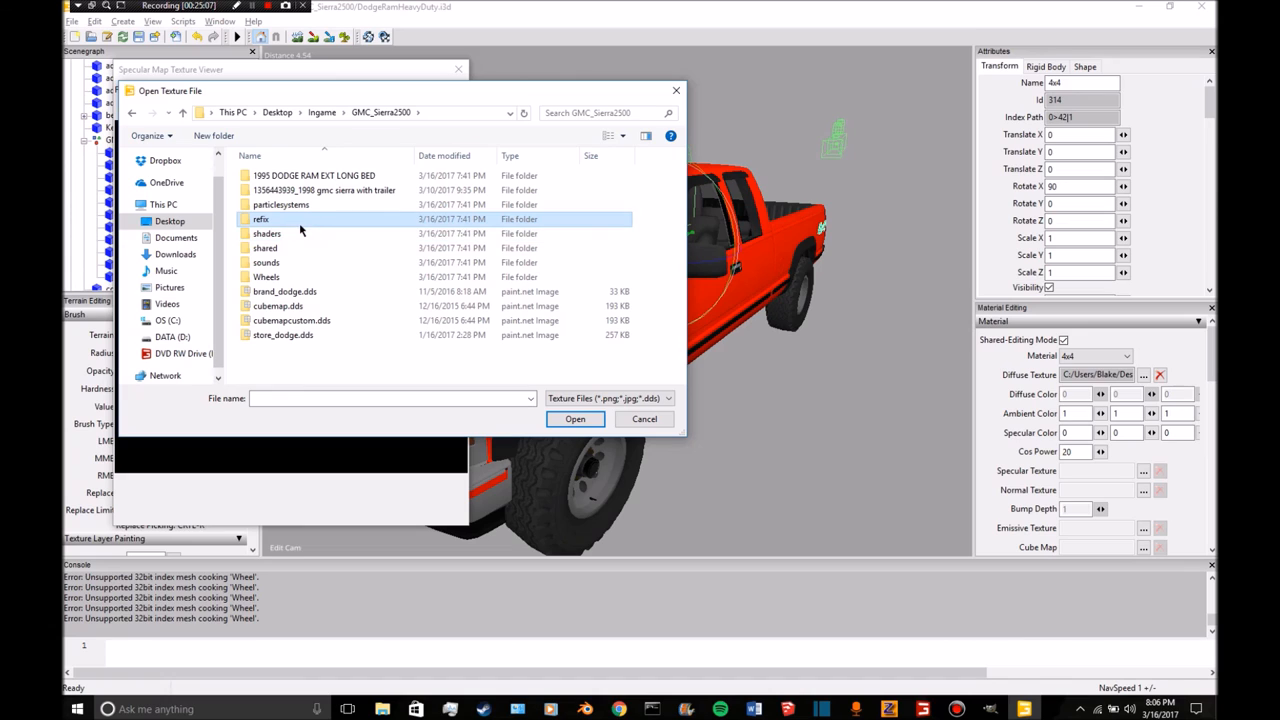
mouse_move(784, 280)
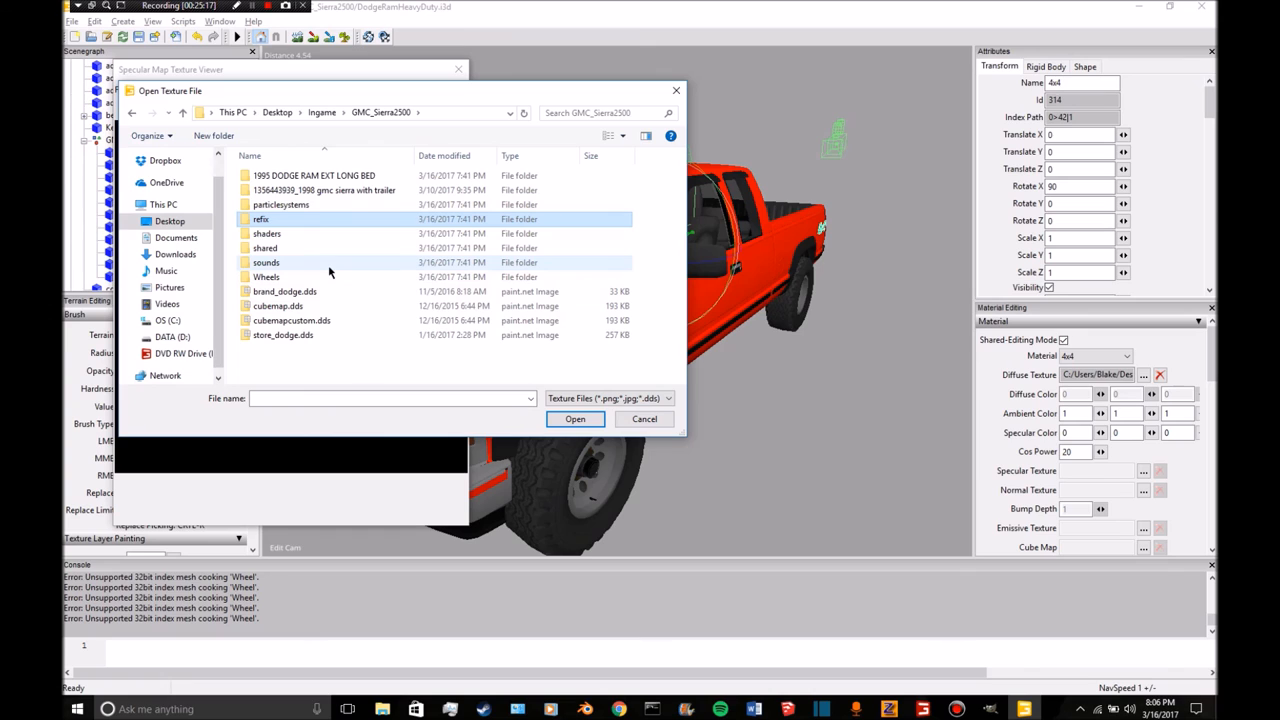
click(294, 233)
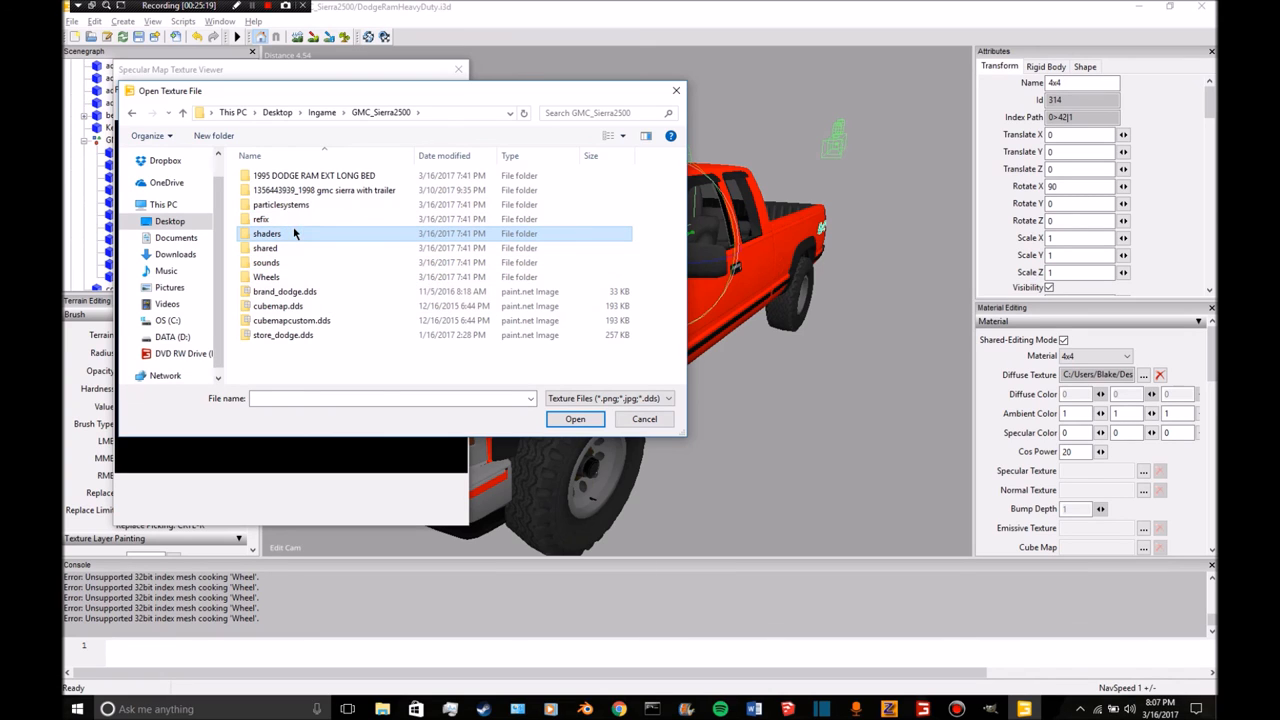
double_click(267, 233)
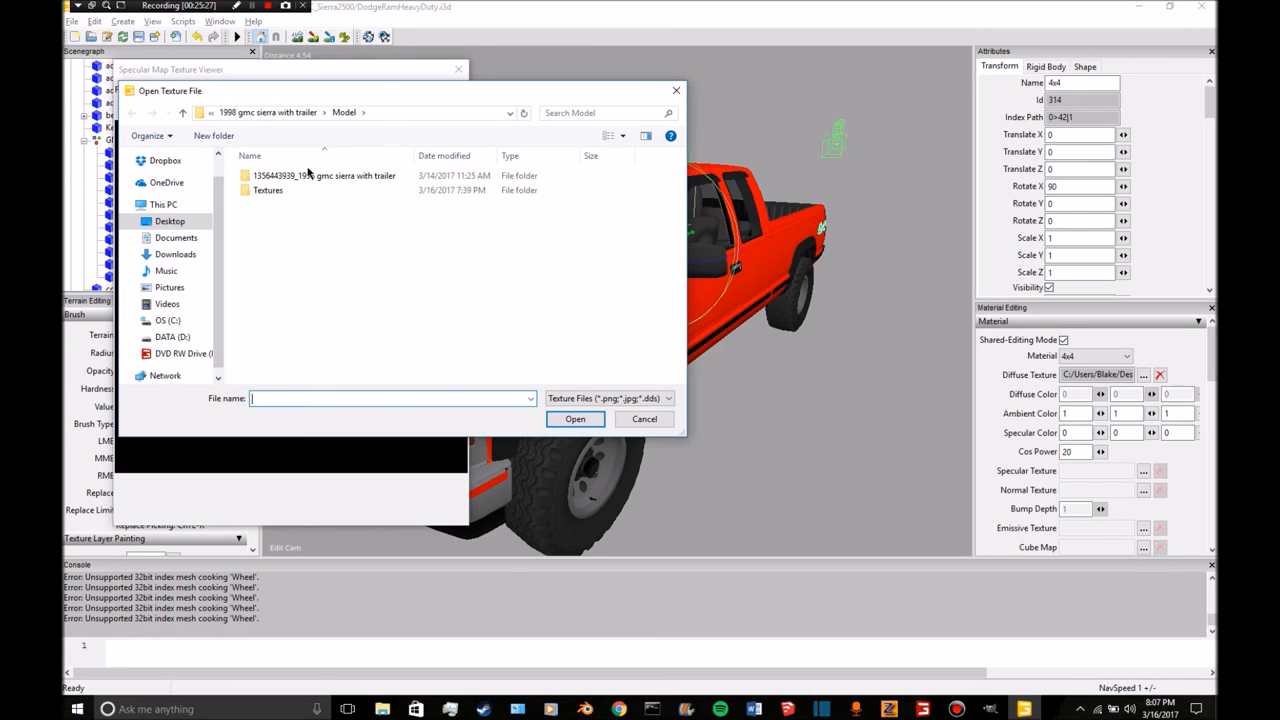
mouse_move(293, 120)
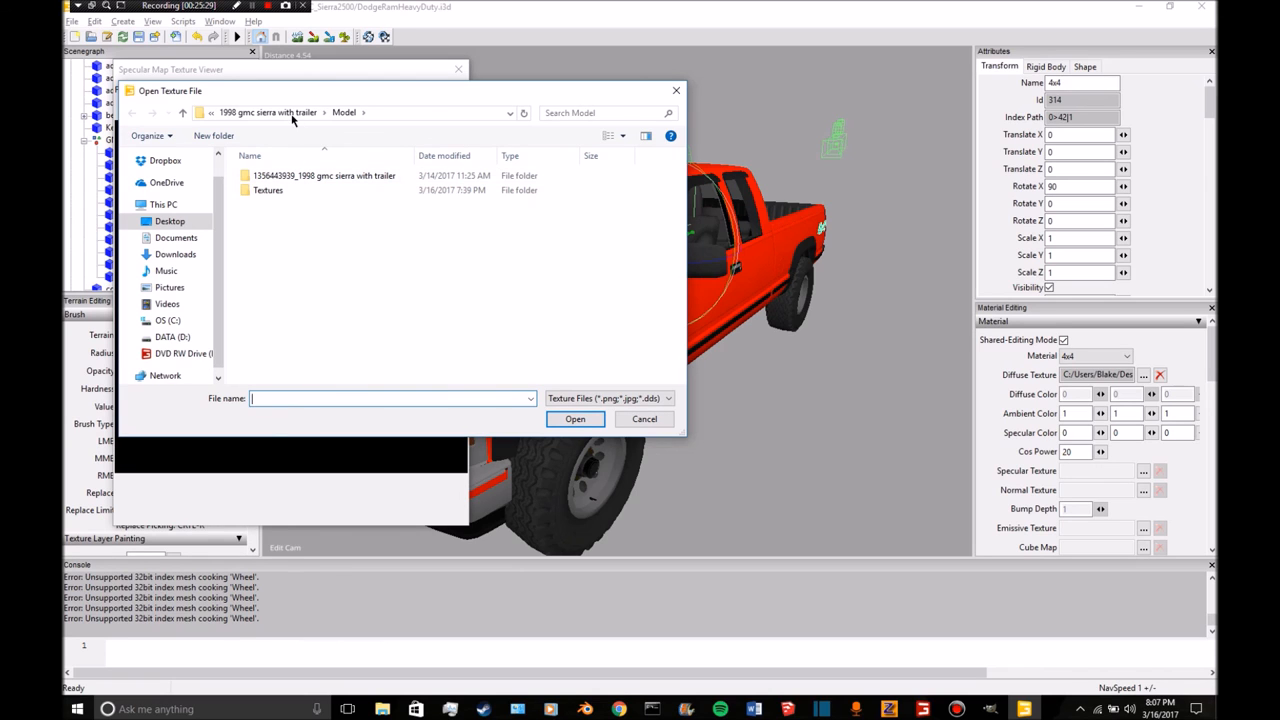
click(267, 112)
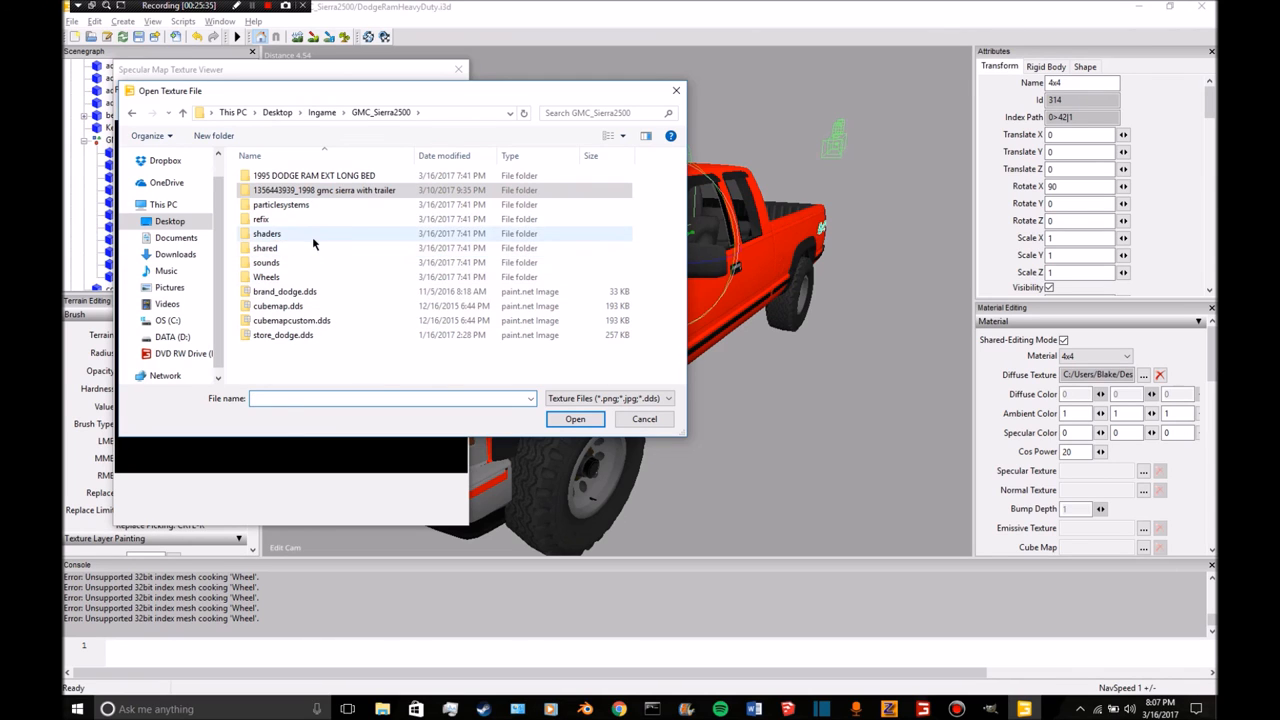
mouse_move(307, 235)
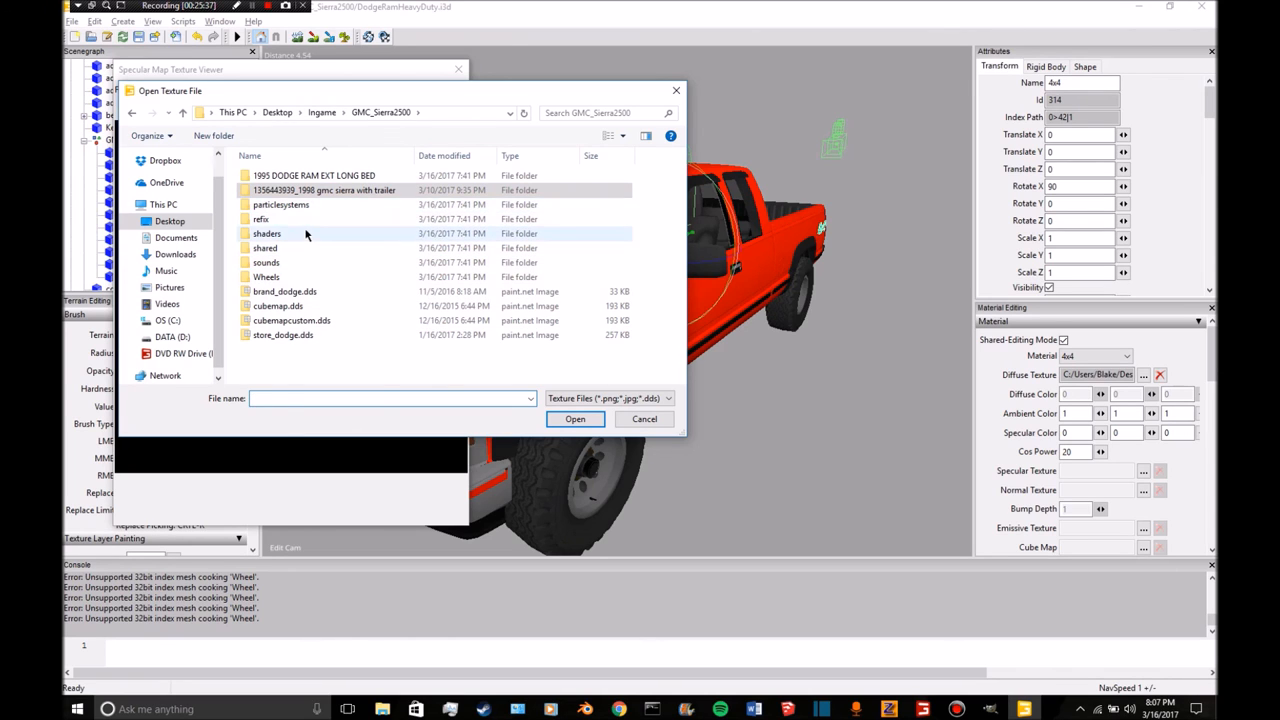
double_click(261, 219)
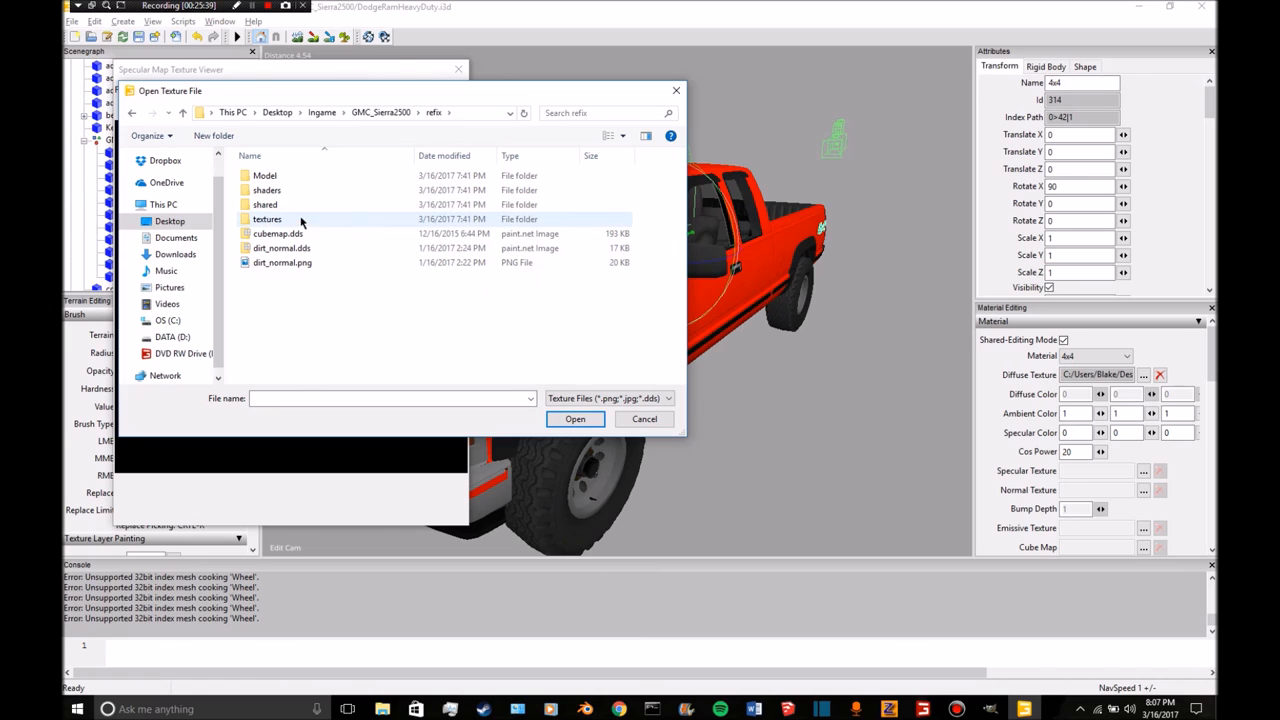
double_click(267, 219)
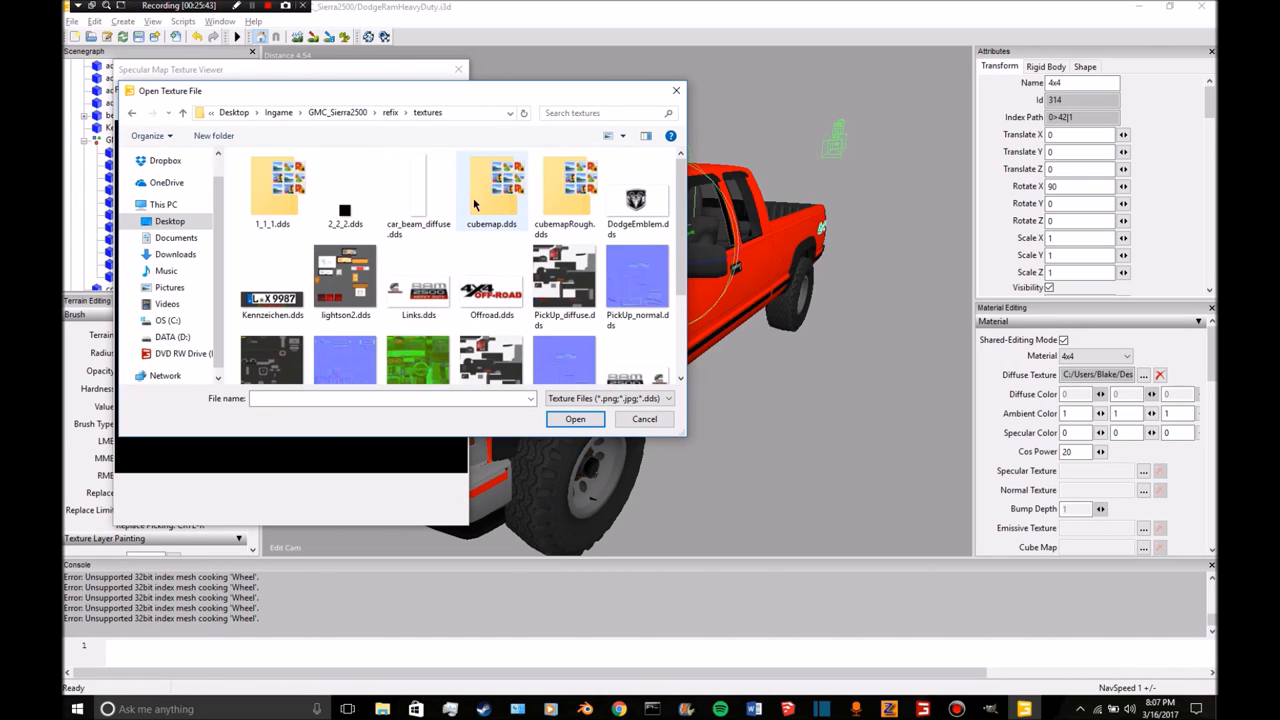
scroll(down, 3)
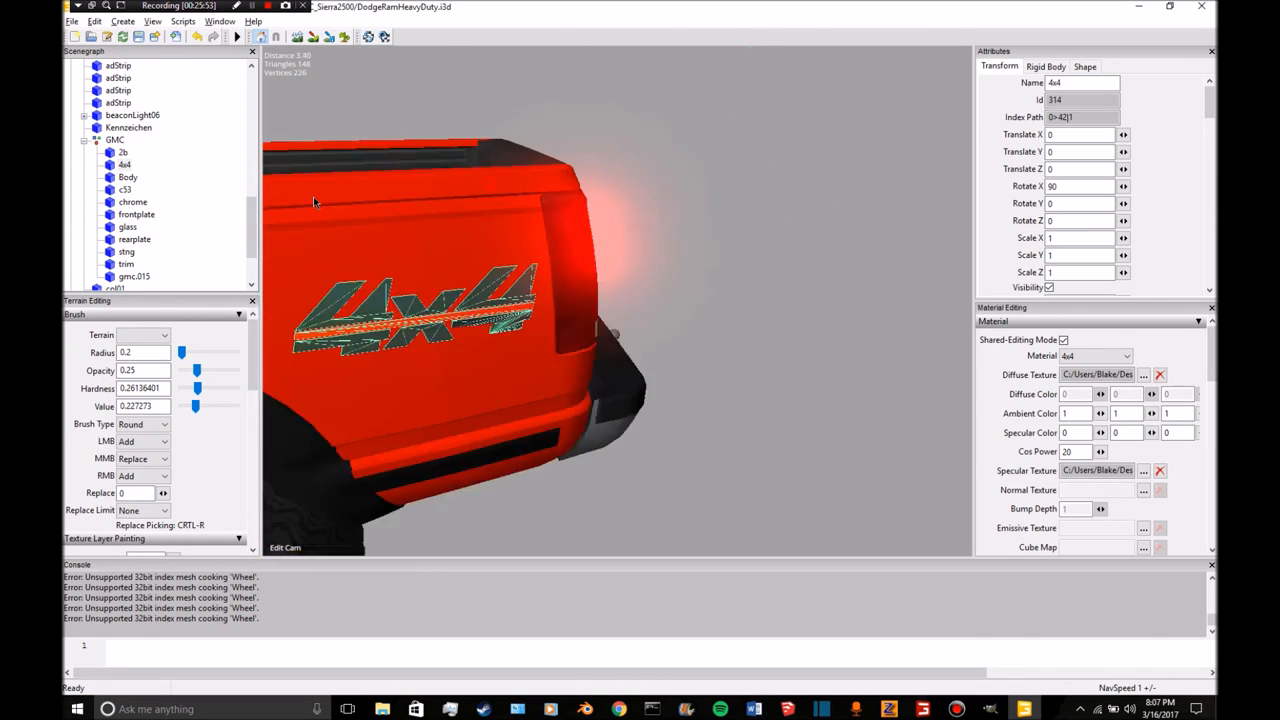
Zoom the viewport onto the 4x4 decal to view its specular shading.
scroll(down, 3)
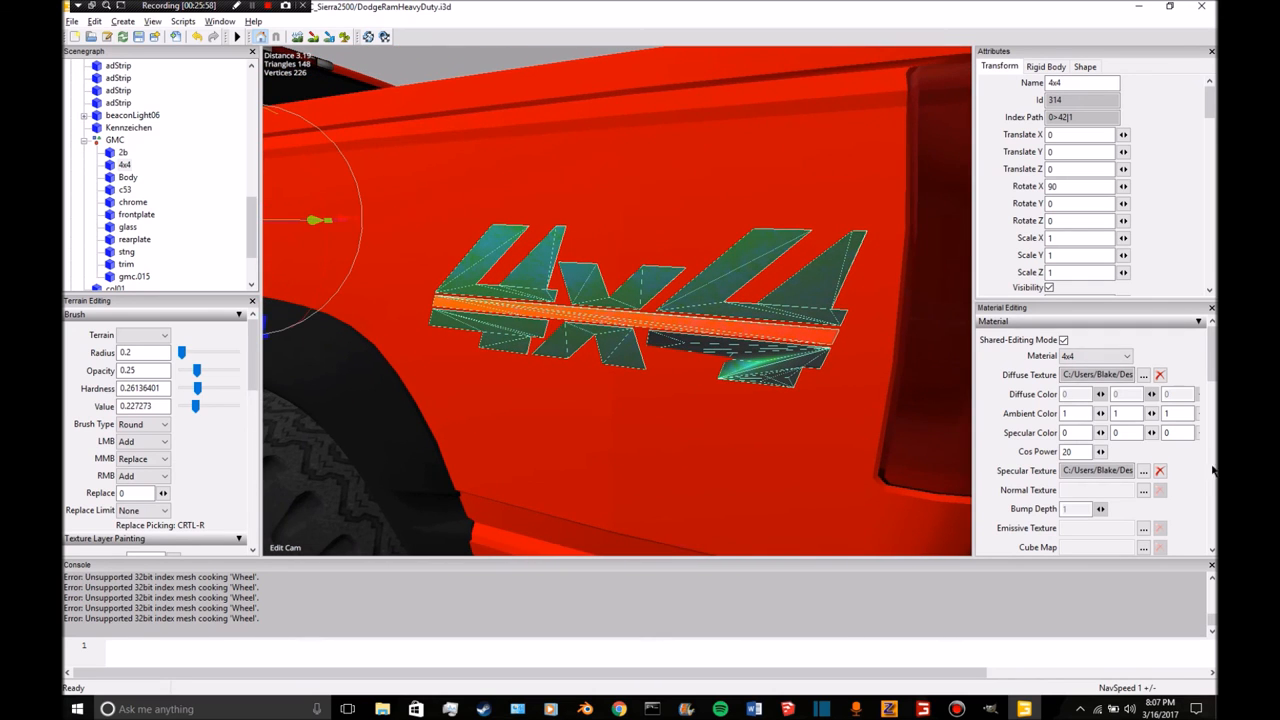
Assign a normal map to the 4x4 decal and open the Custom Shader source chooser.
click(1143, 489)
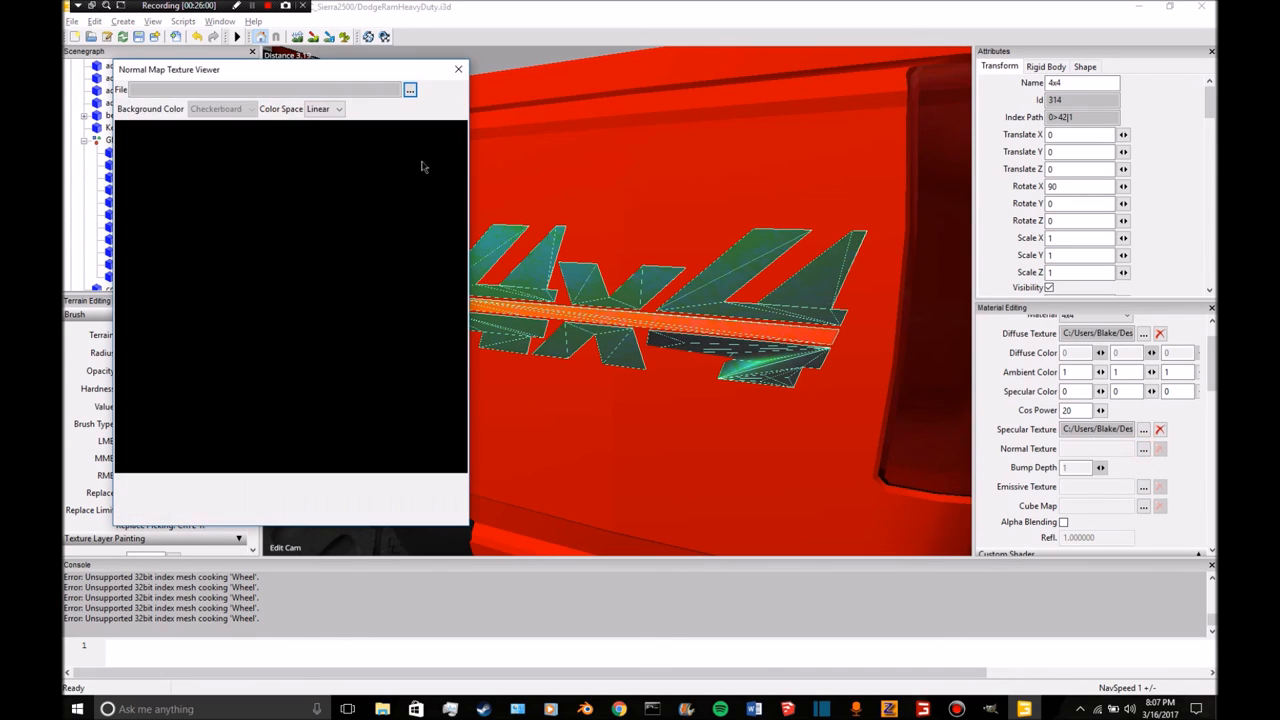
click(409, 90)
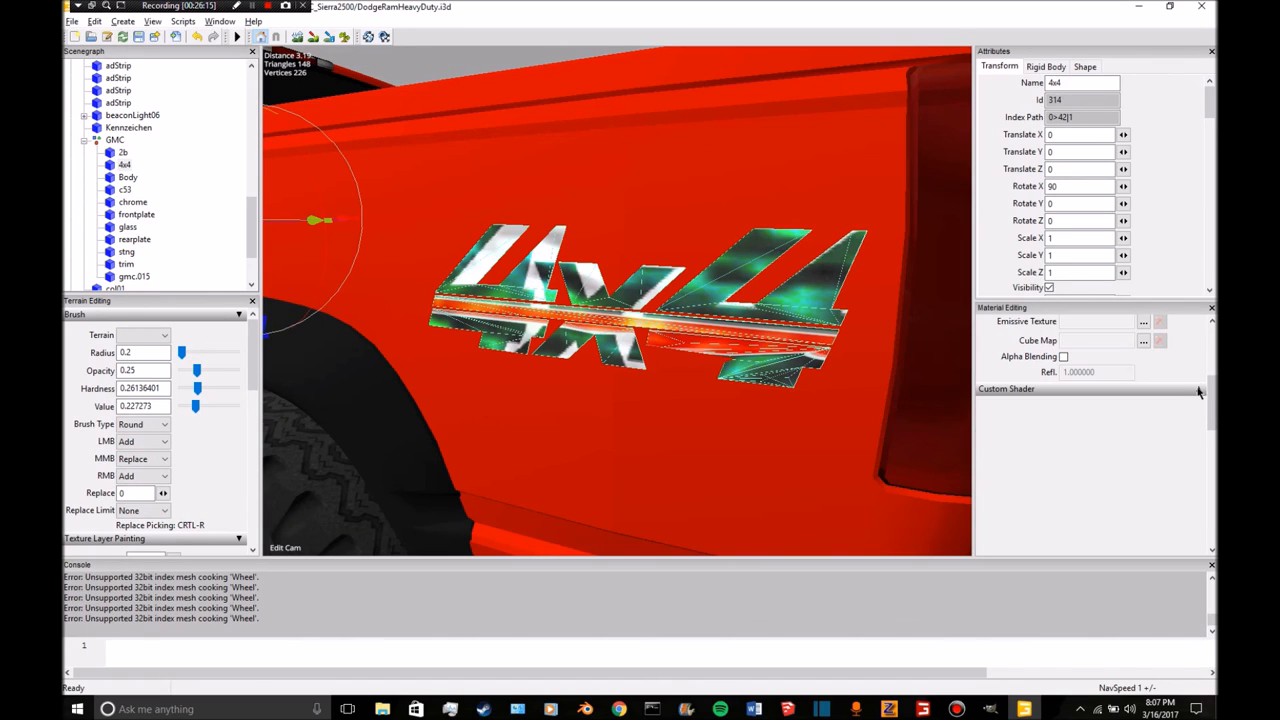
click(1150, 365)
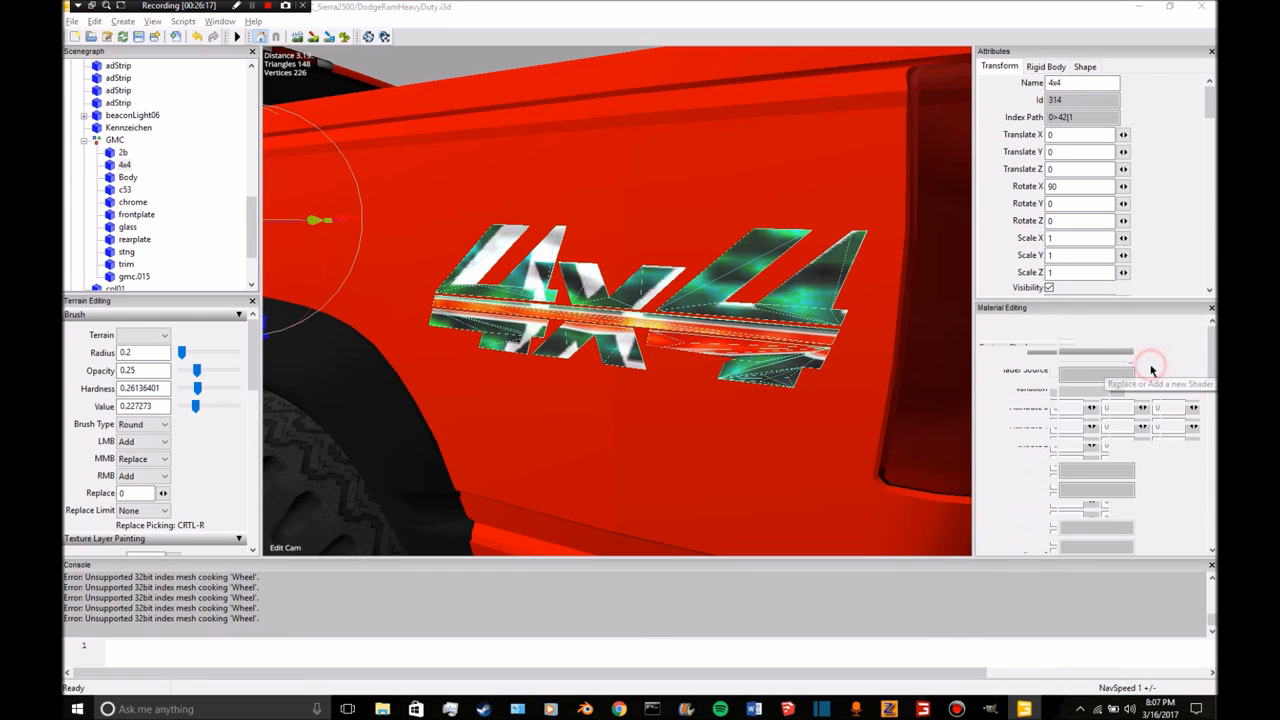
click(1150, 371)
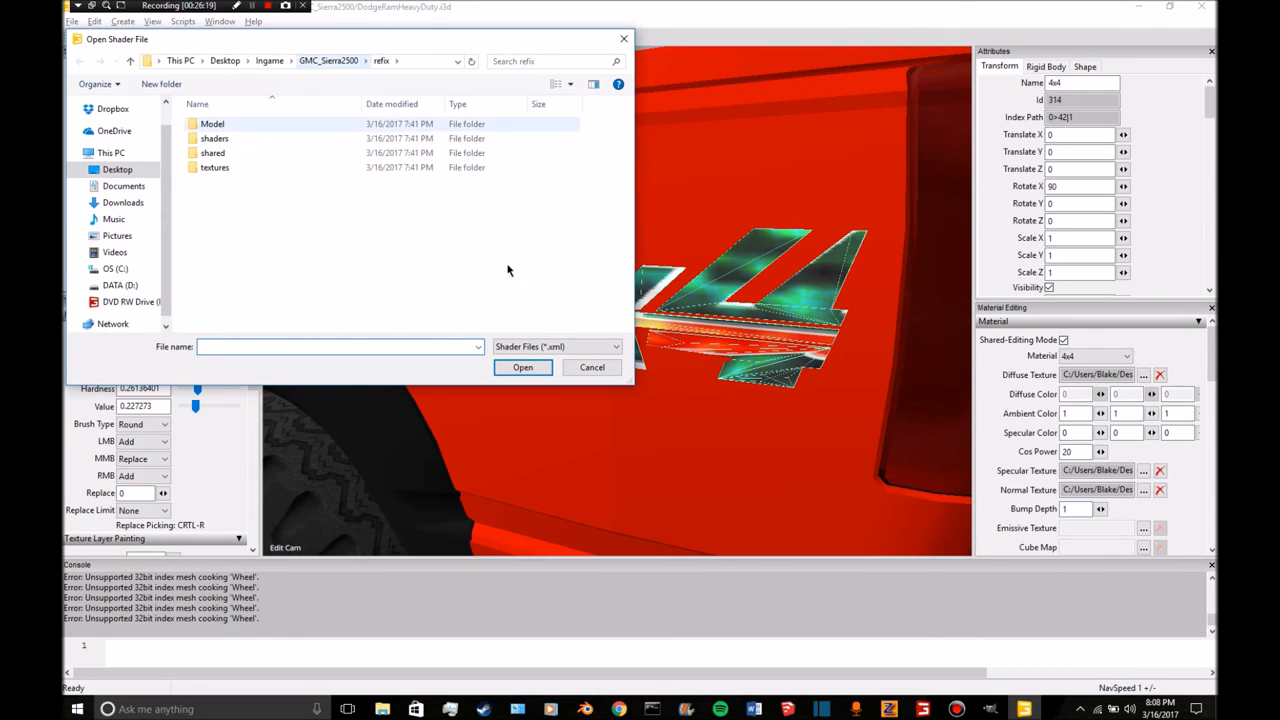
Cancel the shader chooser, reopen it and browse into the refix shaders folder.
click(591, 367)
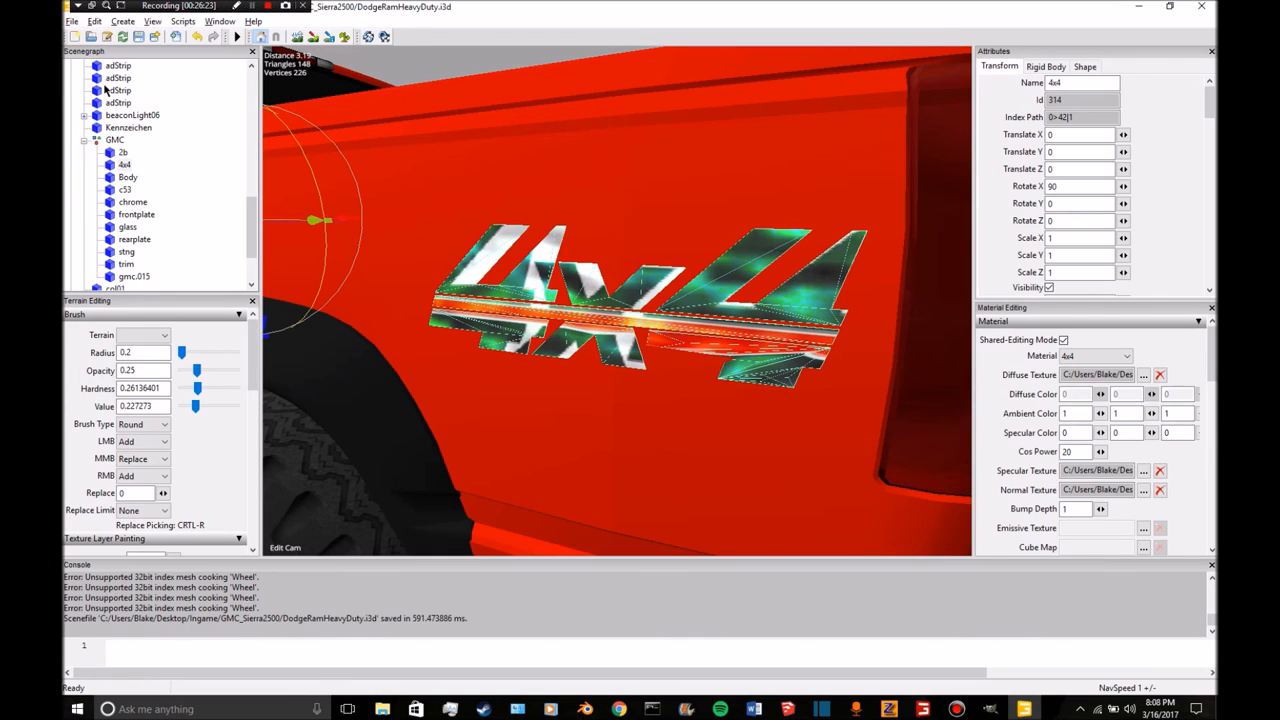
scroll(down, 3)
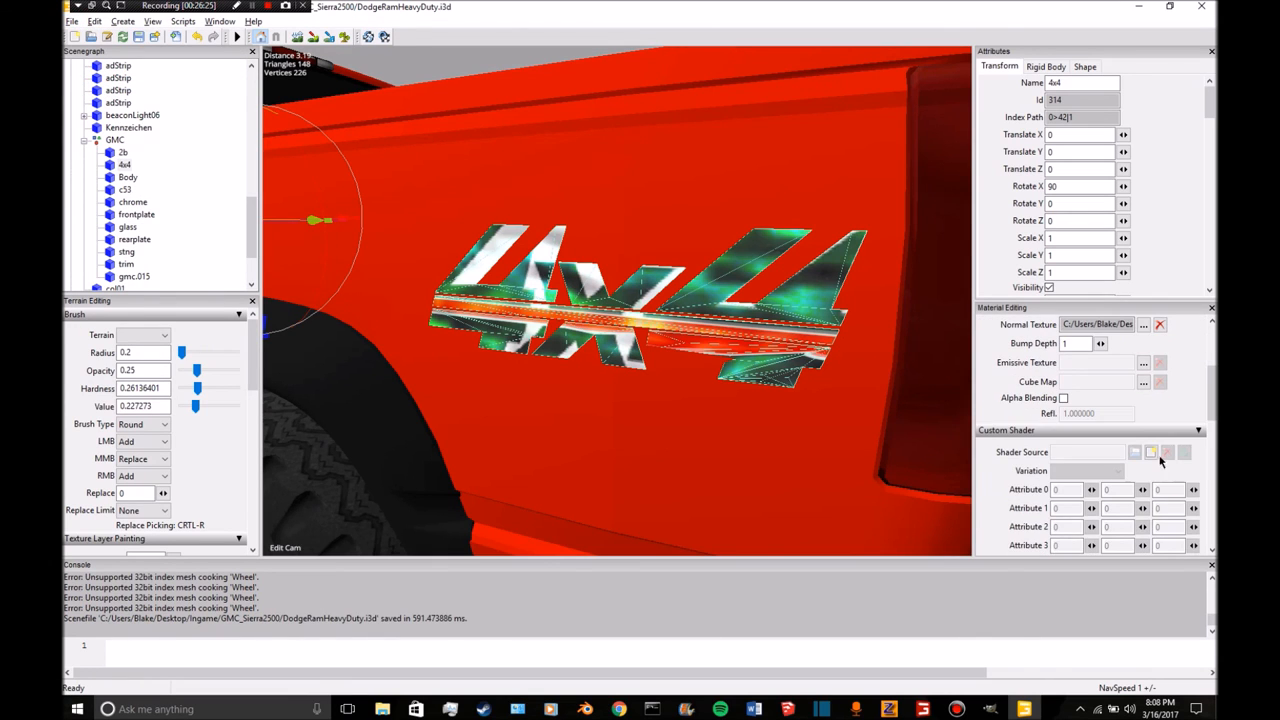
click(1135, 452)
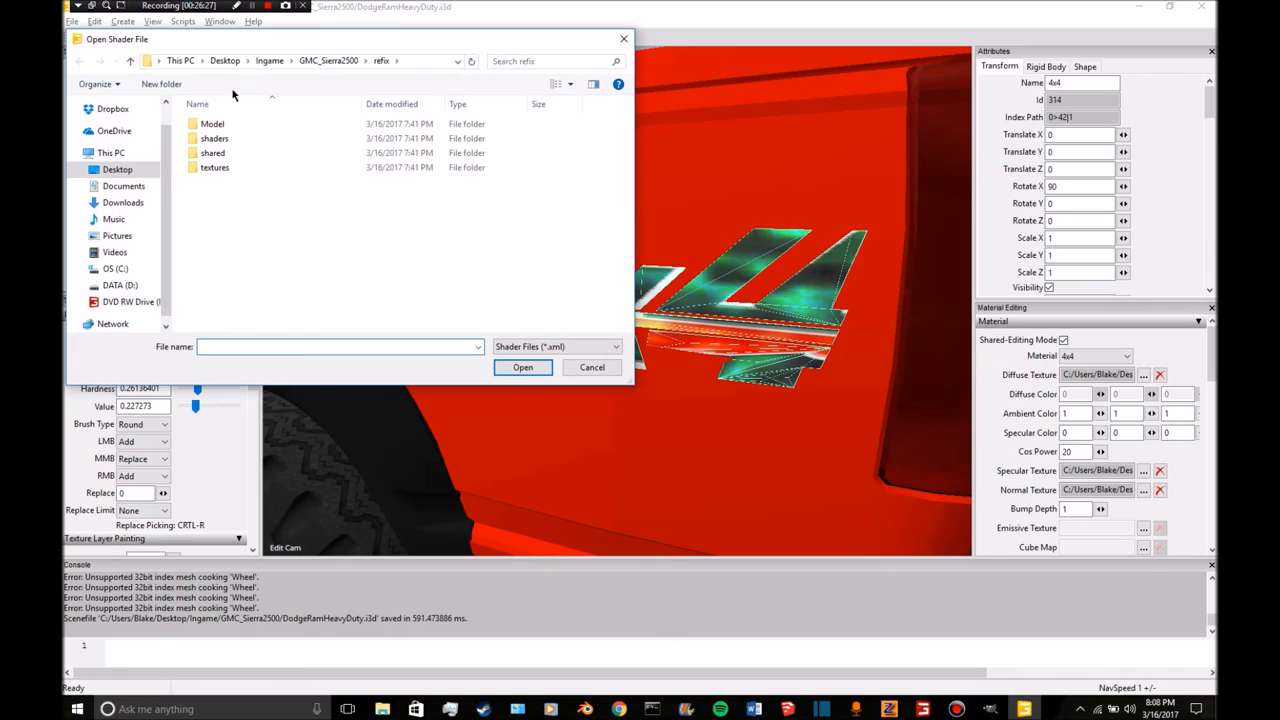
click(213, 152)
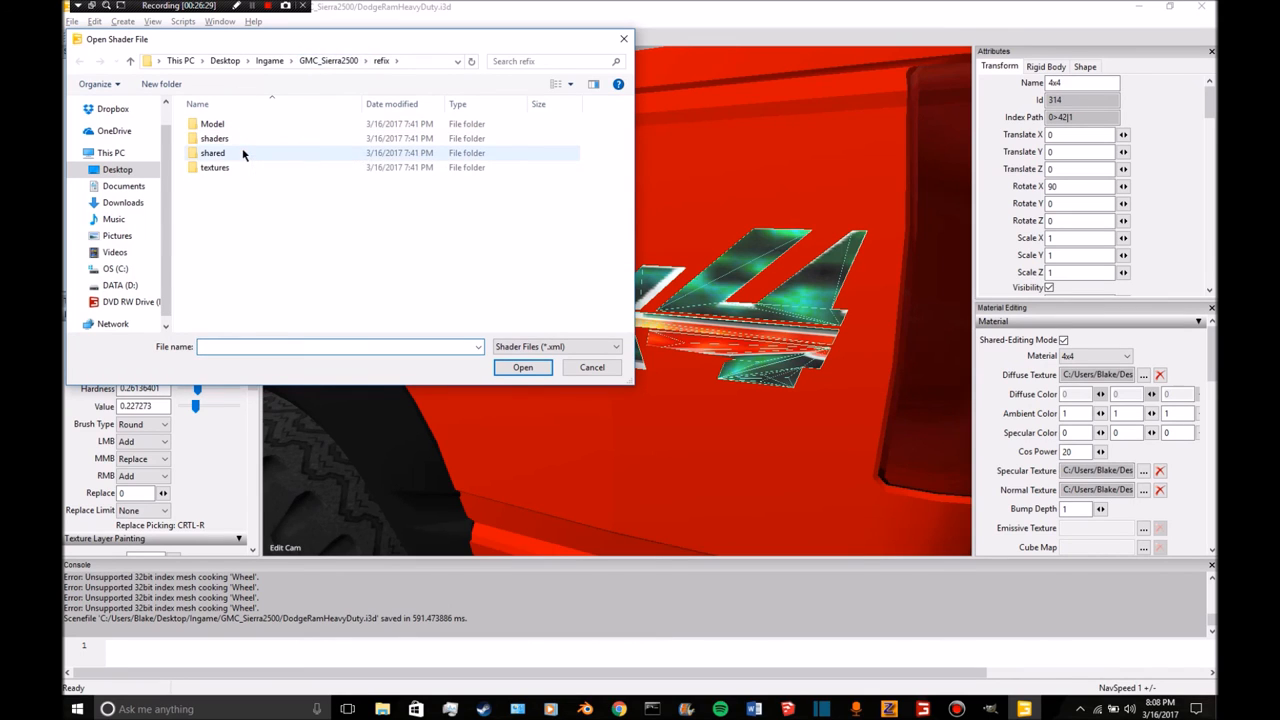
double_click(213, 152)
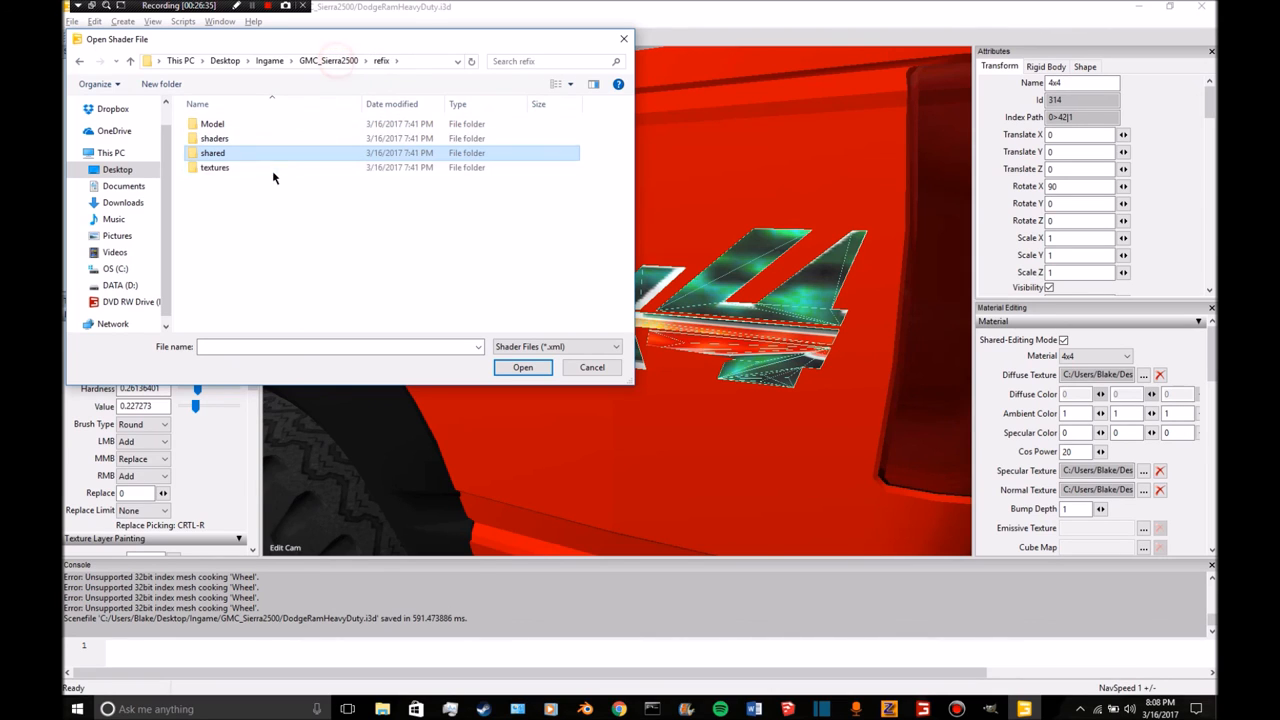
double_click(214, 138)
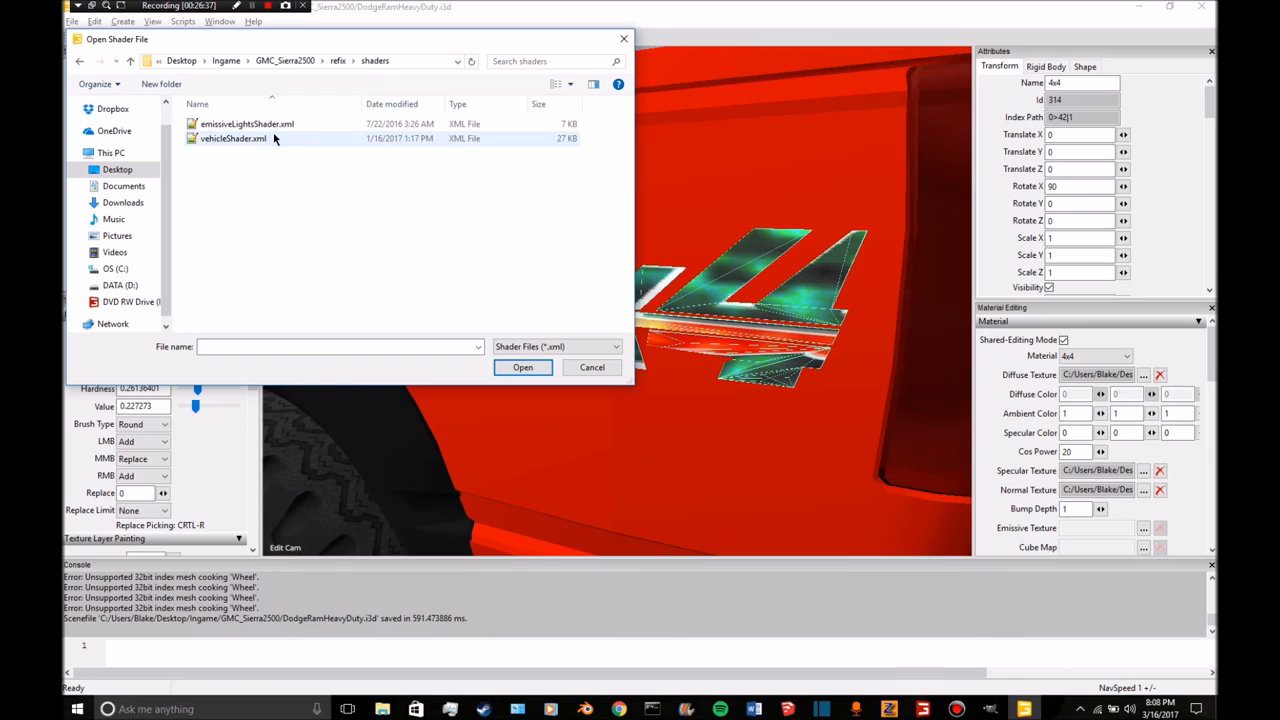
Browse to the particlesystems folder, cancel the chooser and return to the editor.
click(285, 60)
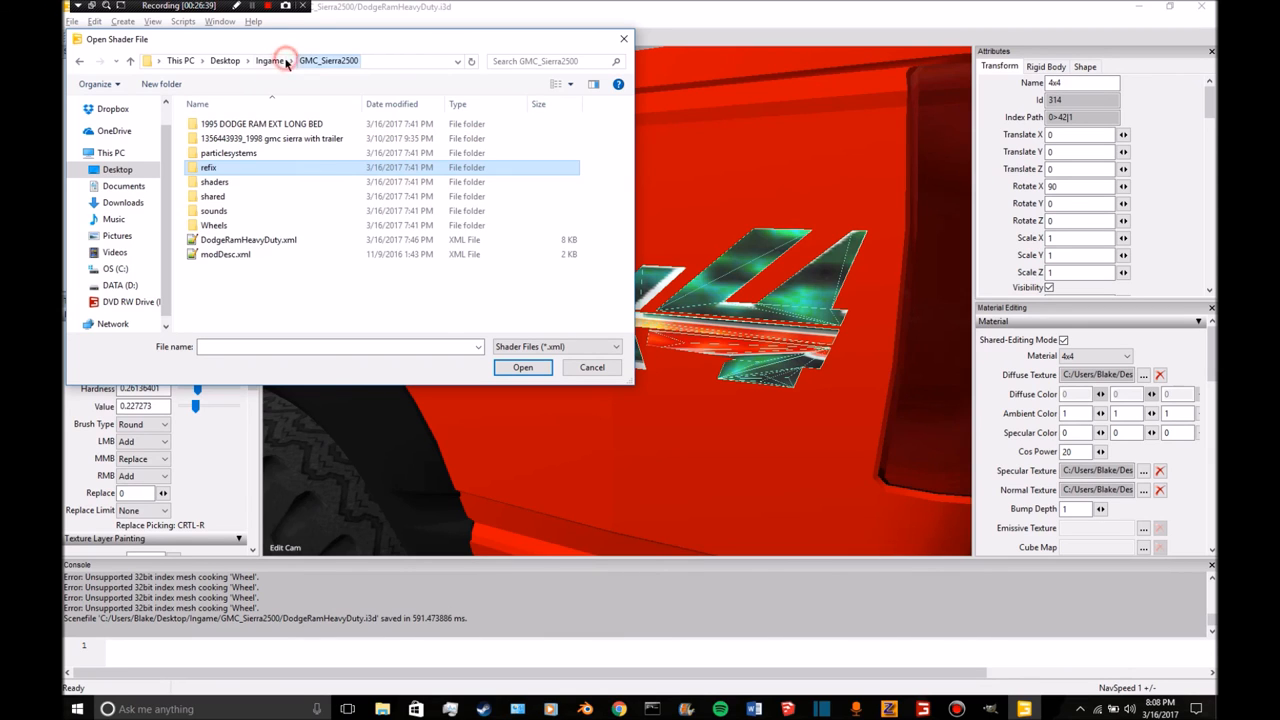
click(213, 196)
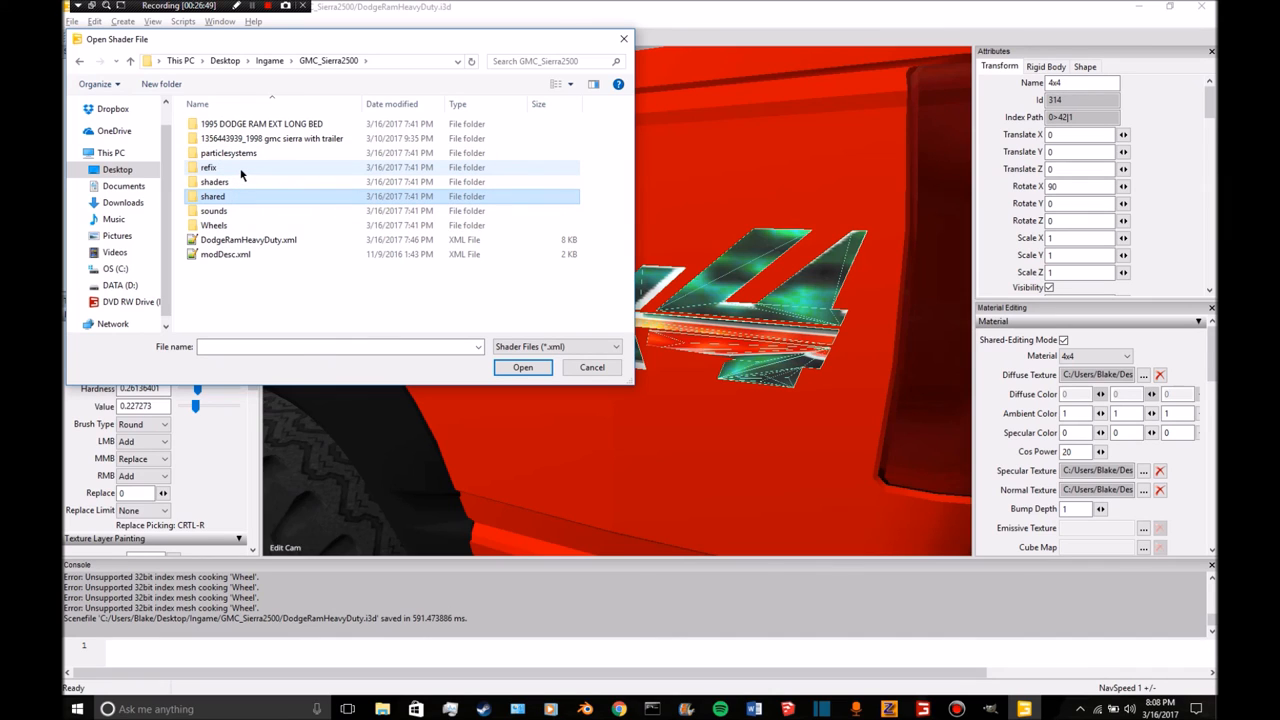
click(208, 167)
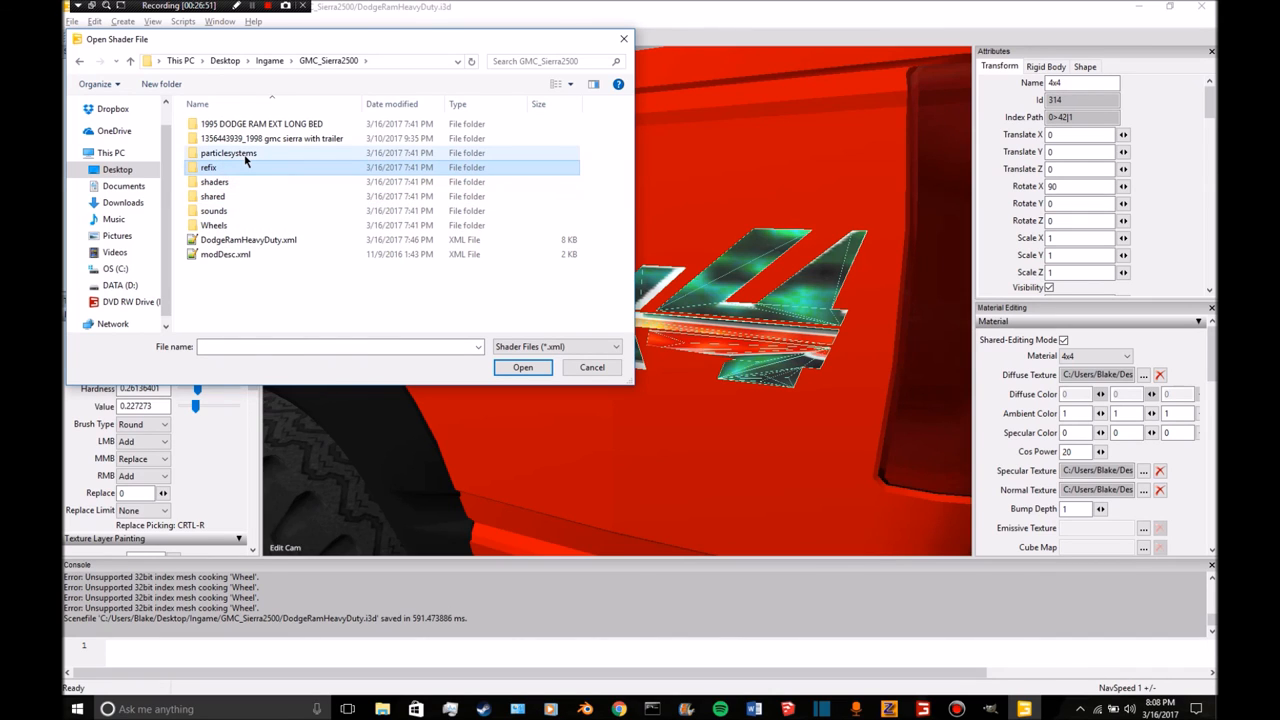
double_click(228, 152)
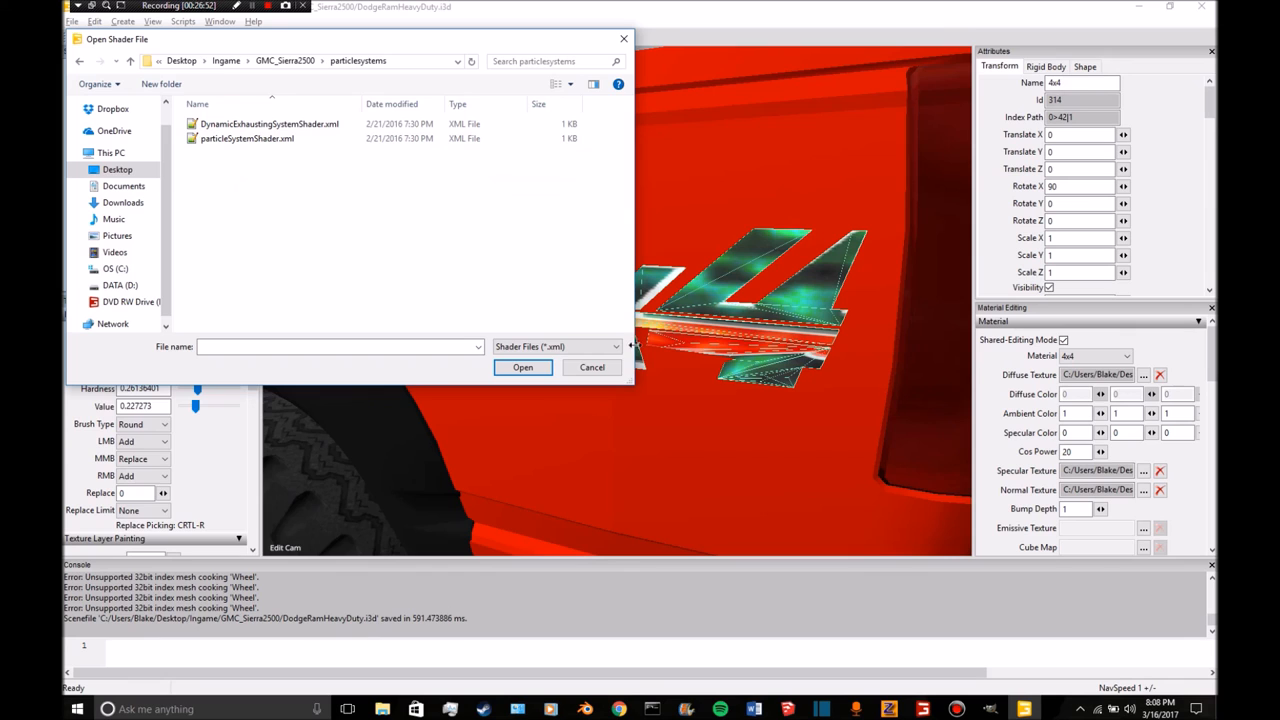
click(591, 367)
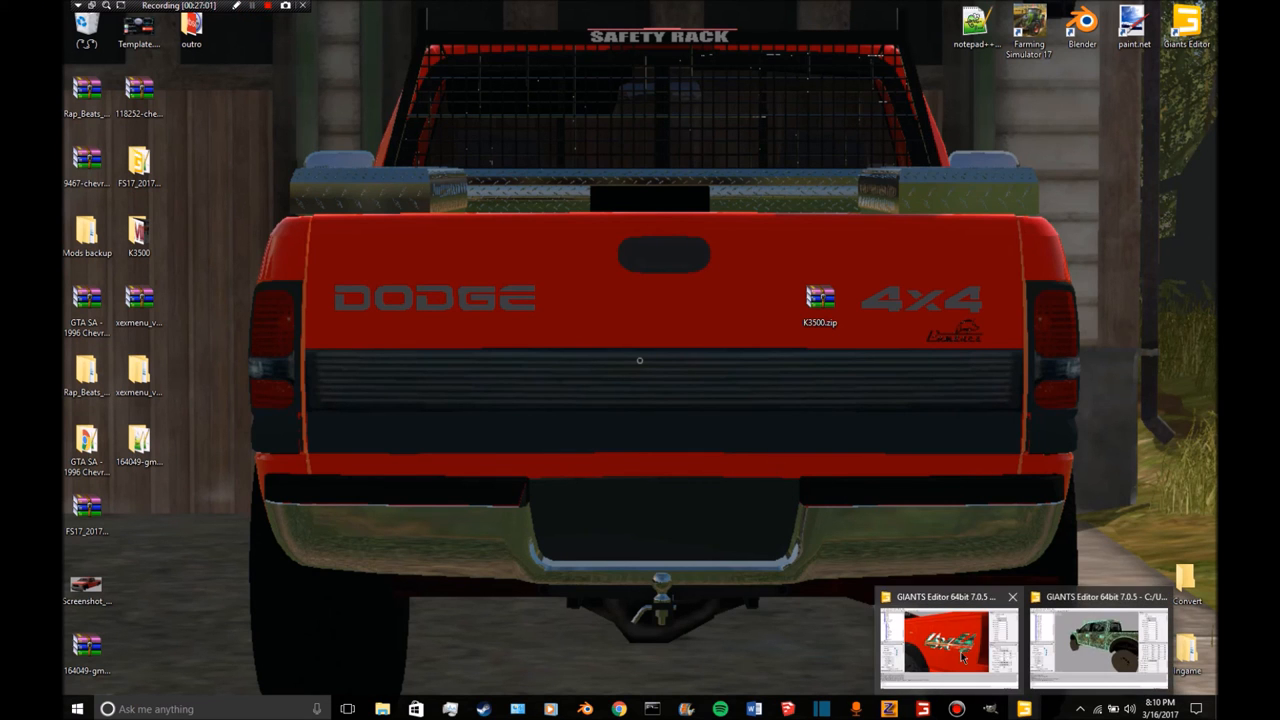
click(1097, 645)
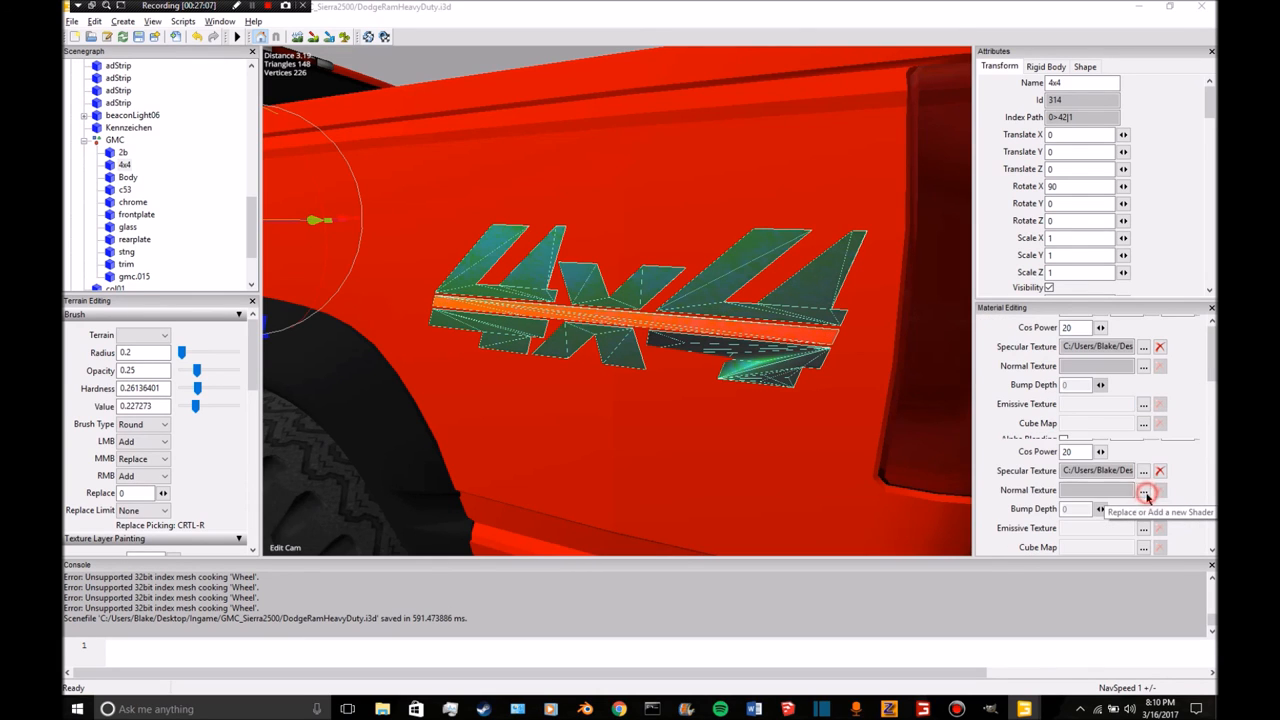
Load a shader from refix > shared > RUL onto the 4x4 decal with dirt_normal.dds.
click(1145, 491)
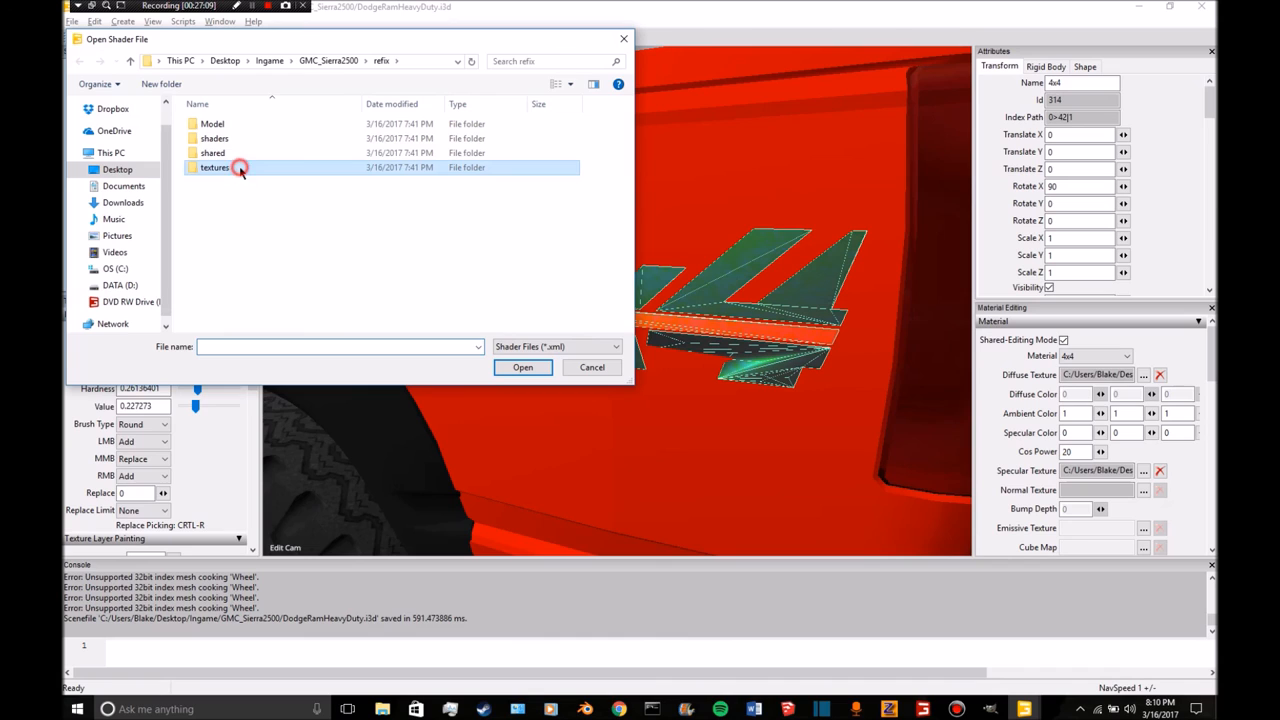
double_click(215, 167)
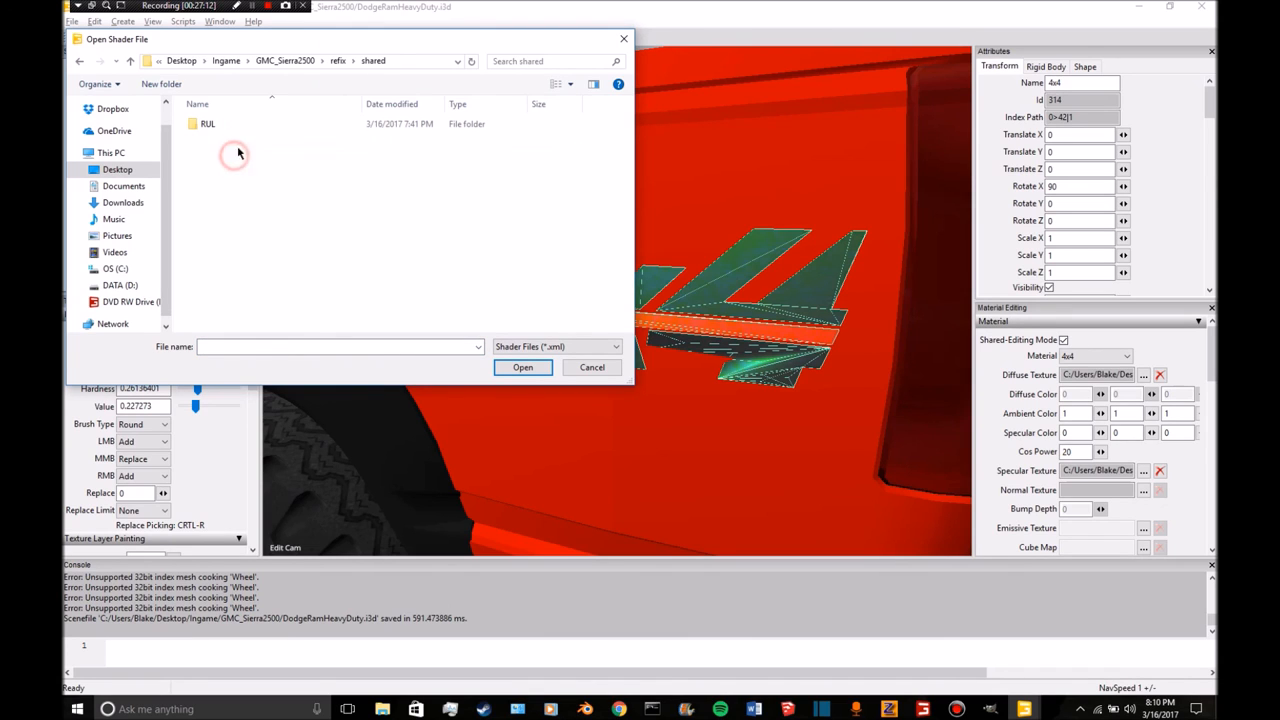
double_click(207, 123)
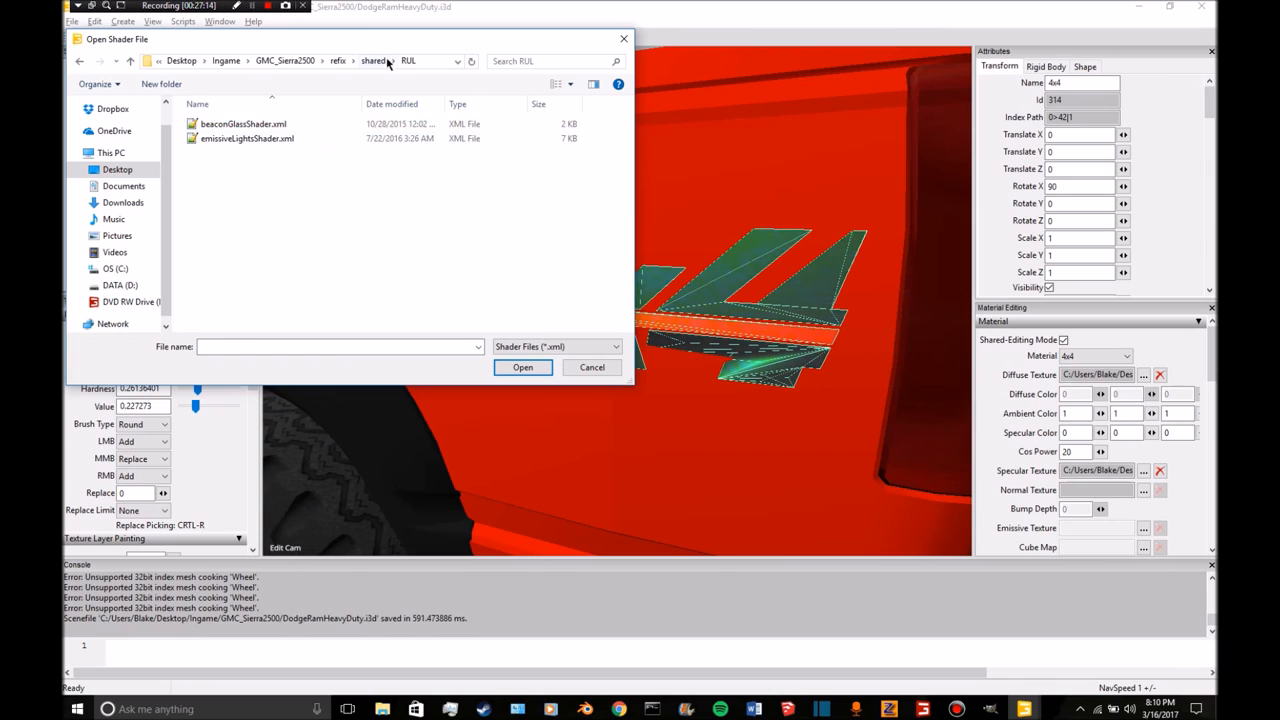
click(373, 61)
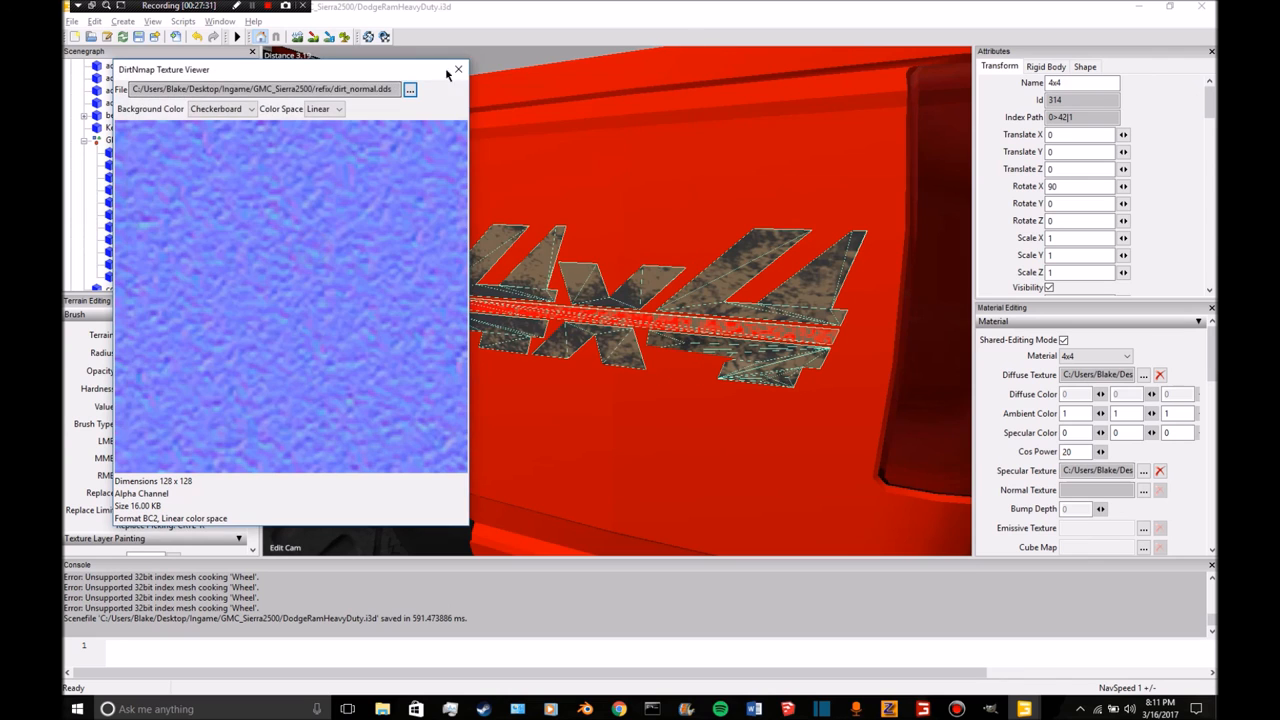
click(458, 70)
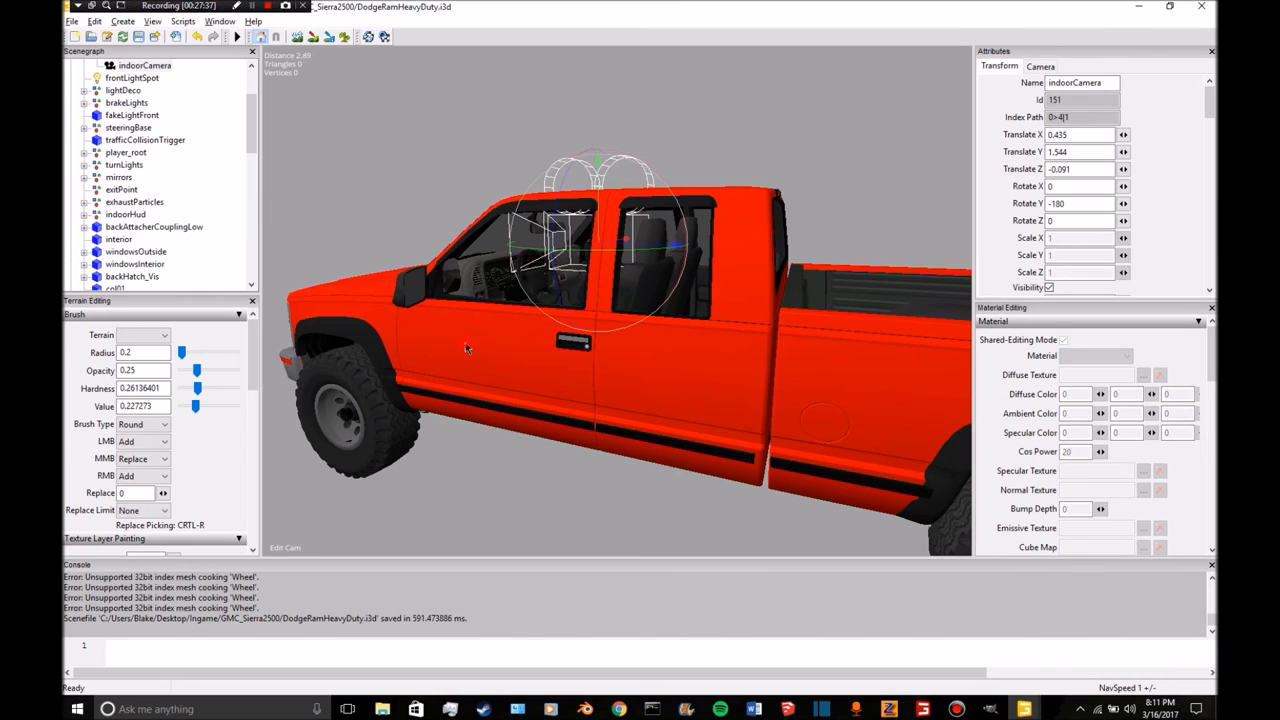
Set the Body material's Specular Texture to the file in GMC_Sierra2500 > refix > textures.
scroll(down, 3)
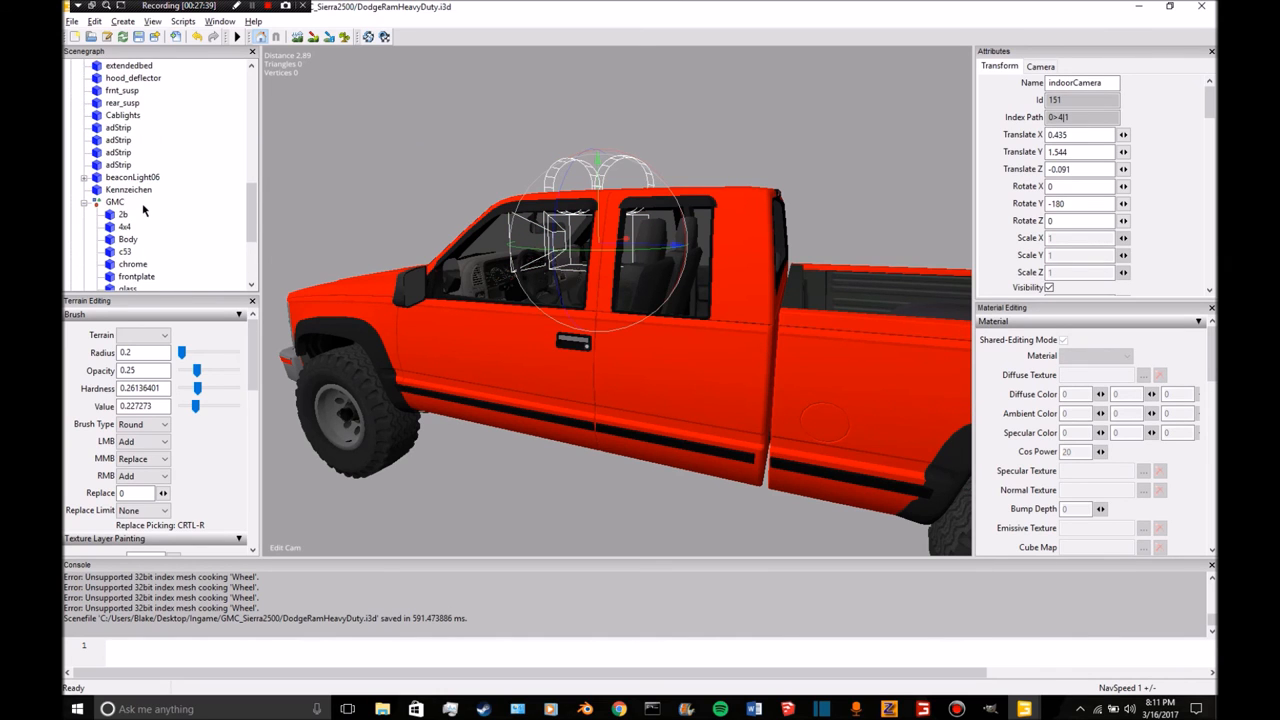
click(128, 239)
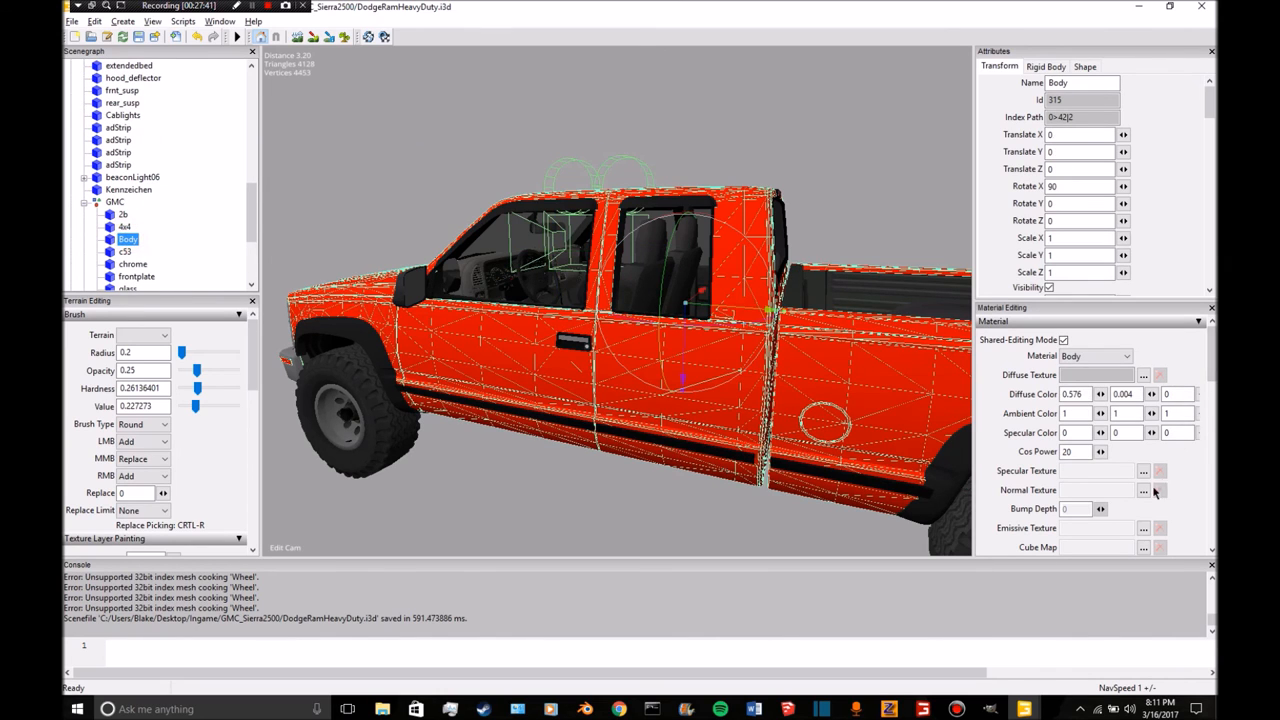
click(1143, 470)
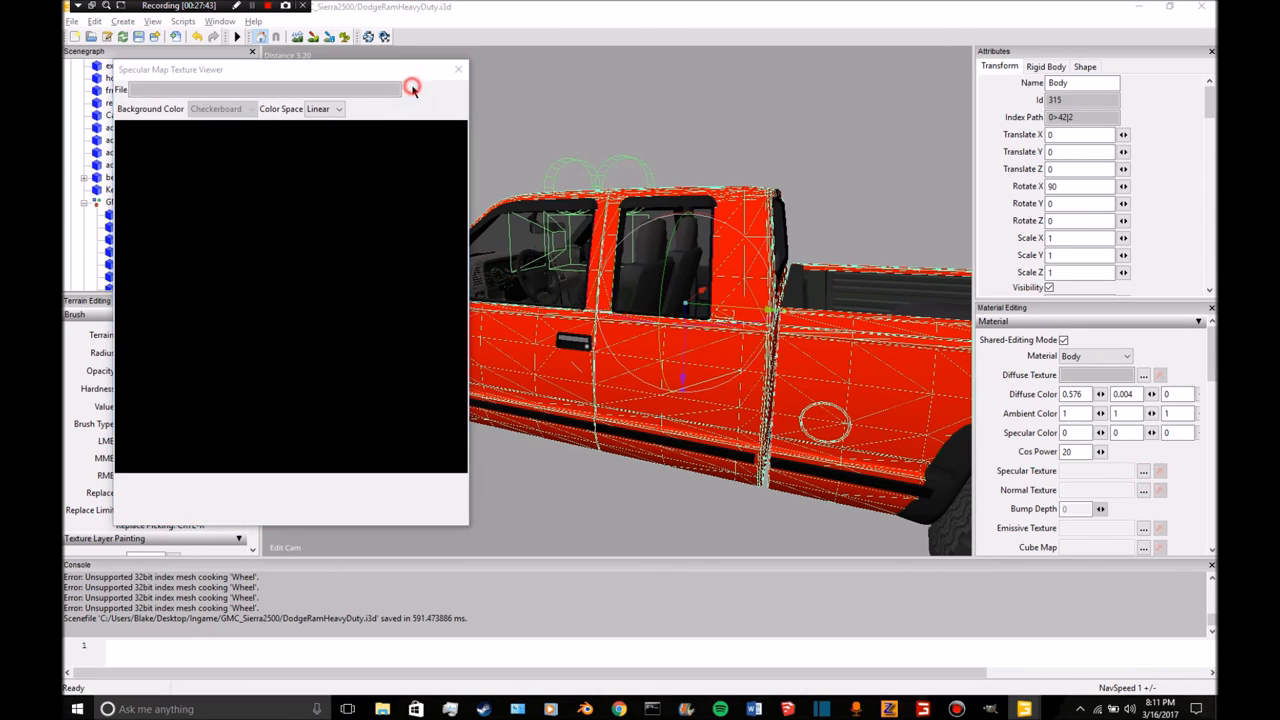
click(412, 88)
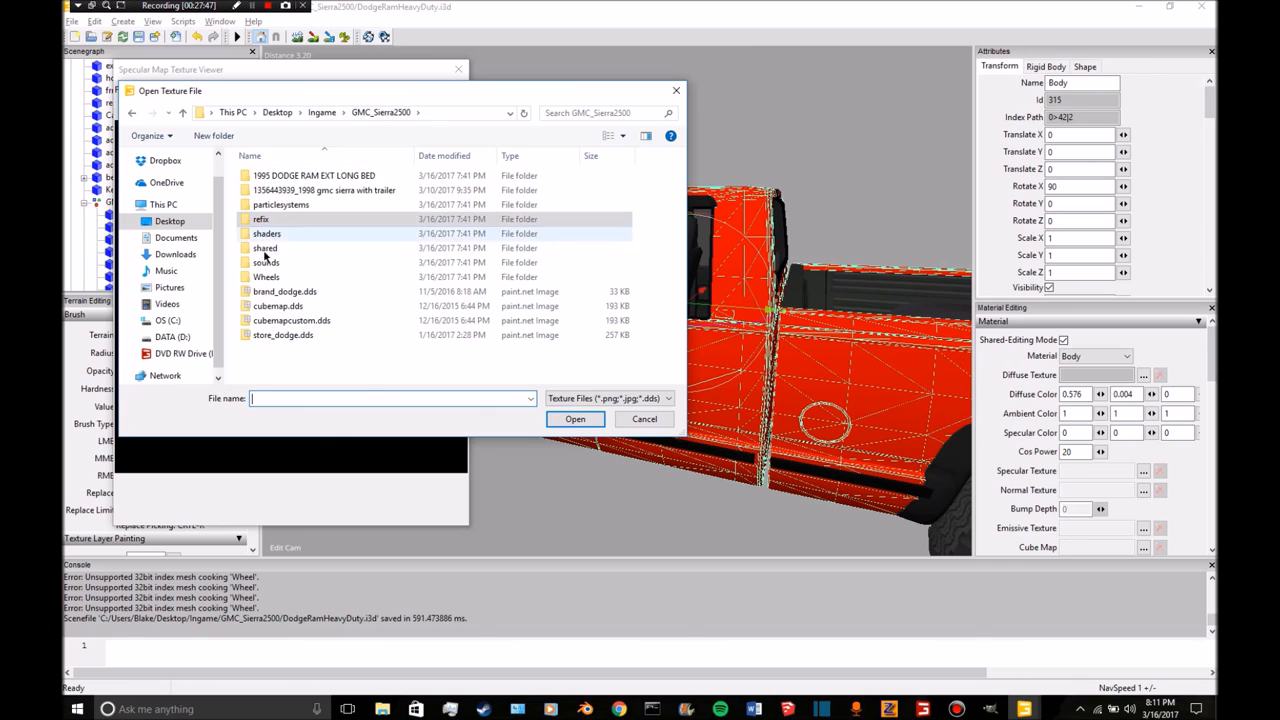
double_click(265, 248)
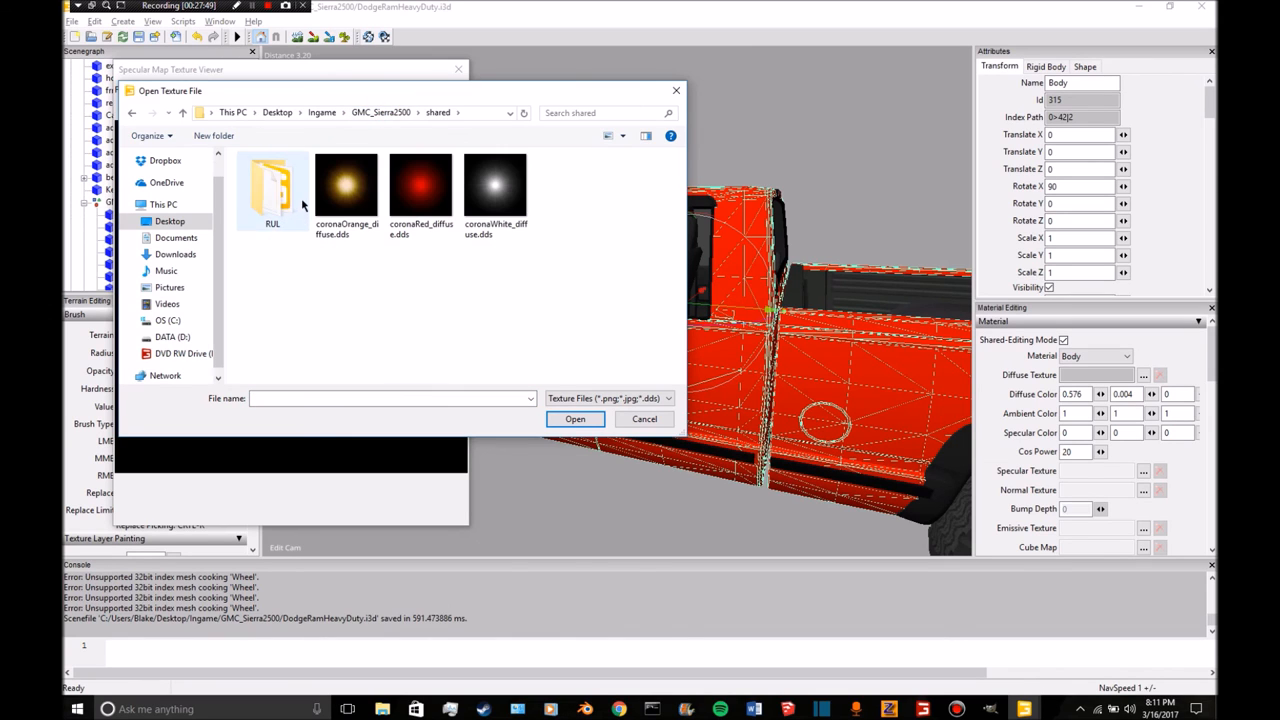
double_click(272, 185)
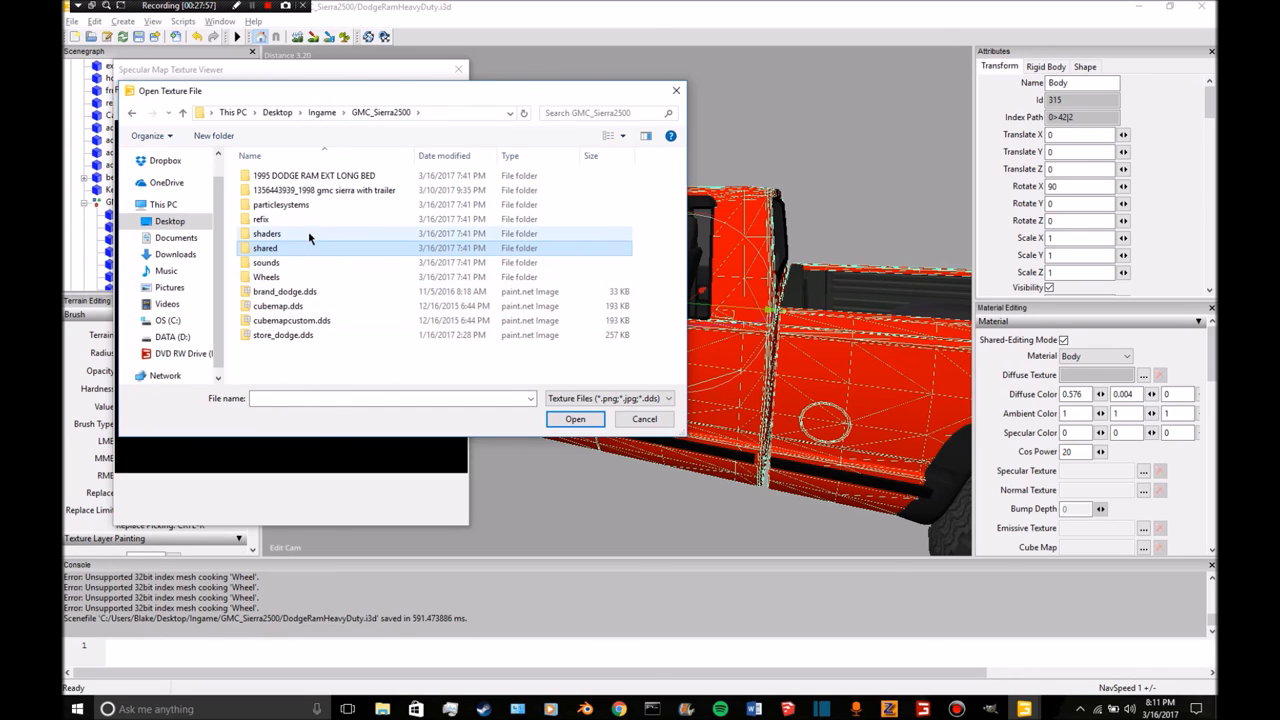
click(261, 219)
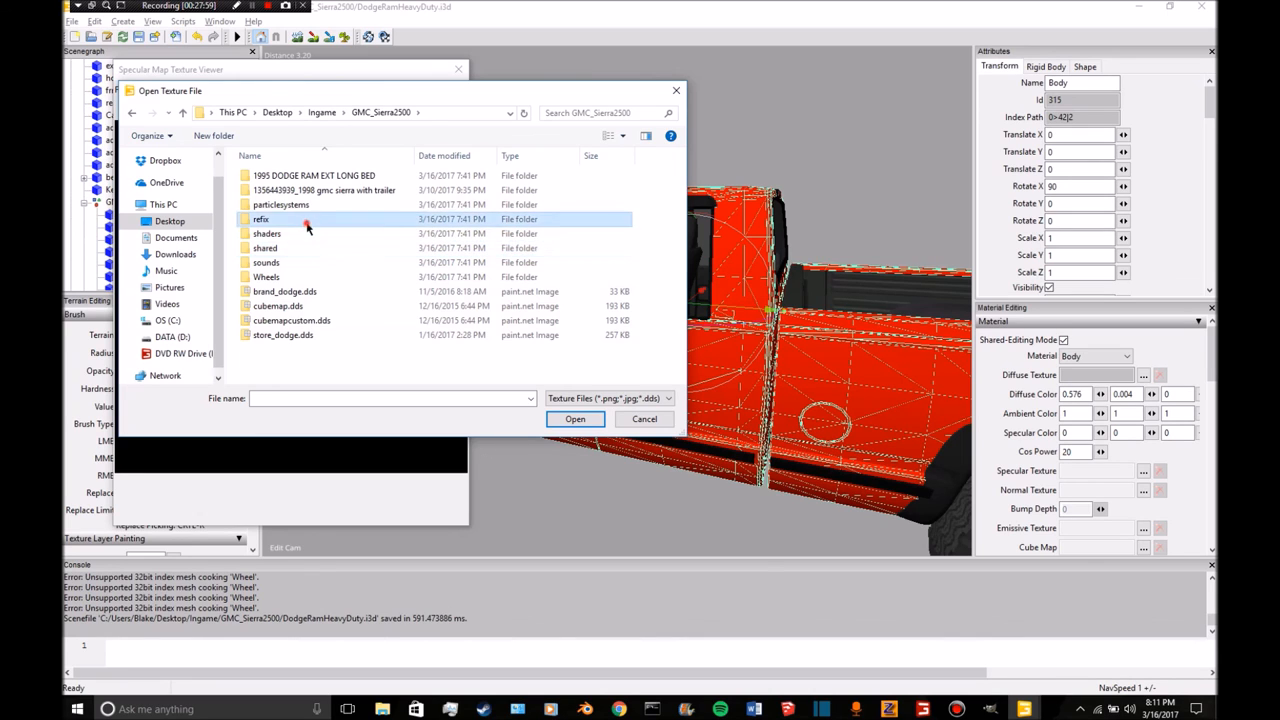
double_click(260, 219)
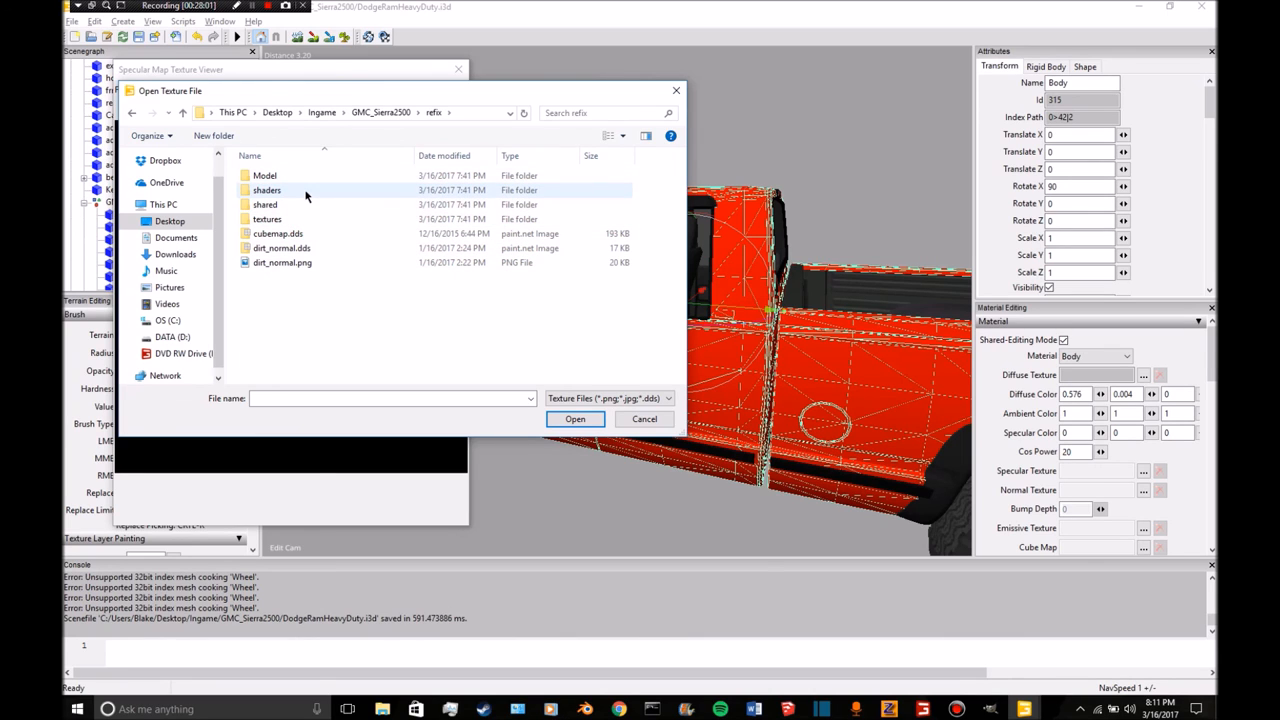
double_click(267, 190)
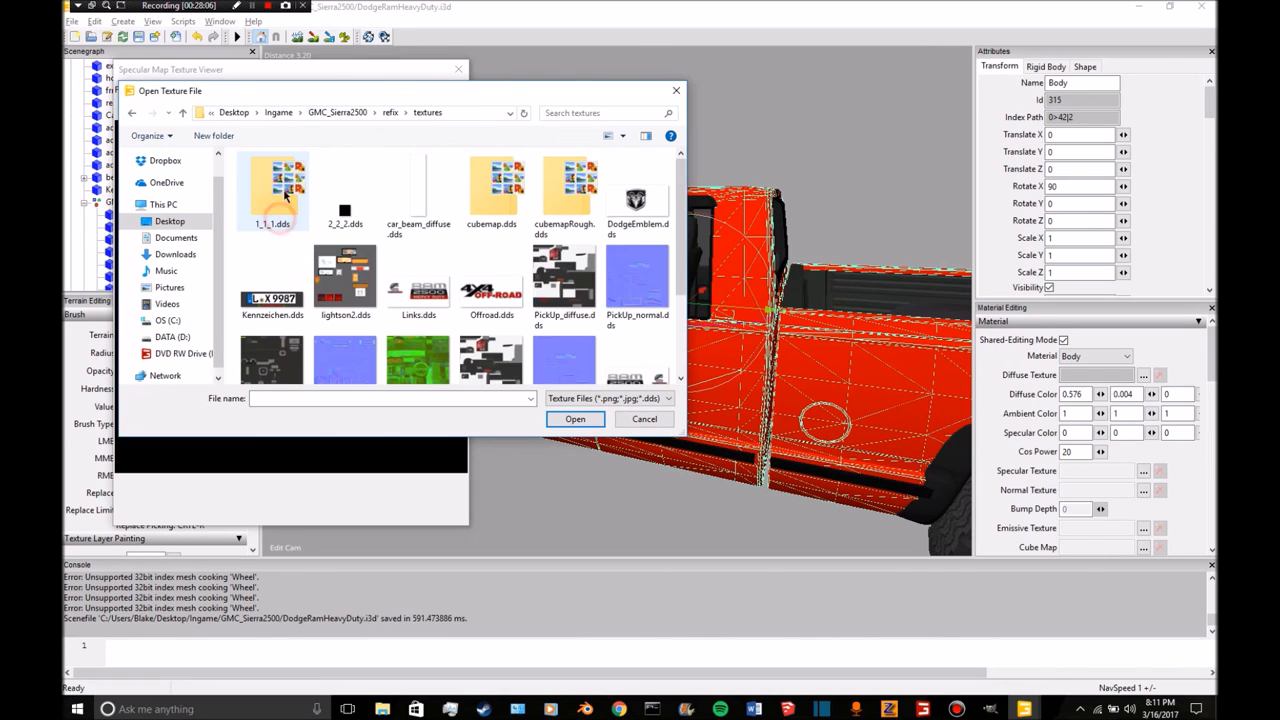
scroll(down, 3)
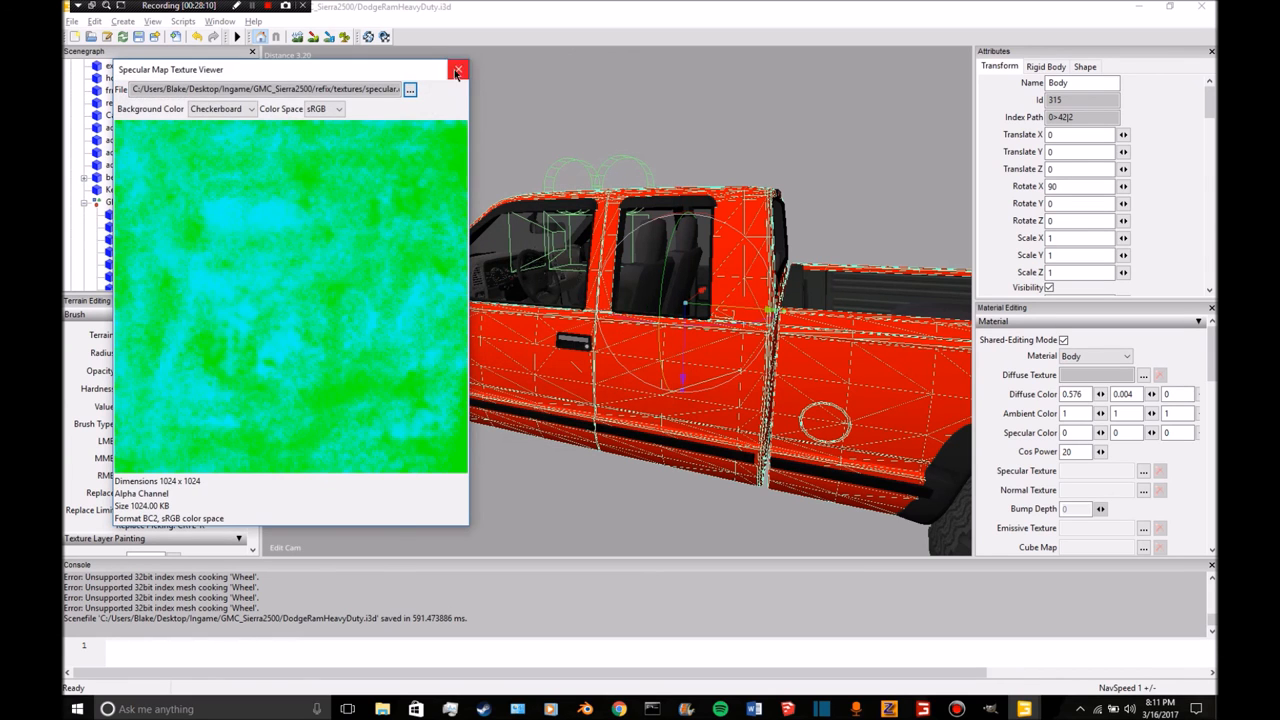
click(458, 69)
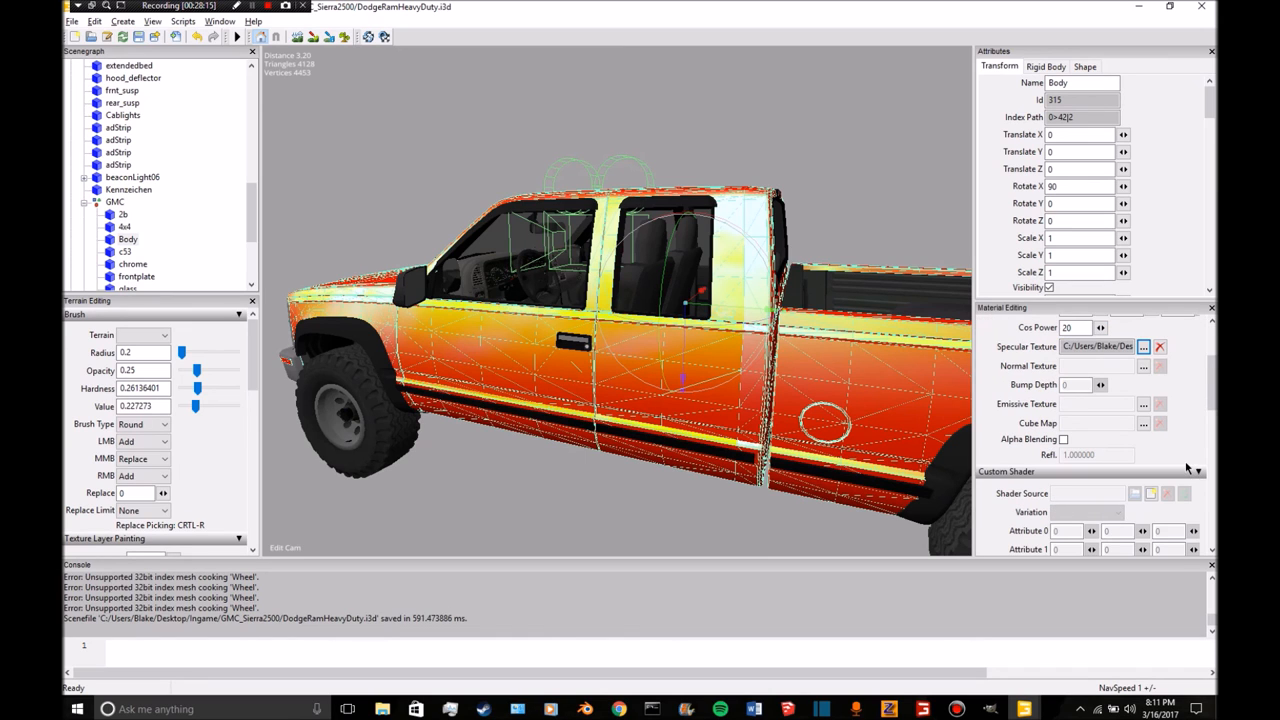
Load the custom shader from refix > shaders onto Body and set its DirtNmap texture.
click(1143, 347)
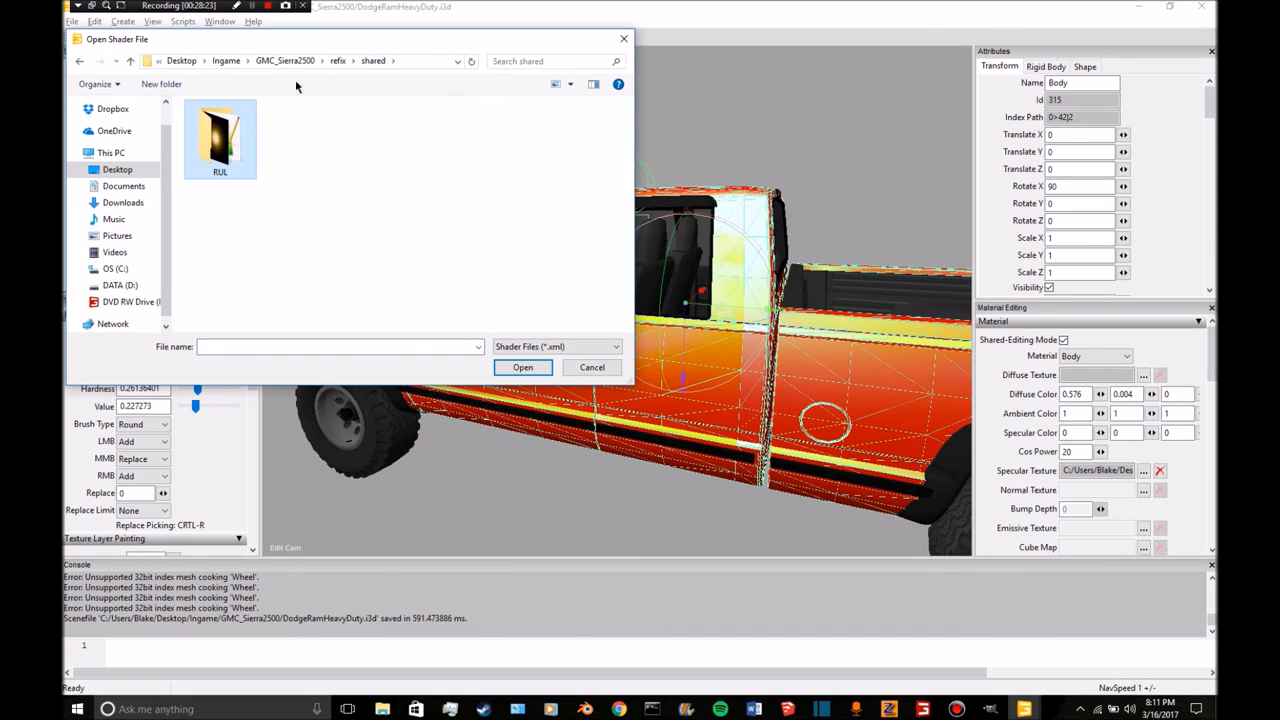
click(215, 138)
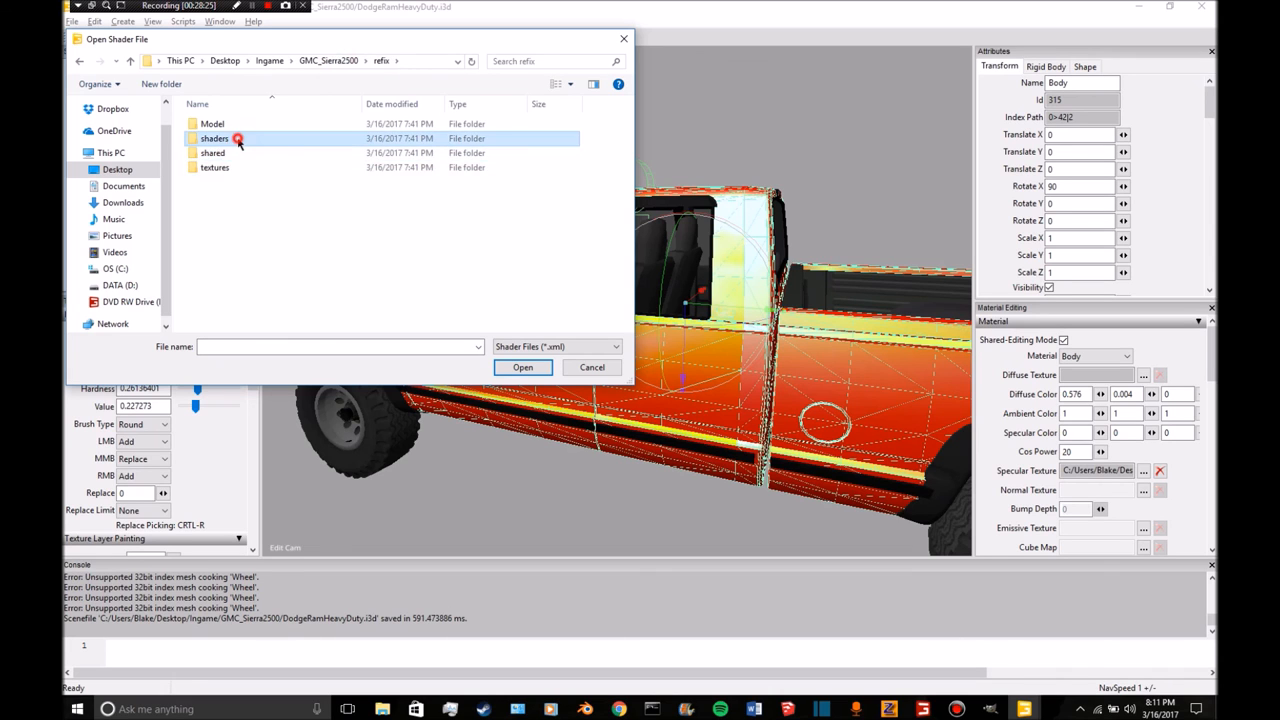
click(591, 367)
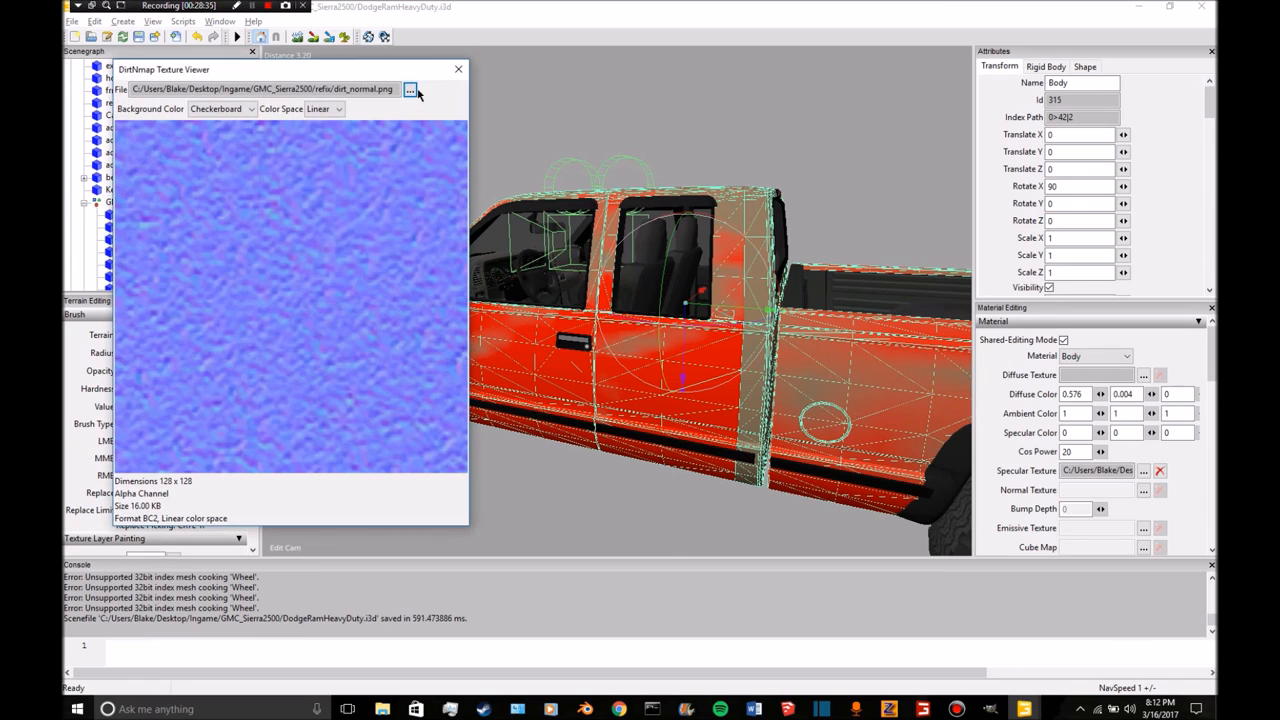
click(410, 89)
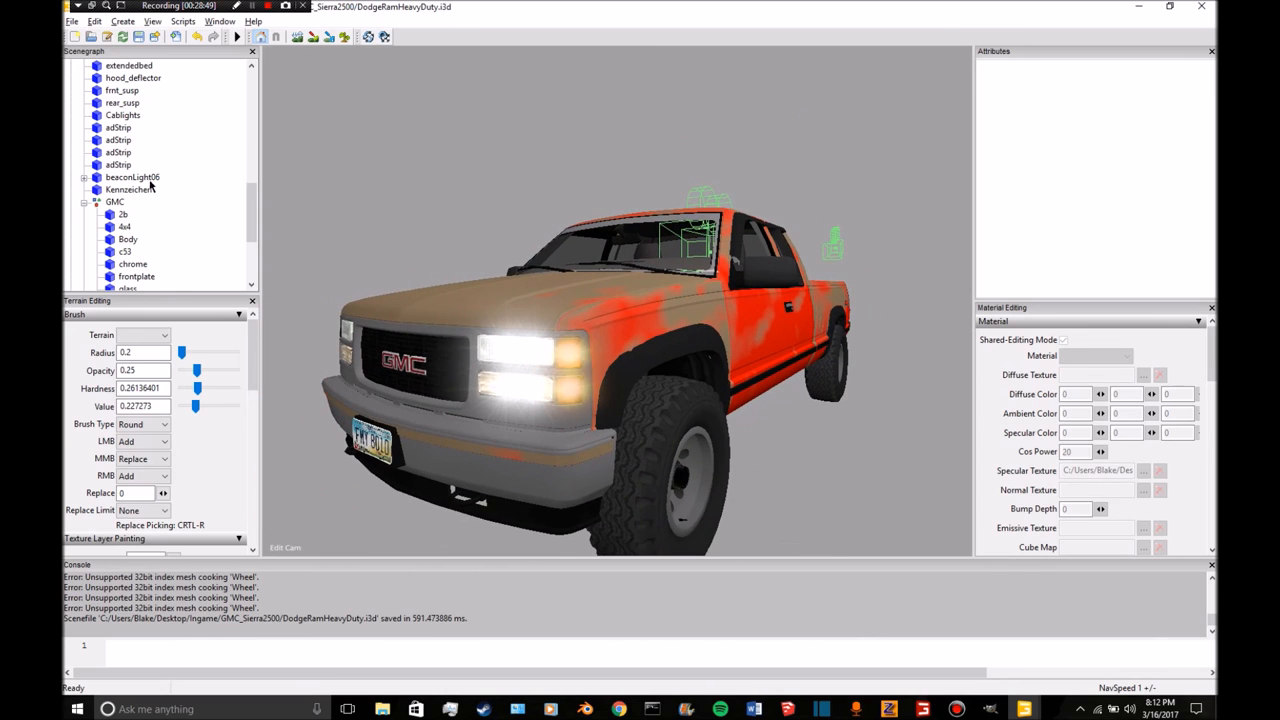
Select chrome and set its Specular Texture from refix > textures.
click(127, 238)
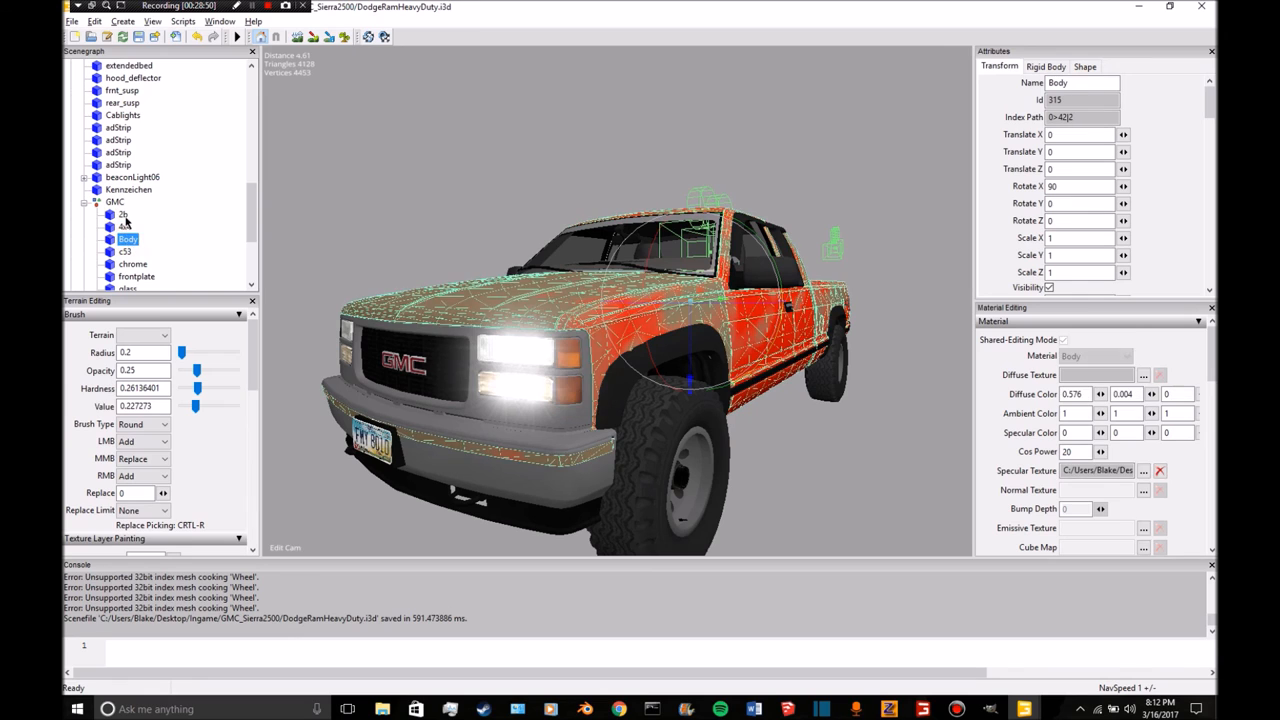
click(124, 226)
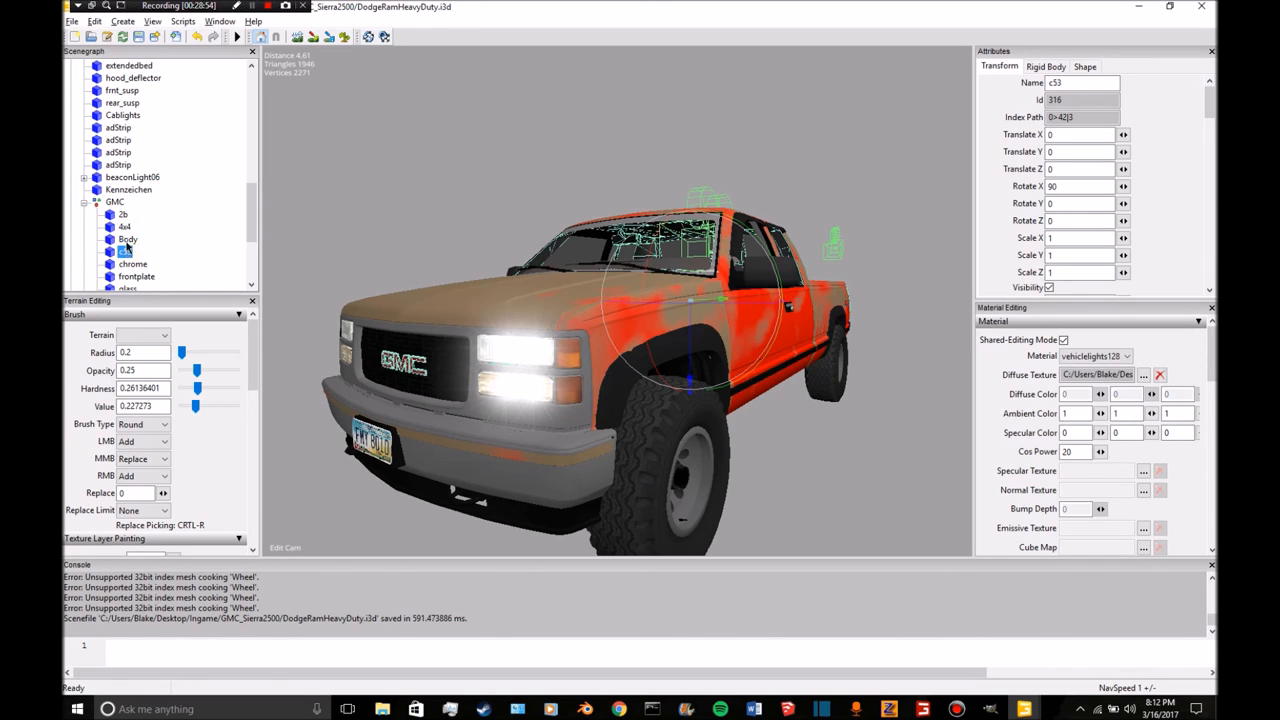
click(132, 263)
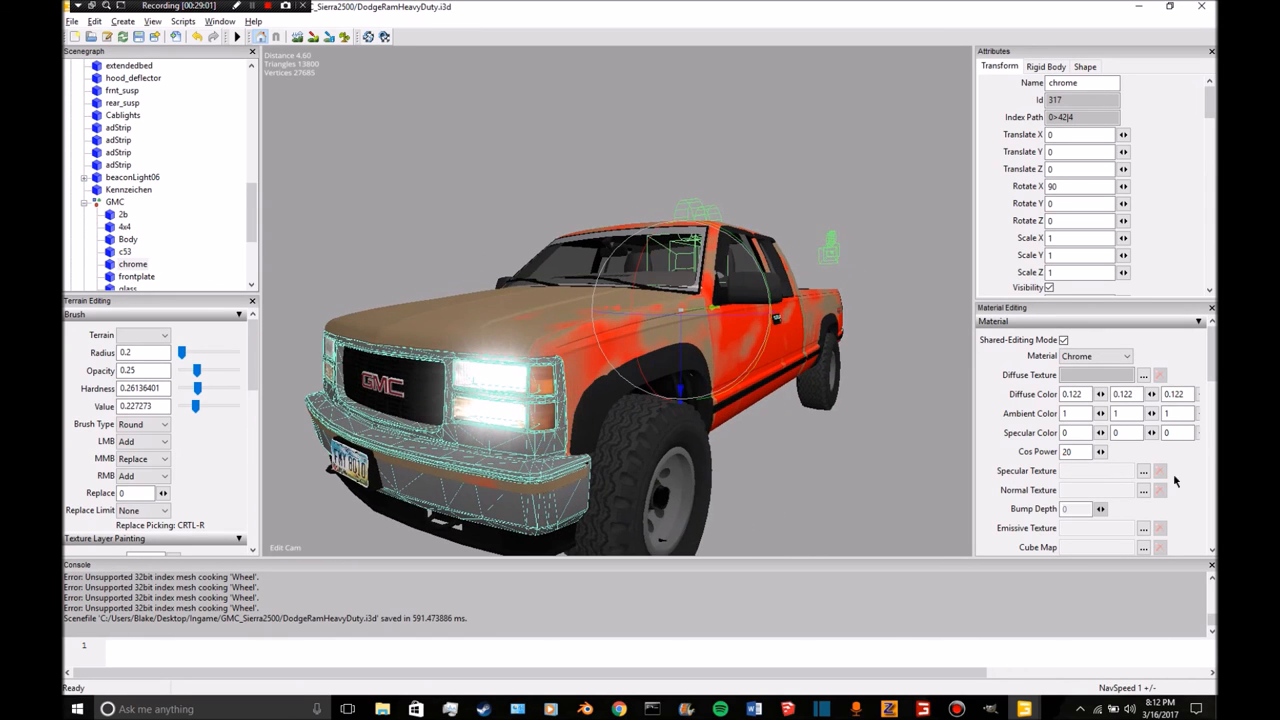
click(1143, 470)
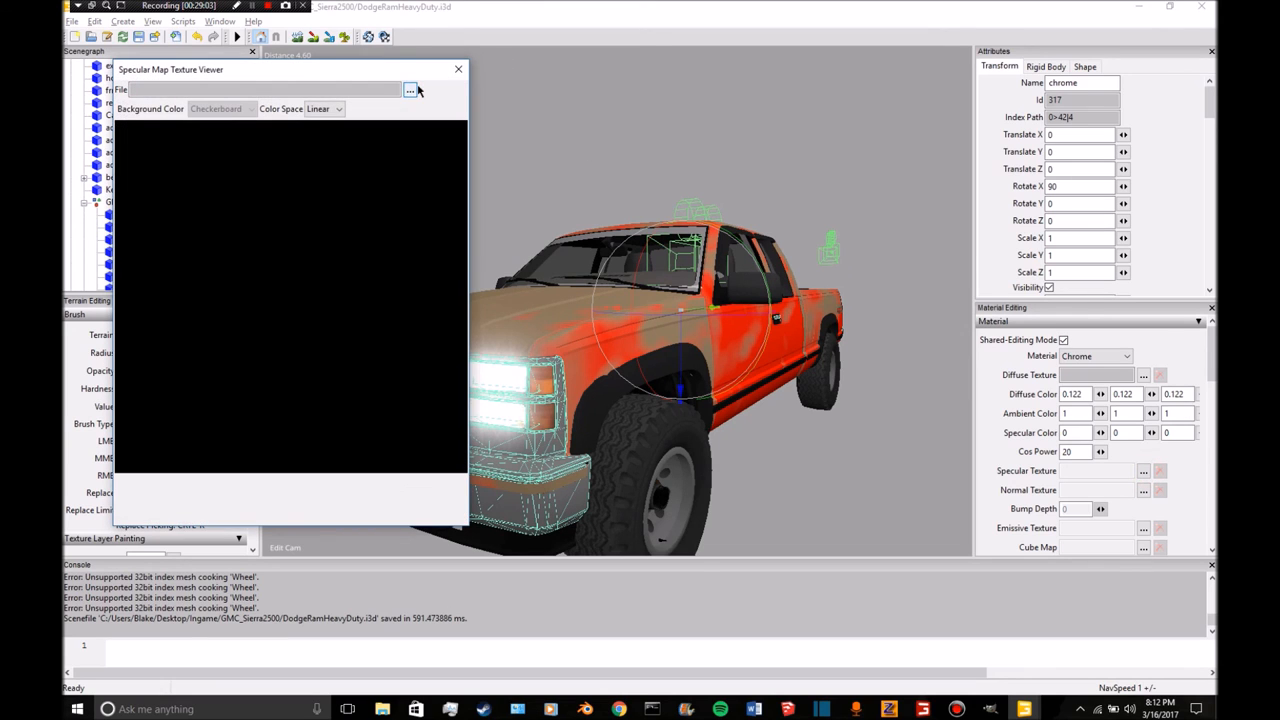
click(409, 90)
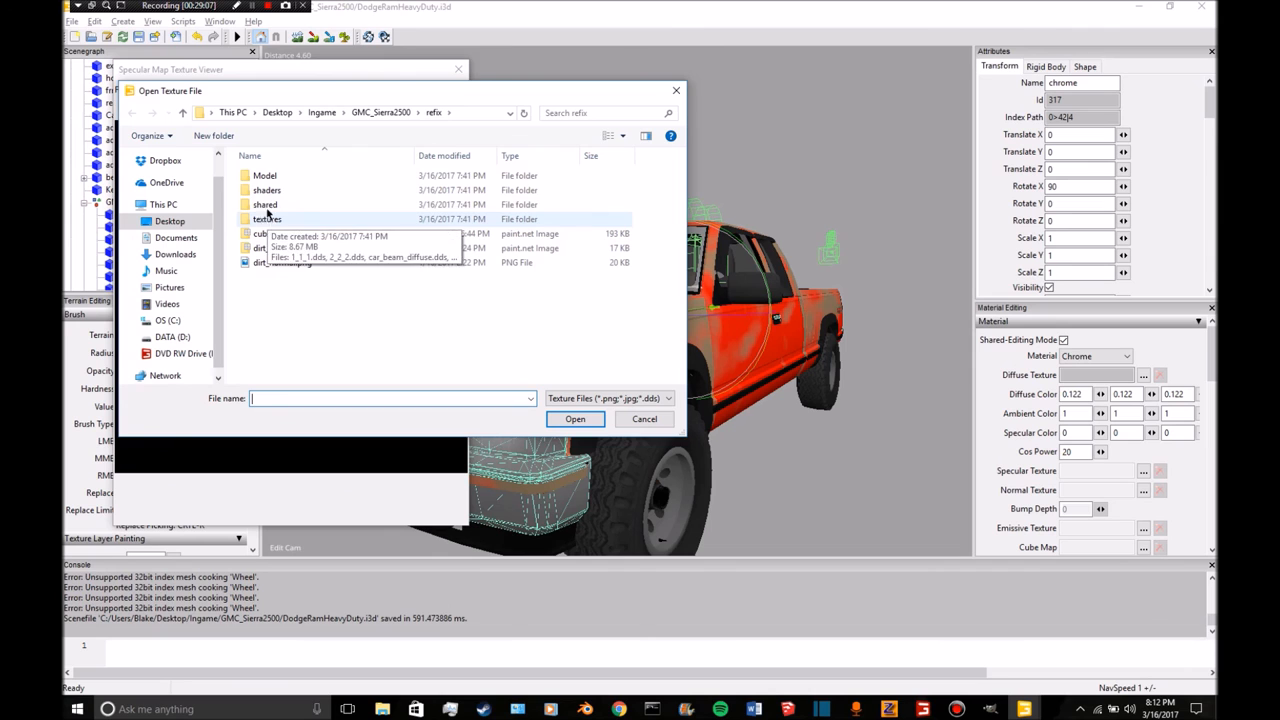
click(267, 219)
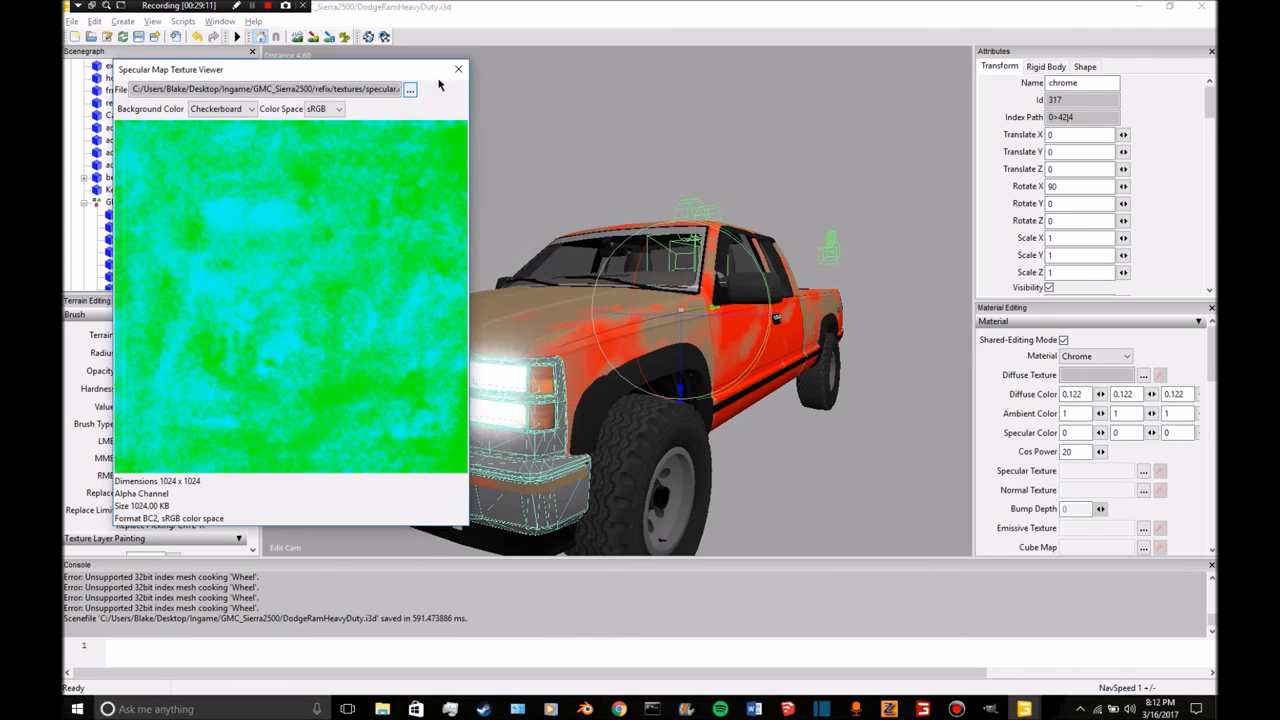
click(458, 68)
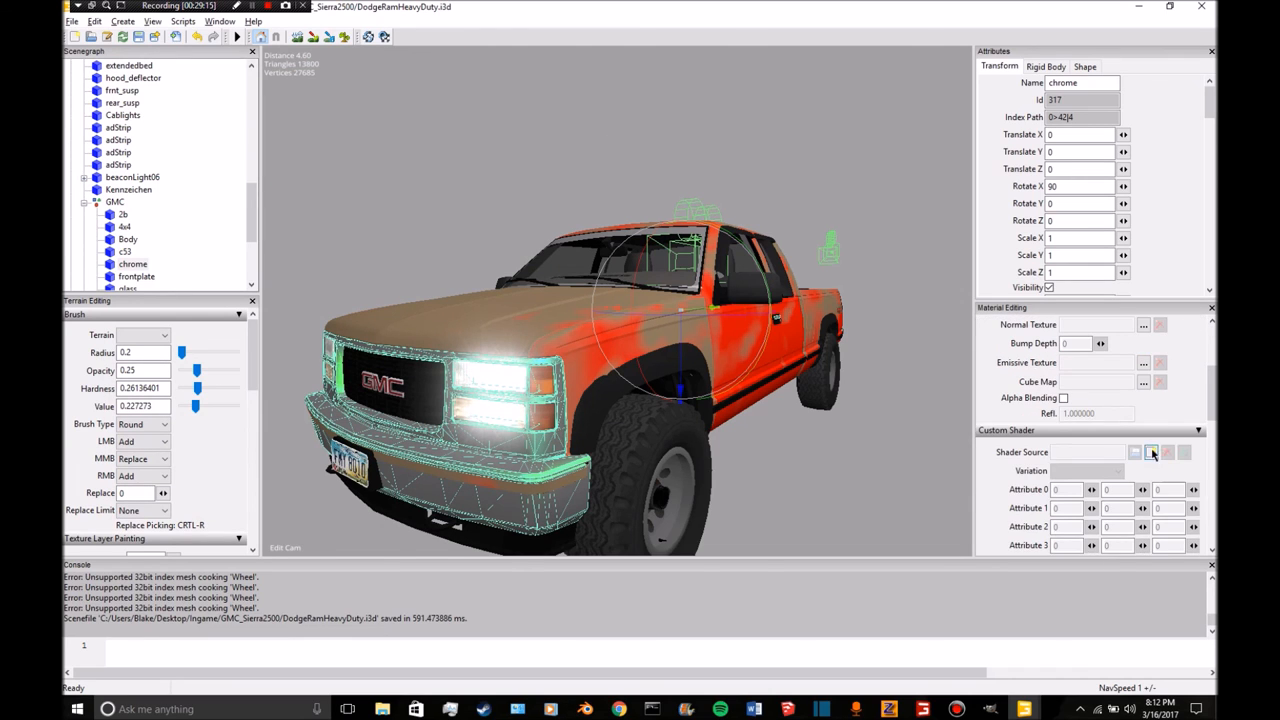
Load the refix dirt shader onto chrome and set DirtNmap to dirt_normal.dds.
click(1152, 452)
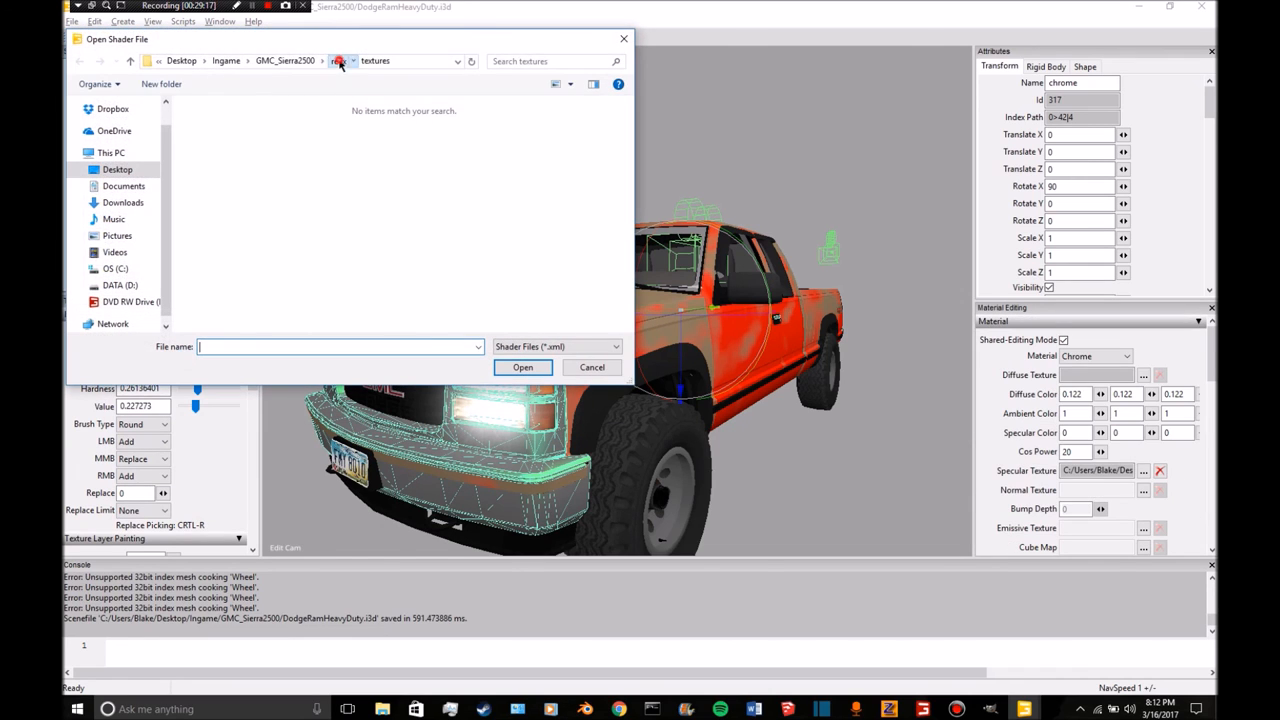
click(375, 61)
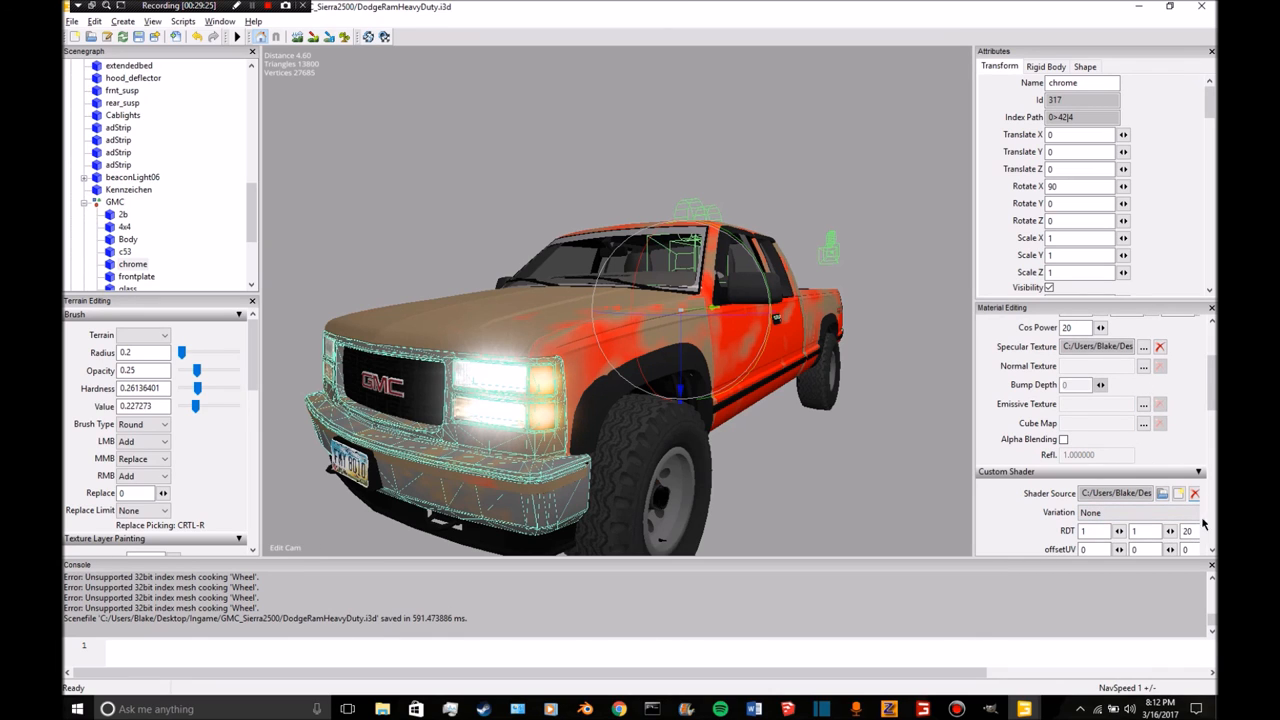
scroll(down, 3)
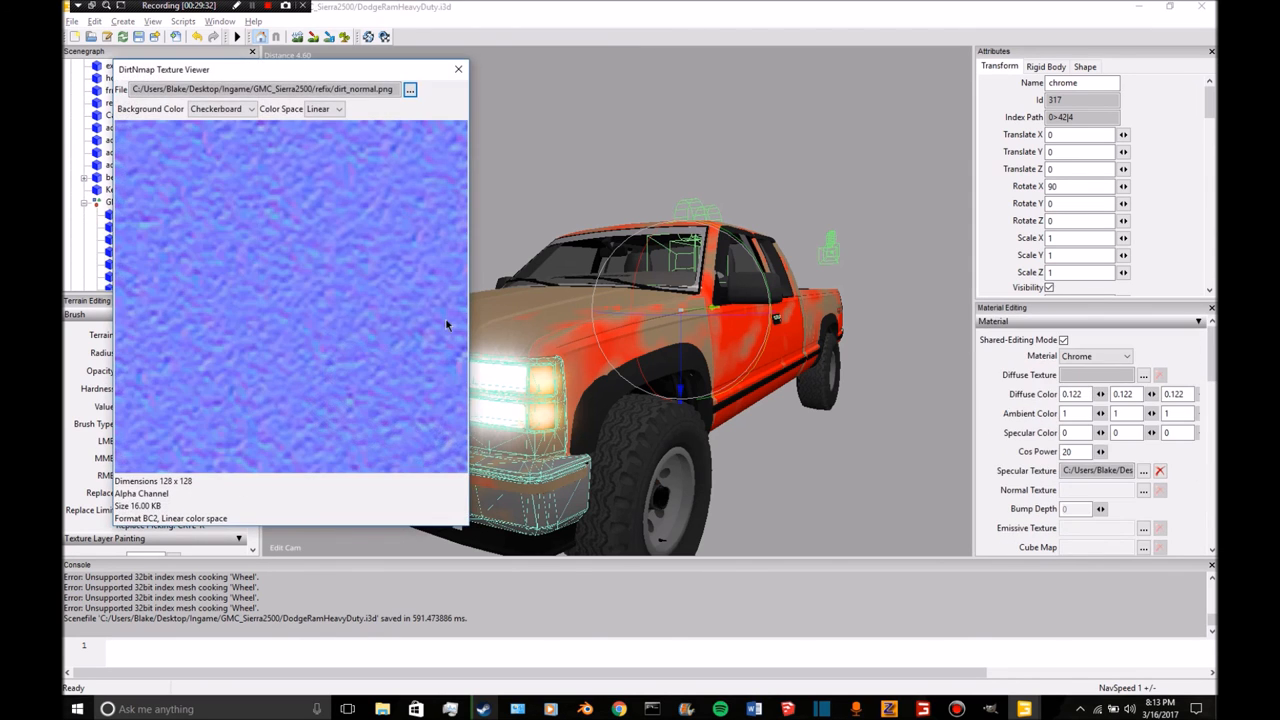
click(410, 89)
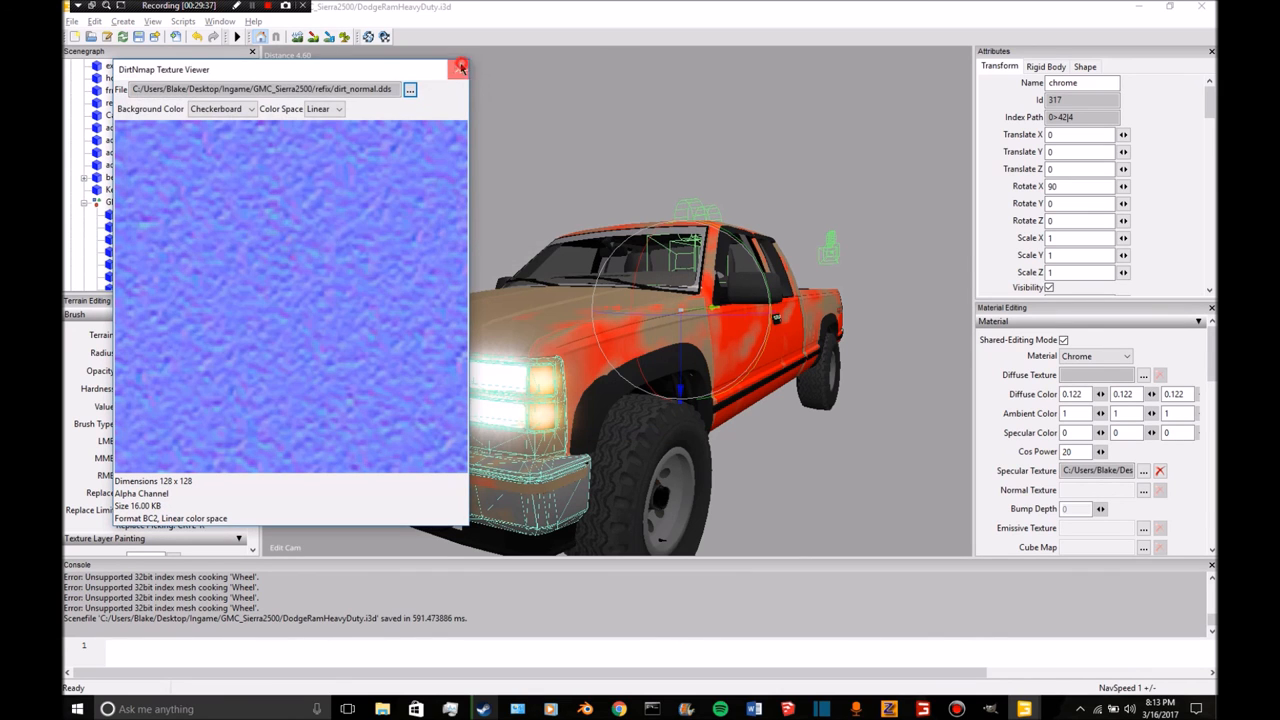
click(459, 67)
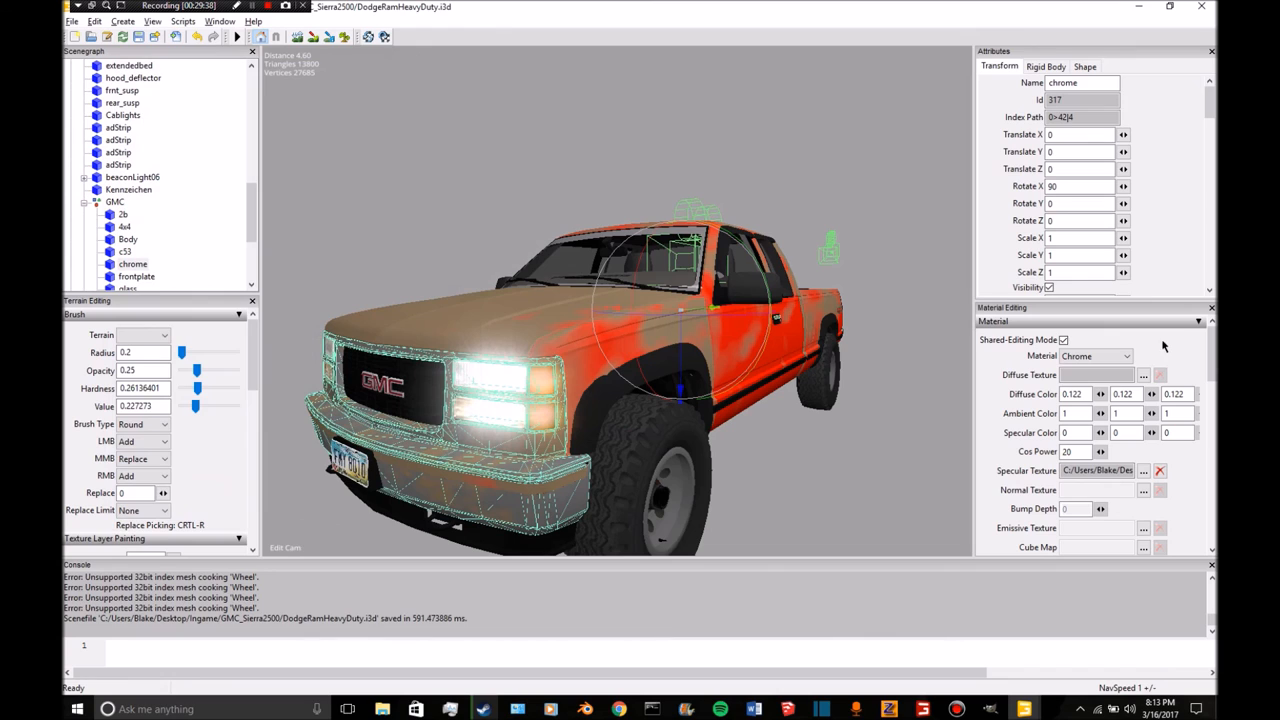
Give frontplate a specular map from refix, then bring up DodgeRamHeavyDuty.xml in Notepad++.
click(137, 276)
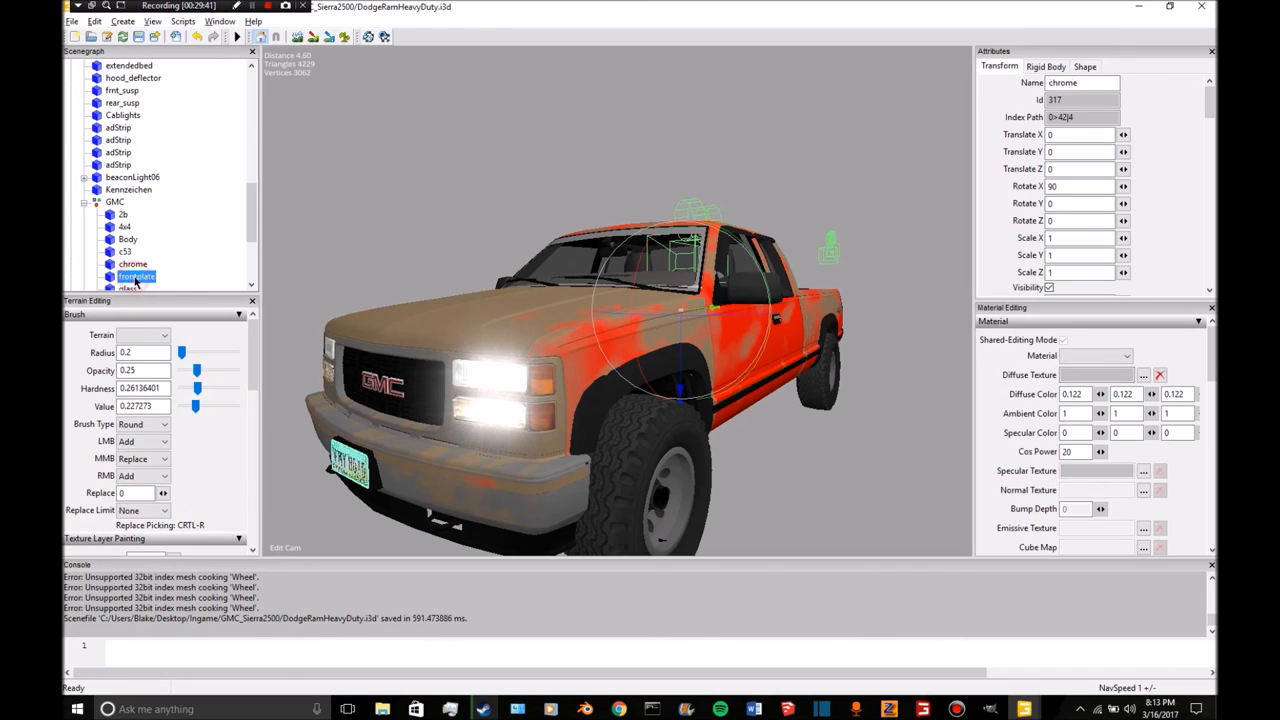
click(126, 214)
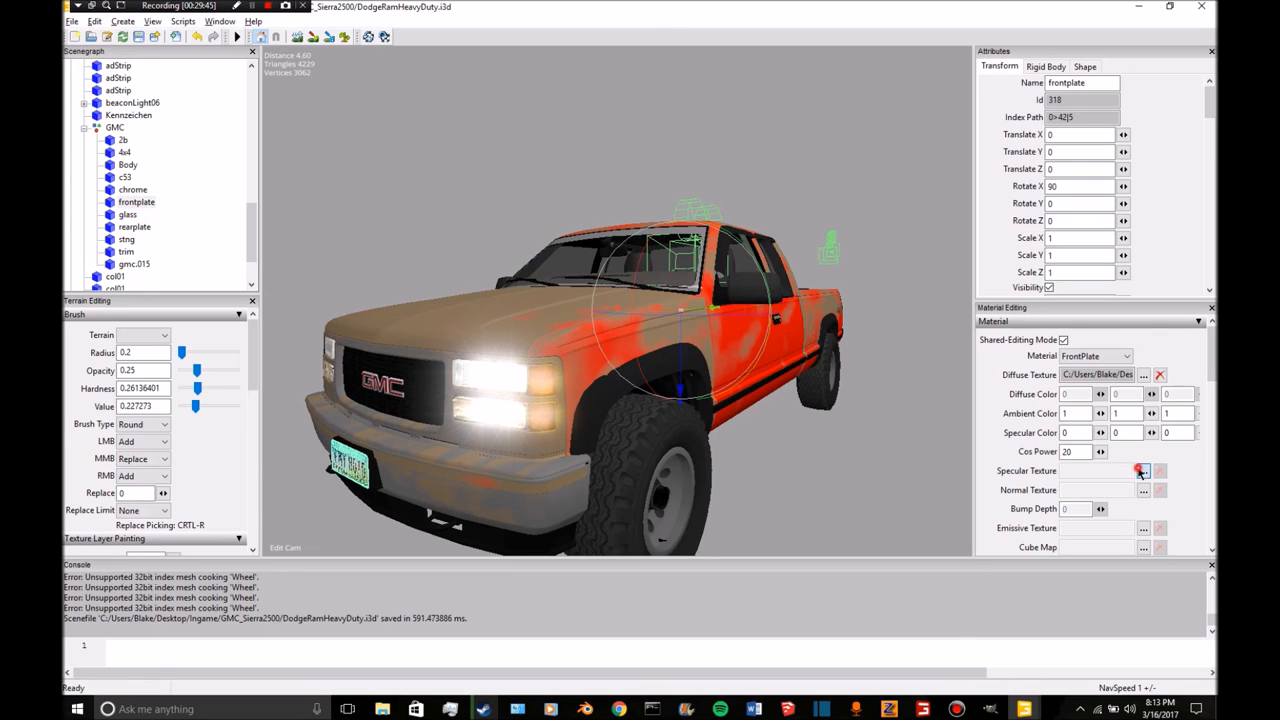
click(1143, 470)
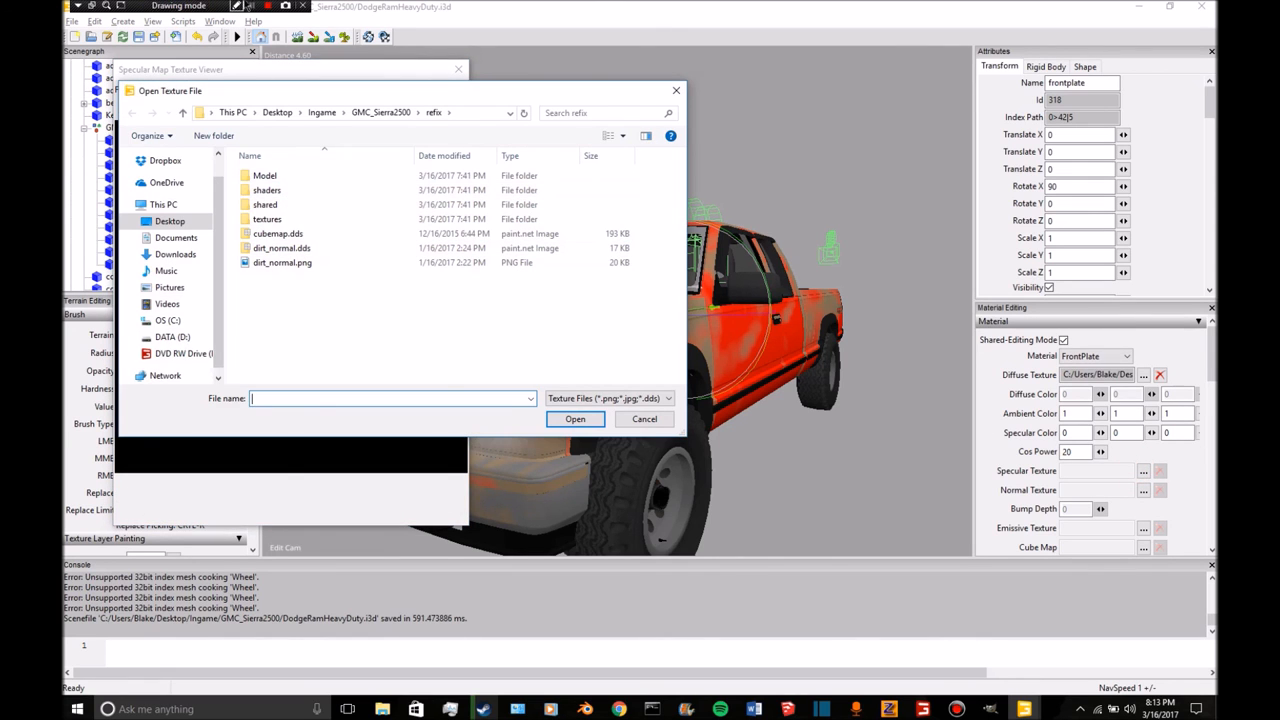
click(251, 7)
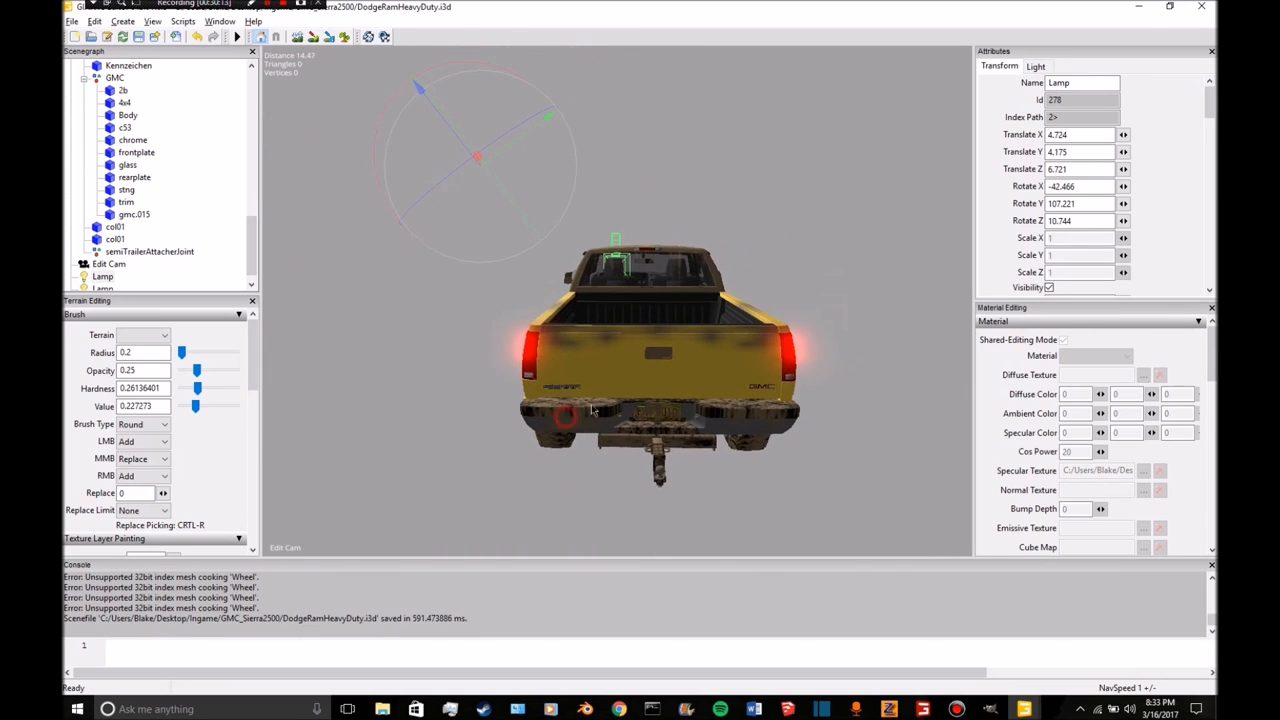
click(152, 21)
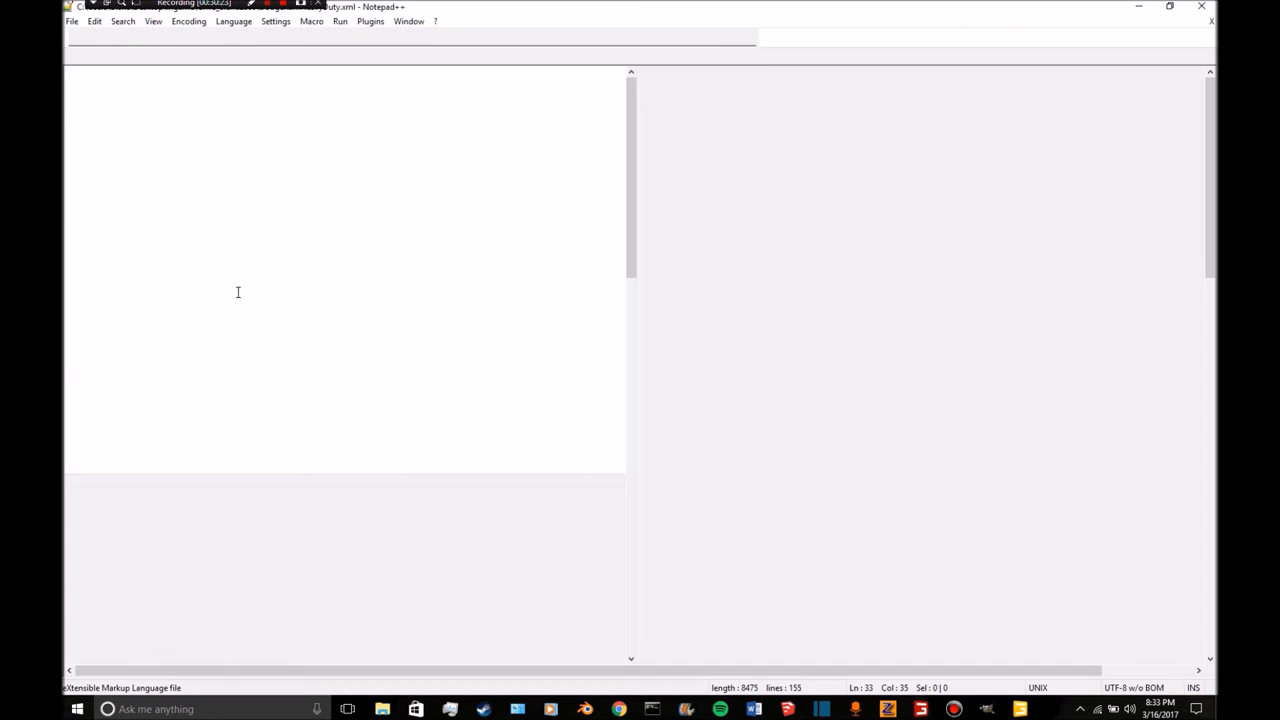
Change the <de> and <en> store names to GMC Sierra 2500.
click(180, 56)
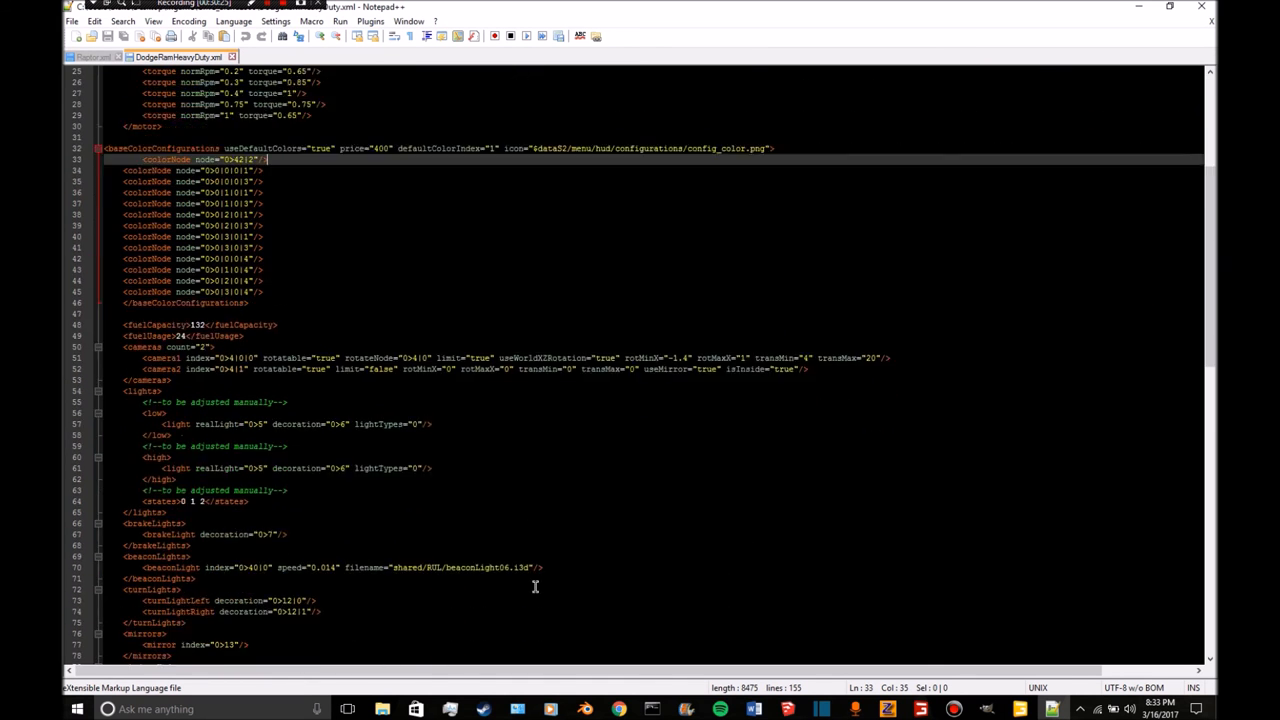
scroll(down, 3)
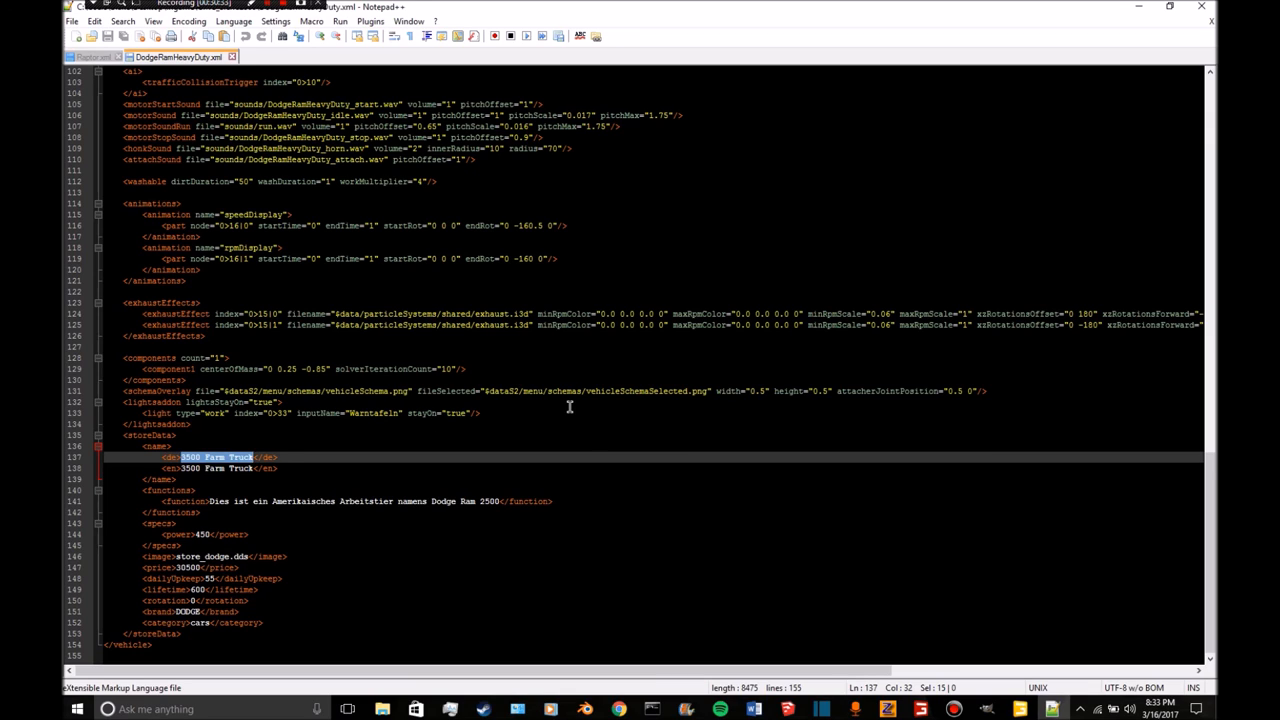
text(GMC Sierra</de>)
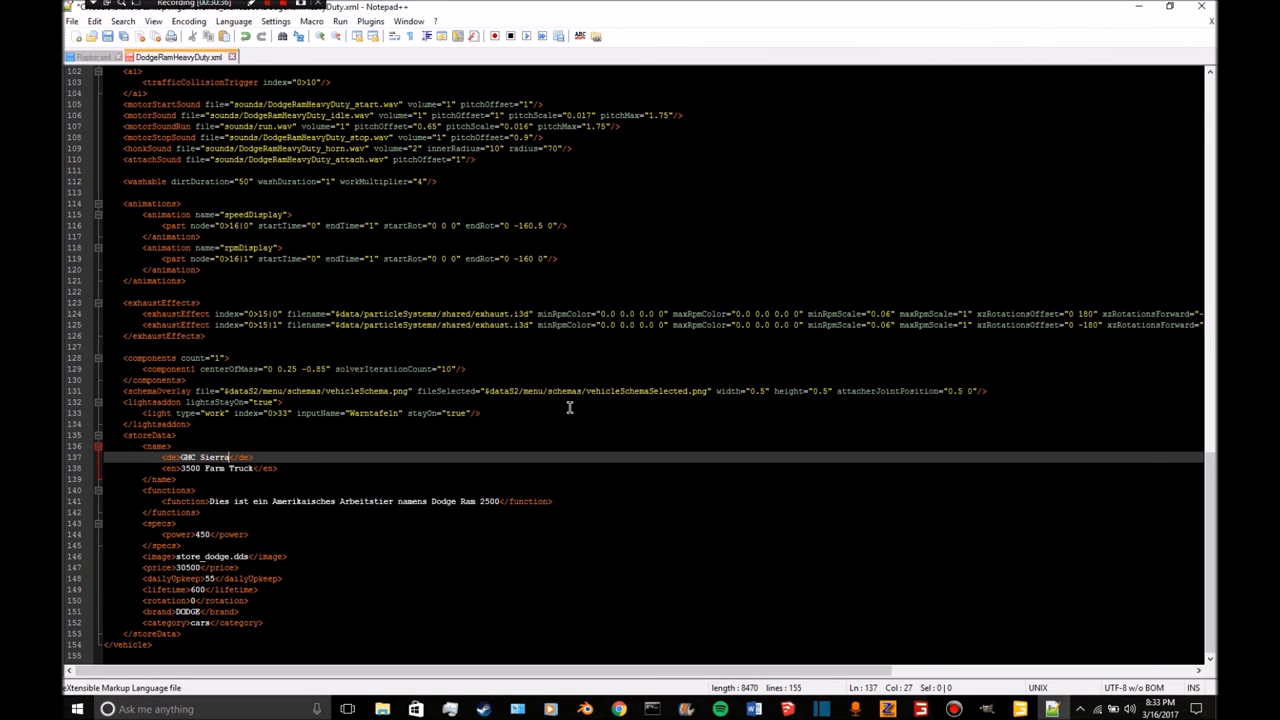
text(2500)
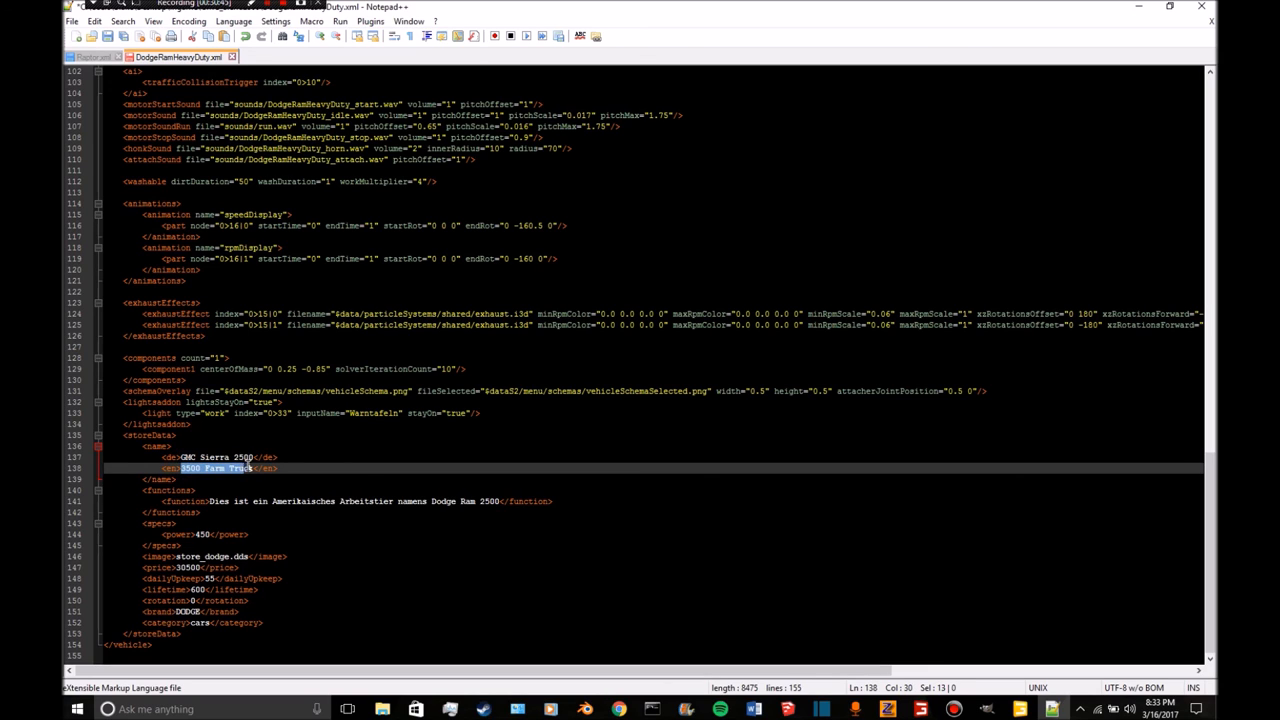
text(GMC Sierra 2500)
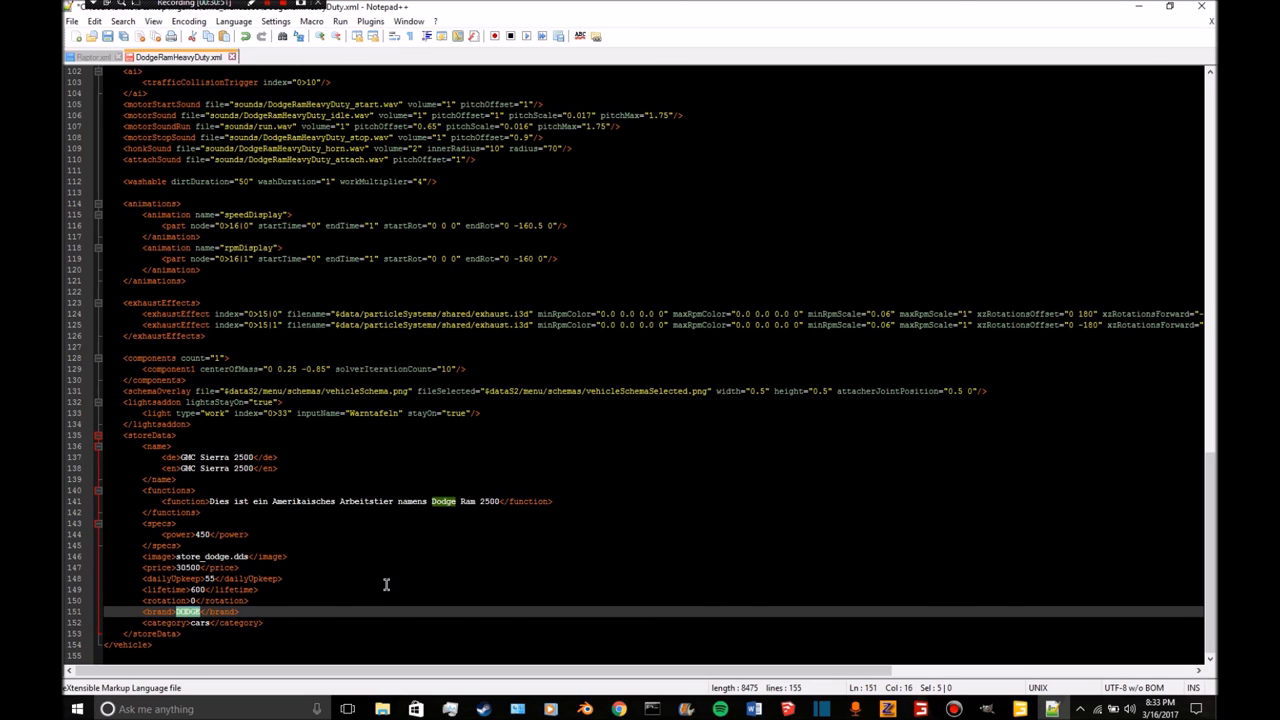
Replace DODGE with GMC in the <brand> tag.
key(ctrl+g)
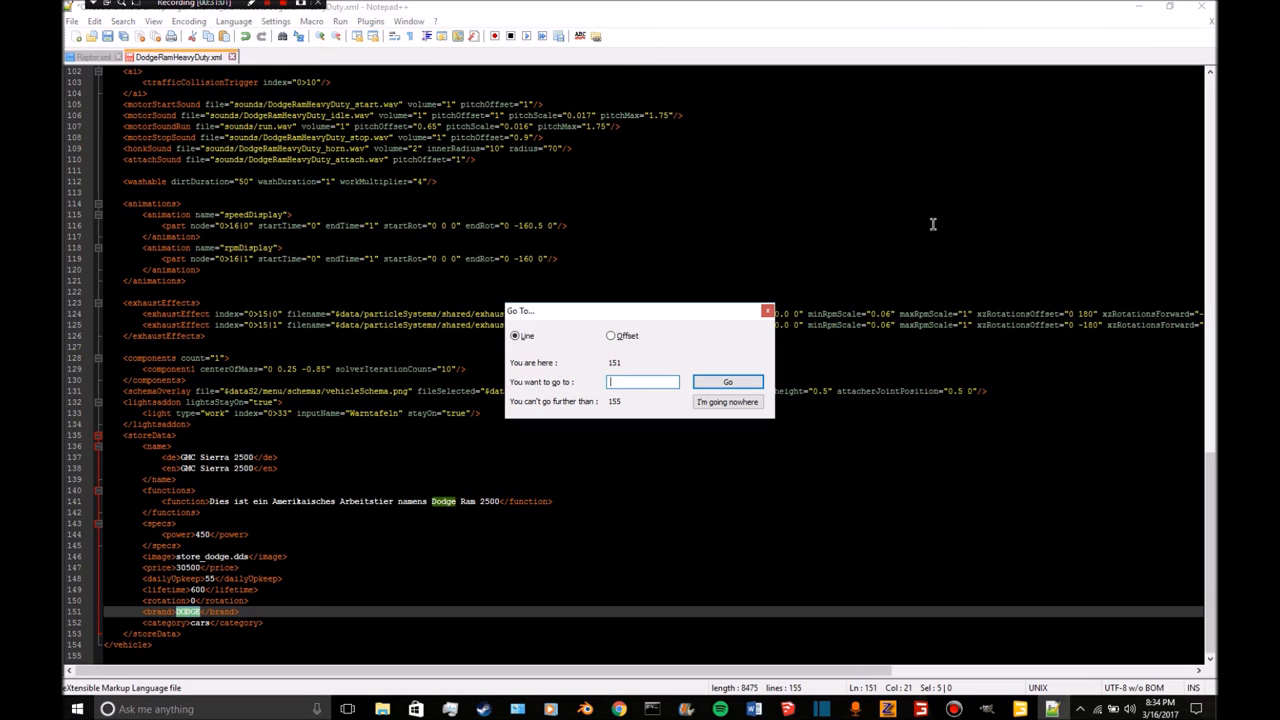
click(727, 401)
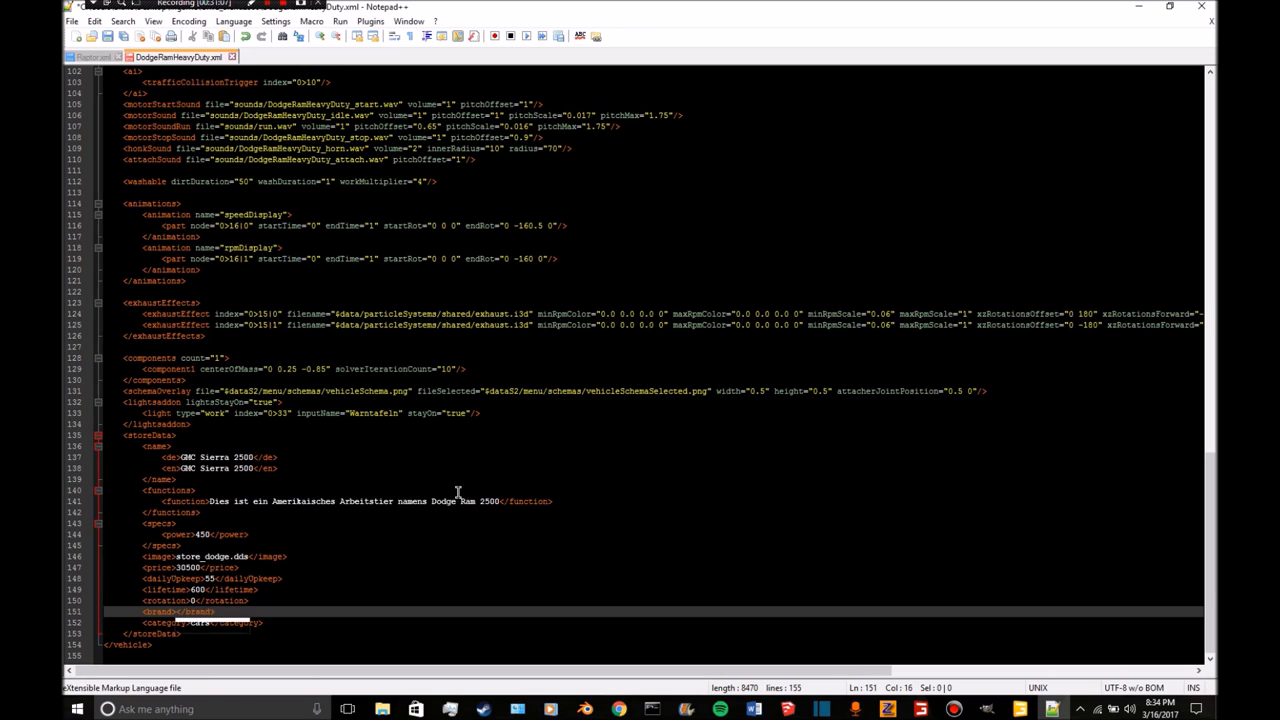
text(GMC)
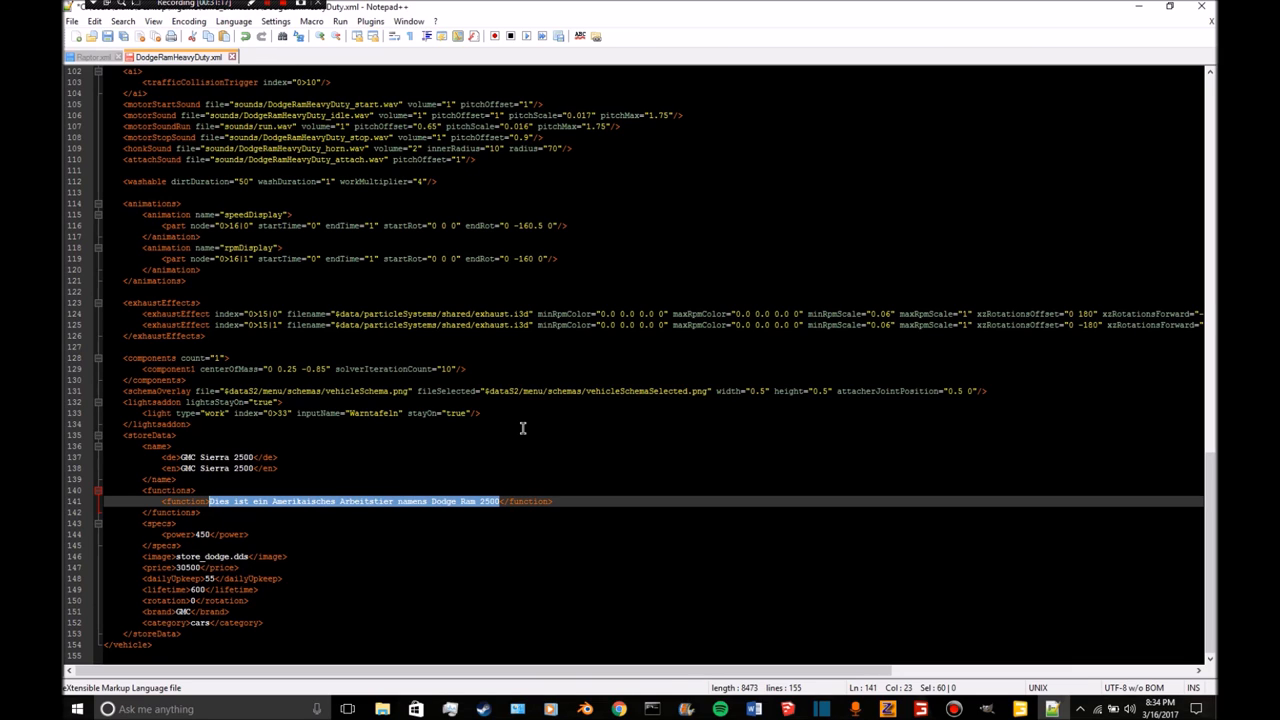
Replace the <function> text with an English description beginning 'This is a GMC 2500'.
text(This is </function>)
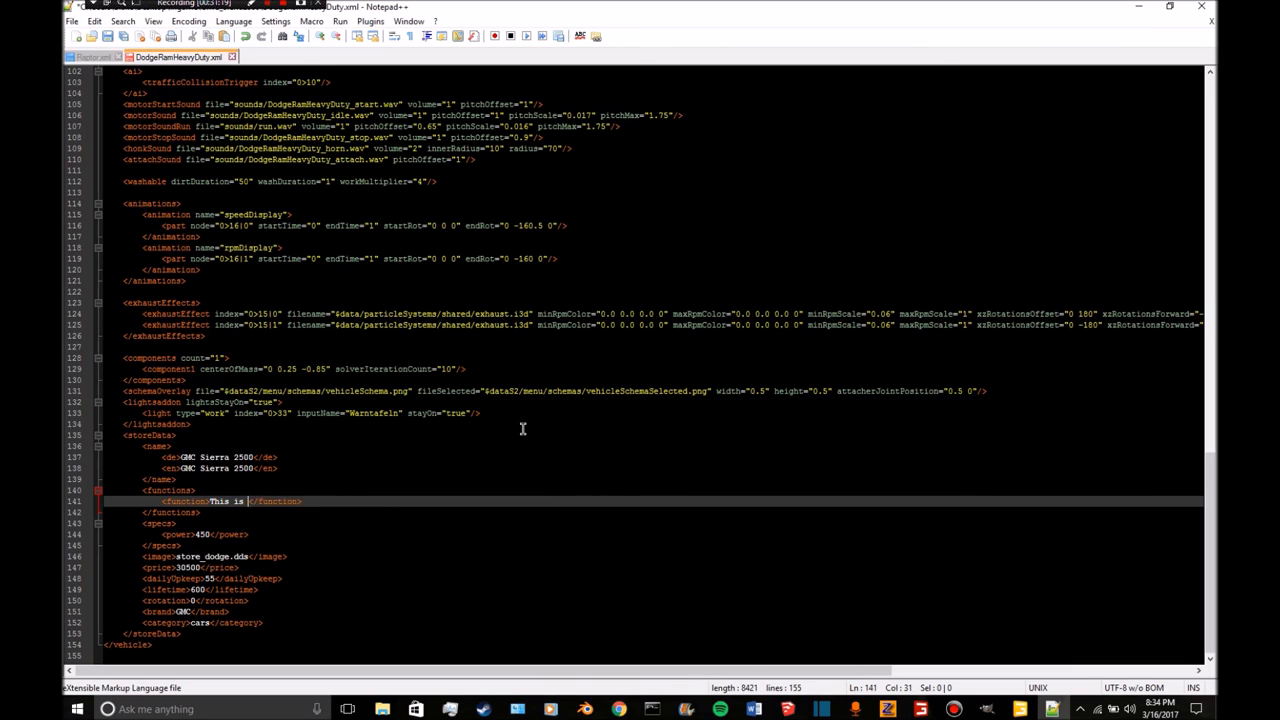
text(a GMC)
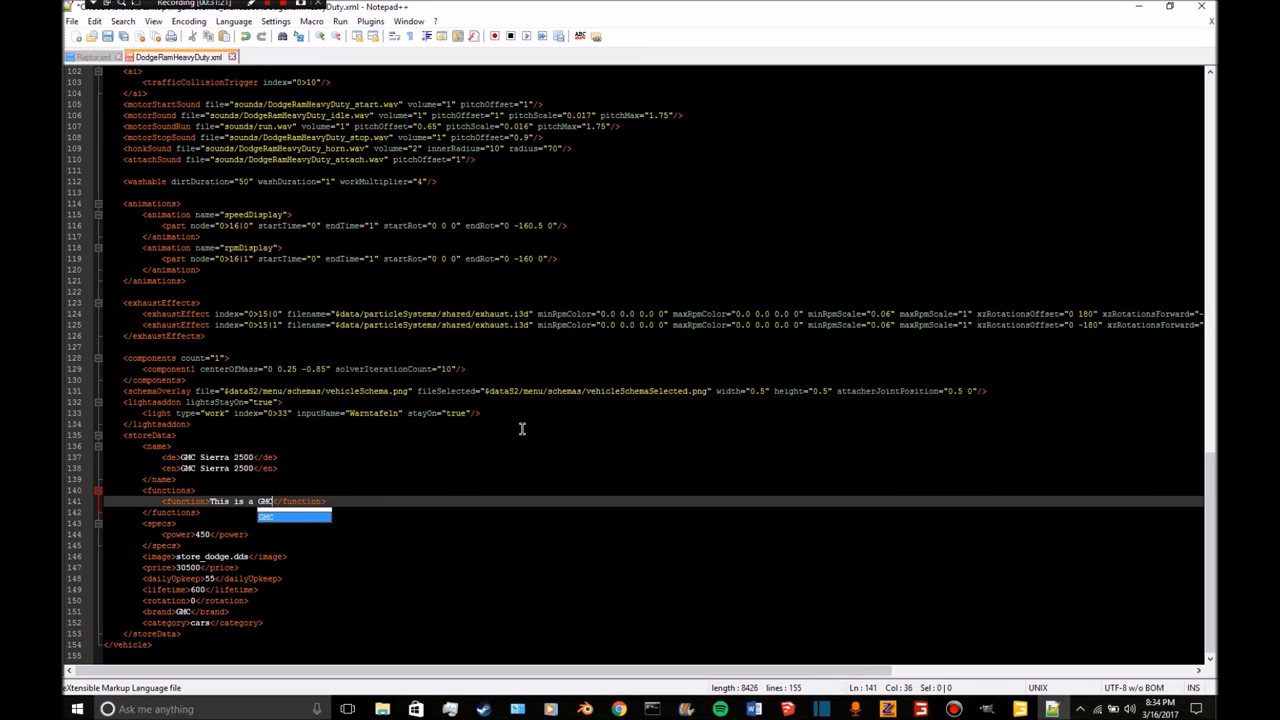
text(2500)
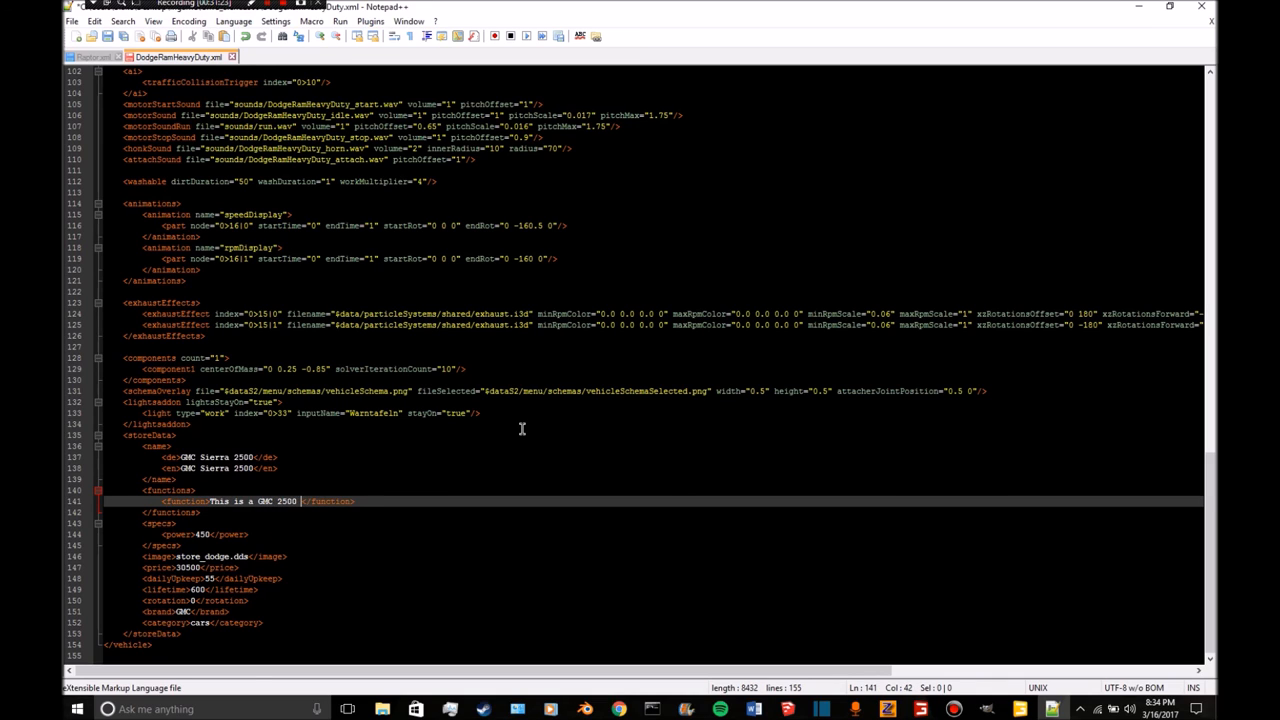
text(made by)
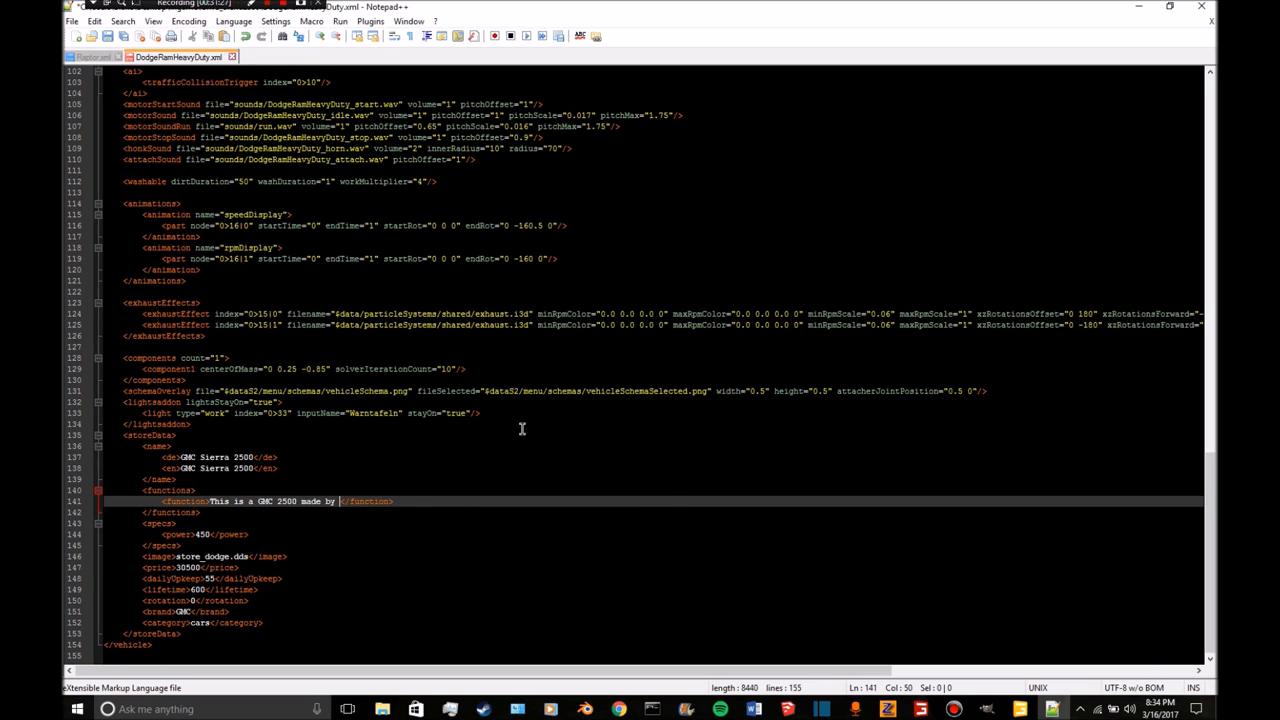
text(McLain Moddi)
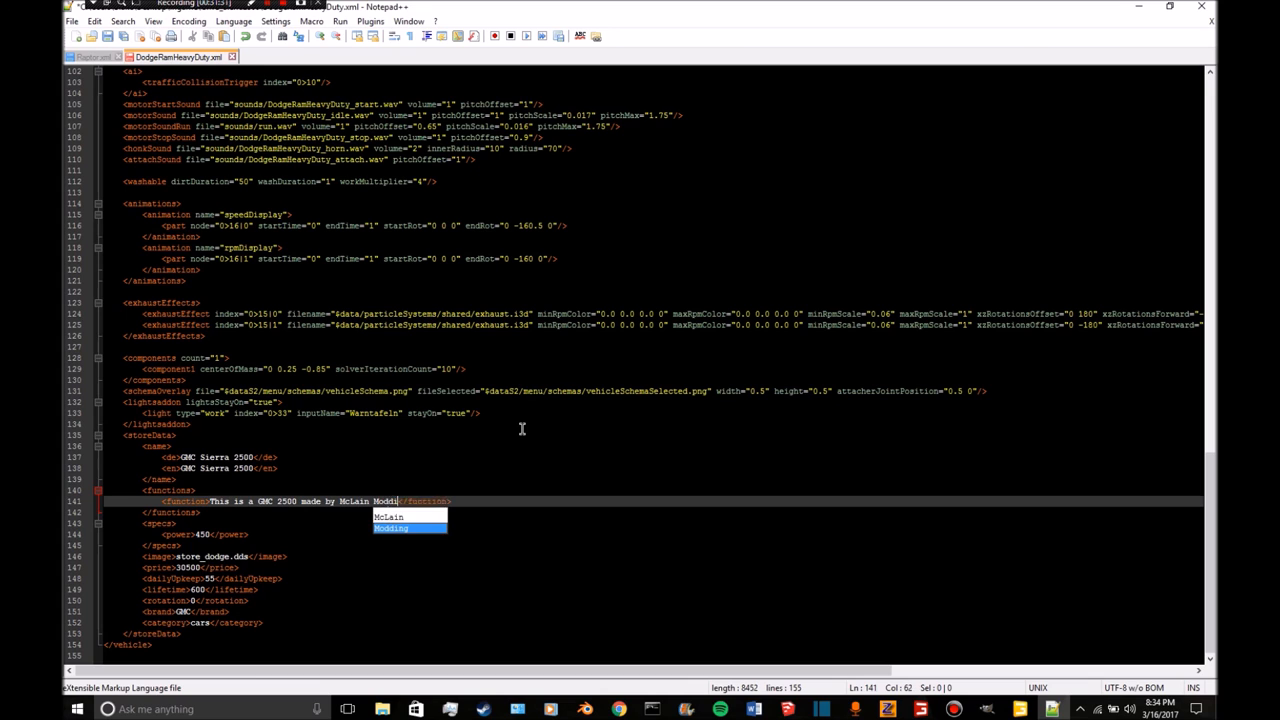
text(ng)
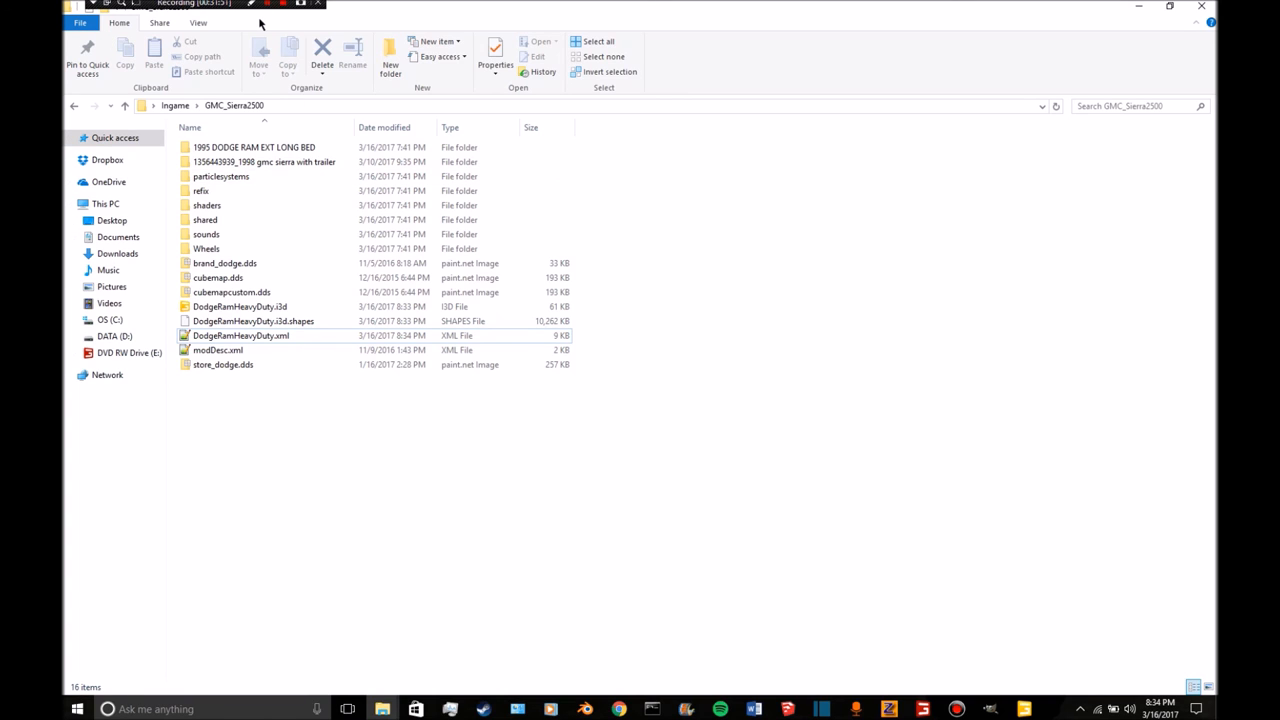
mouse_move(370, 20)
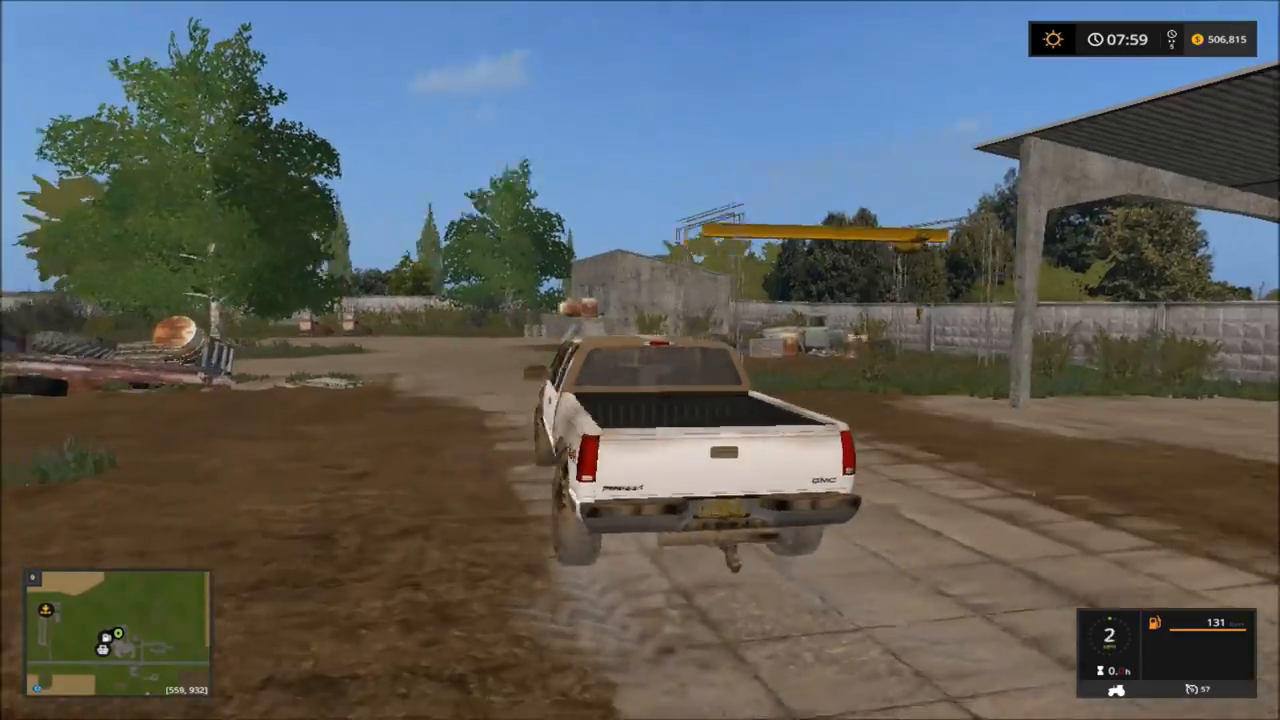
Drive across the yard to the vehicle shop and open the Cars category.
key(w)
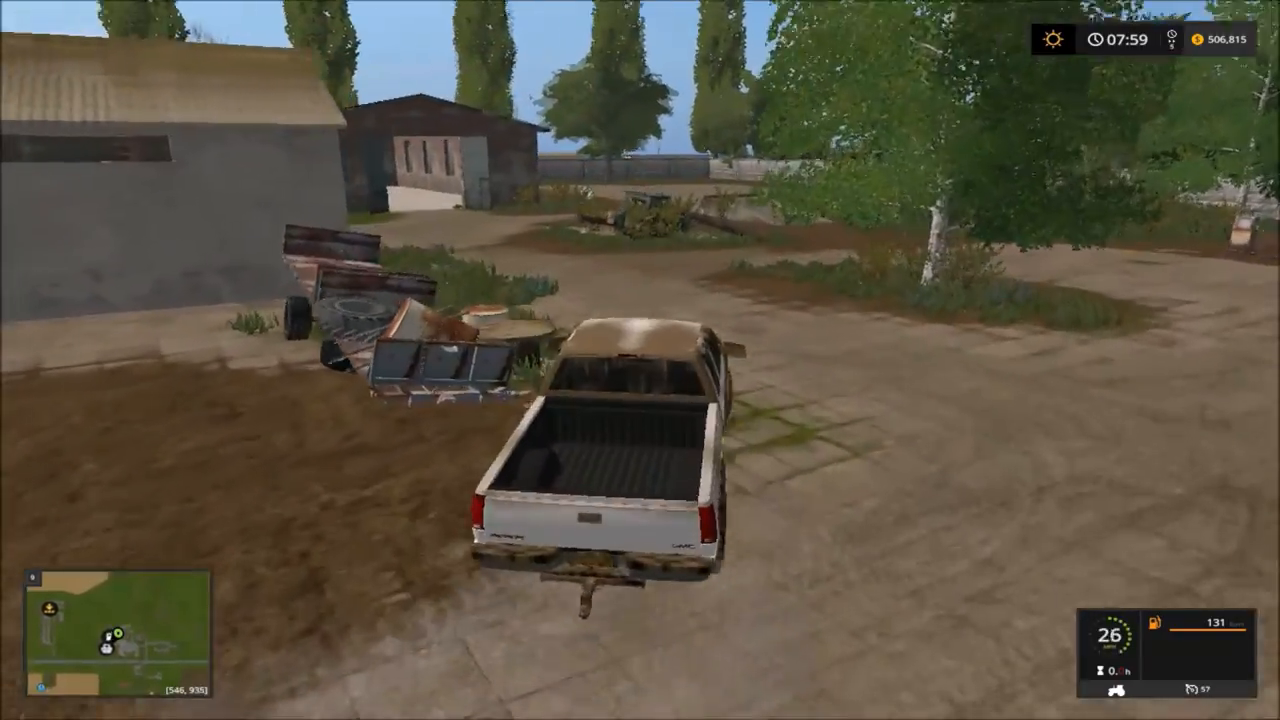
key(w)
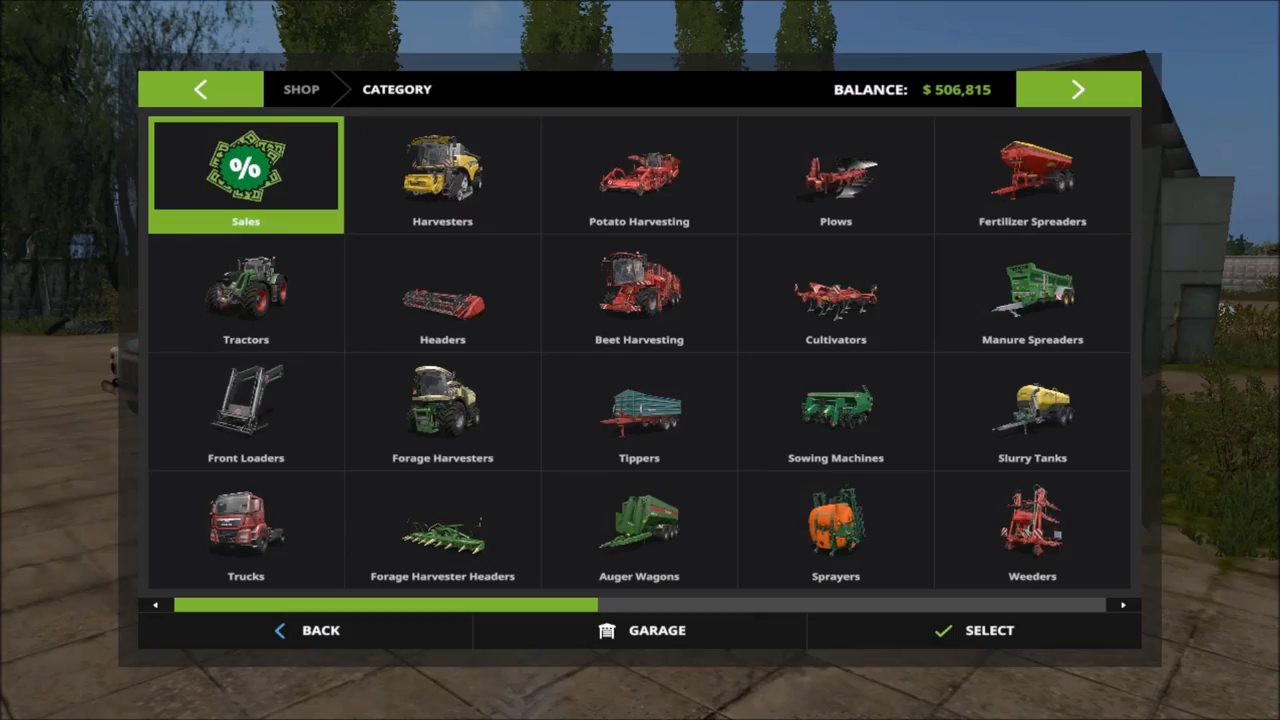
click(1078, 89)
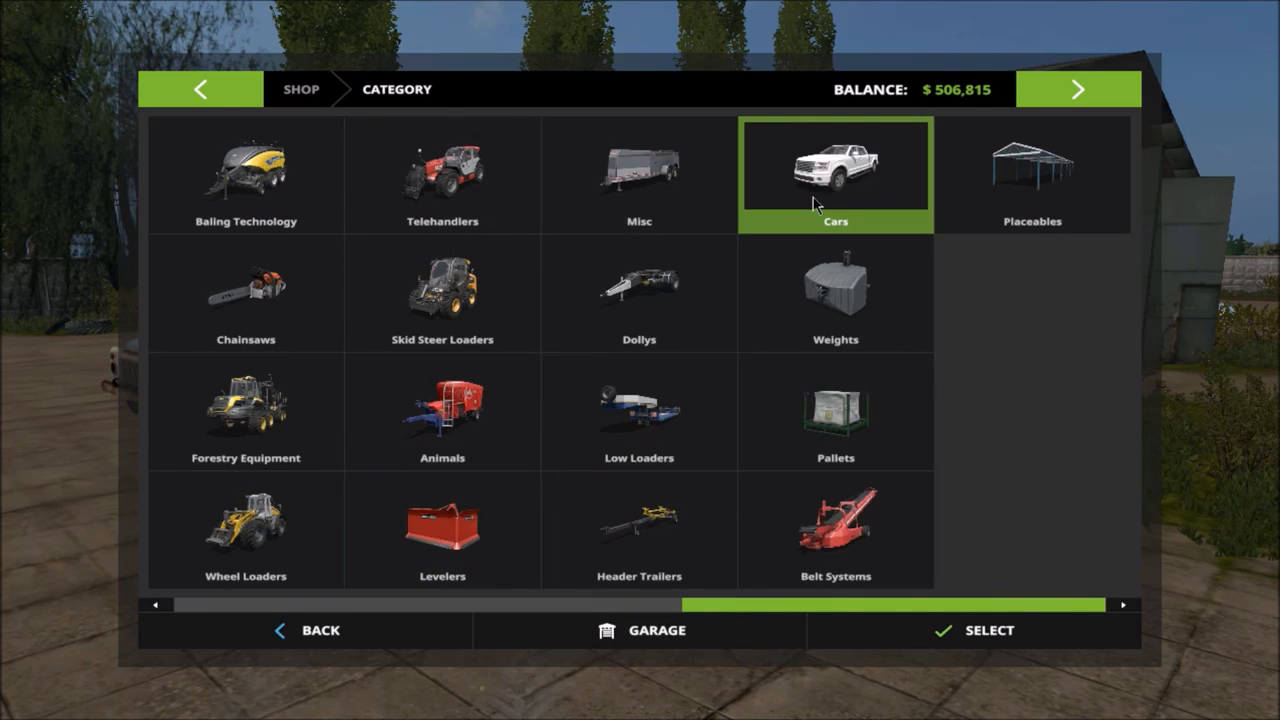
click(835, 175)
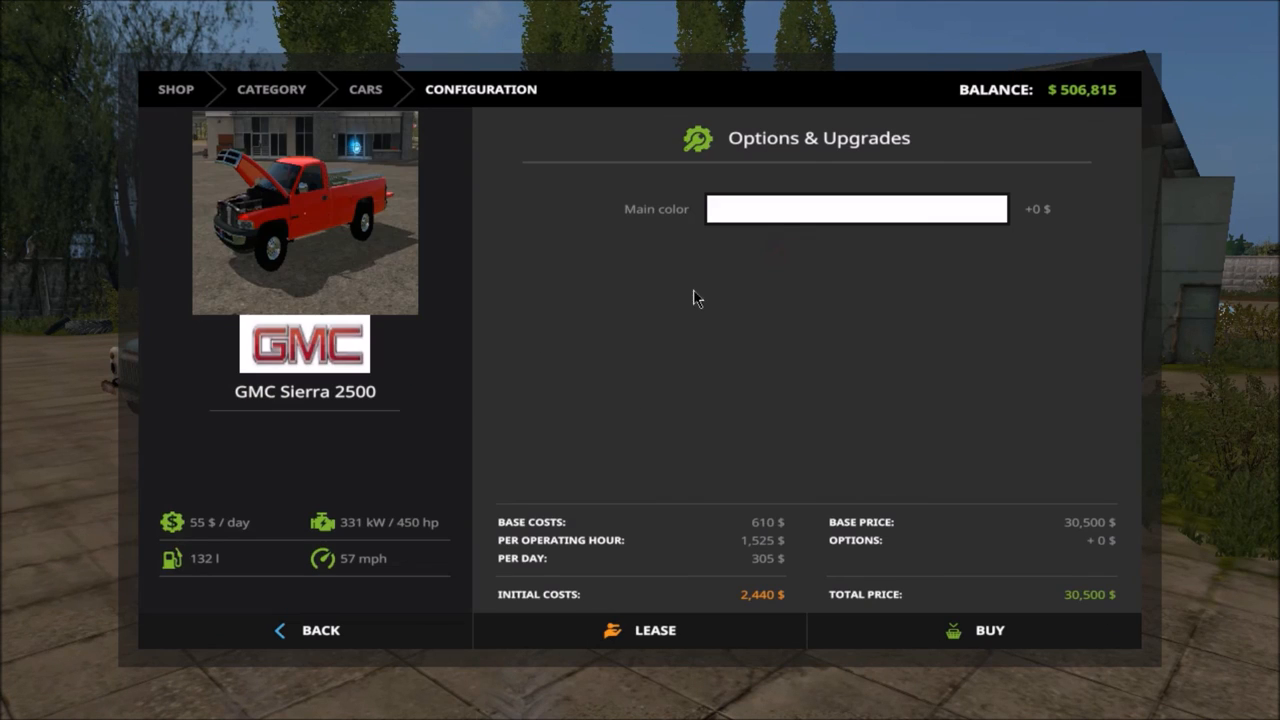
Buy a red GMC Sierra 2500, then confirm a second truck for $30,900.
click(856, 208)
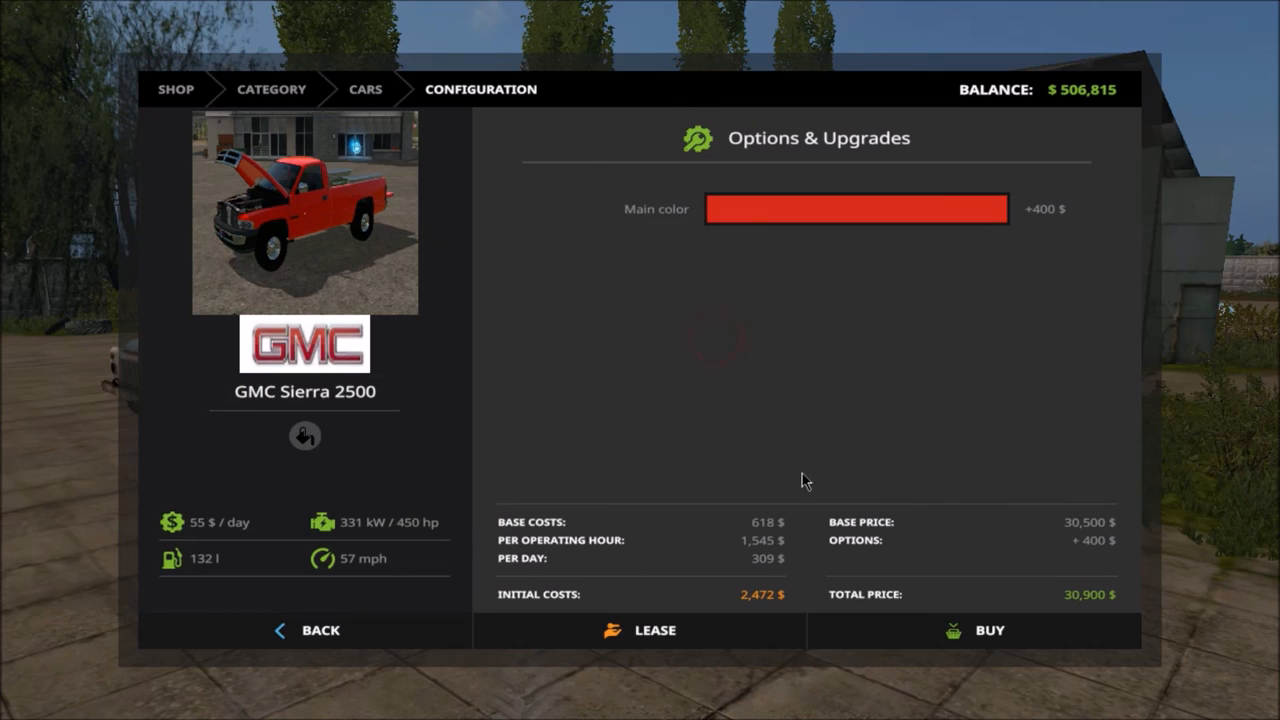
click(989, 630)
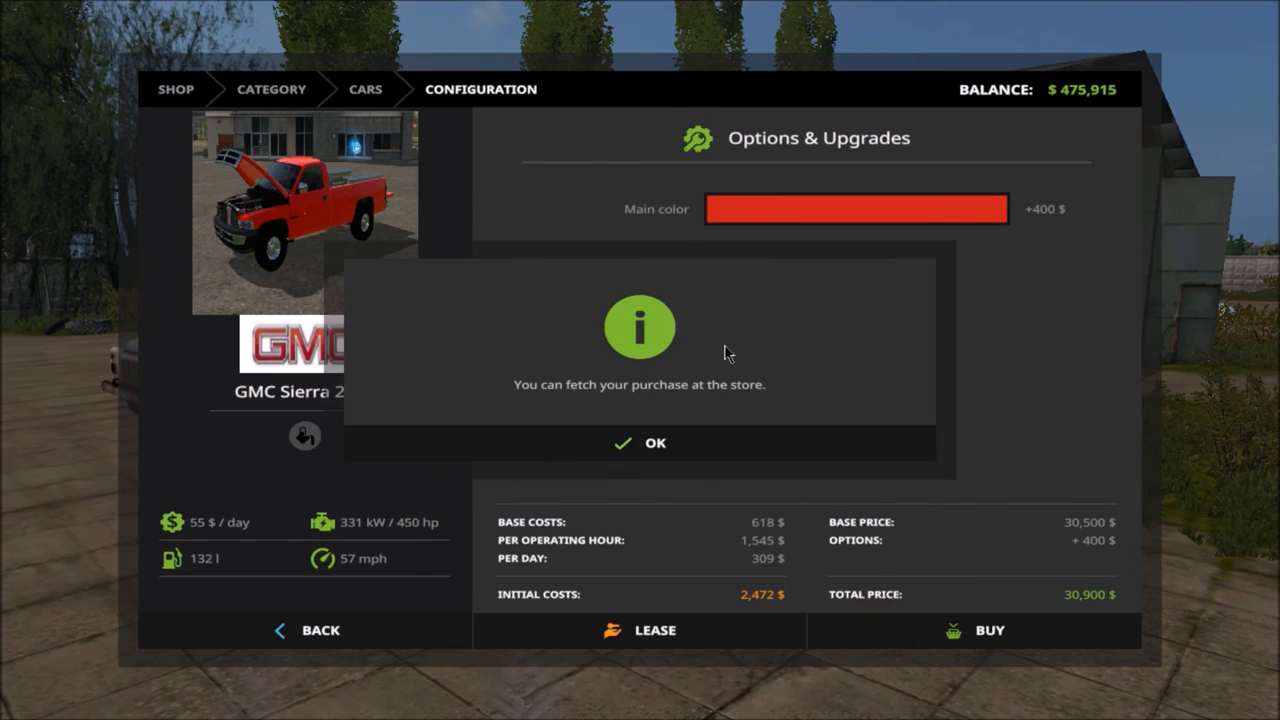
click(638, 443)
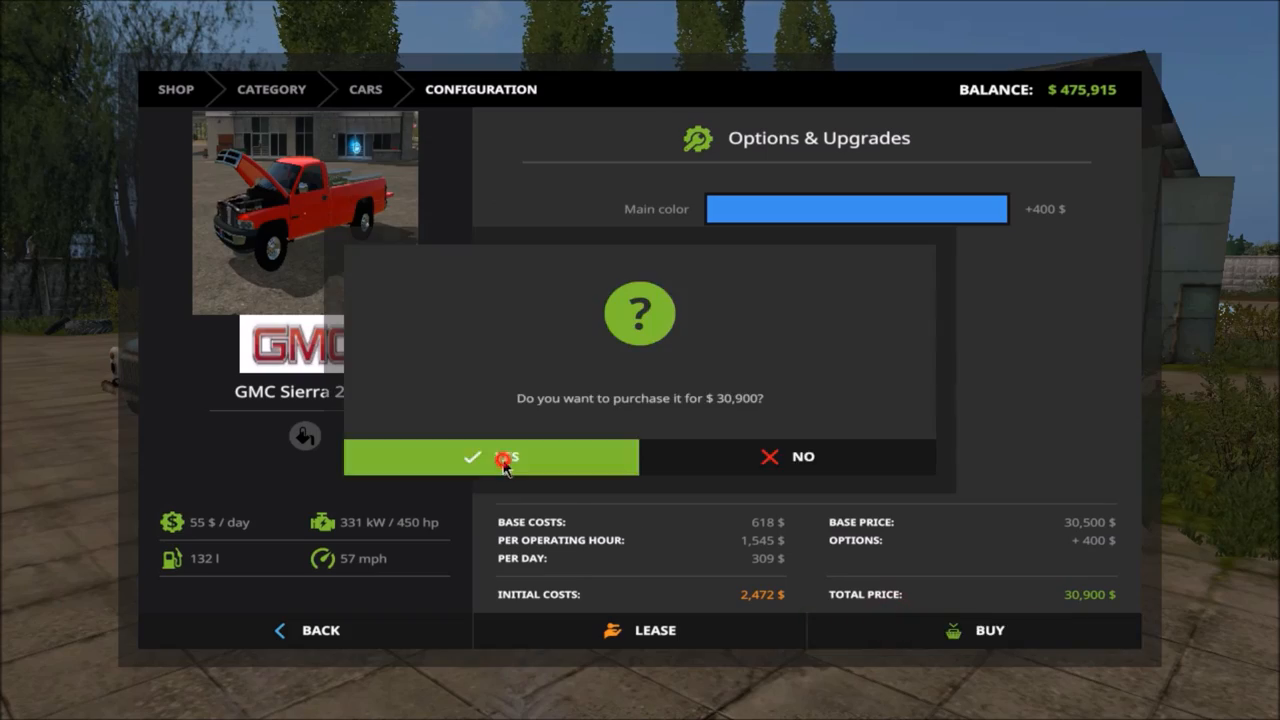
click(490, 457)
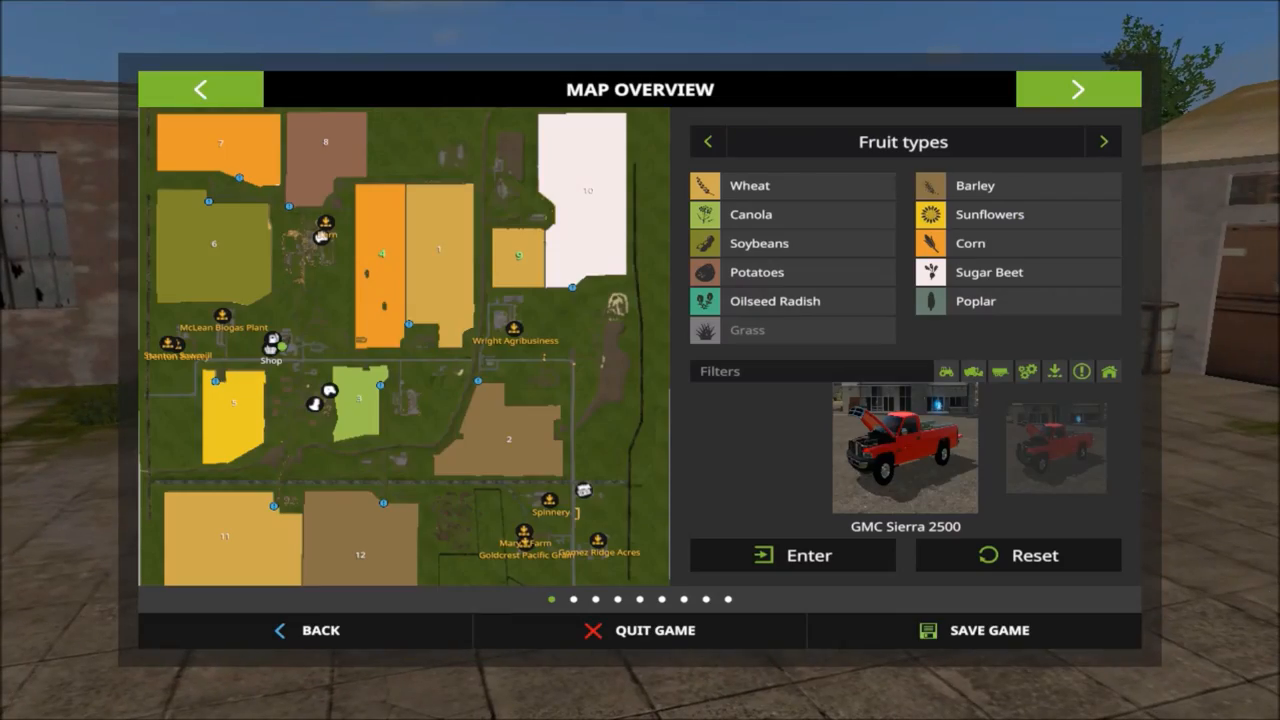
Save the game, overwriting the existing savegame, and resume play.
click(988, 630)
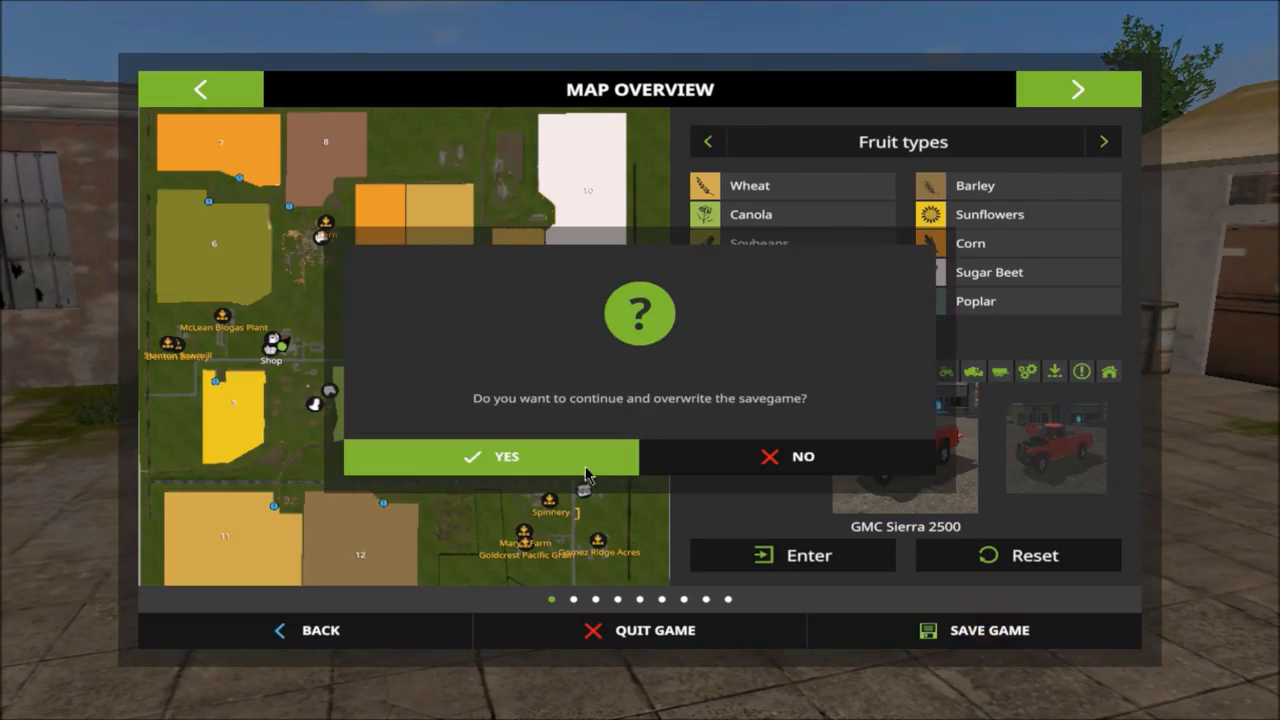
click(490, 456)
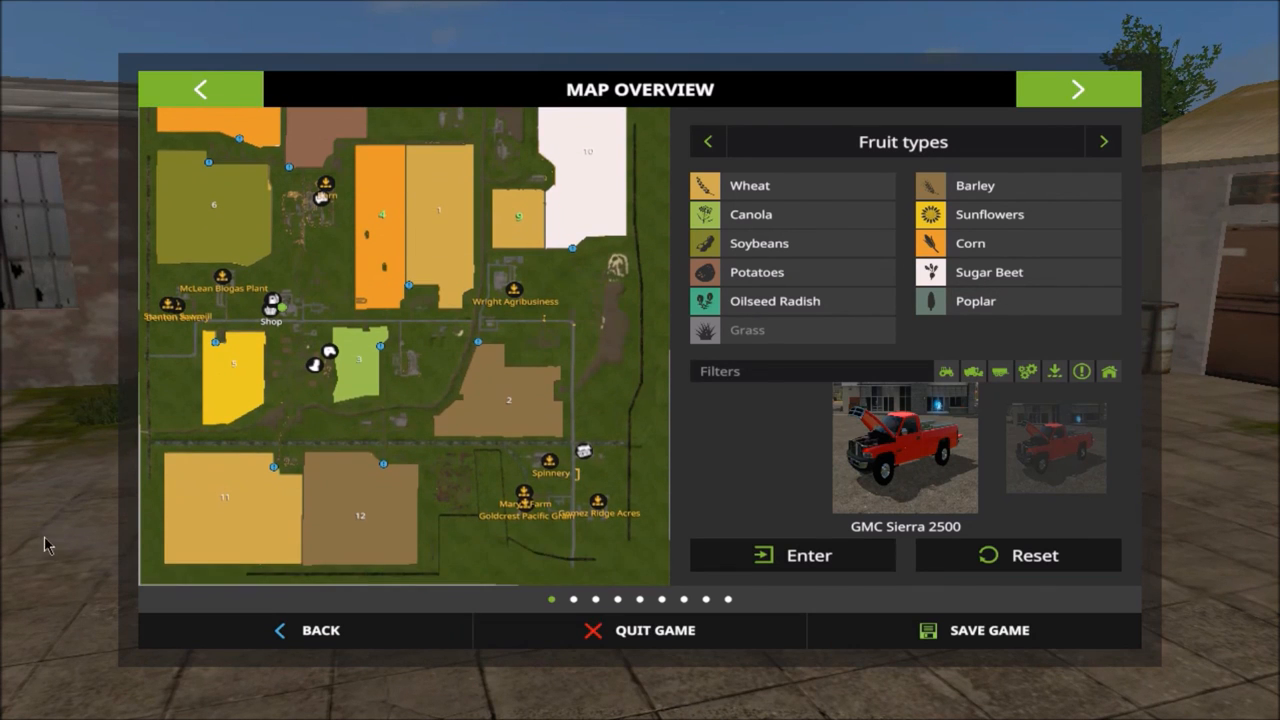
click(791, 555)
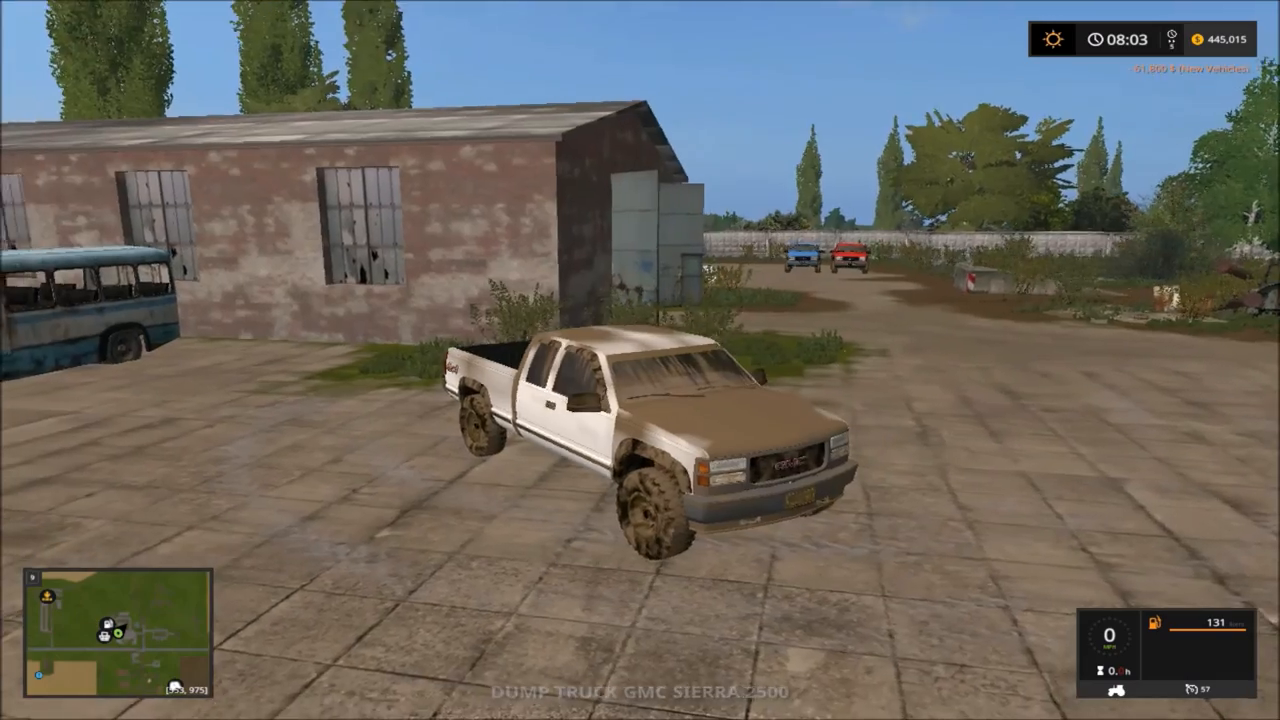